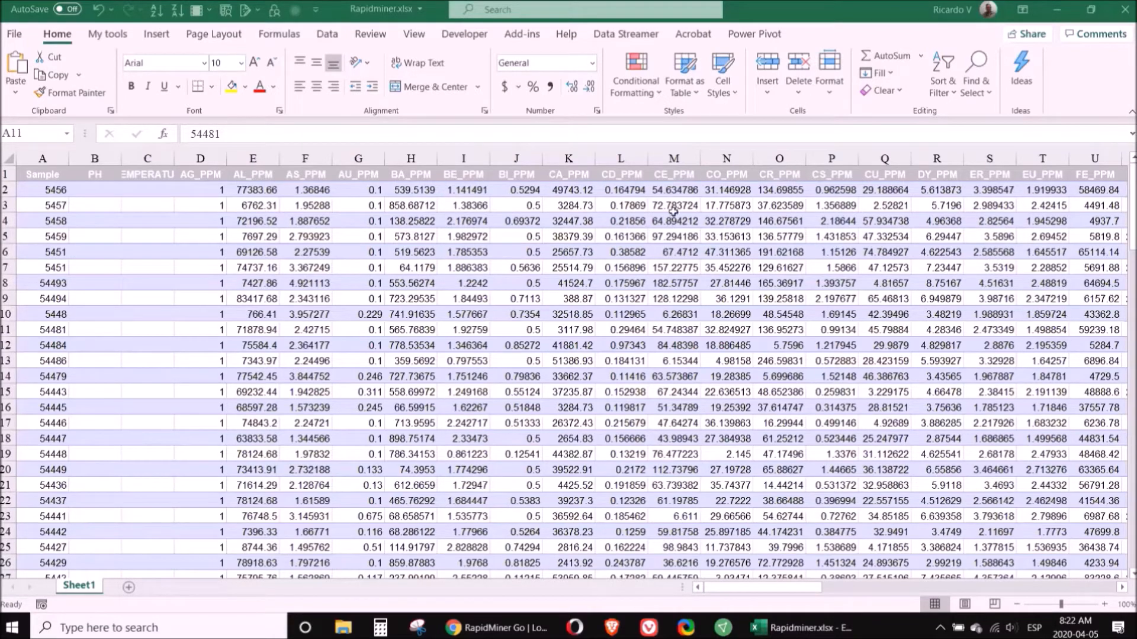
- After checking the AG_PPM, BA_PPM and BE_PPM headings, log in to RapidMiner Go with email and password
{"action": "left_click", "coordinate": [201, 331]}
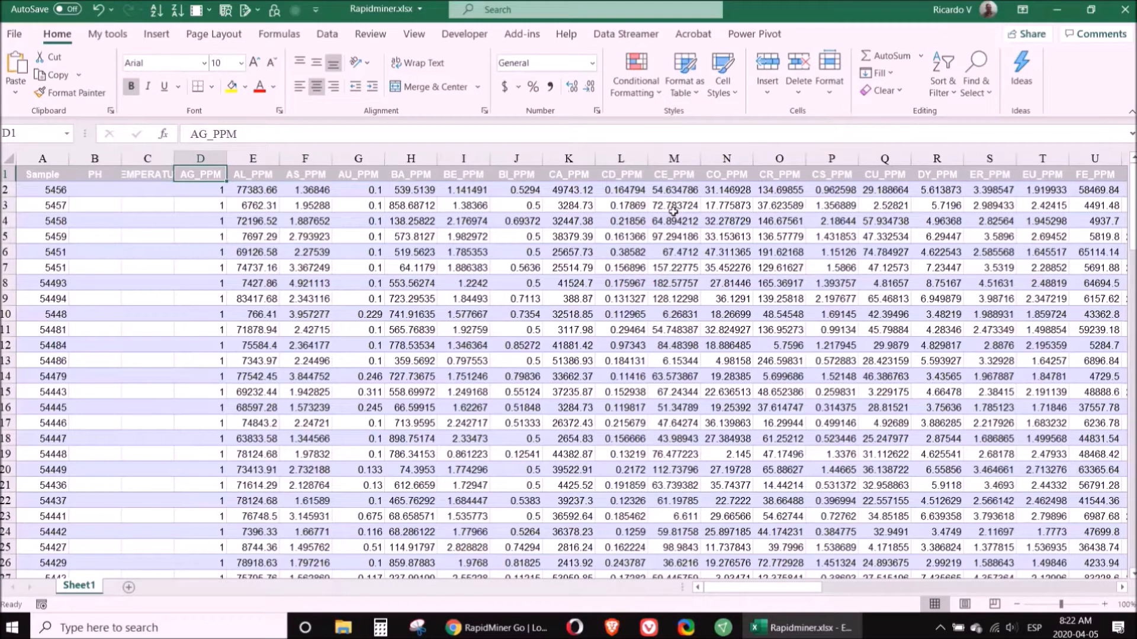
{"action": "left_click", "coordinate": [410, 174]}
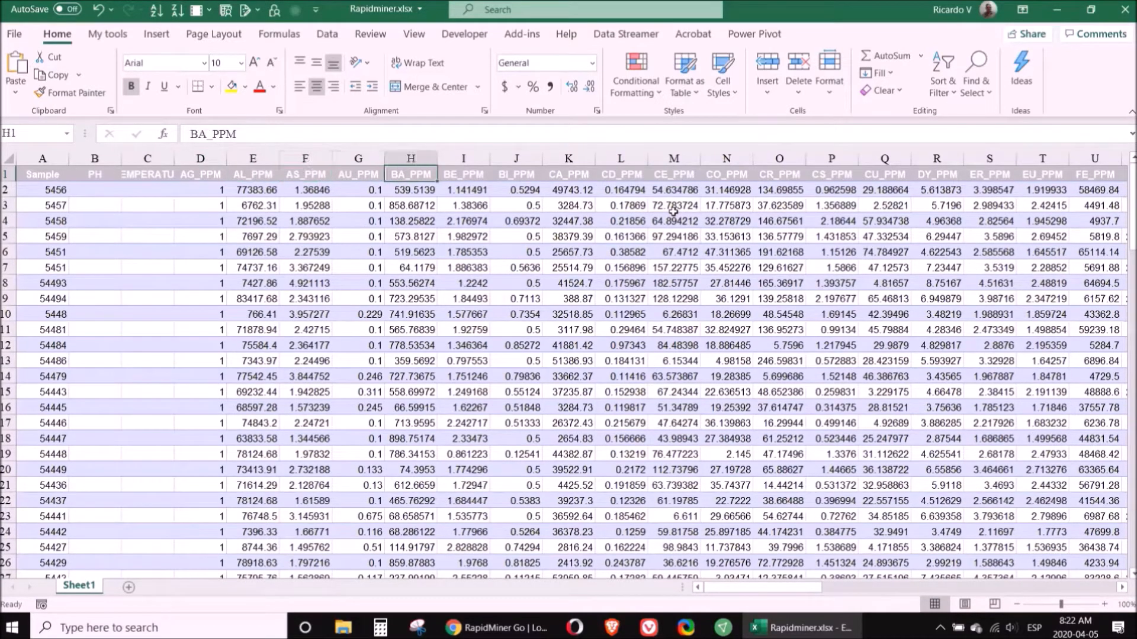
{"action": "left_click", "coordinate": [463, 174]}
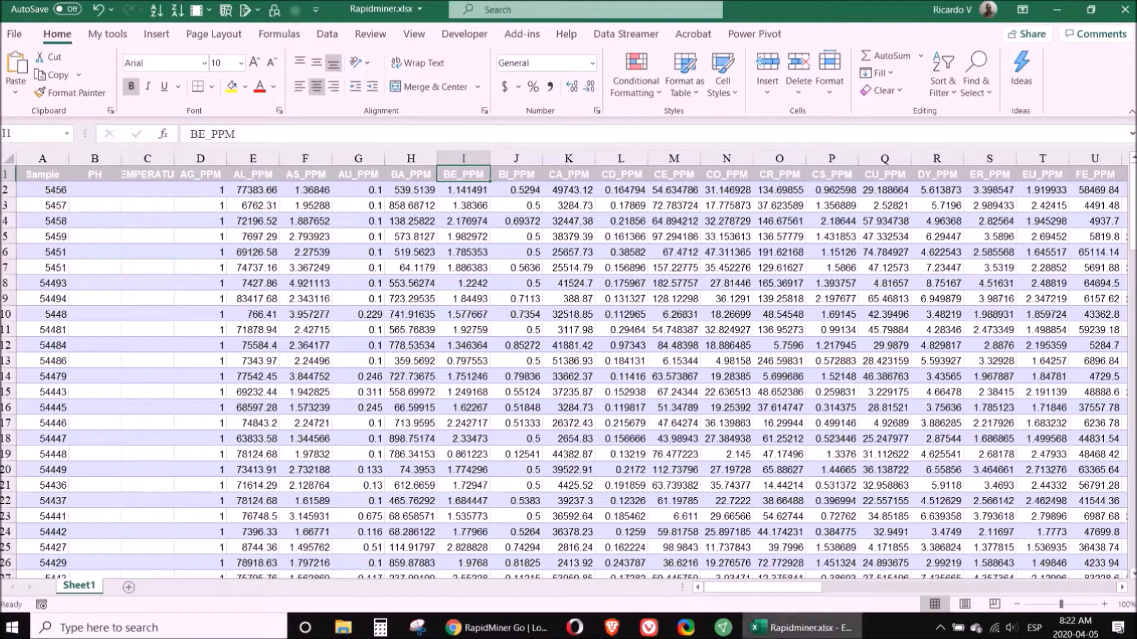
{"action": "left_click", "coordinate": [495, 628]}
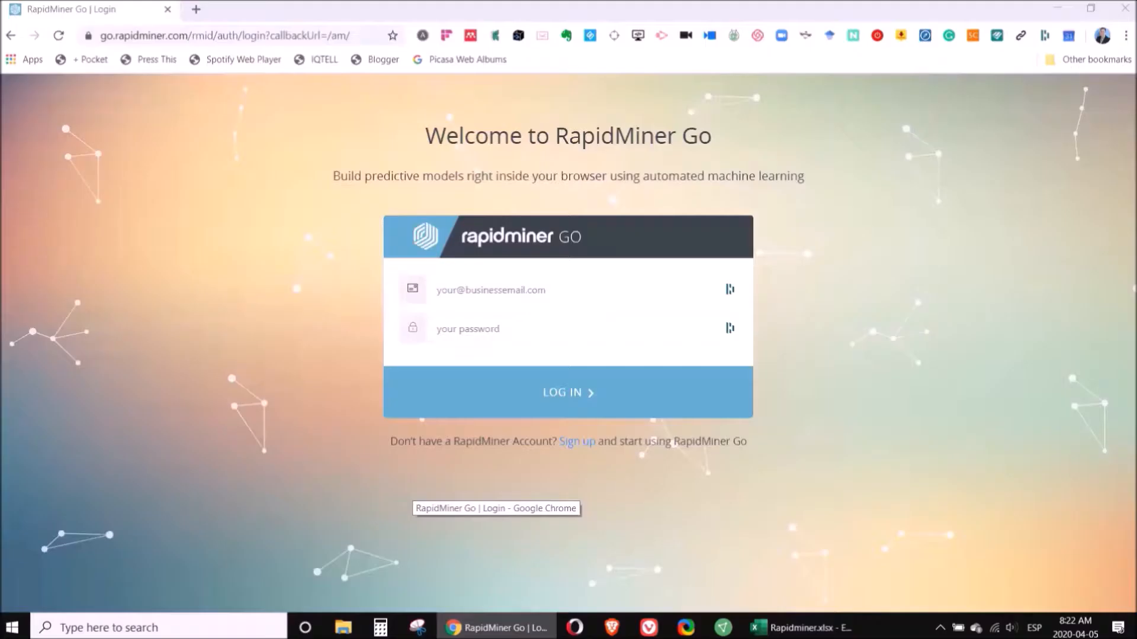
{"action": "mouse_move", "coordinate": [191, 262]}
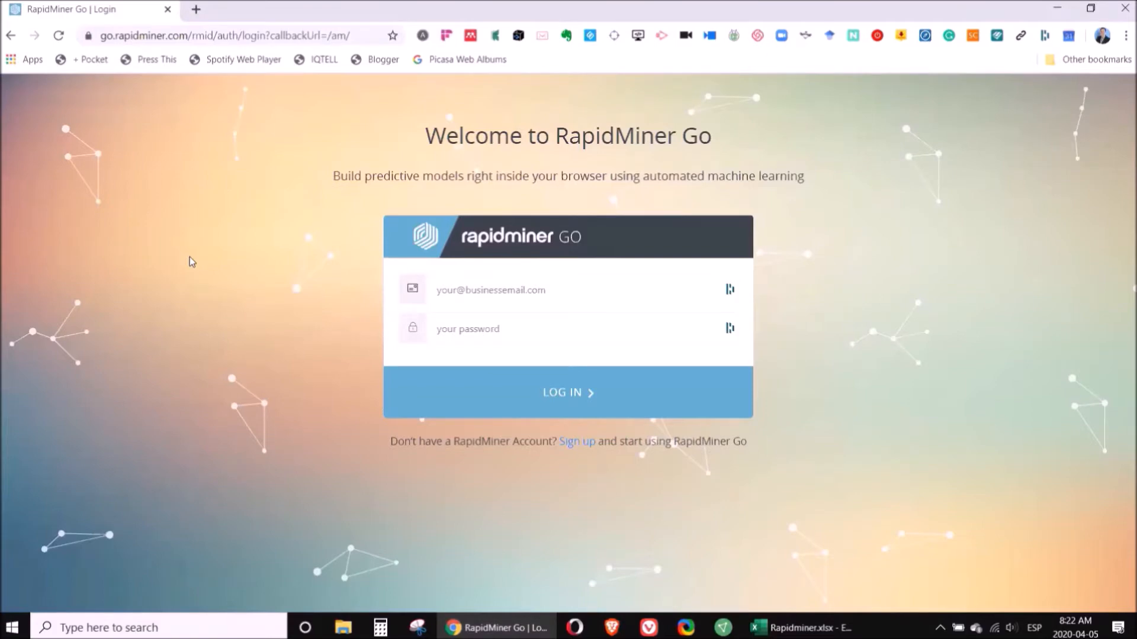
{"action": "mouse_move", "coordinate": [178, 254]}
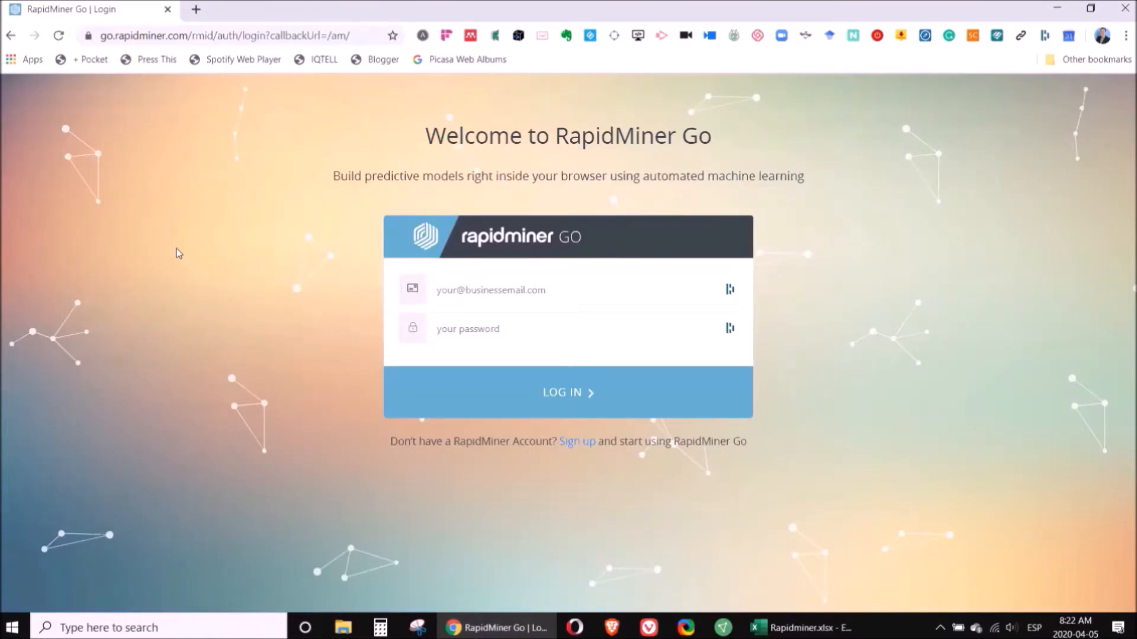
{"action": "mouse_move", "coordinate": [584, 256]}
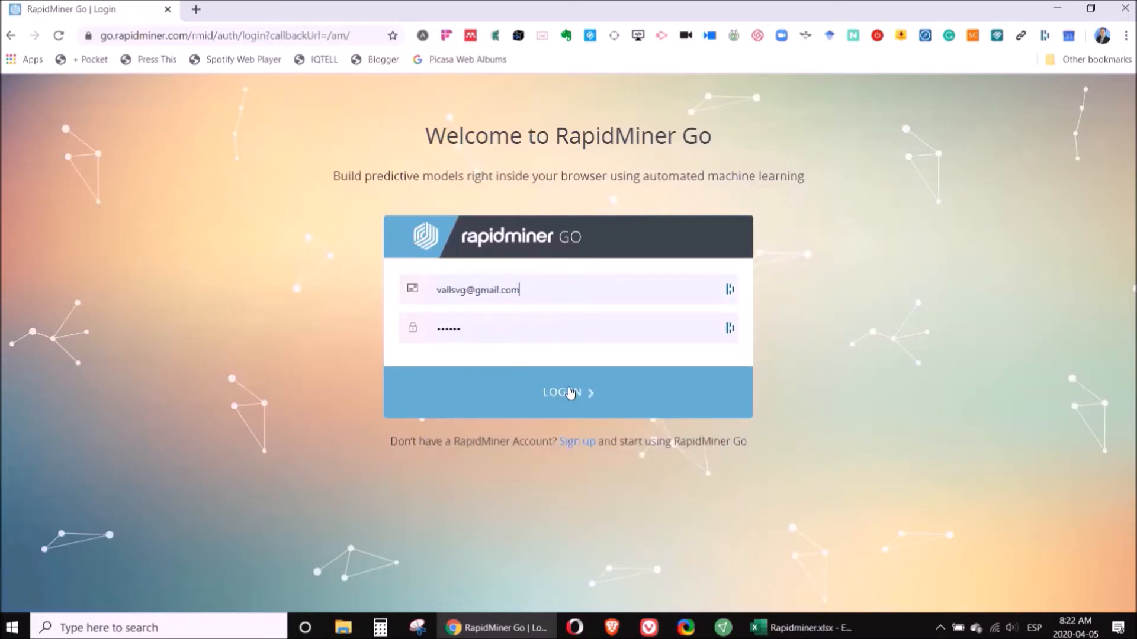
{"action": "left_click", "coordinate": [567, 392]}
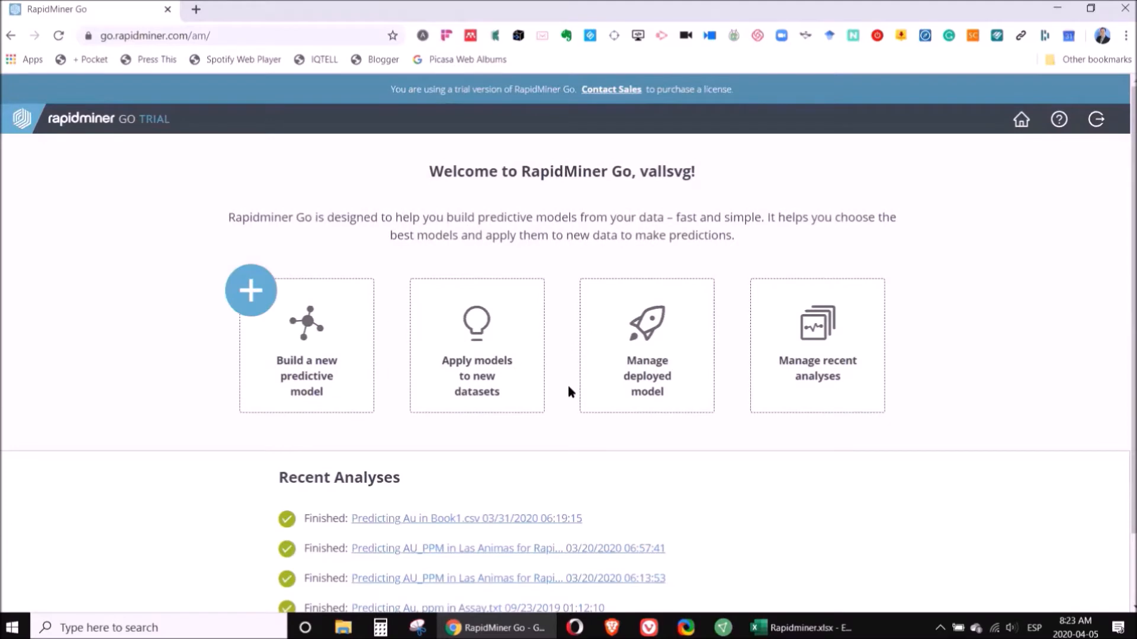
{"action": "mouse_move", "coordinate": [266, 321]}
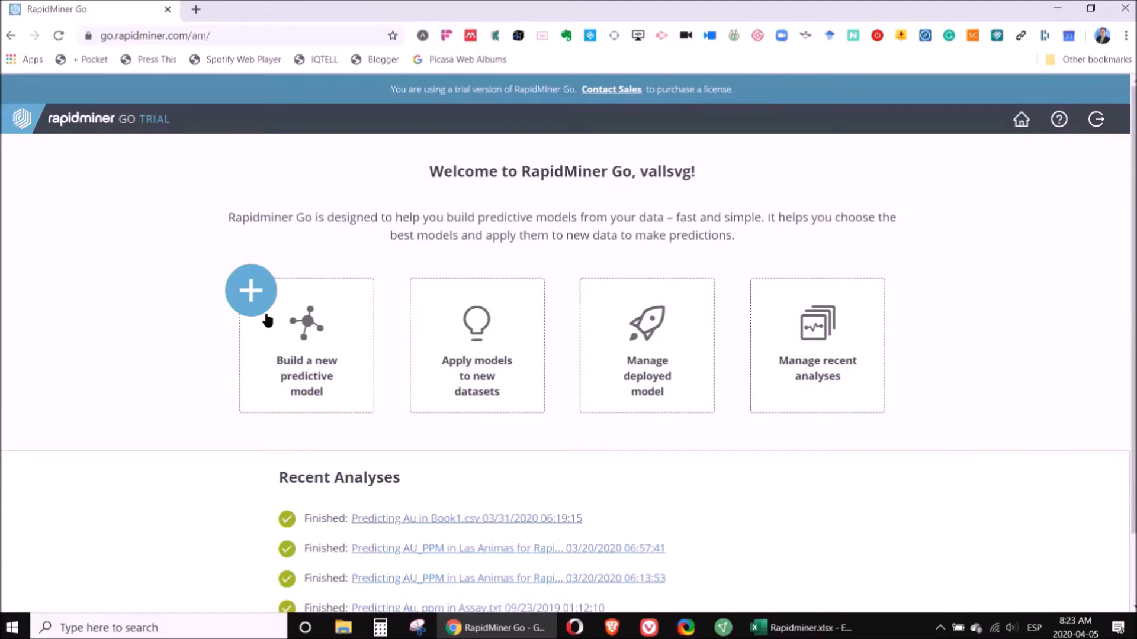
{"action": "mouse_move", "coordinate": [308, 335]}
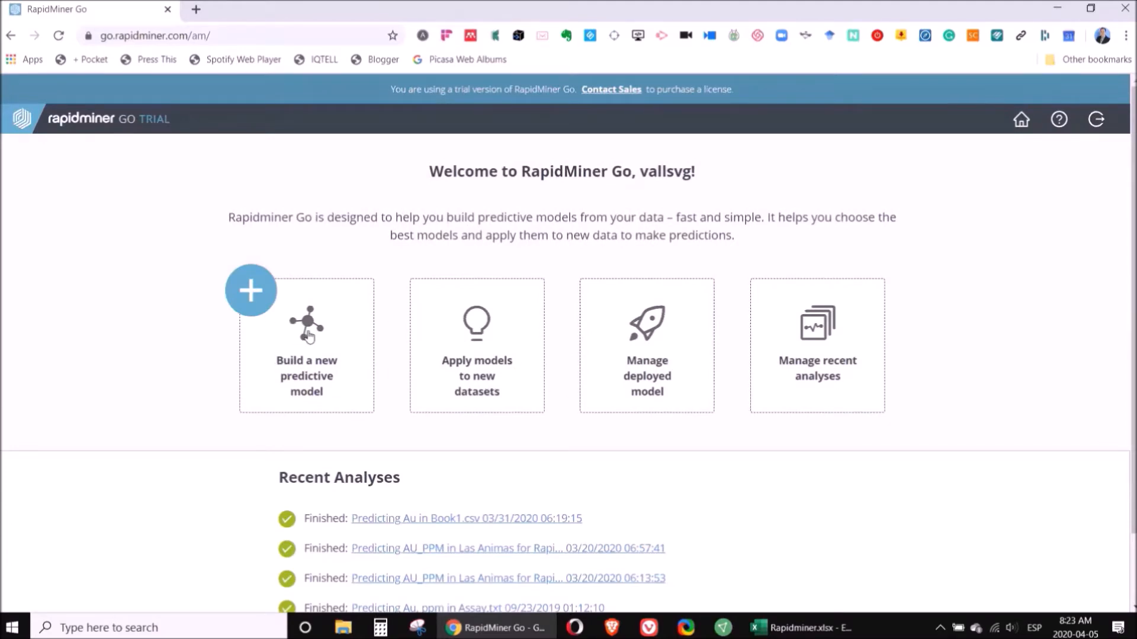
- Build a new predictive model and upload Rapidminer.xlsx as its data (119 rows, 73 columns)
{"action": "left_click", "coordinate": [305, 345]}
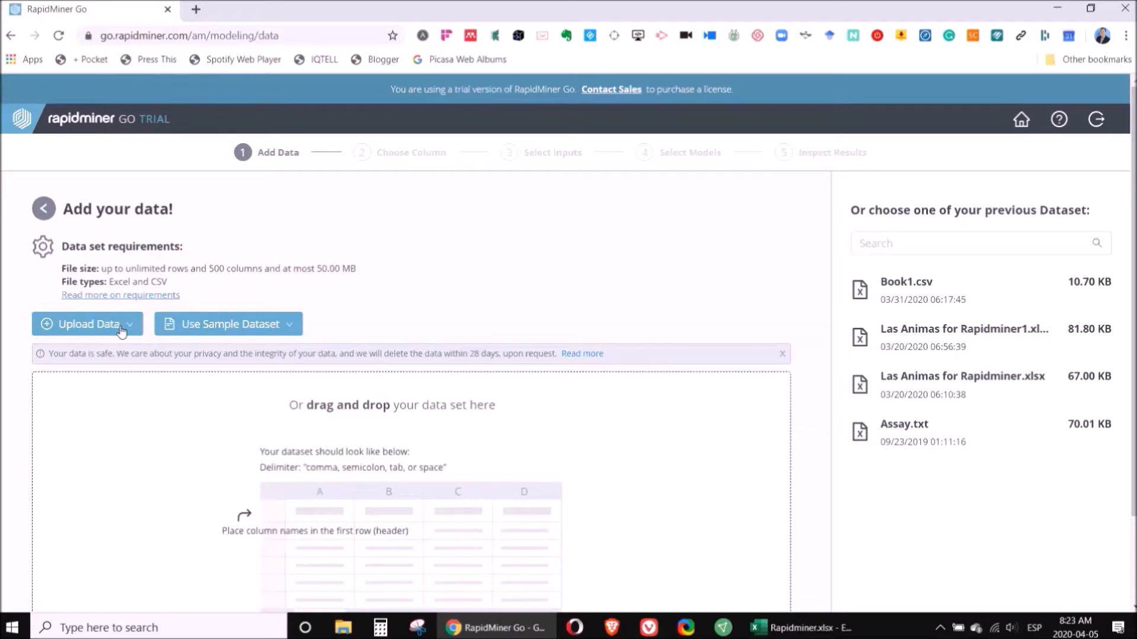
{"action": "left_click", "coordinate": [86, 325]}
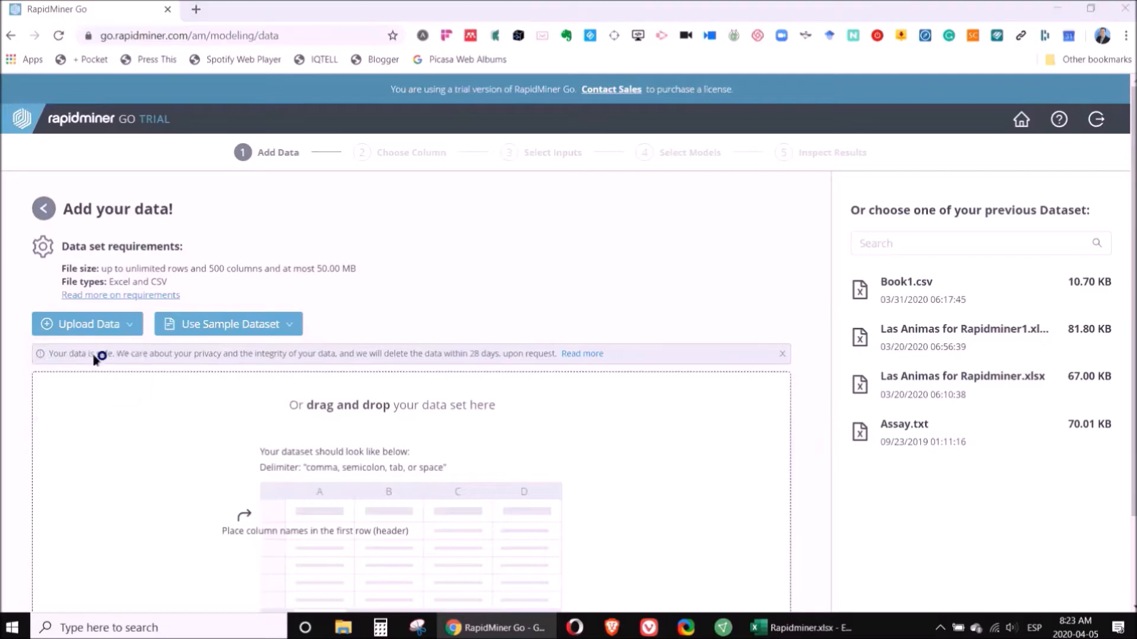
{"action": "left_click", "coordinate": [86, 324]}
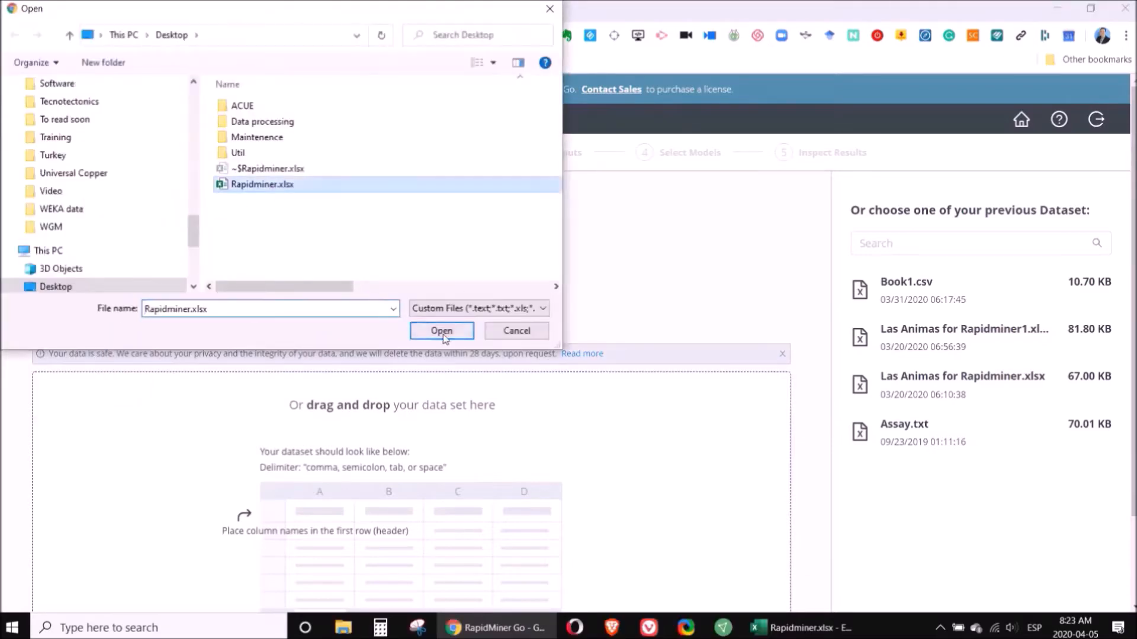
{"action": "left_click", "coordinate": [440, 331]}
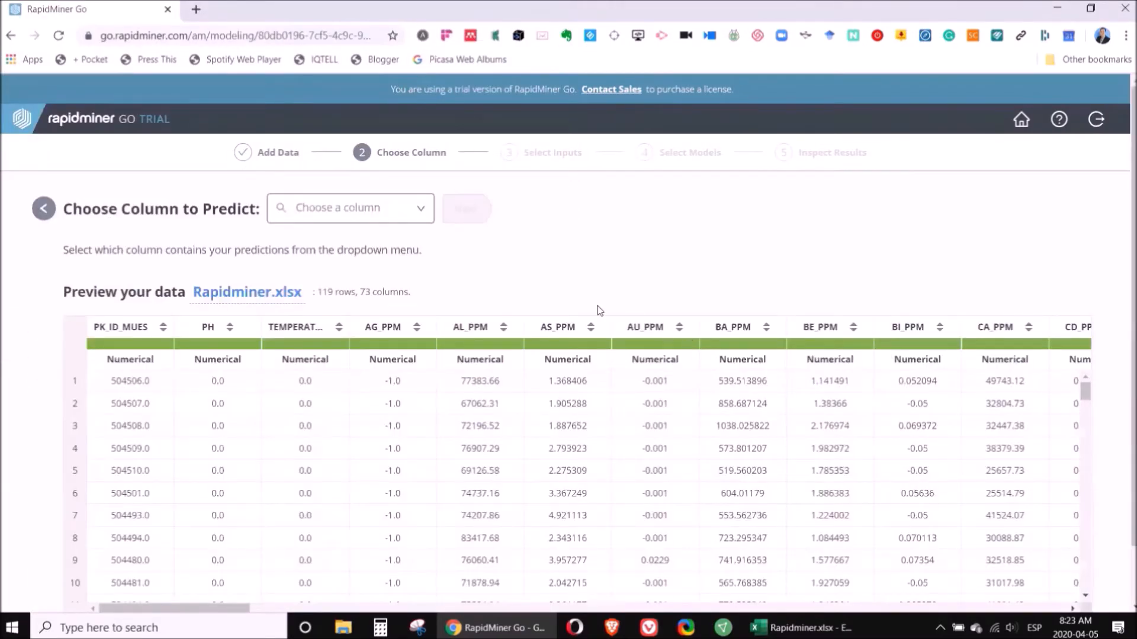
- Choose AU_PPM as the column to predict, giving a regression problem with its distribution charted
{"action": "scroll", "scroll_direction": "down", "scroll_amount": 3}
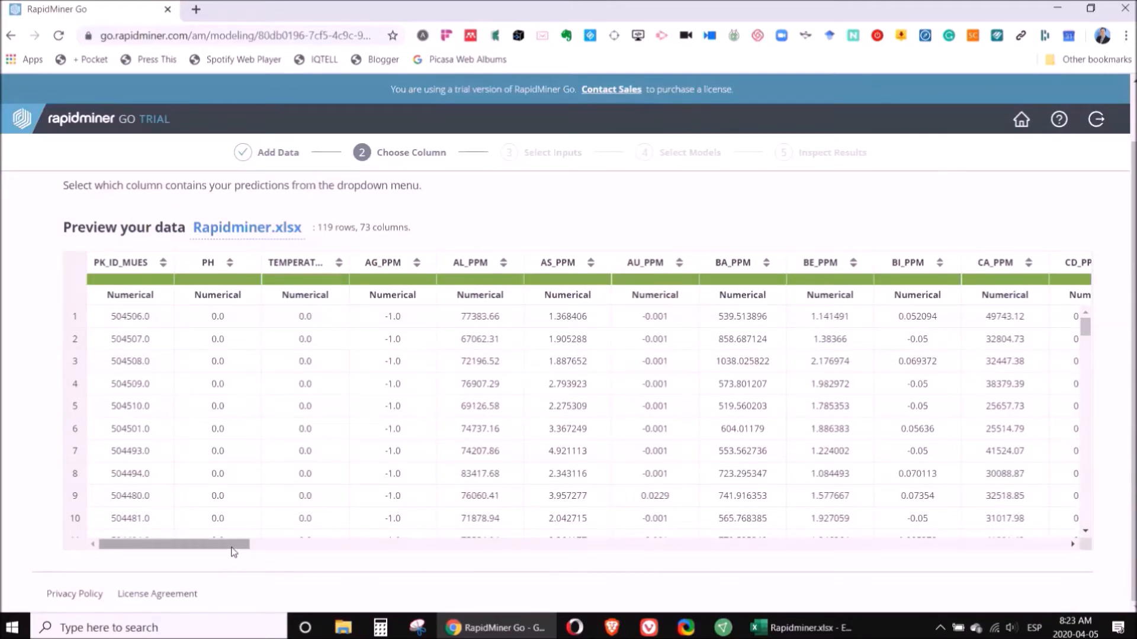
{"action": "left_click_drag", "start_coordinate": [178, 544], "coordinate": [326, 543]}
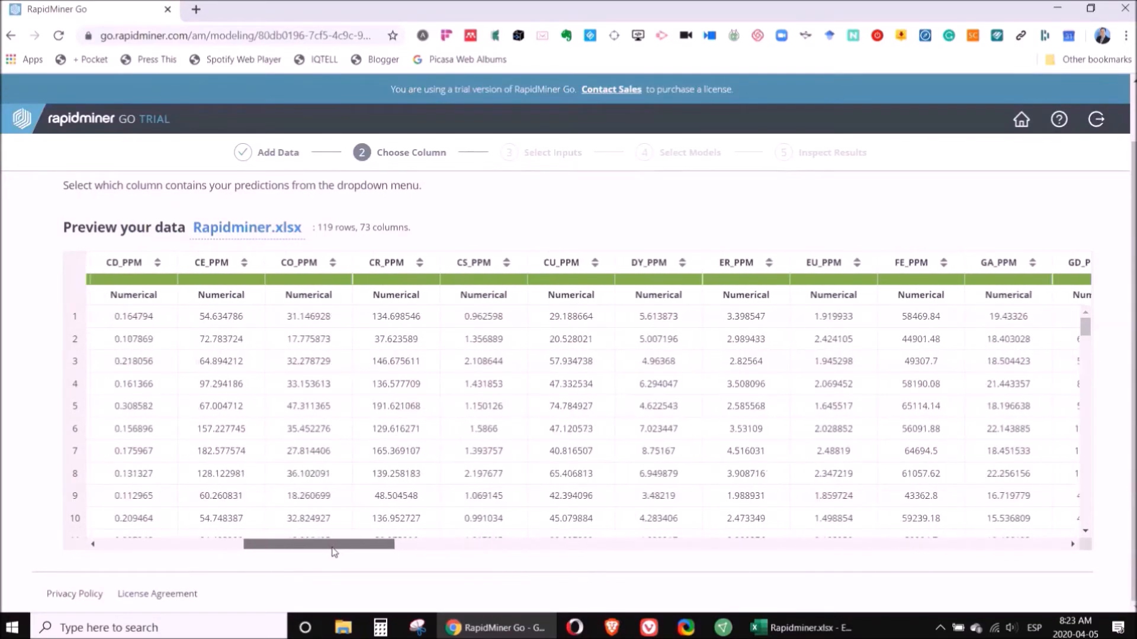
{"action": "left_click_drag", "start_coordinate": [319, 545], "coordinate": [196, 545]}
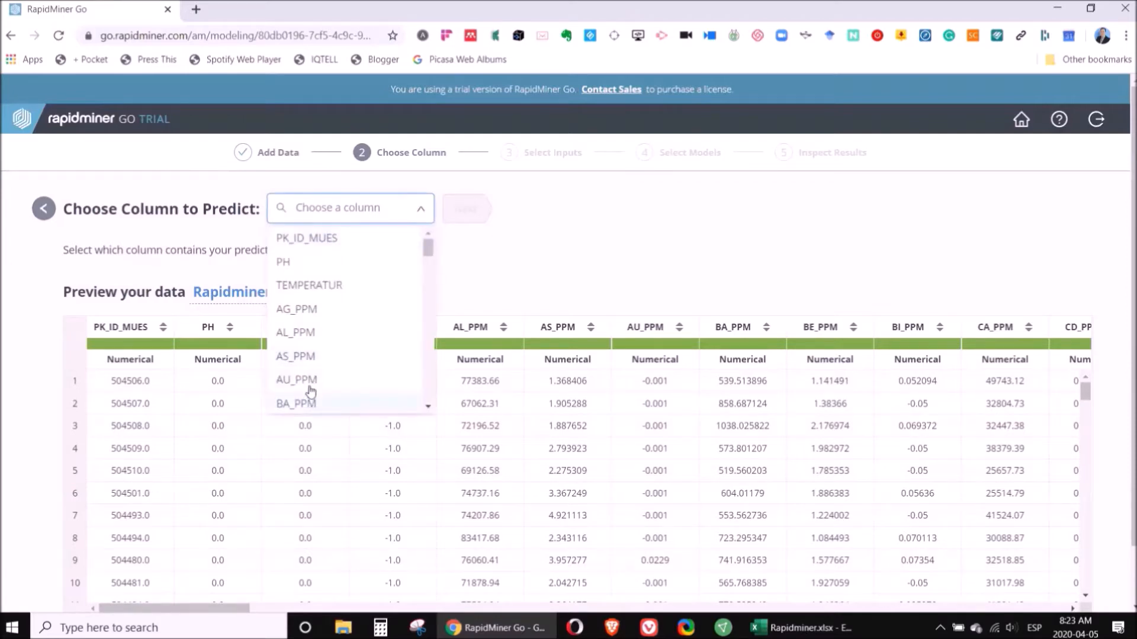
{"action": "left_click", "coordinate": [296, 379]}
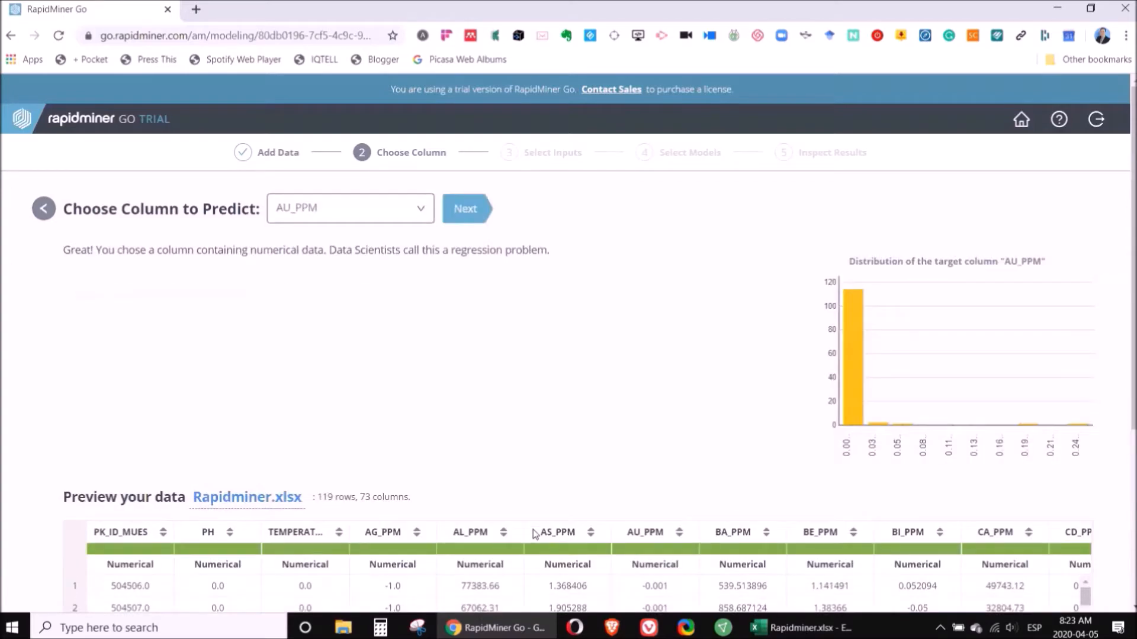
{"action": "mouse_move", "coordinate": [653, 428]}
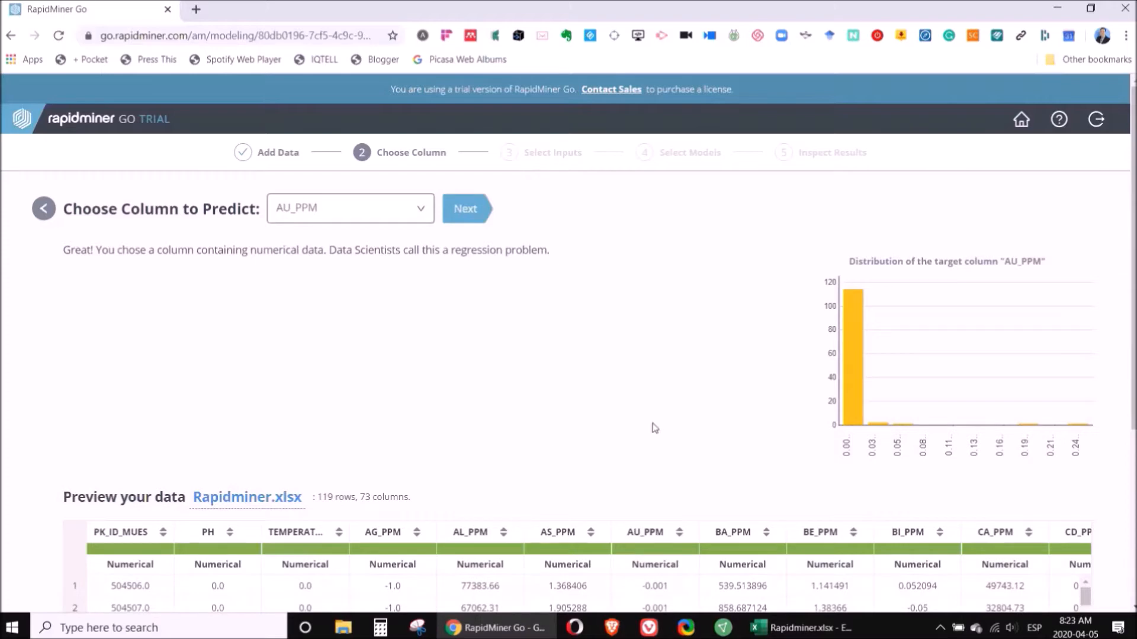
{"action": "mouse_move", "coordinate": [908, 419]}
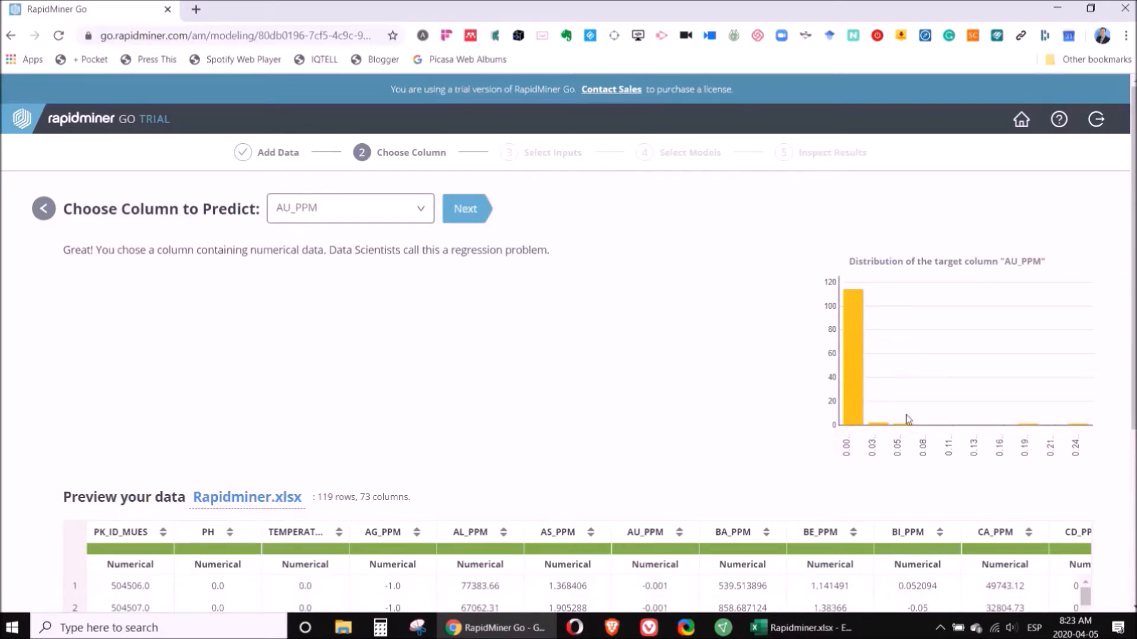
{"action": "mouse_move", "coordinate": [854, 438]}
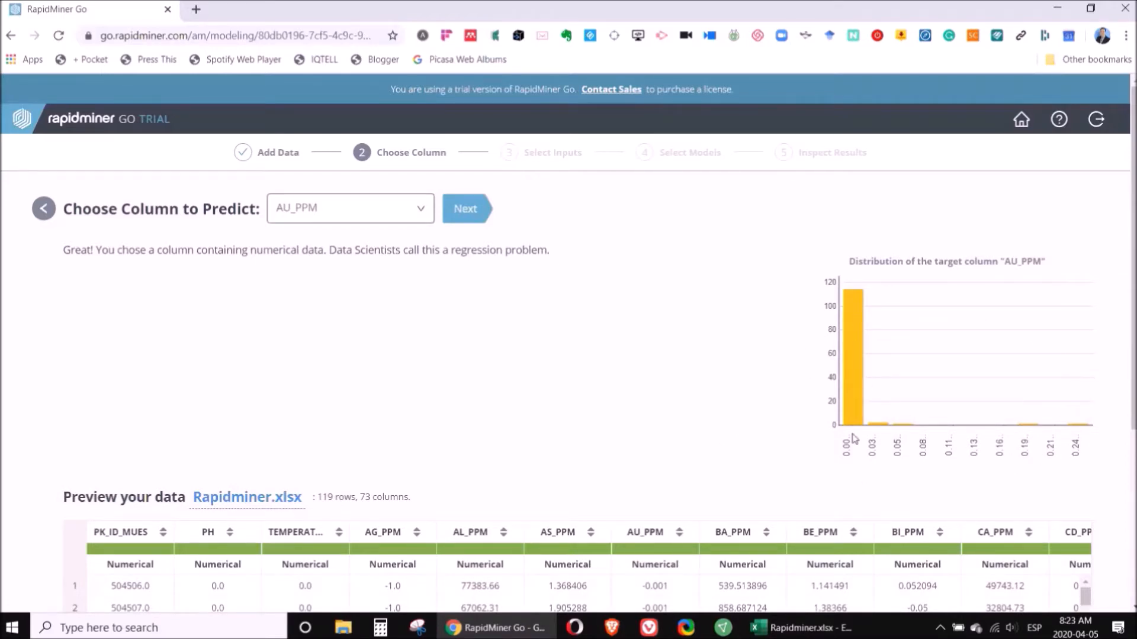
{"action": "mouse_move", "coordinate": [863, 435]}
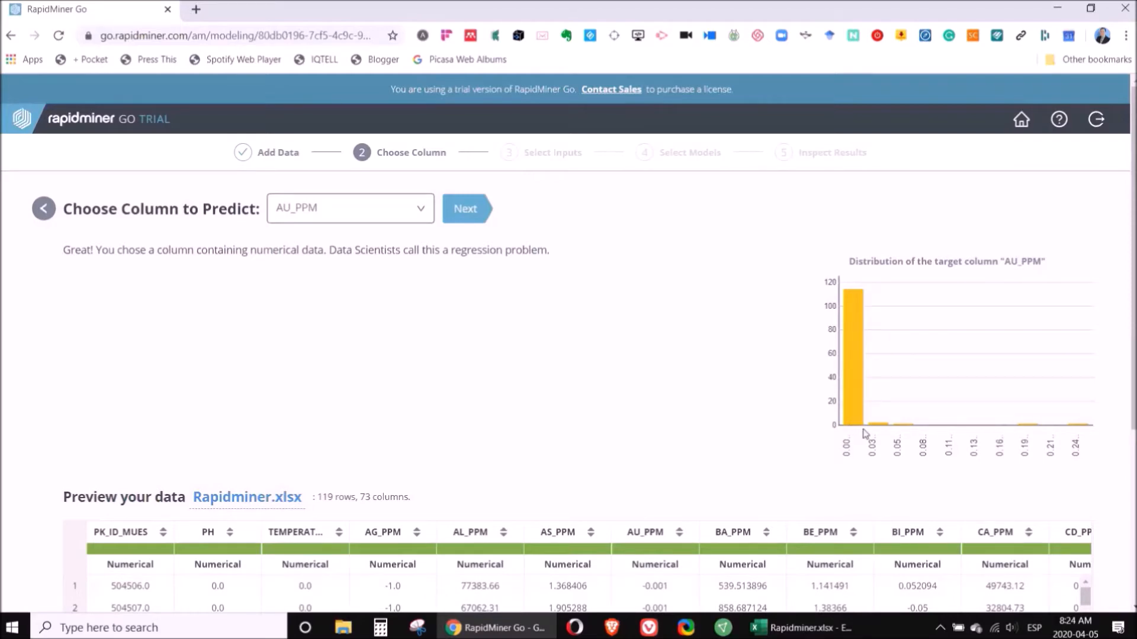
{"action": "mouse_move", "coordinate": [1096, 414]}
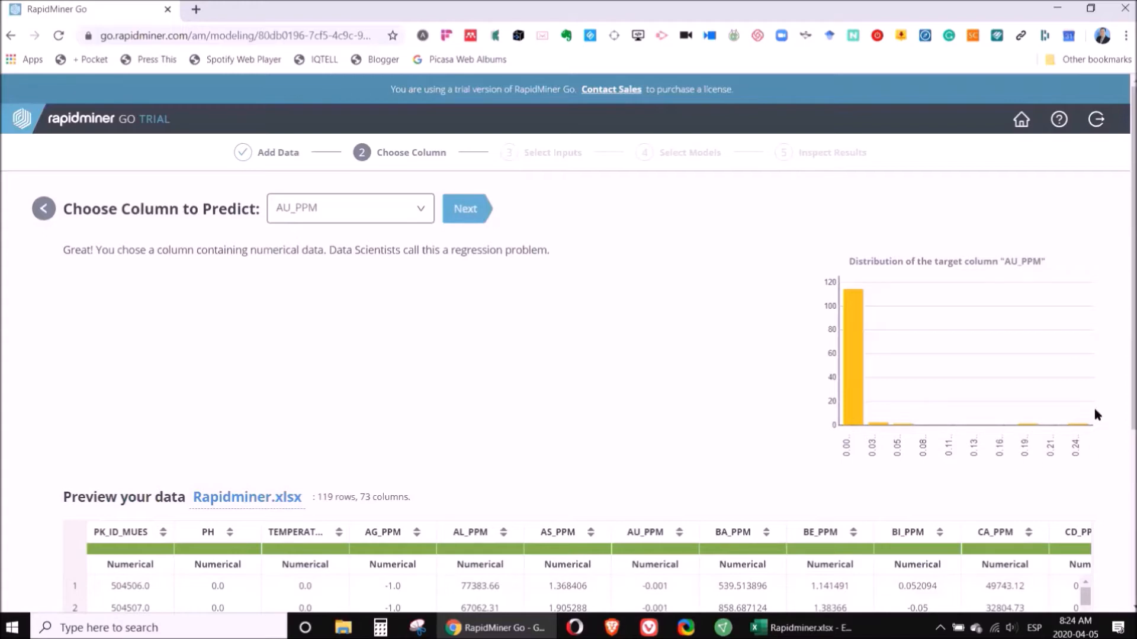
{"action": "mouse_move", "coordinate": [539, 420]}
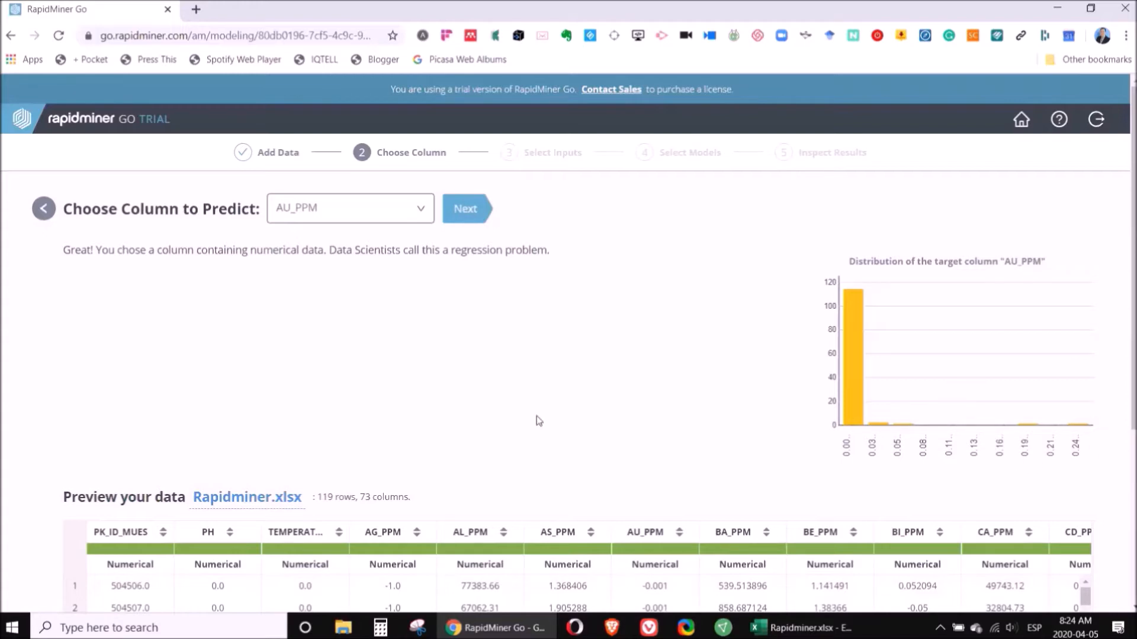
{"action": "mouse_move", "coordinate": [540, 419]}
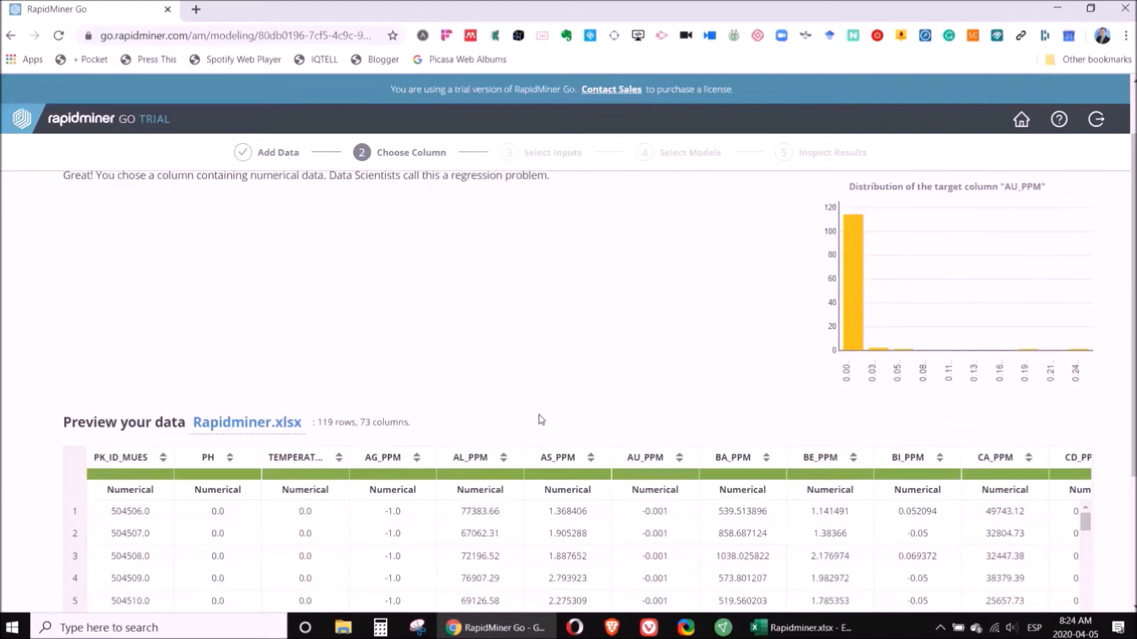
{"action": "scroll", "scroll_direction": "up", "scroll_amount": 3}
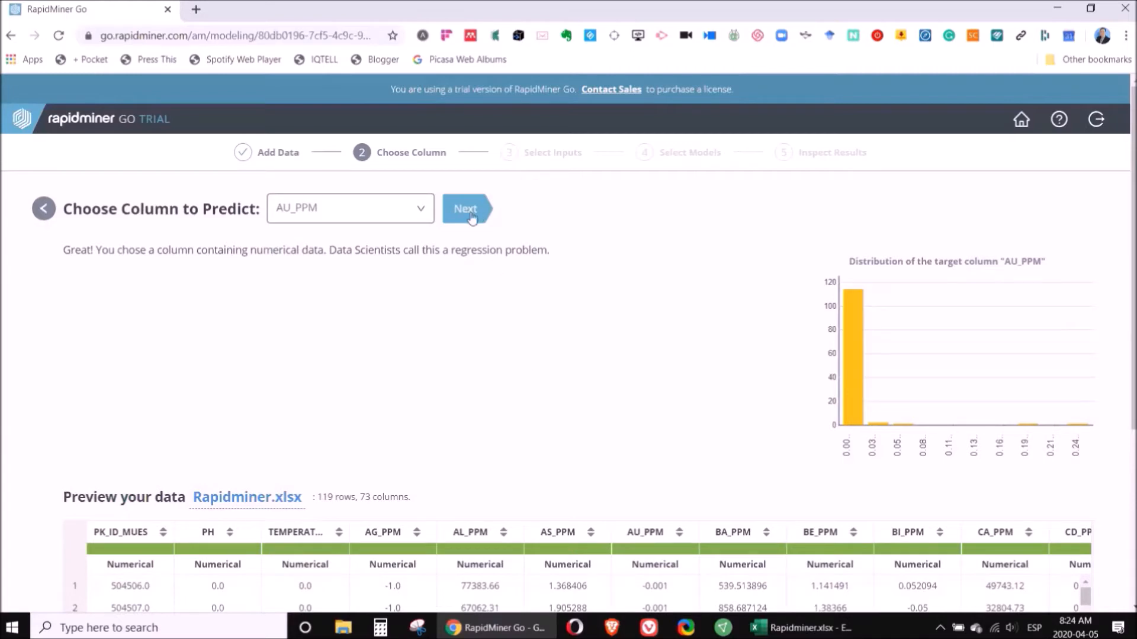
- Move to input selection and review the Questionable and Poor quality filters before listing all 72 columns
{"action": "left_click", "coordinate": [466, 209]}
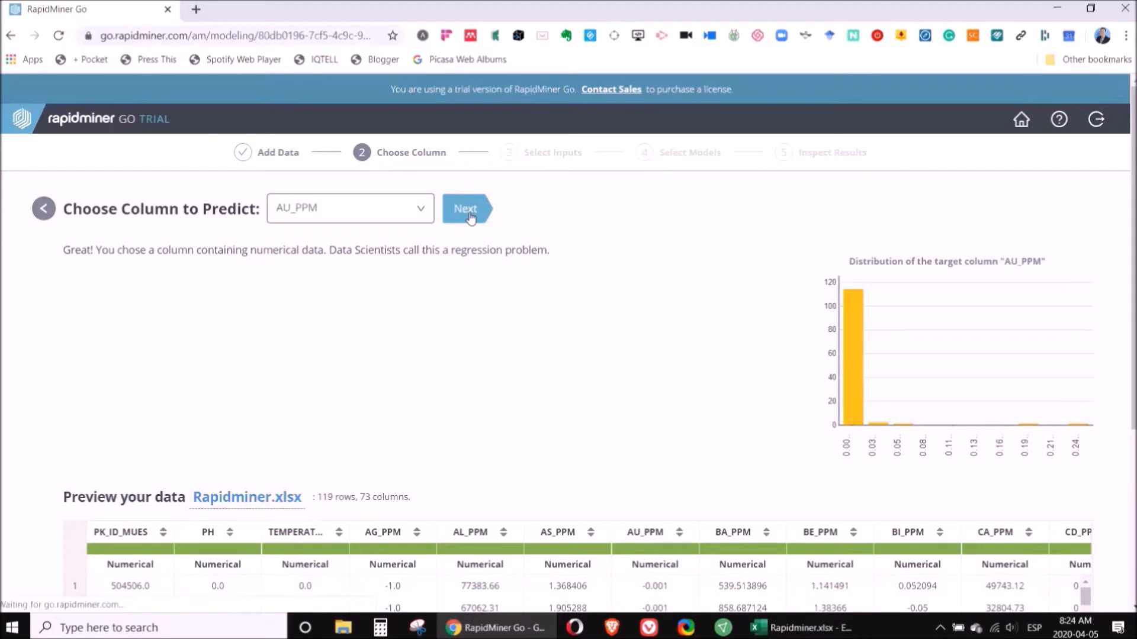
{"action": "left_click", "coordinate": [466, 208]}
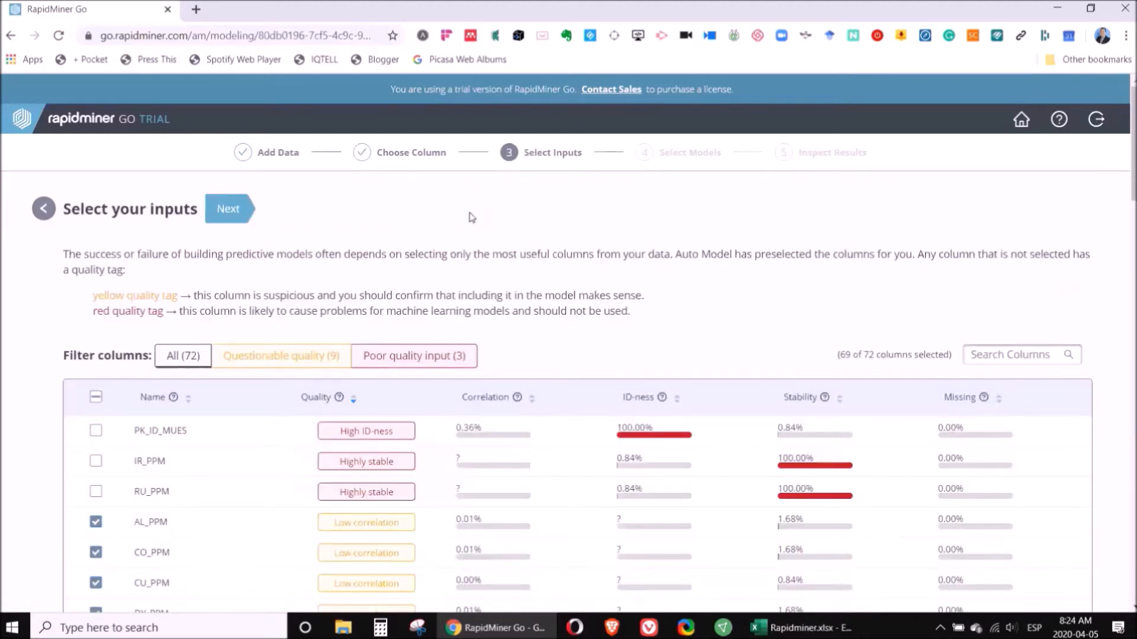
{"action": "mouse_move", "coordinate": [265, 341]}
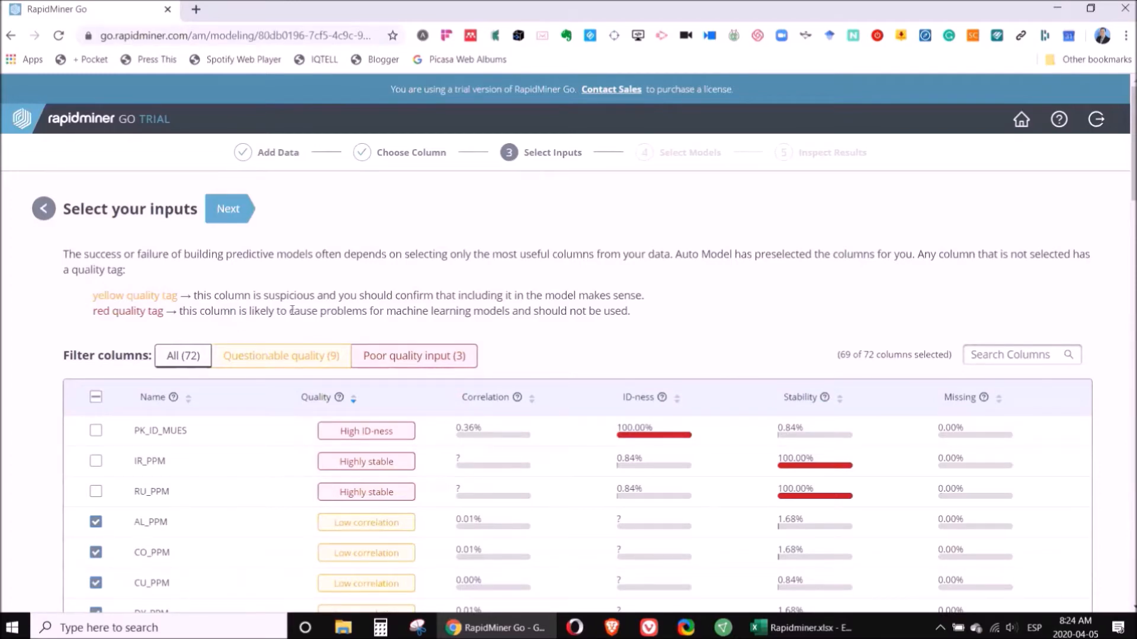
{"action": "mouse_move", "coordinate": [234, 392]}
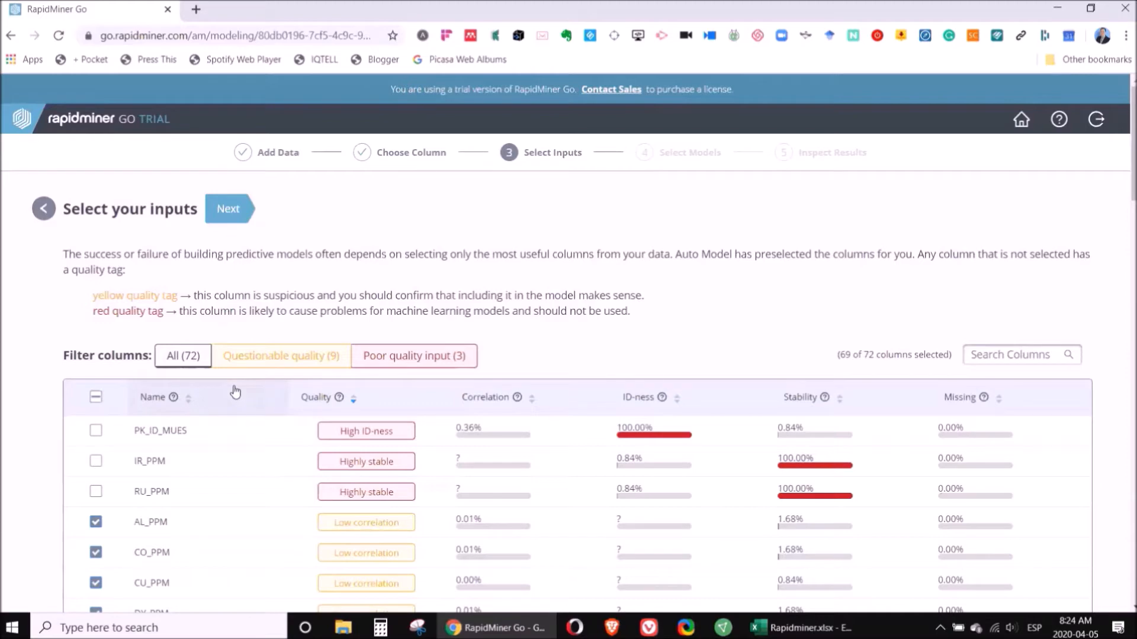
{"action": "mouse_move", "coordinate": [264, 434]}
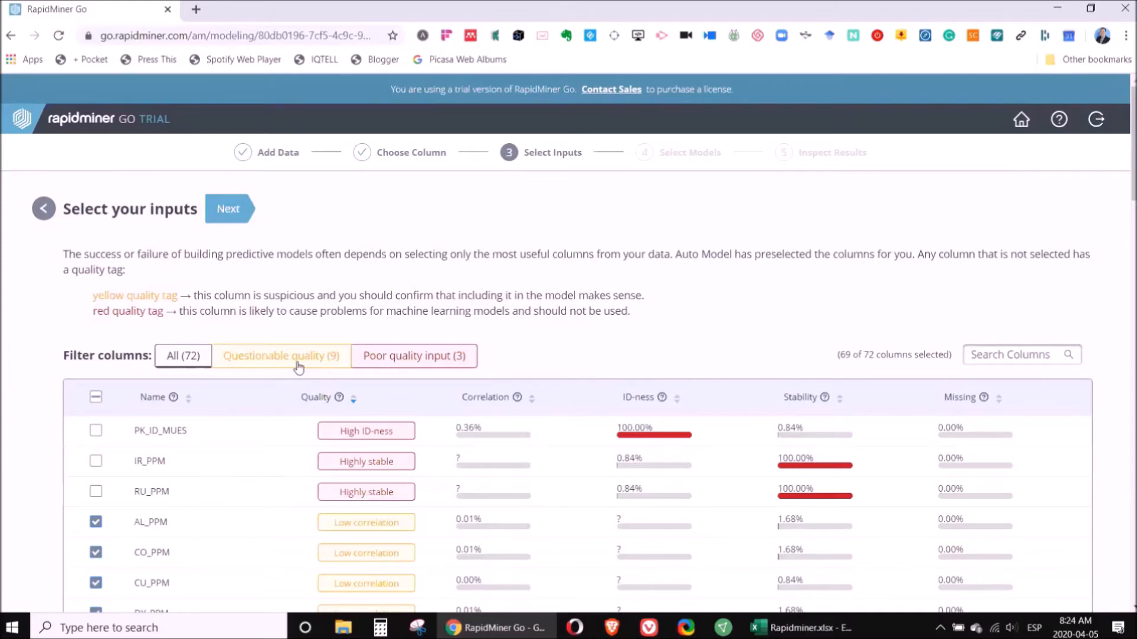
{"action": "left_click", "coordinate": [281, 355]}
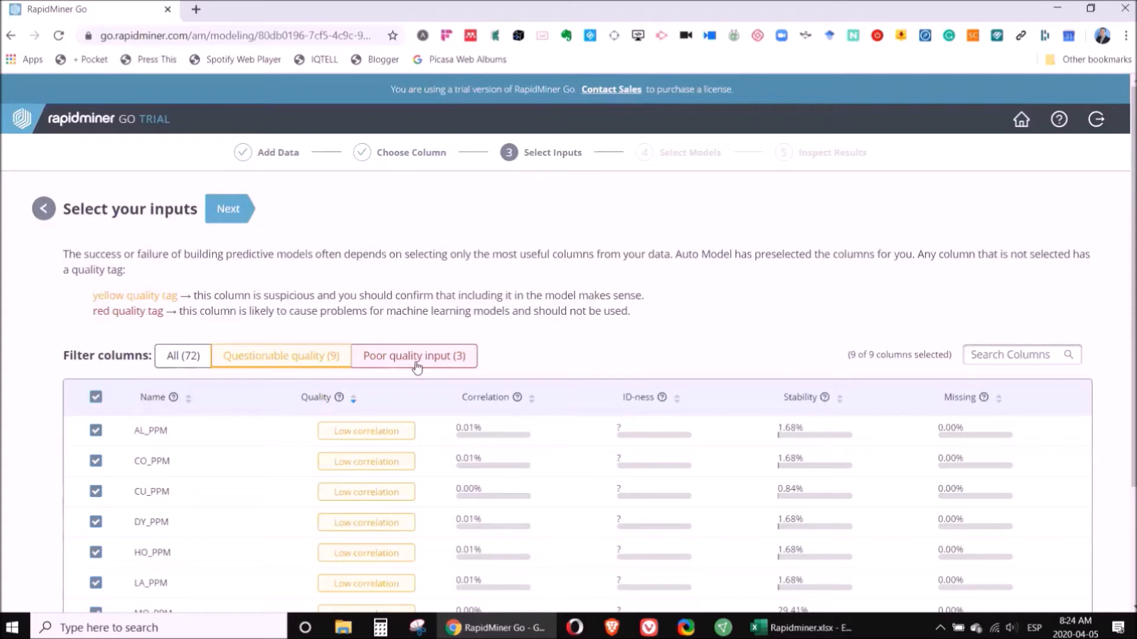
{"action": "mouse_move", "coordinate": [416, 360]}
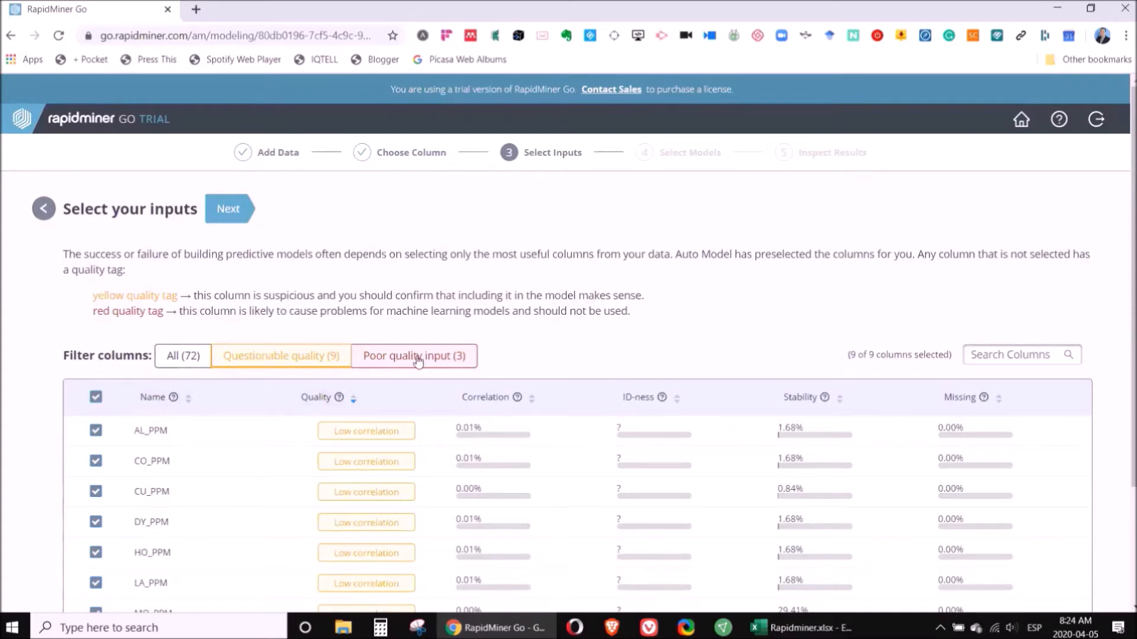
{"action": "left_click", "coordinate": [414, 357]}
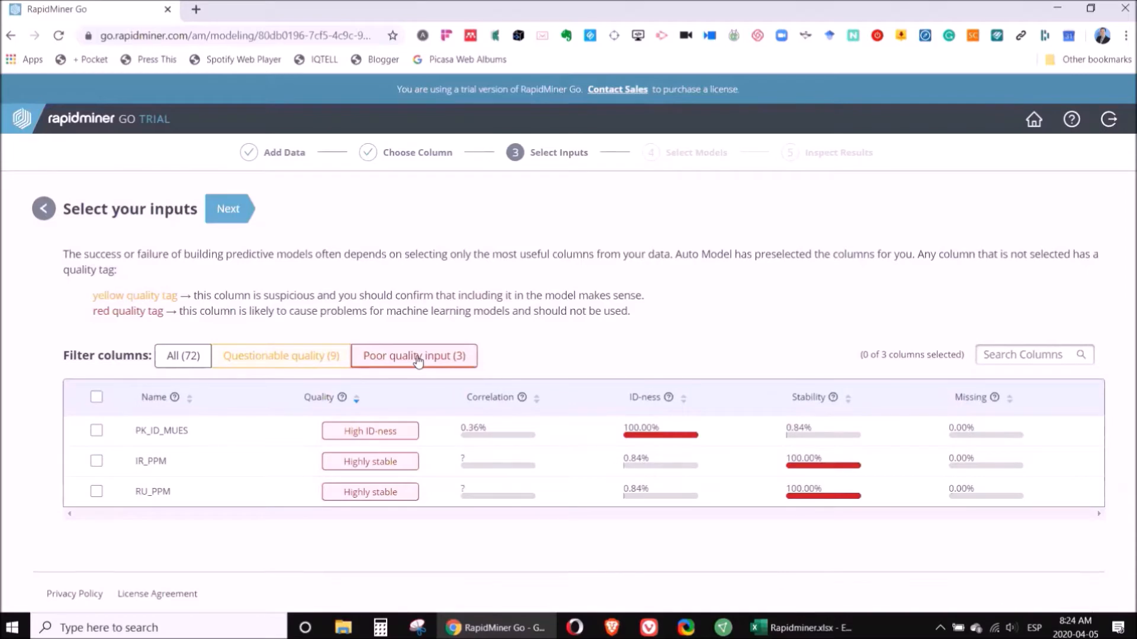
{"action": "left_click", "coordinate": [182, 356]}
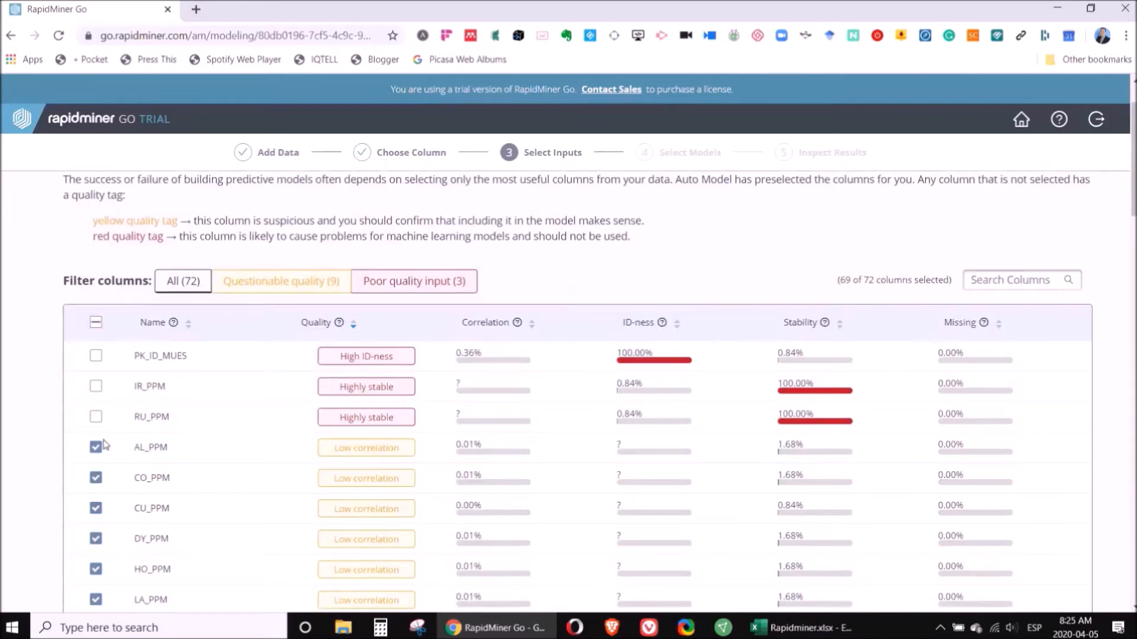
- Exclude AL_PPM, CO_PPM, WGS84_LON and WGS84_LAT from the model inputs, leaving 56 of 72 selected
{"action": "scroll", "scroll_direction": "down", "scroll_amount": 3}
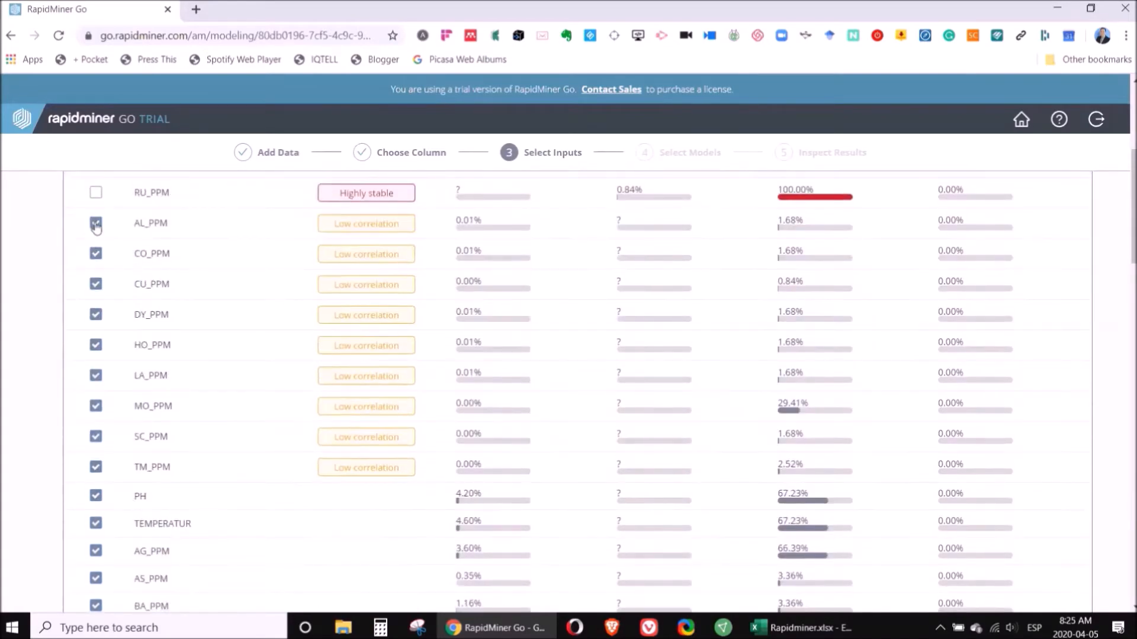
{"action": "left_click", "coordinate": [96, 223]}
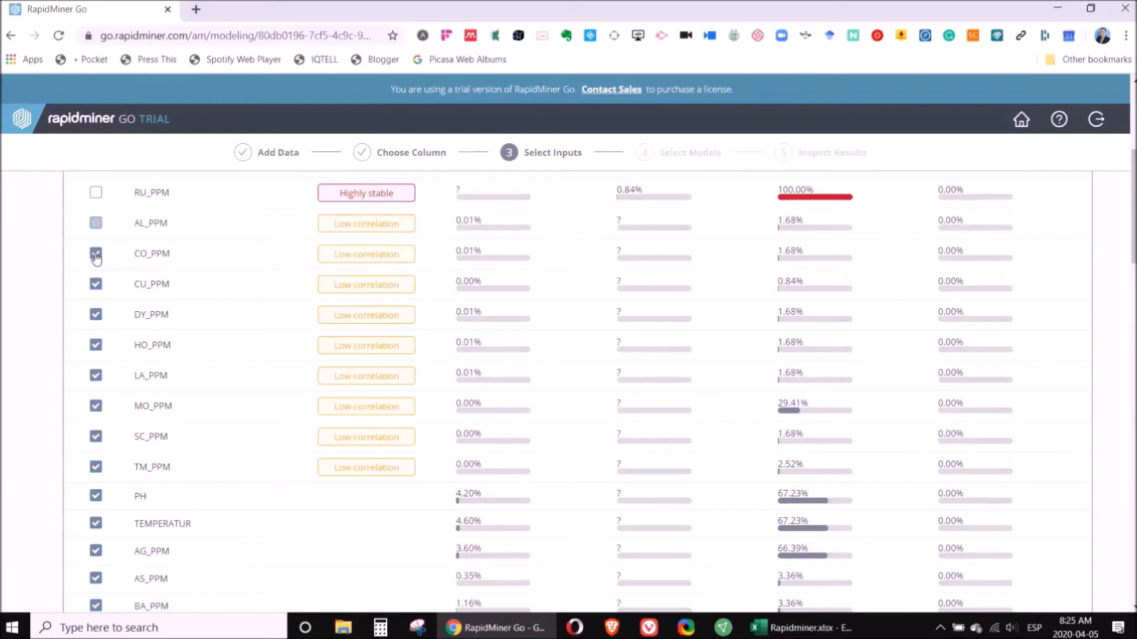
{"action": "left_click", "coordinate": [96, 253]}
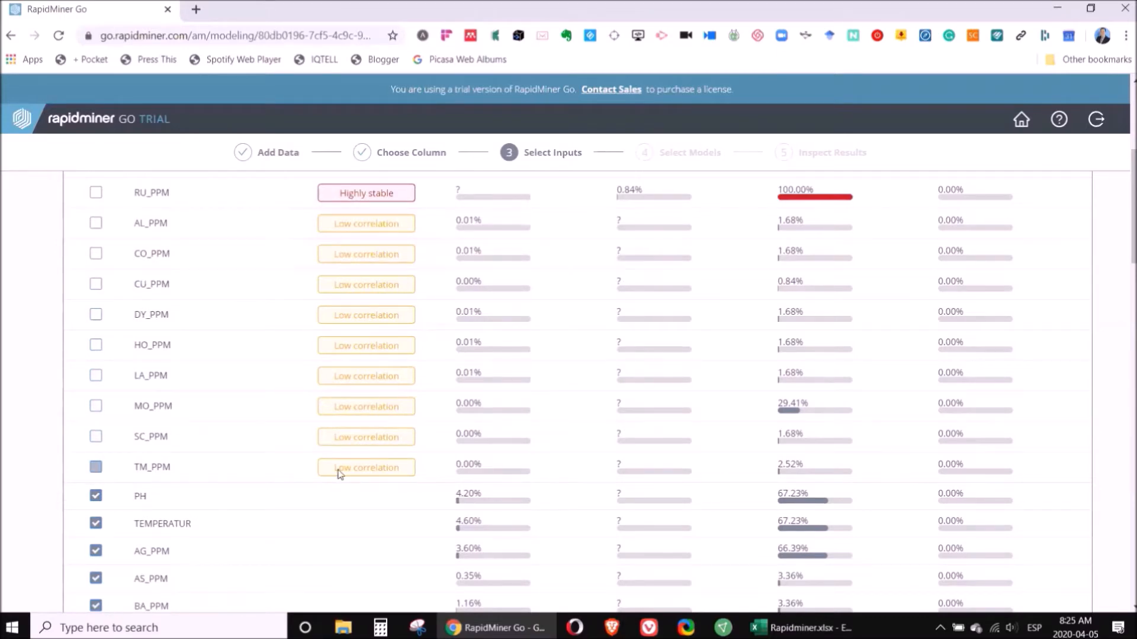
{"action": "scroll", "scroll_direction": "down", "scroll_amount": 3}
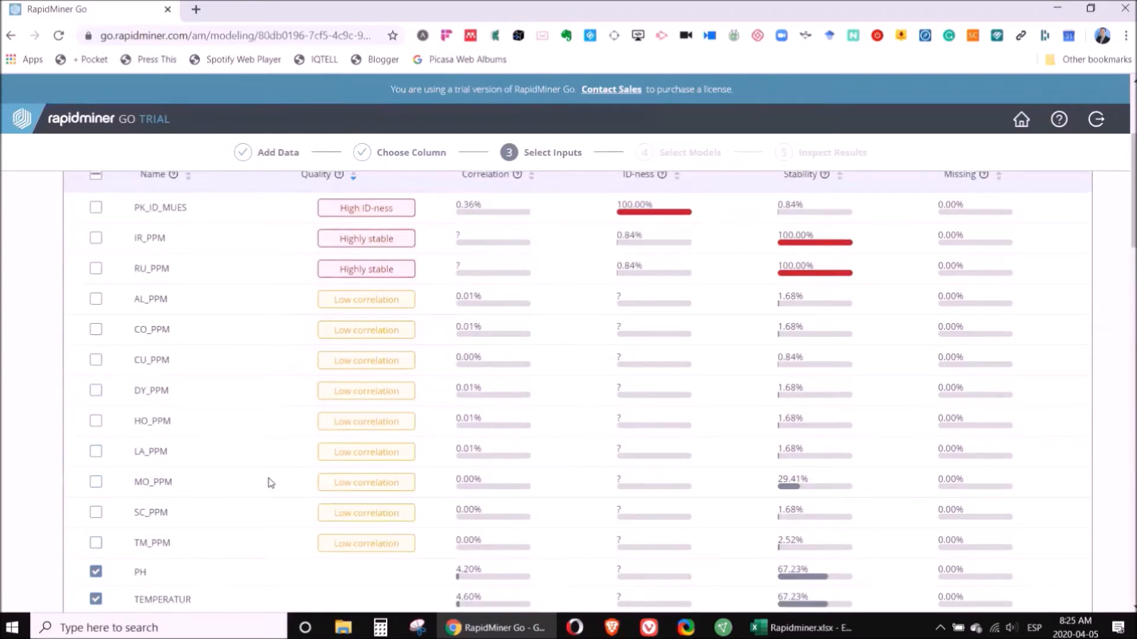
{"action": "scroll", "scroll_direction": "down", "scroll_amount": 3}
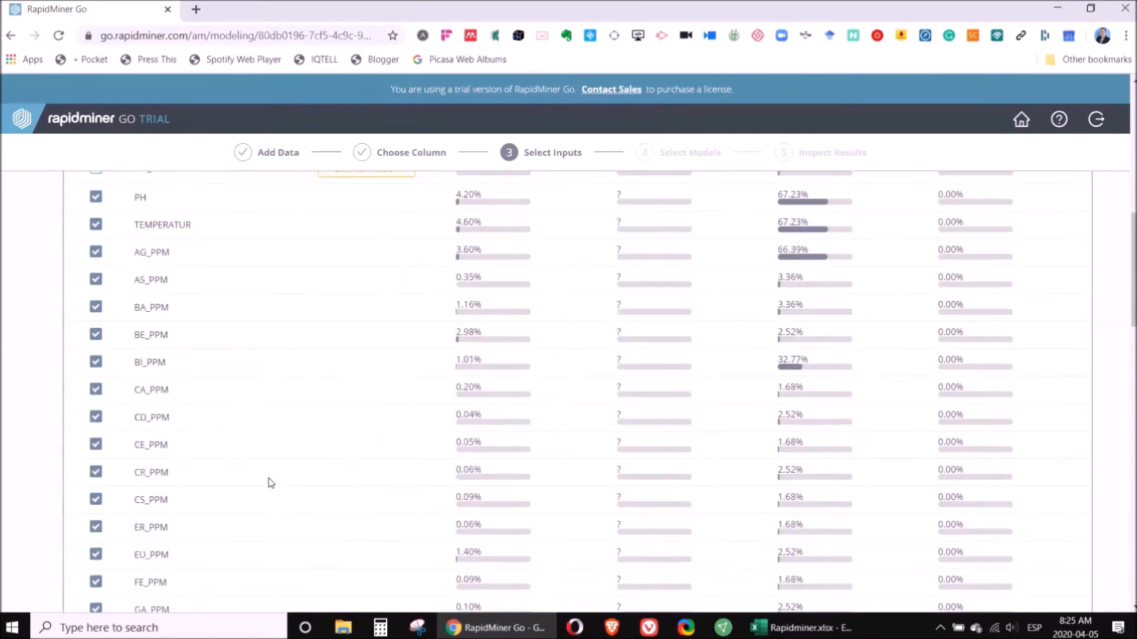
{"action": "scroll", "scroll_direction": "down", "scroll_amount": 3}
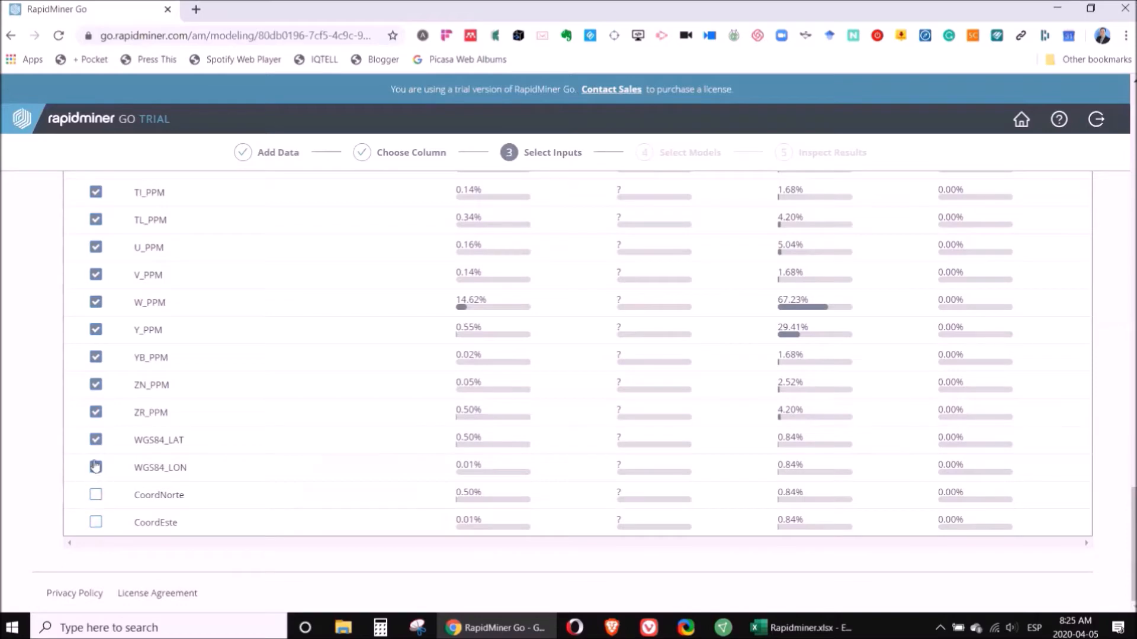
{"action": "left_click", "coordinate": [96, 466]}
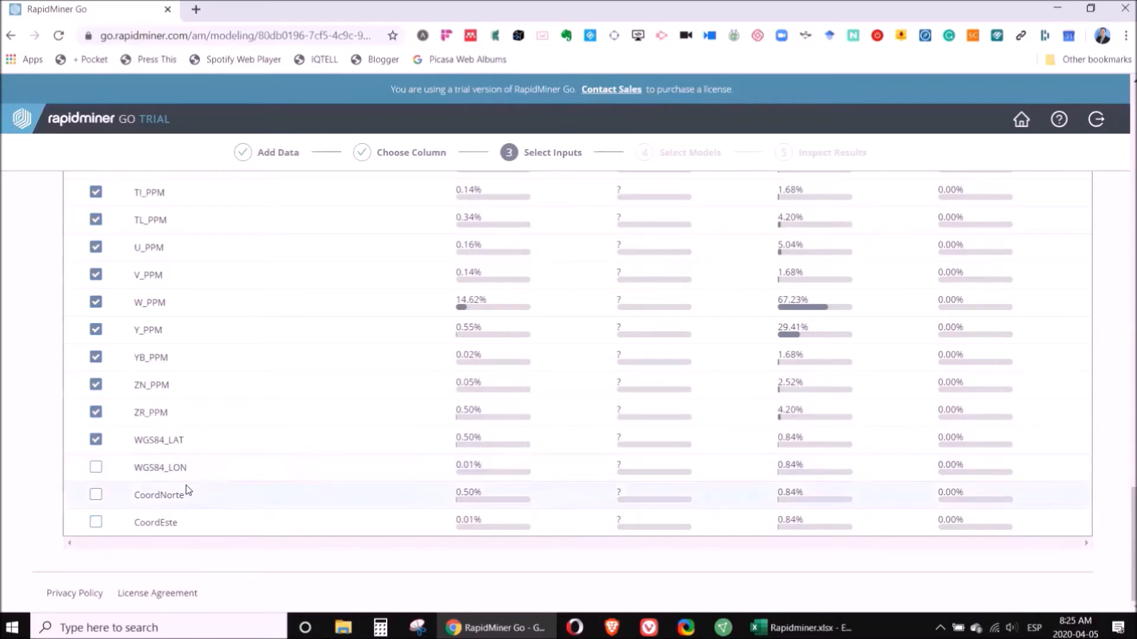
{"action": "left_click", "coordinate": [96, 440]}
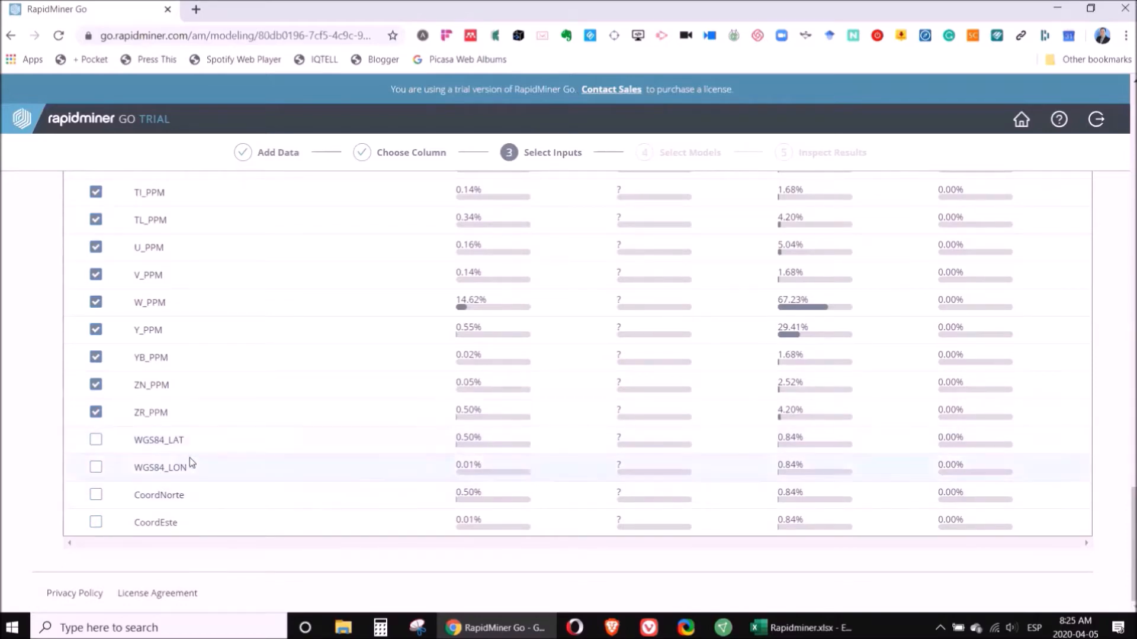
{"action": "scroll", "scroll_direction": "up", "scroll_amount": 3}
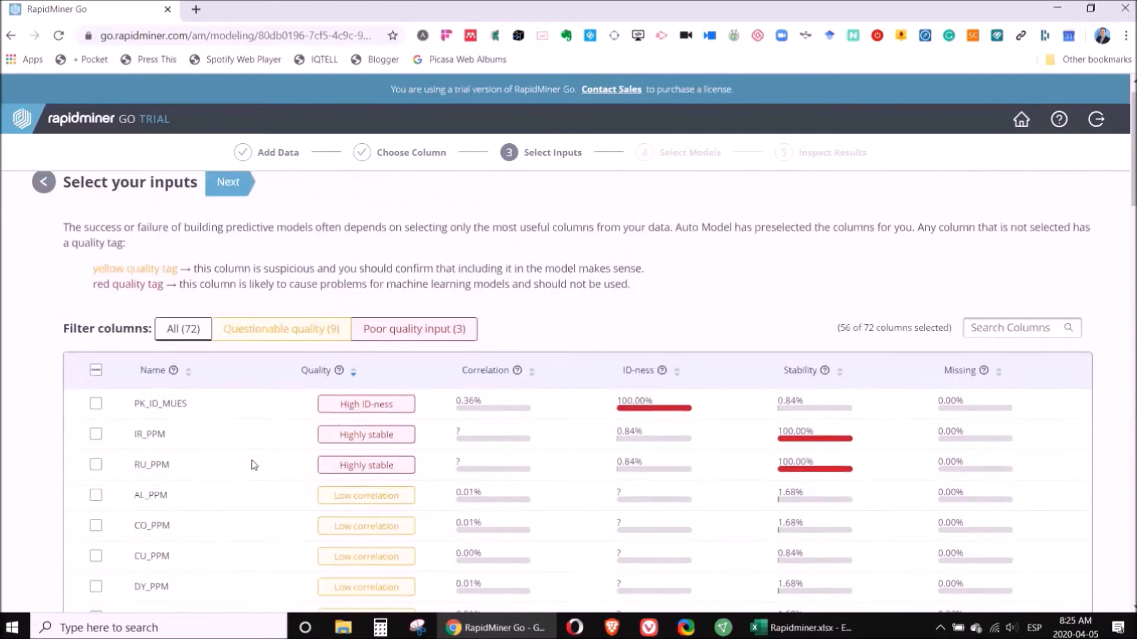
{"action": "scroll", "scroll_direction": "down", "scroll_amount": 3}
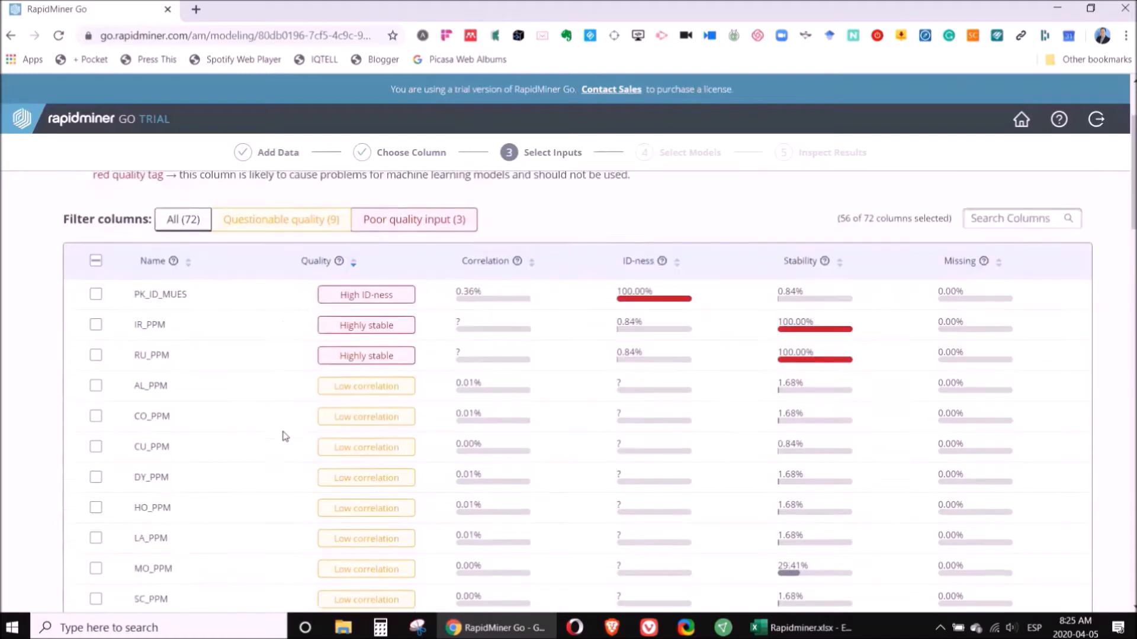
{"action": "scroll", "scroll_direction": "down", "scroll_amount": 3}
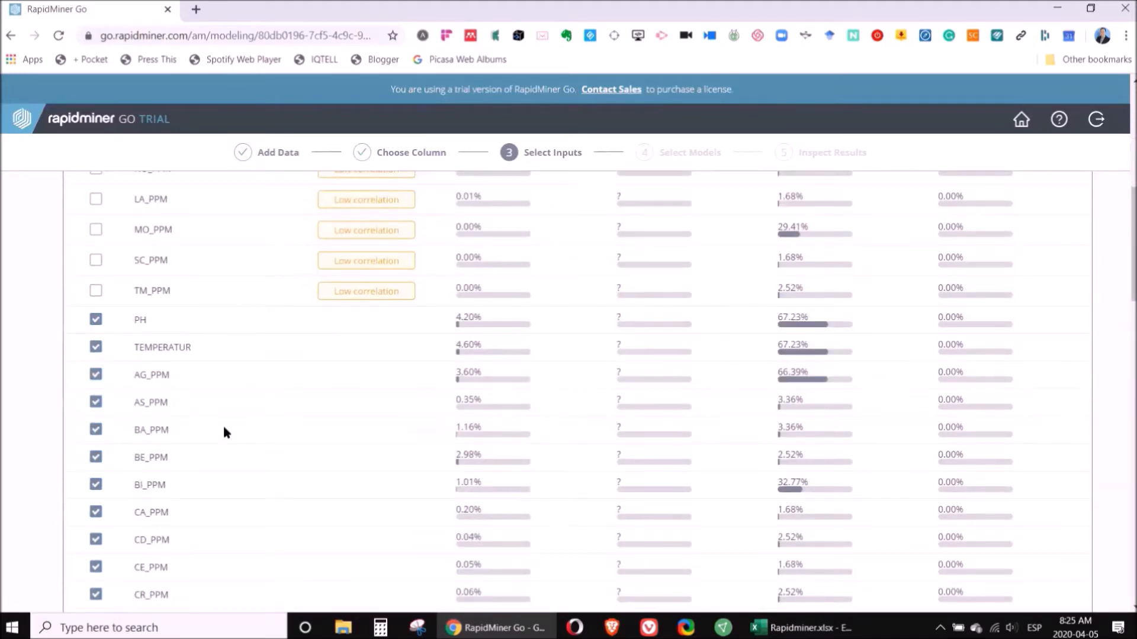
{"action": "scroll", "scroll_direction": "down", "scroll_amount": 3}
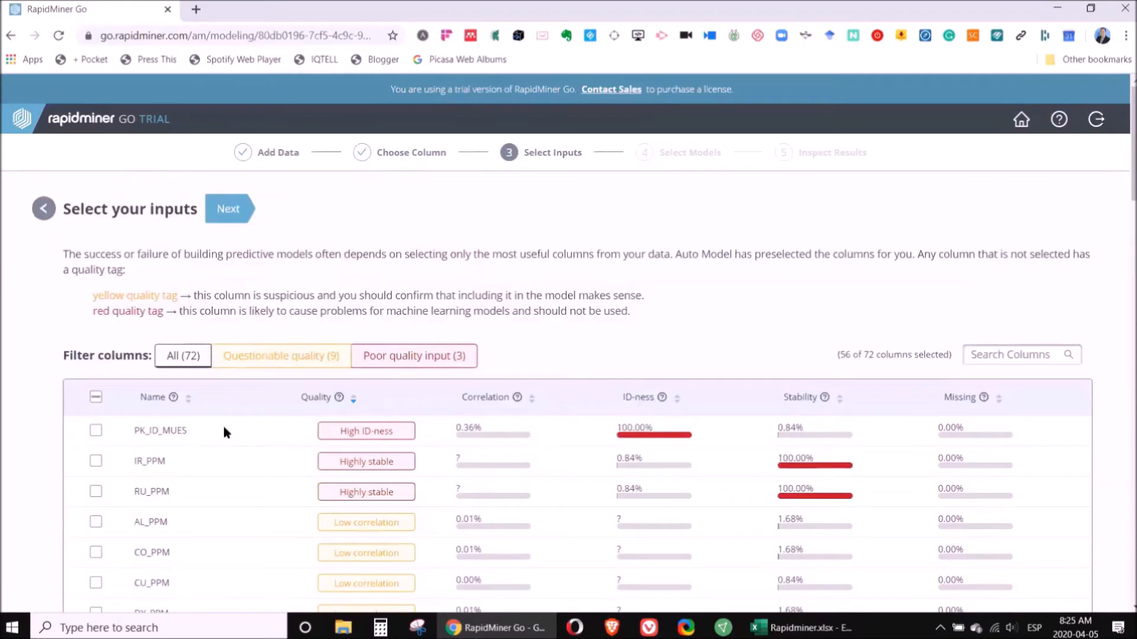
- On Select Models keep all six algorithms enabled and turn on explanations of predictions
{"action": "left_click", "coordinate": [227, 209]}
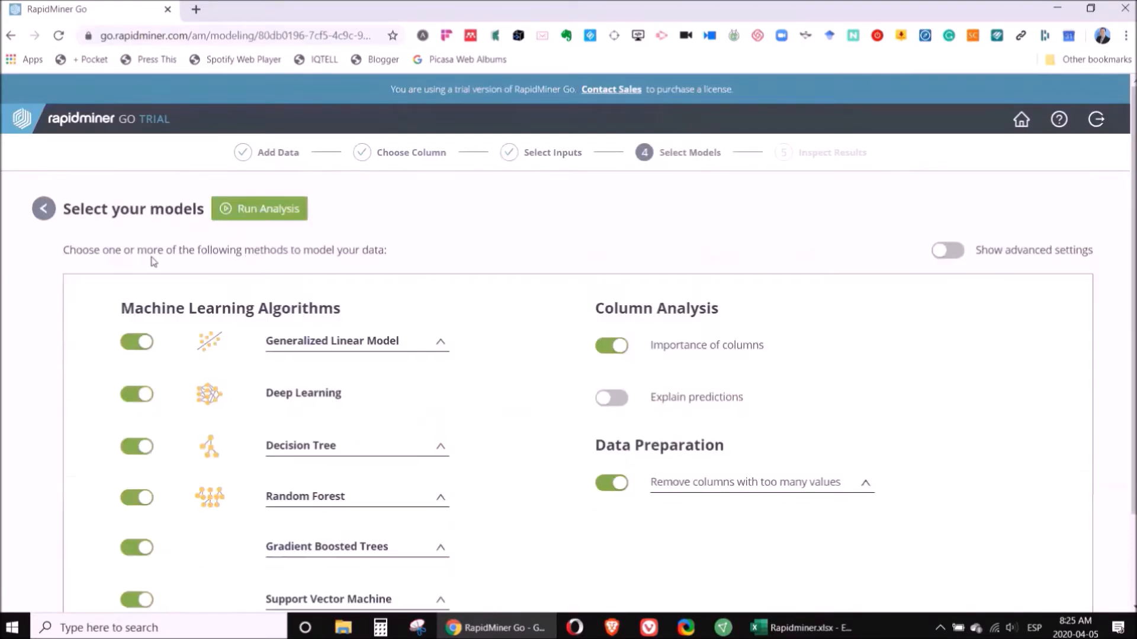
{"action": "scroll", "scroll_direction": "down", "scroll_amount": 3}
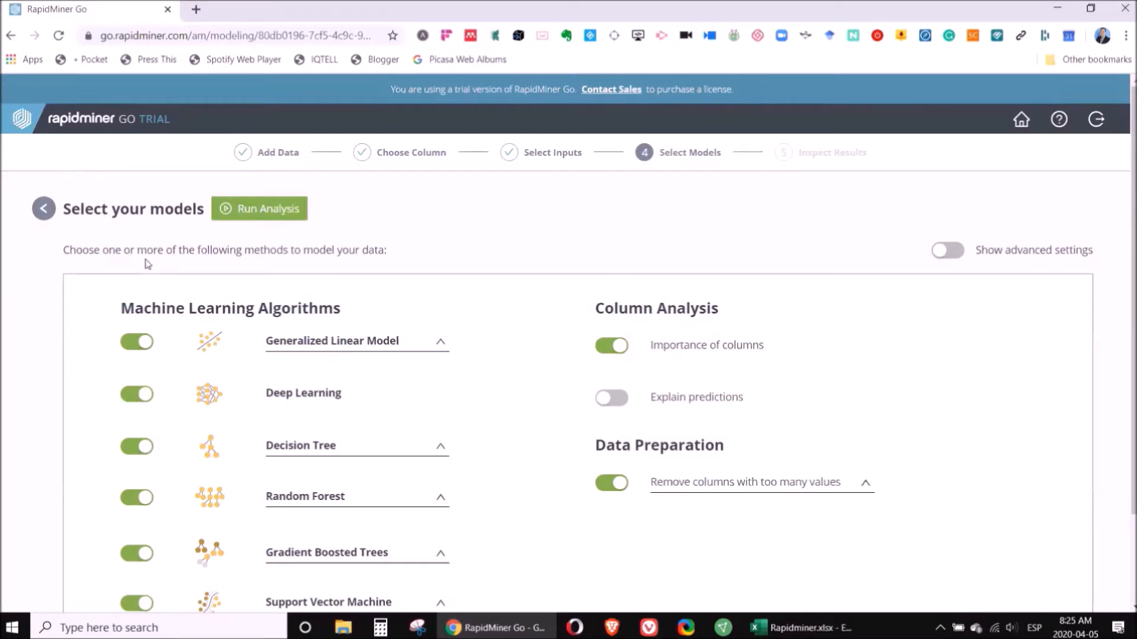
{"action": "mouse_move", "coordinate": [326, 335]}
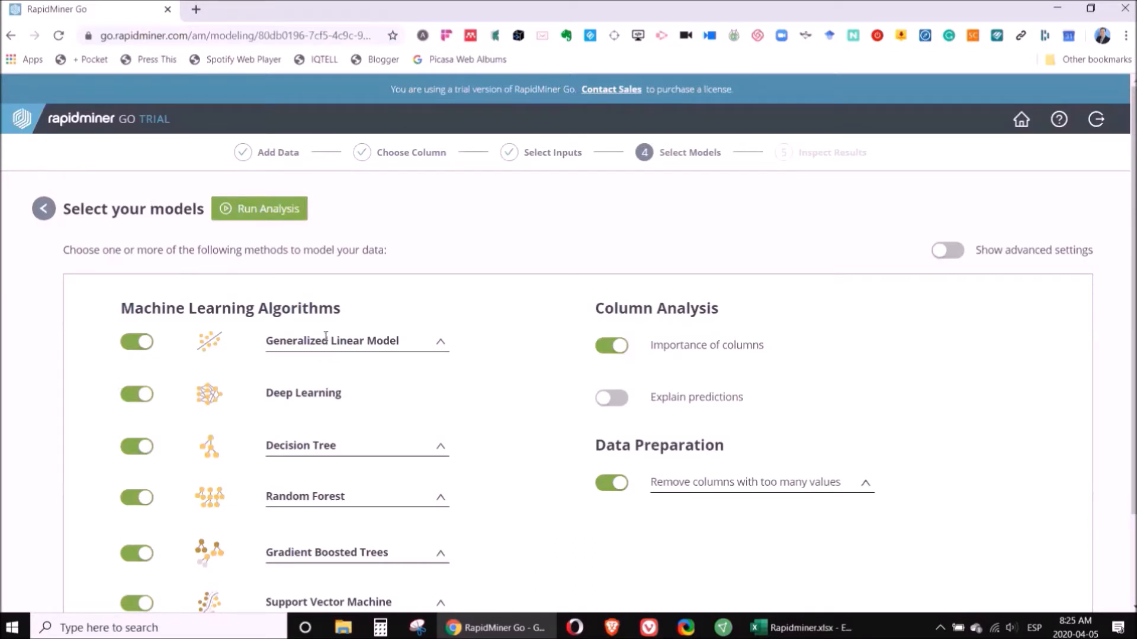
{"action": "mouse_move", "coordinate": [500, 455]}
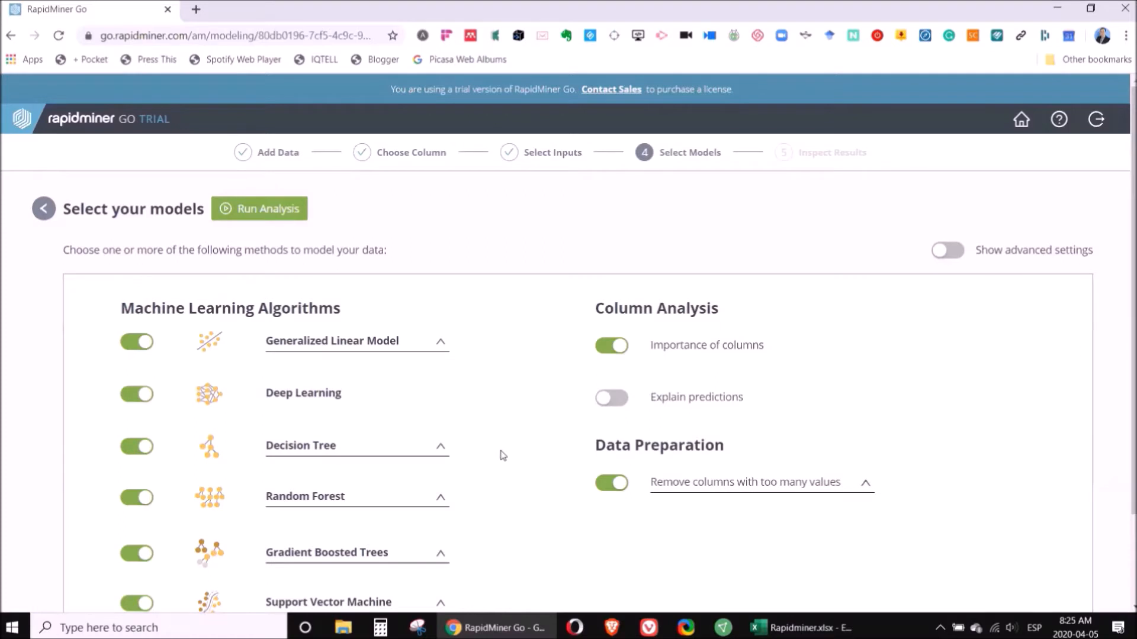
{"action": "scroll", "scroll_direction": "down", "scroll_amount": 3}
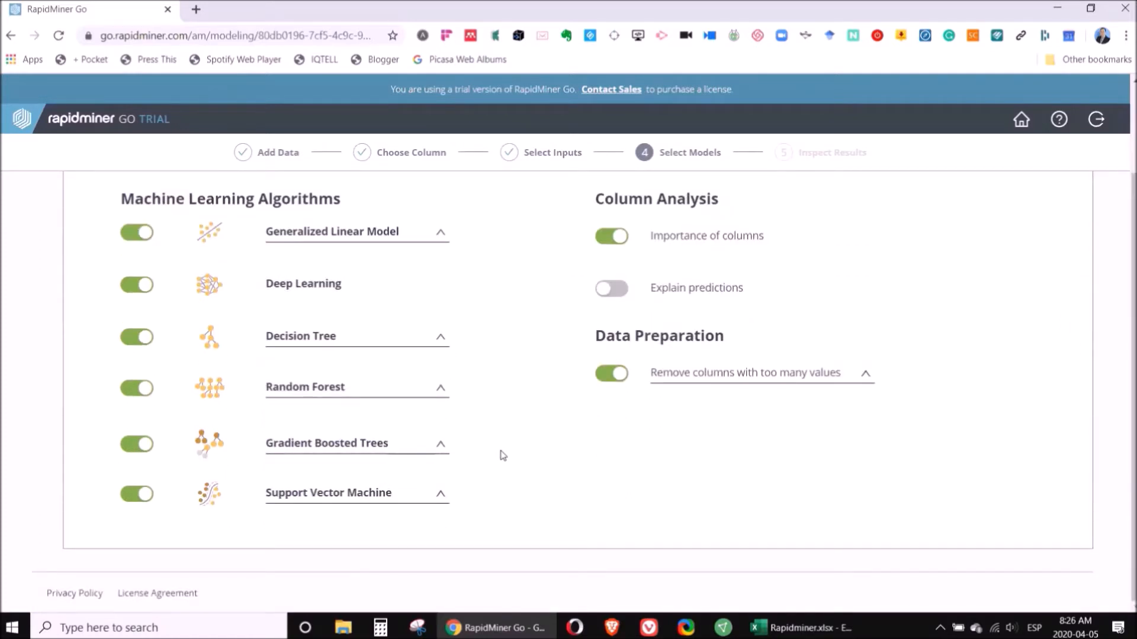
{"action": "mouse_move", "coordinate": [483, 357]}
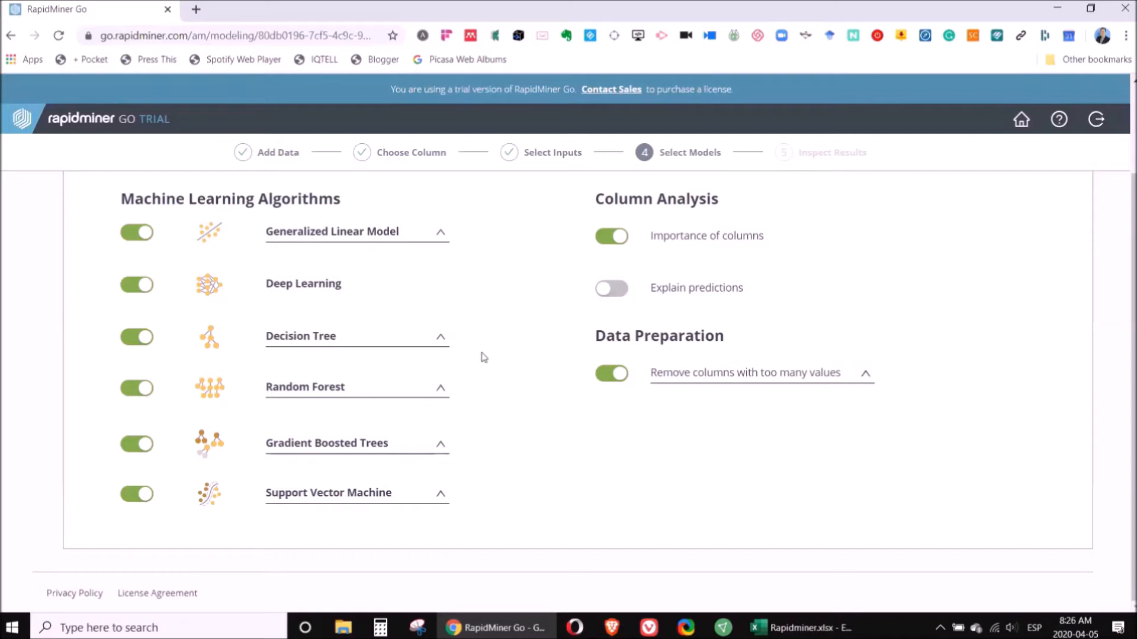
{"action": "mouse_move", "coordinate": [464, 356]}
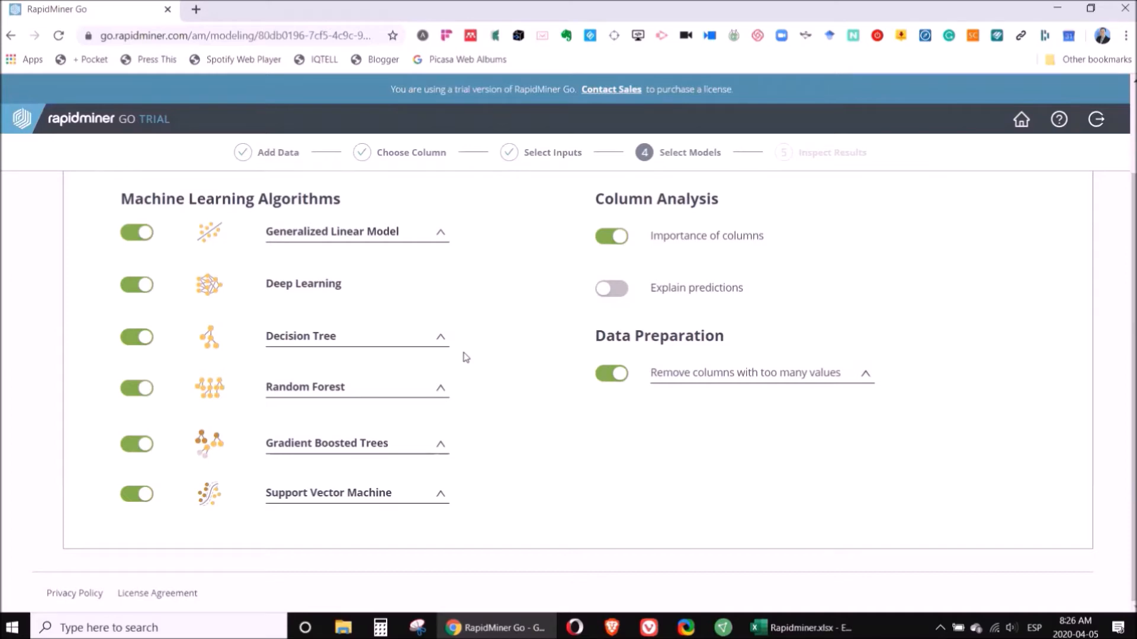
{"action": "mouse_move", "coordinate": [496, 269]}
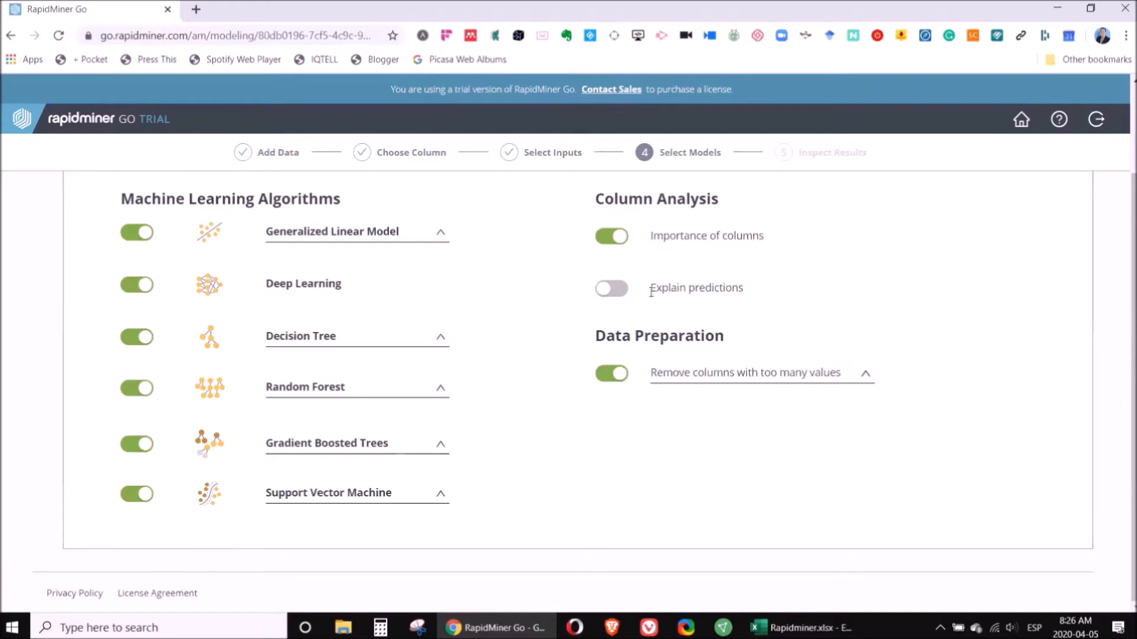
{"action": "left_click", "coordinate": [611, 289]}
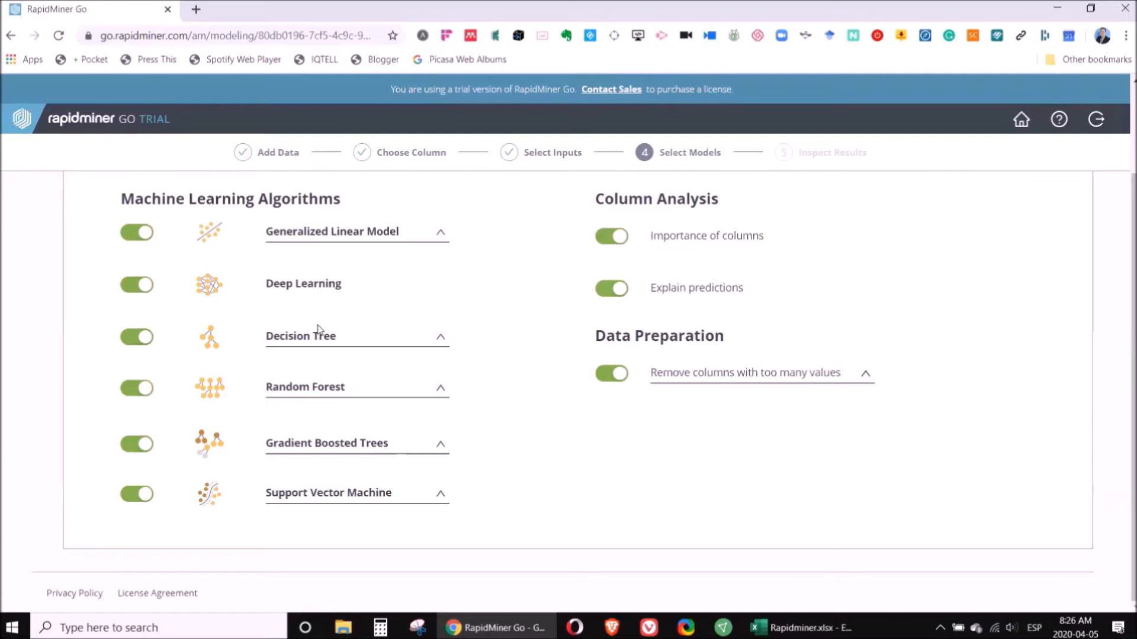
{"action": "mouse_move", "coordinate": [868, 259]}
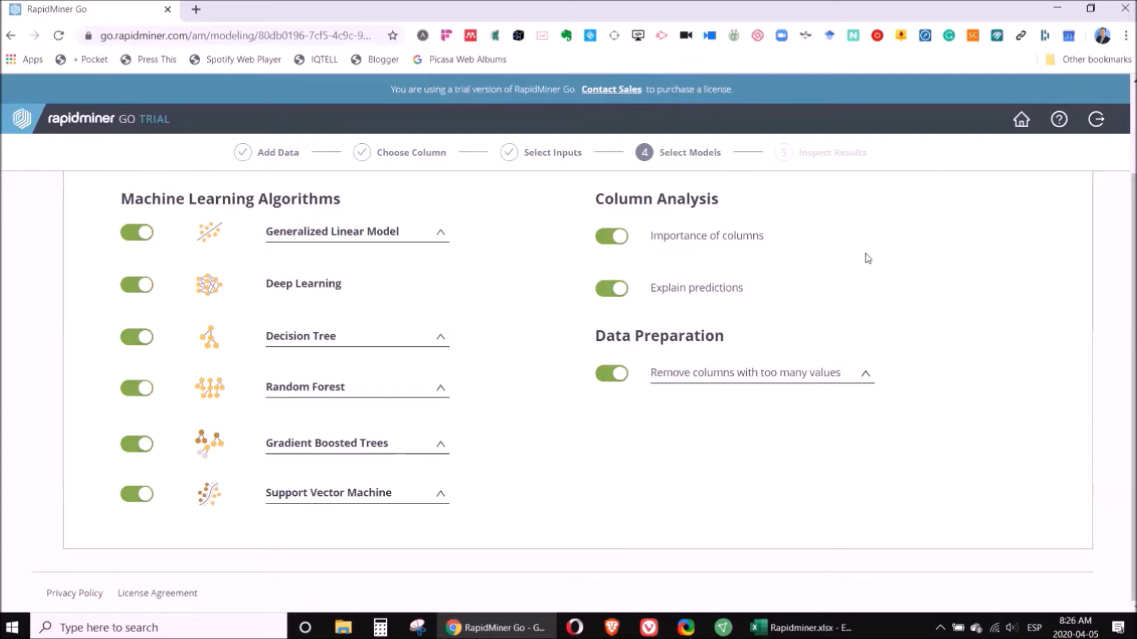
{"action": "mouse_move", "coordinate": [571, 341]}
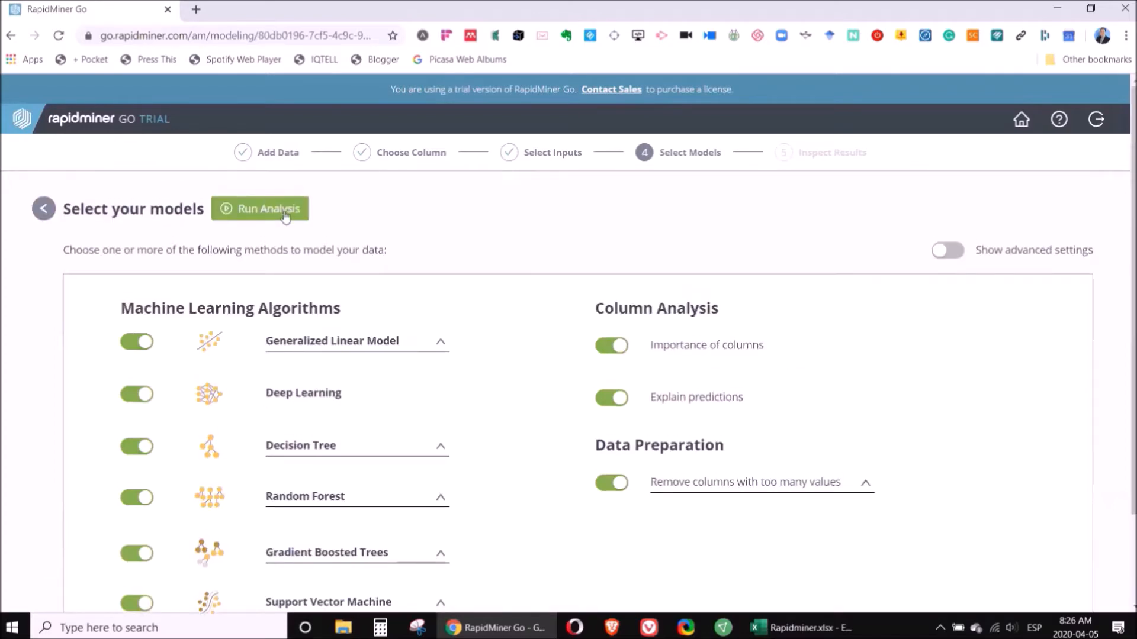
- Run the analysis and watch the models finish, scrolling to the RMSE comparison table
{"action": "left_click", "coordinate": [260, 209]}
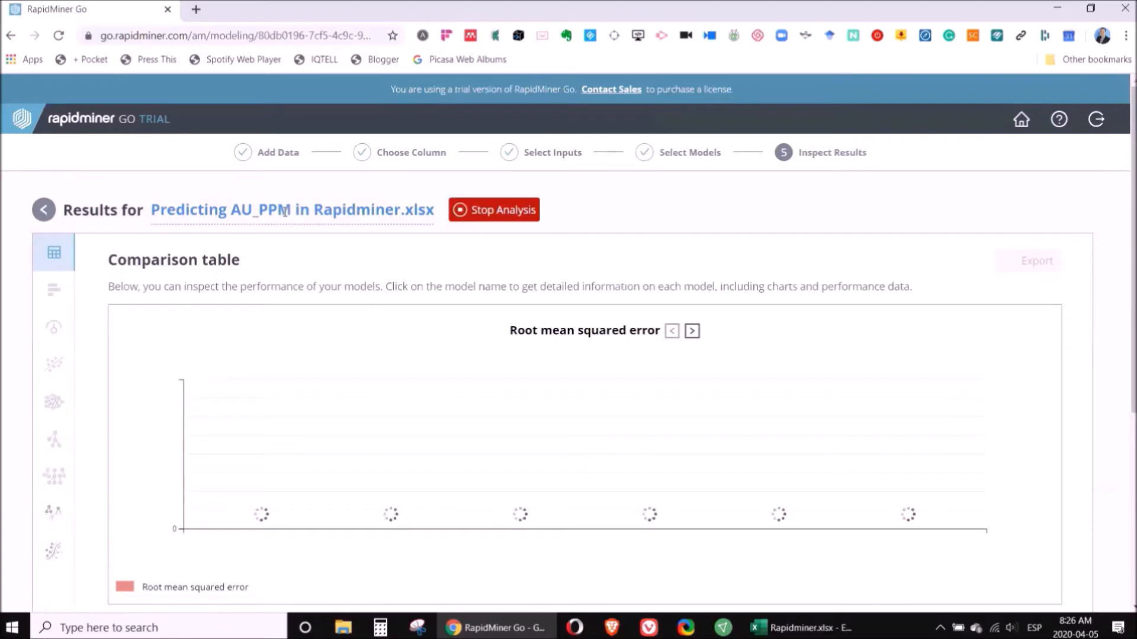
{"action": "mouse_move", "coordinate": [155, 425]}
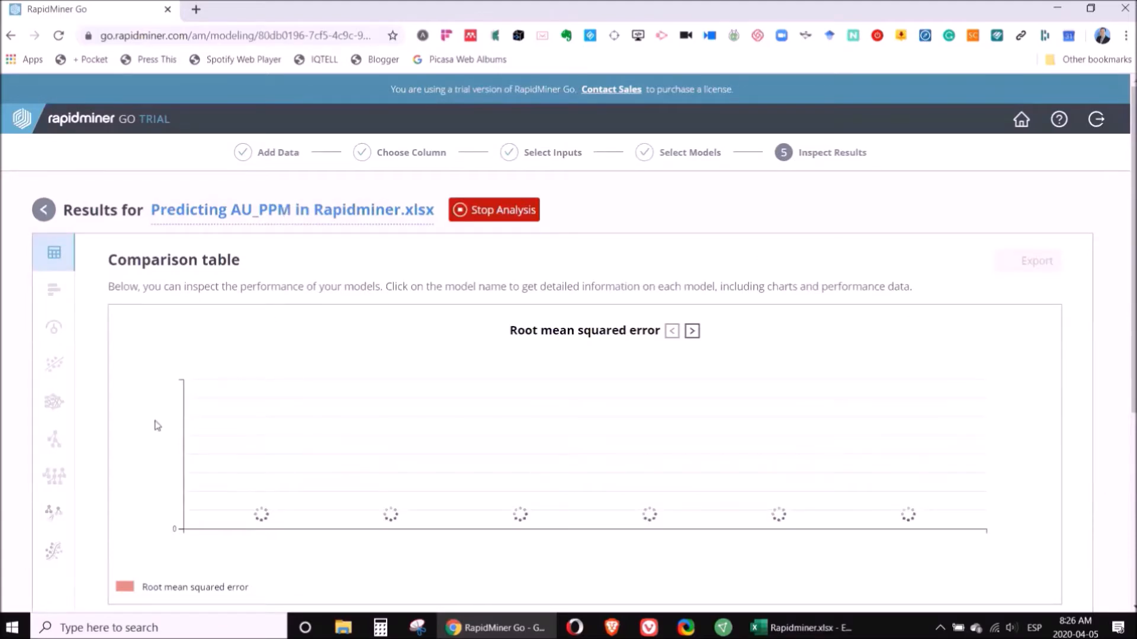
{"action": "scroll", "scroll_direction": "down", "scroll_amount": 3}
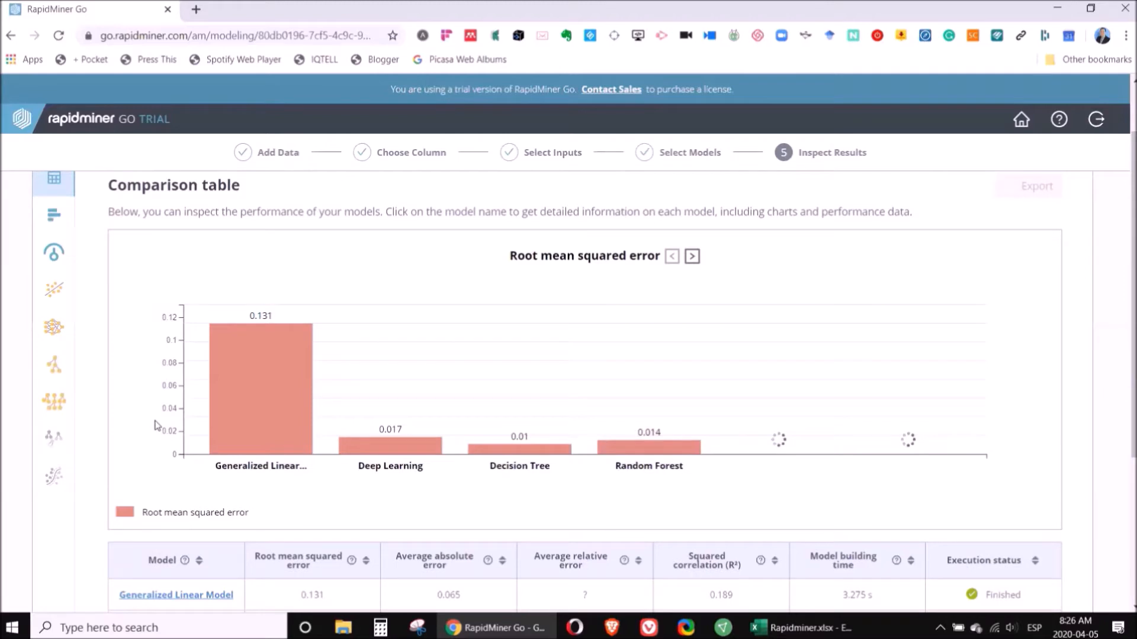
{"action": "scroll", "scroll_direction": "down", "scroll_amount": 3}
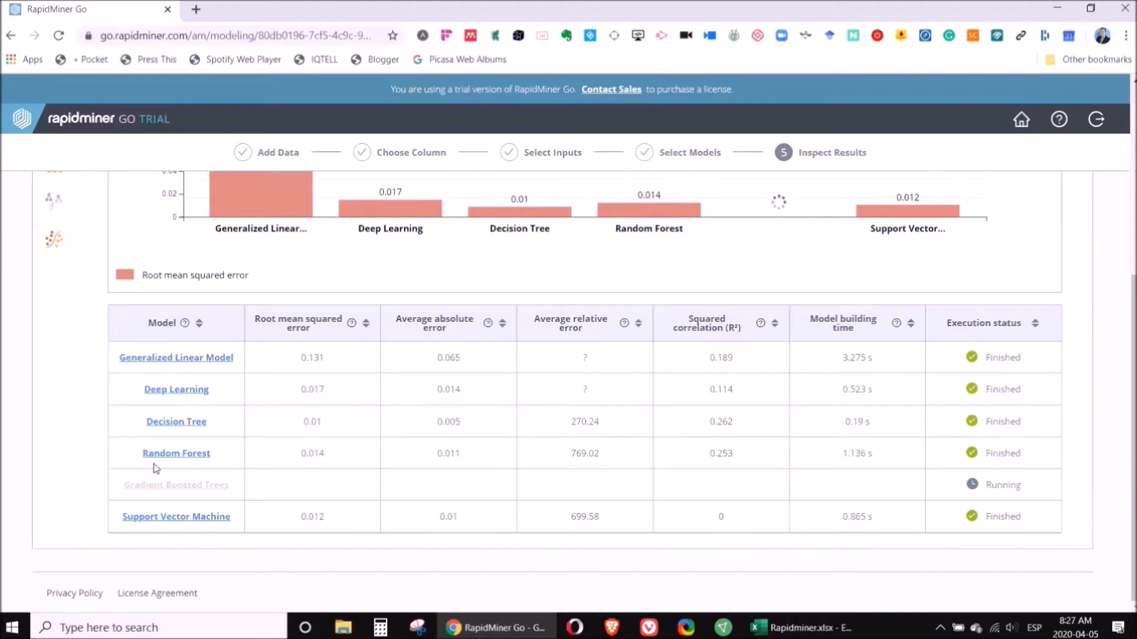
{"action": "mouse_move", "coordinate": [191, 427]}
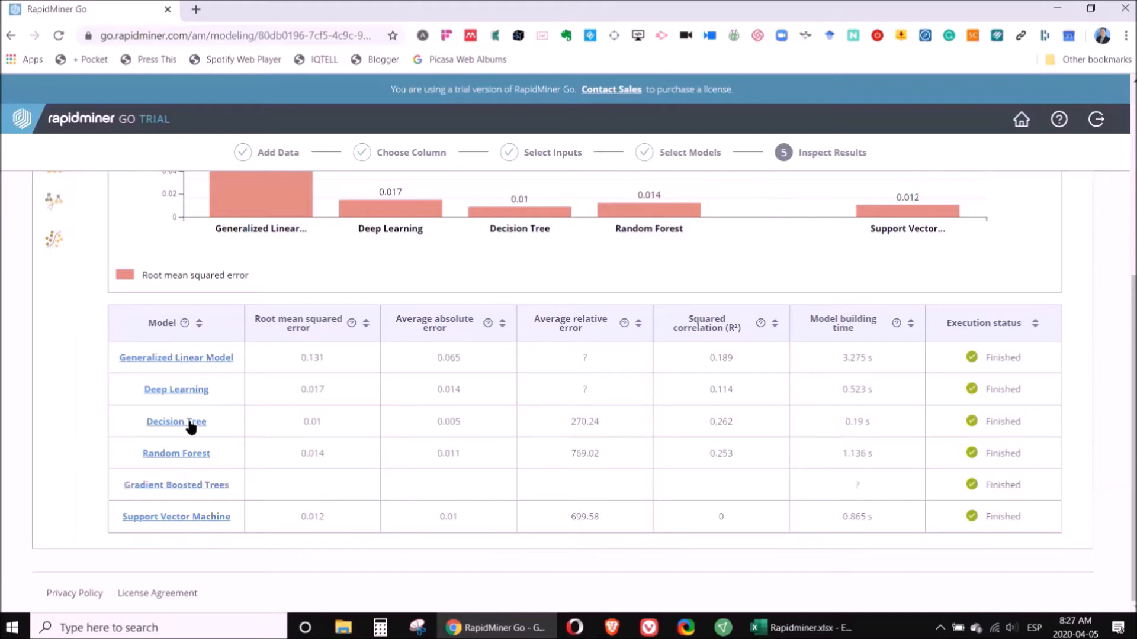
- View the Decision Tree model's metrics, column weights led by BI_PPM, and prediction charts
{"action": "left_click", "coordinate": [175, 421]}
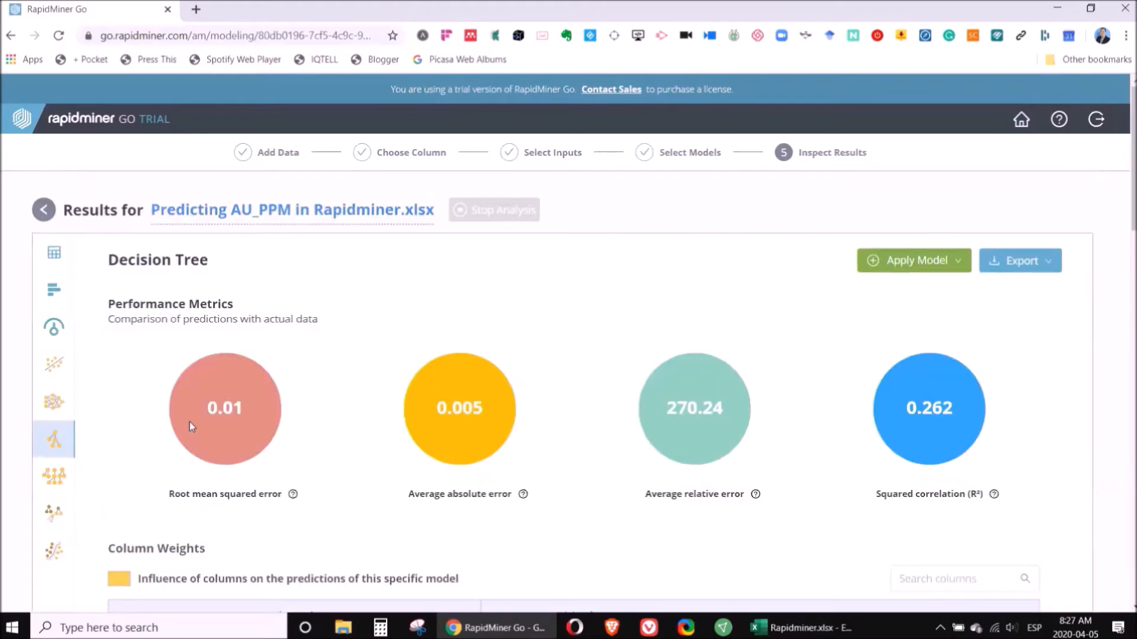
{"action": "scroll", "scroll_direction": "down", "scroll_amount": 3}
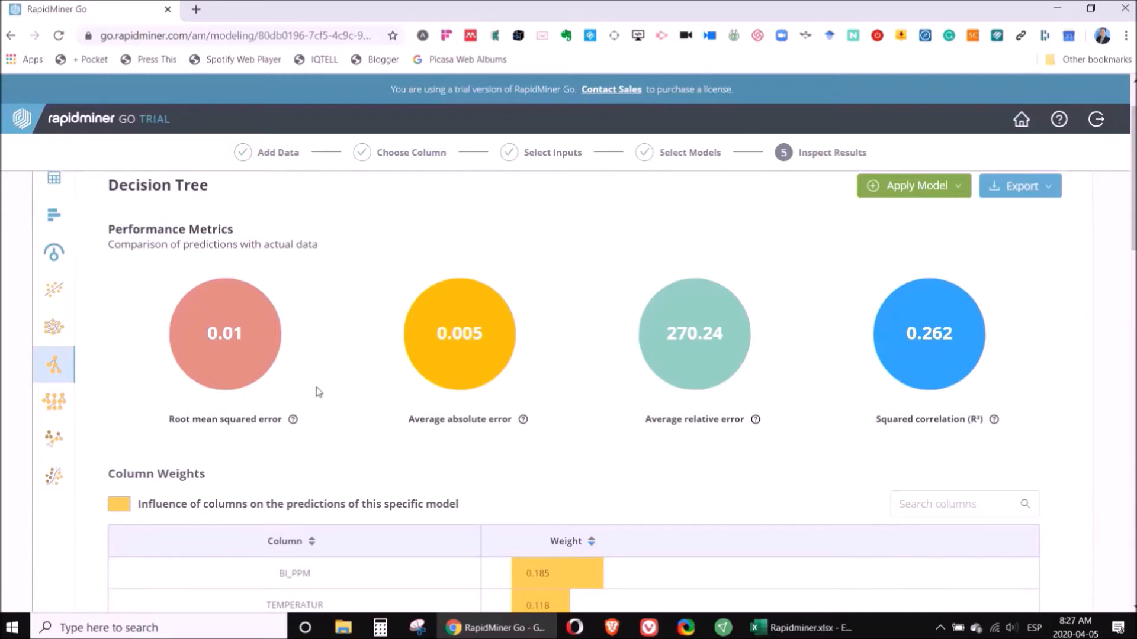
{"action": "scroll", "scroll_direction": "down", "scroll_amount": 3}
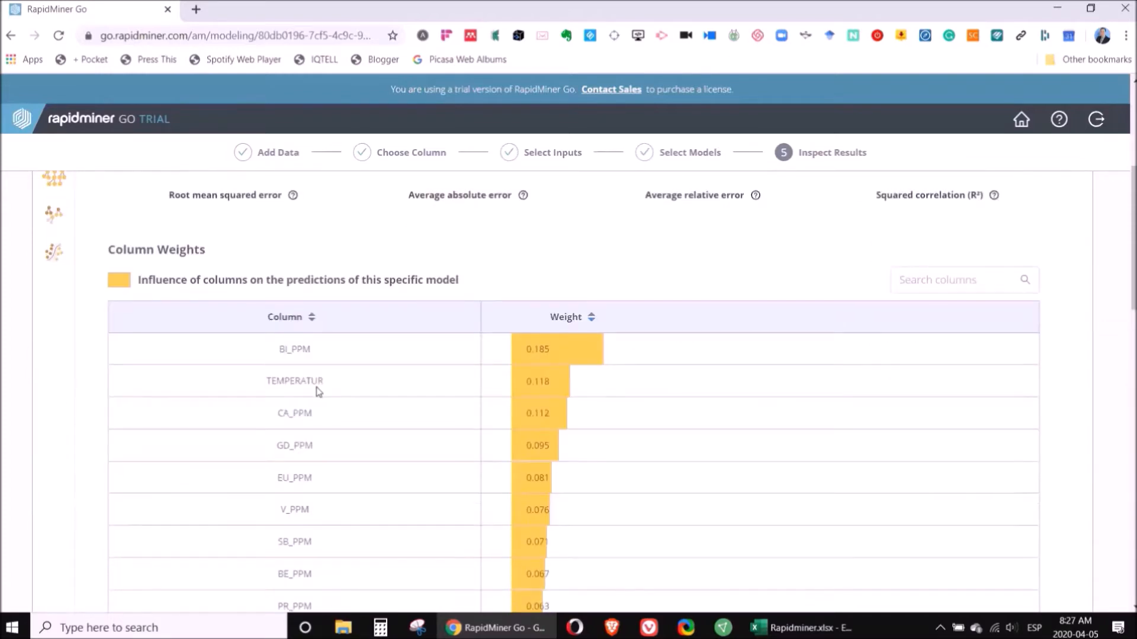
{"action": "scroll", "scroll_direction": "down", "scroll_amount": 3}
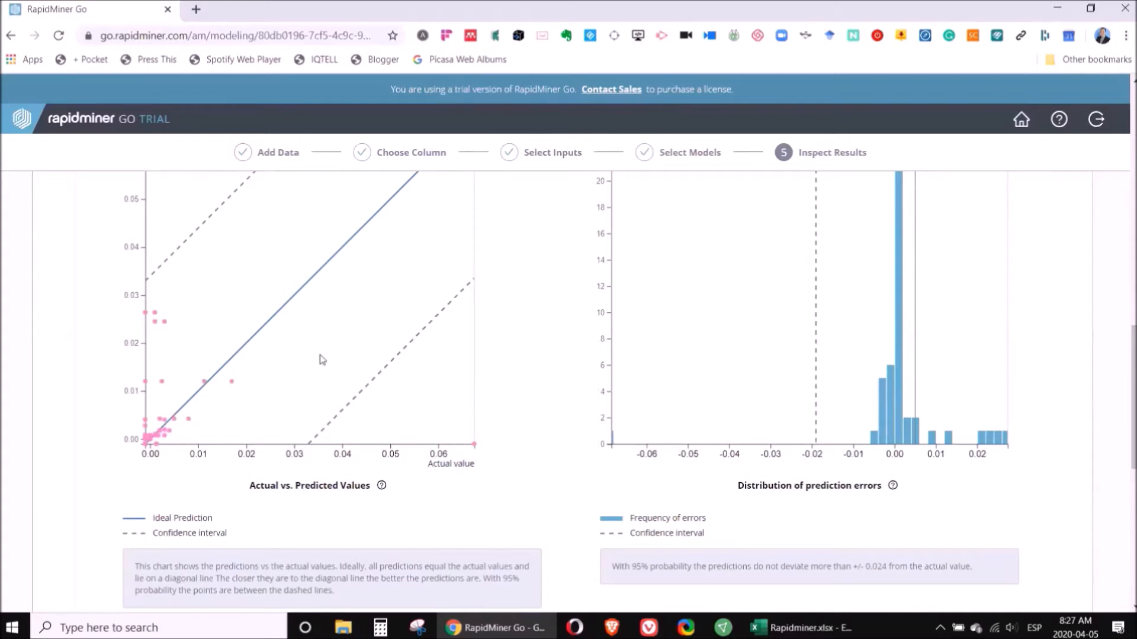
{"action": "mouse_move", "coordinate": [203, 372]}
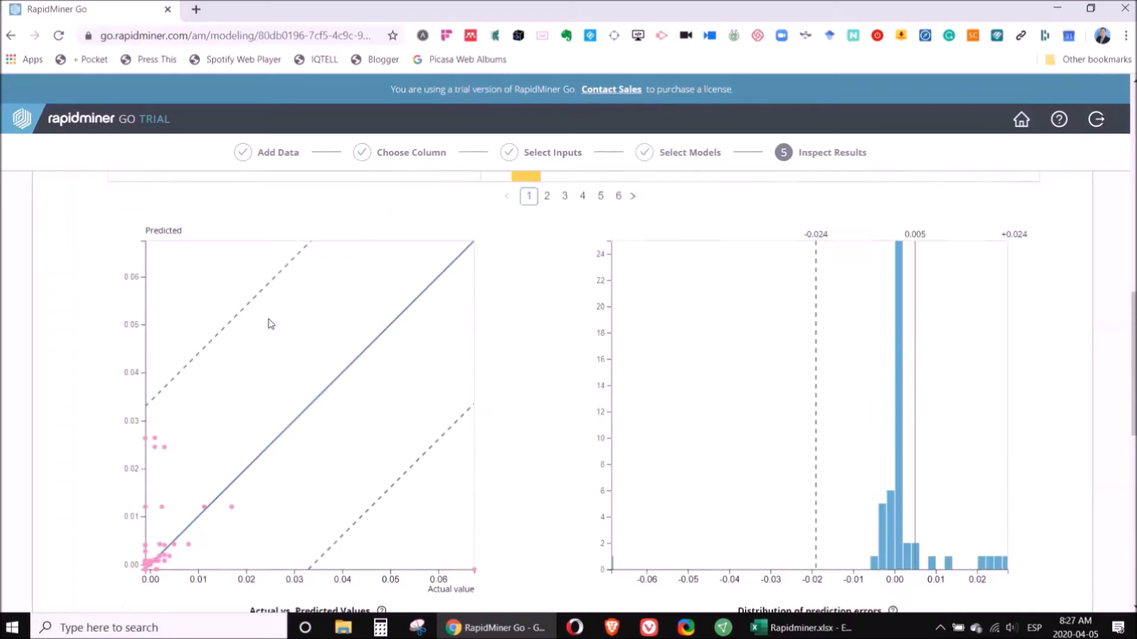
{"action": "scroll", "scroll_direction": "down", "scroll_amount": 3}
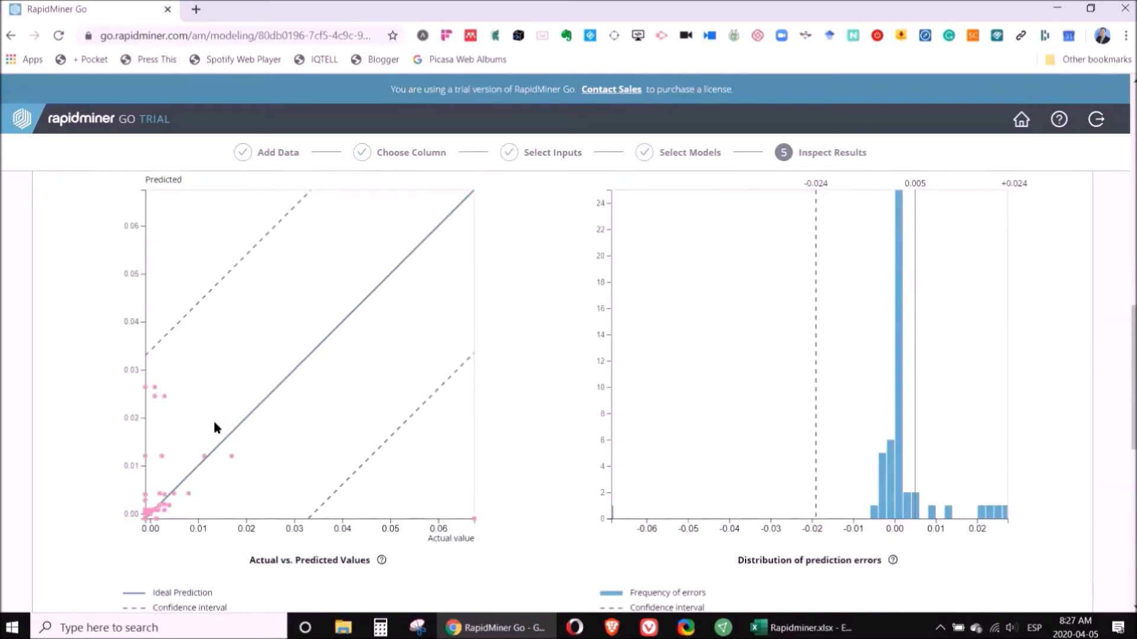
{"action": "mouse_move", "coordinate": [324, 383]}
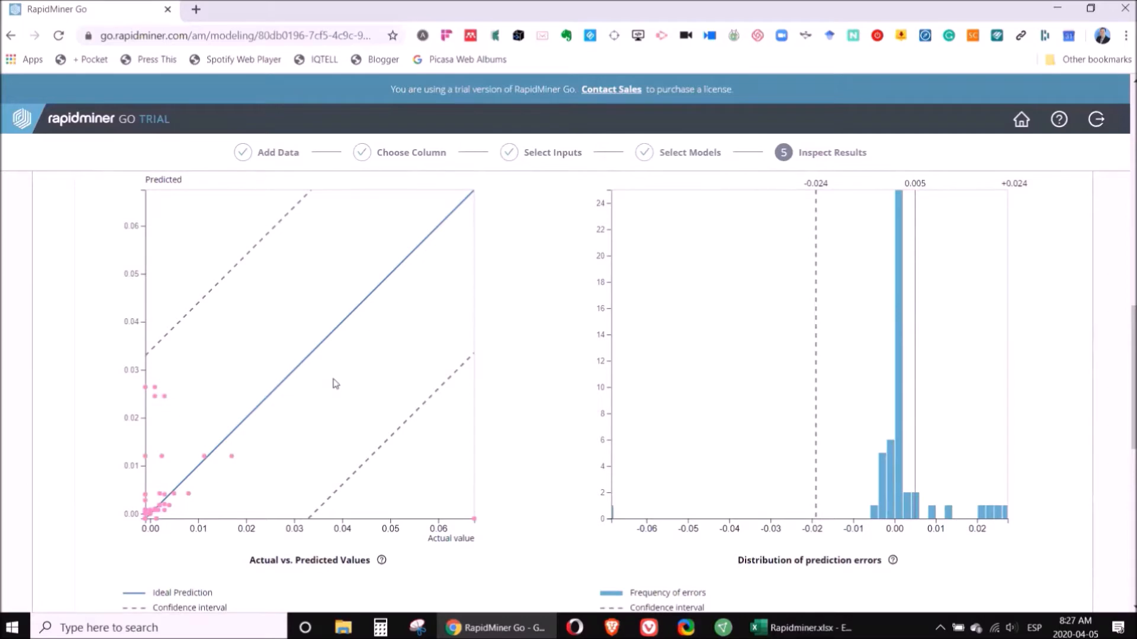
- Enlarge the Decision Tree diagram so the W_PPM, AG_PPM and P_PPM splits are readable
{"action": "scroll", "scroll_direction": "down", "scroll_amount": 3}
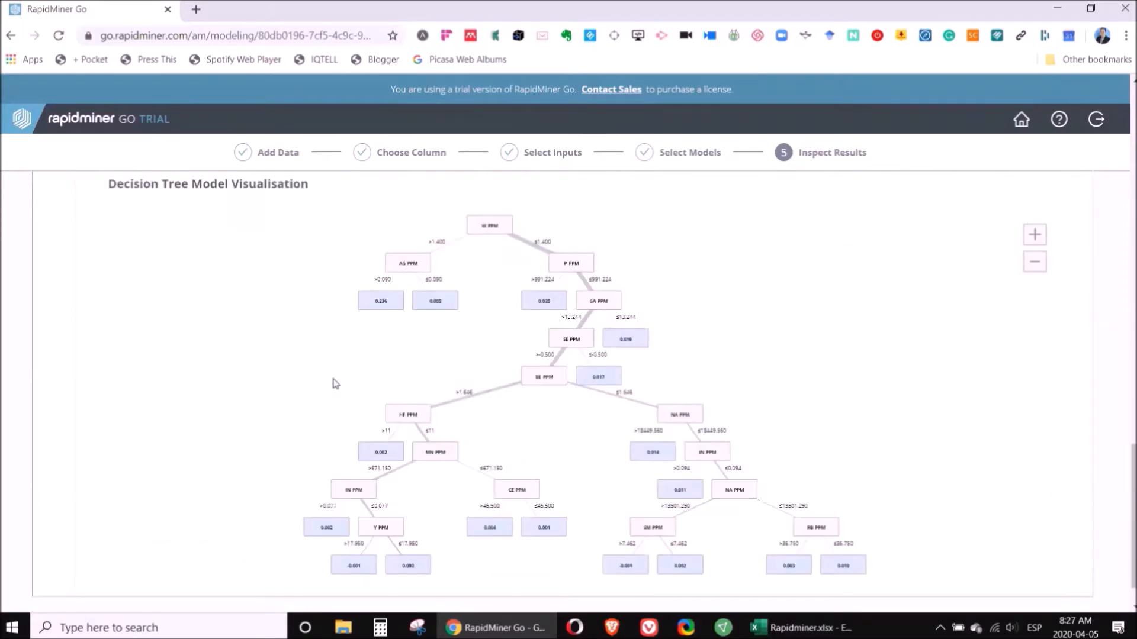
{"action": "mouse_move", "coordinate": [604, 395]}
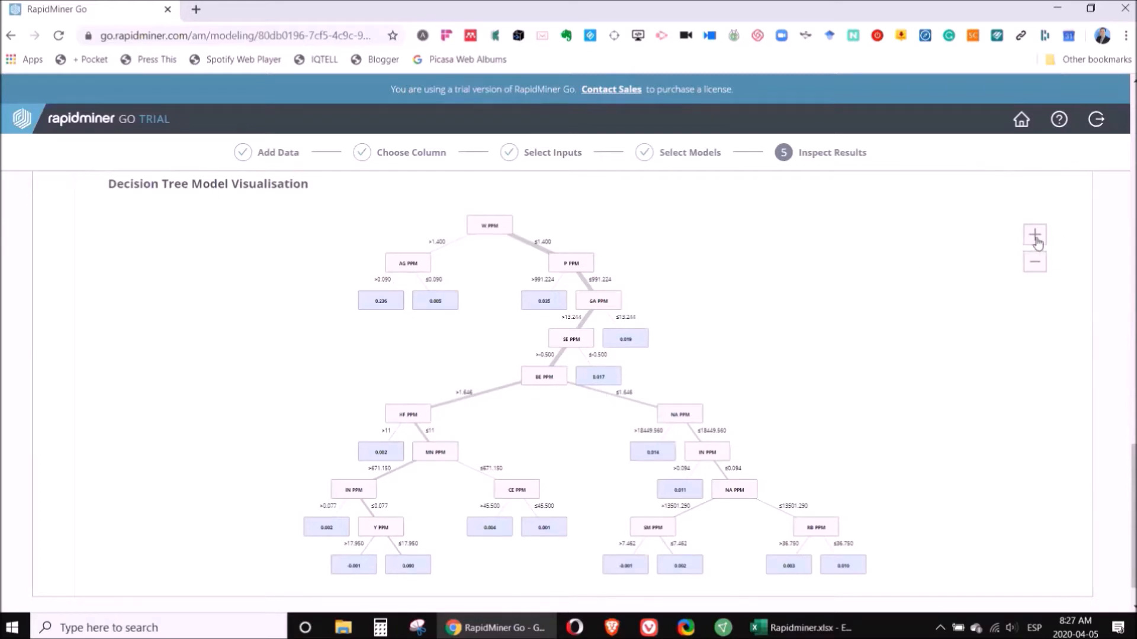
{"action": "left_click", "coordinate": [1035, 235]}
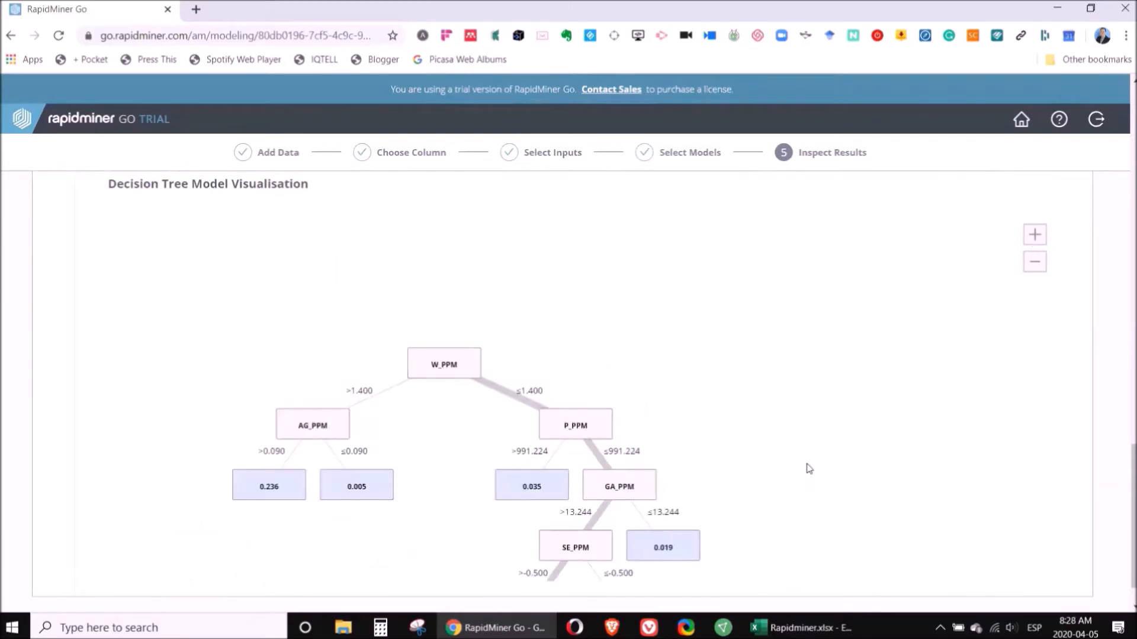
{"action": "mouse_move", "coordinate": [232, 367]}
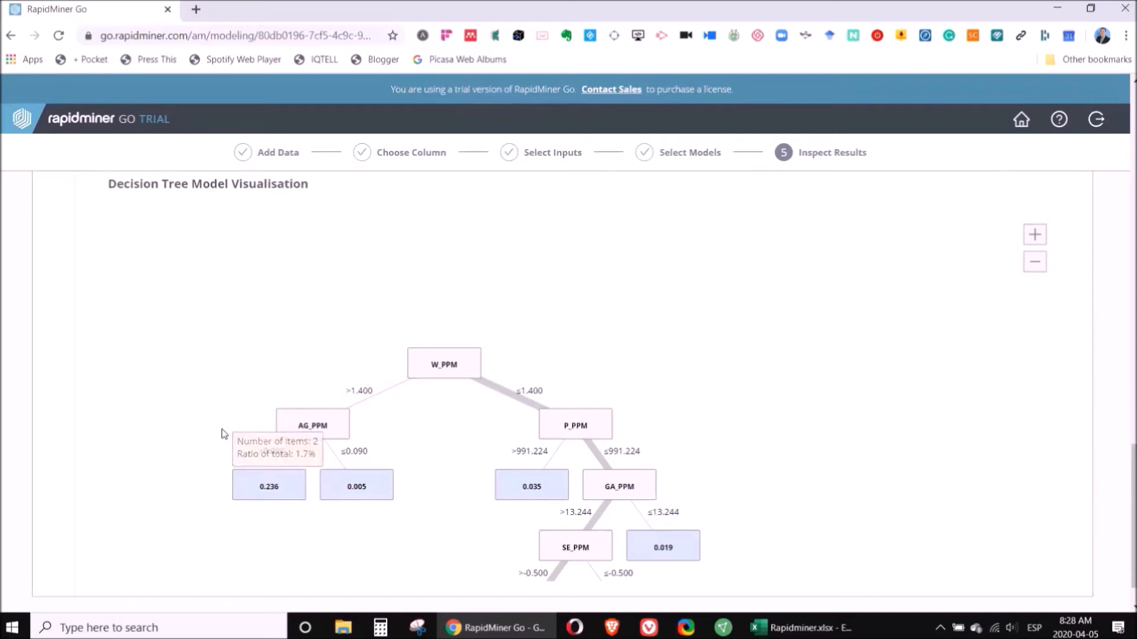
{"action": "mouse_move", "coordinate": [440, 382]}
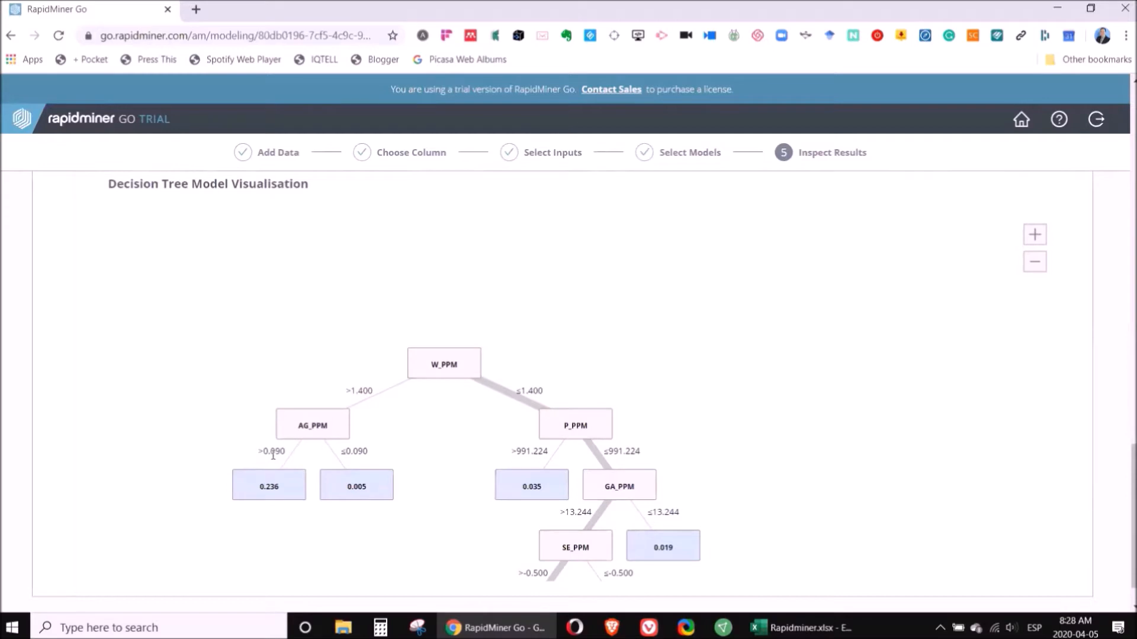
{"action": "mouse_move", "coordinate": [288, 507]}
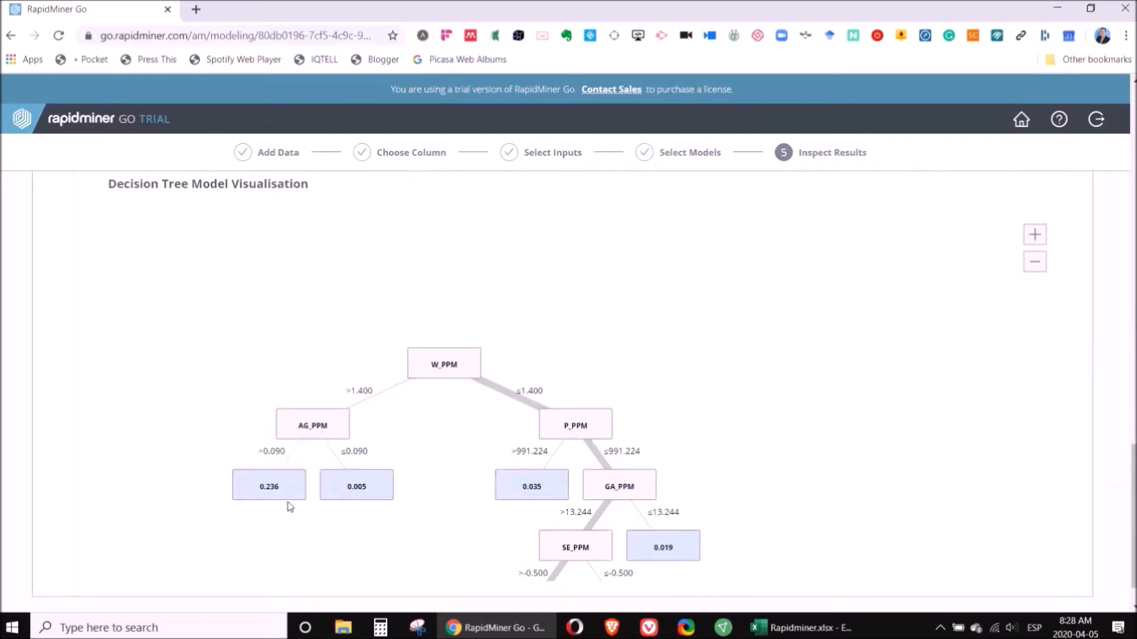
{"action": "mouse_move", "coordinate": [269, 486]}
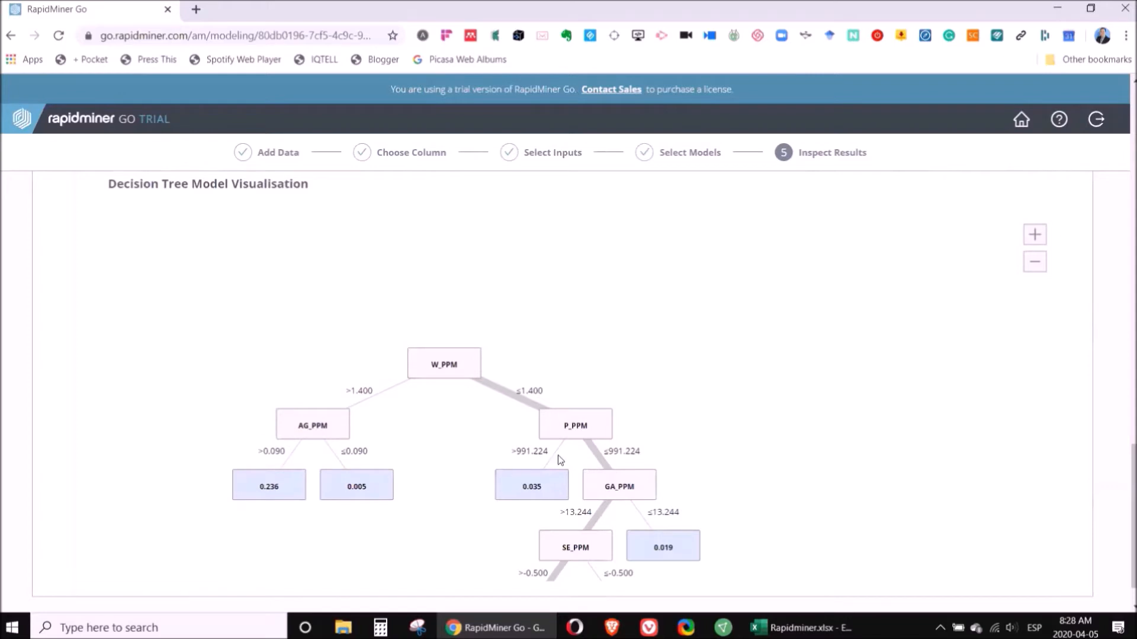
{"action": "mouse_move", "coordinate": [655, 437]}
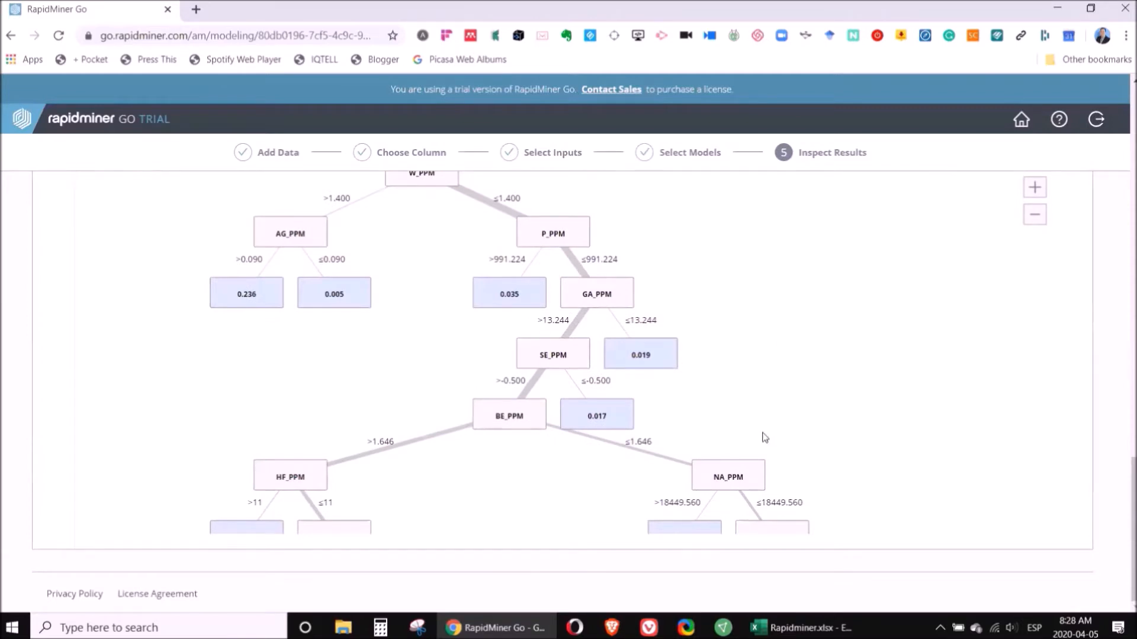
{"action": "mouse_move", "coordinate": [833, 477]}
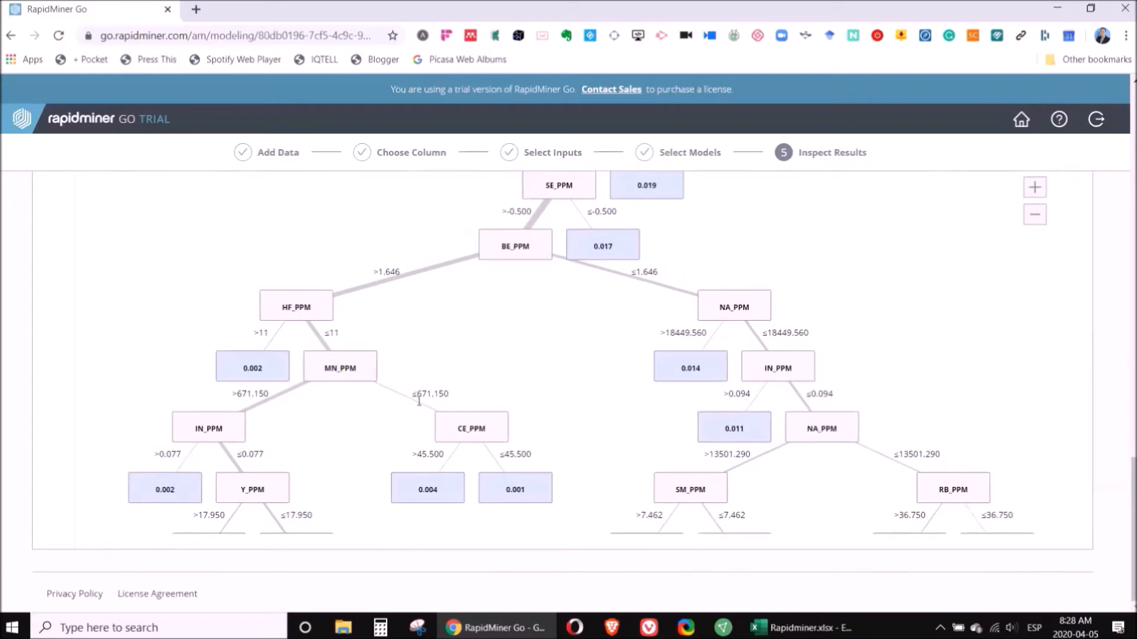
{"action": "mouse_move", "coordinate": [612, 424]}
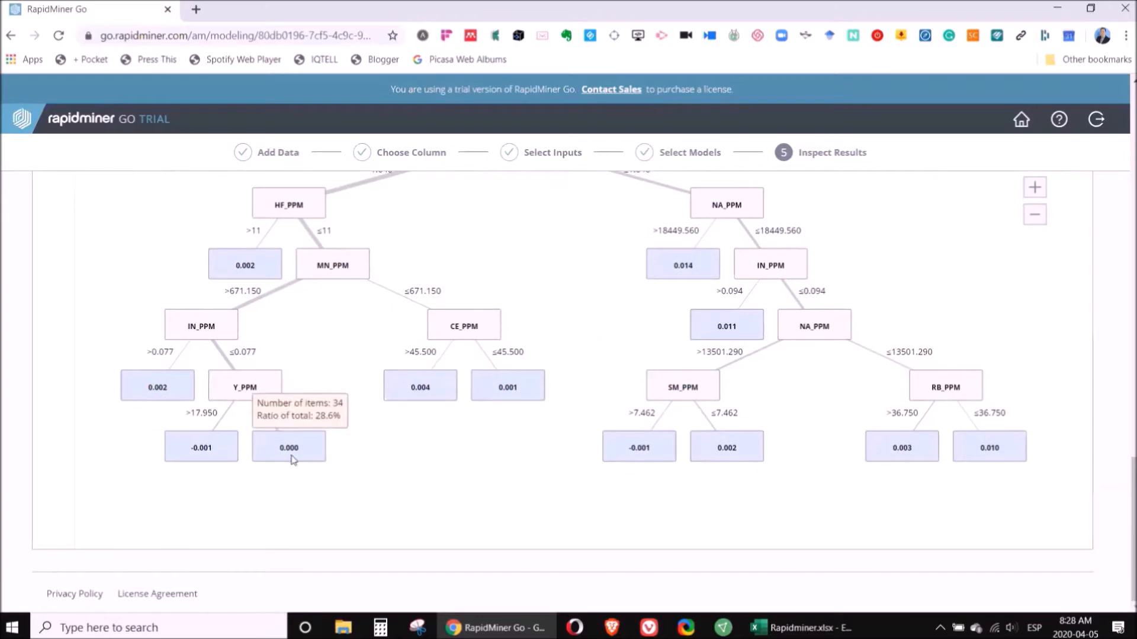
{"action": "mouse_move", "coordinate": [726, 420]}
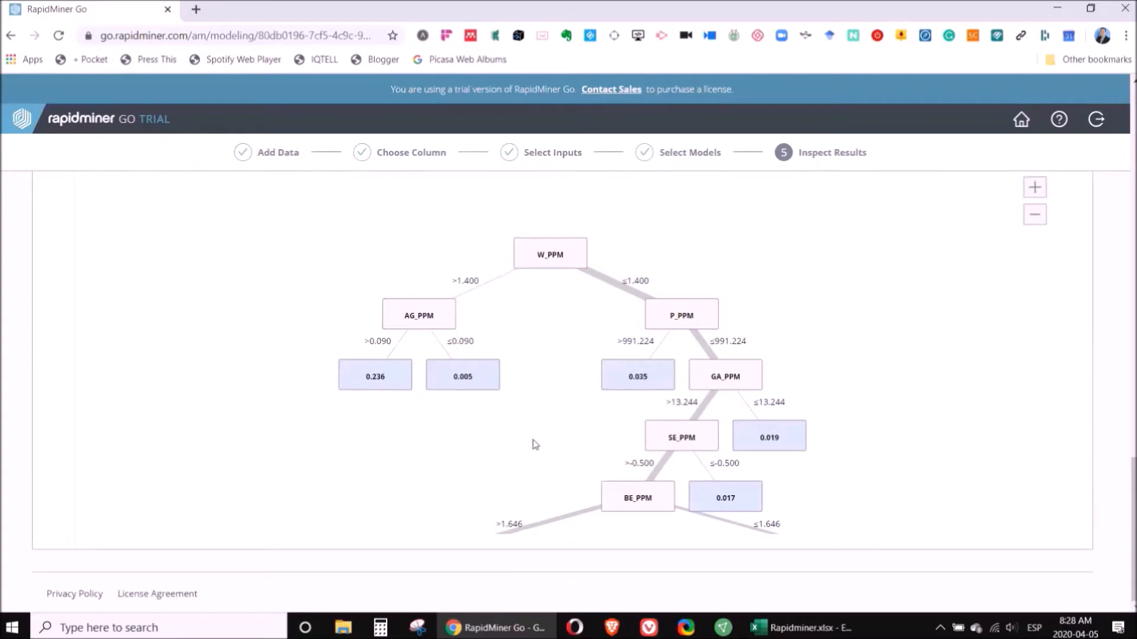
{"action": "mouse_move", "coordinate": [615, 249]}
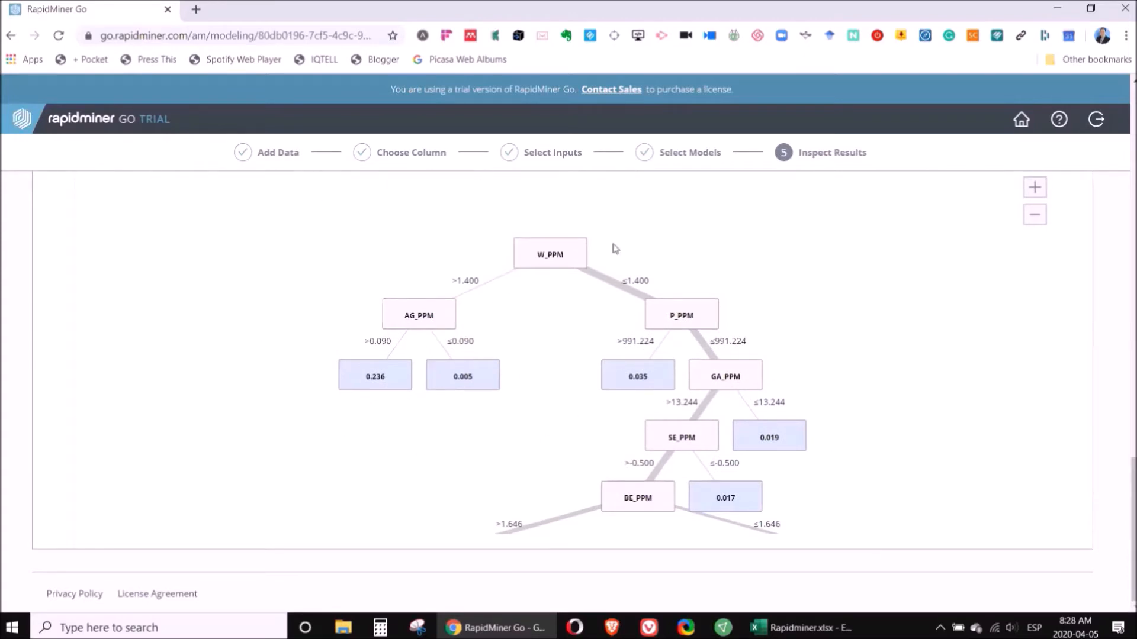
{"action": "mouse_move", "coordinate": [289, 405]}
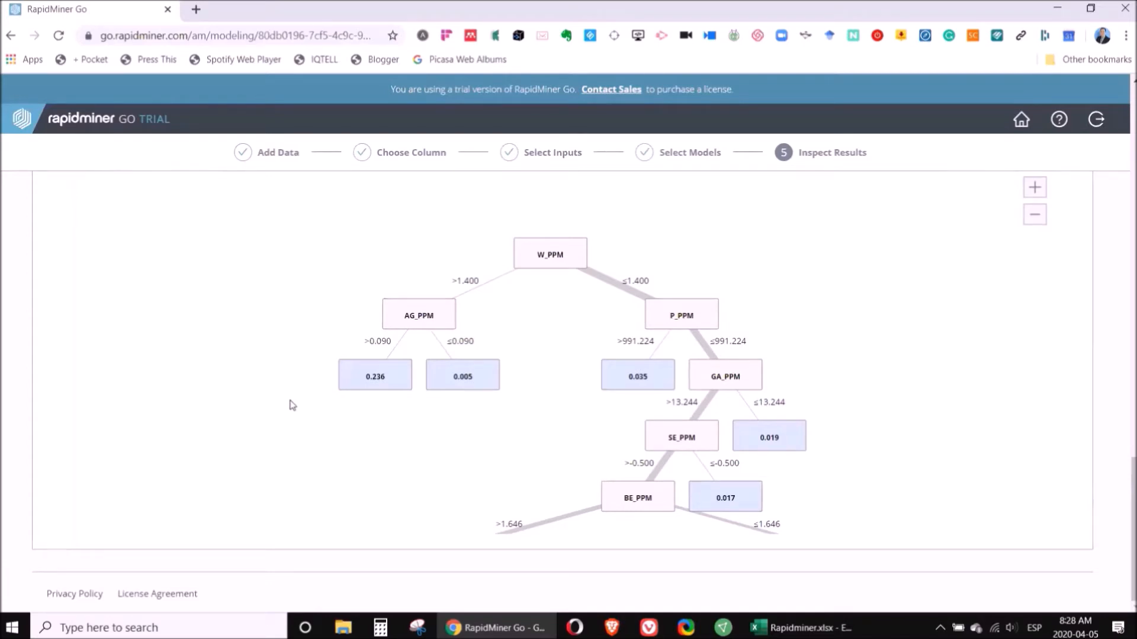
{"action": "mouse_move", "coordinate": [590, 253]}
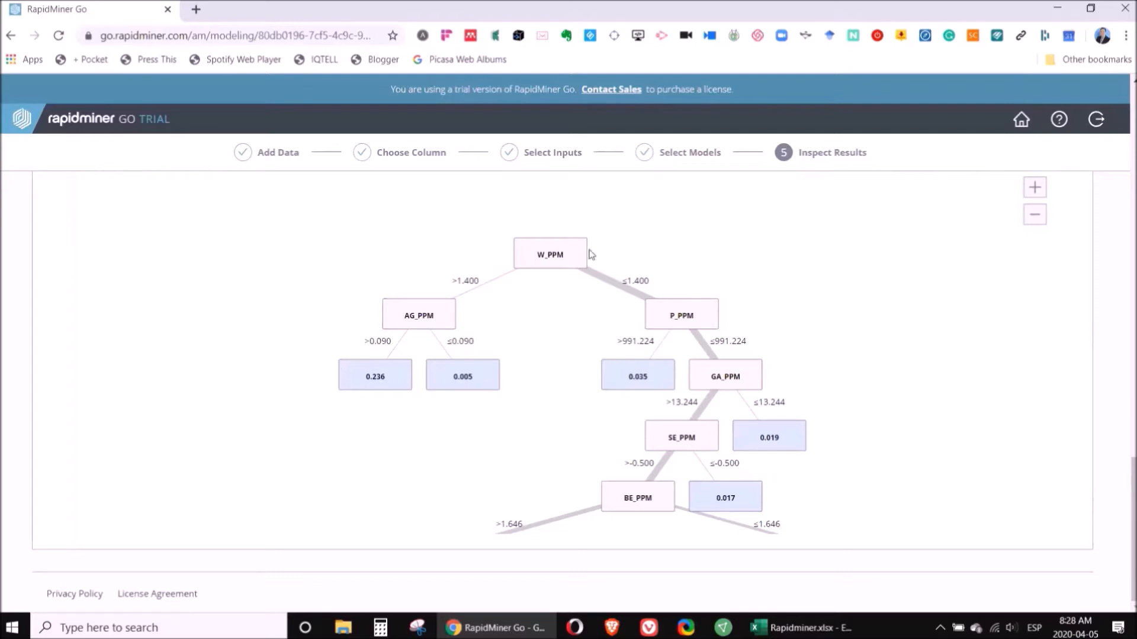
{"action": "mouse_move", "coordinate": [551, 256]}
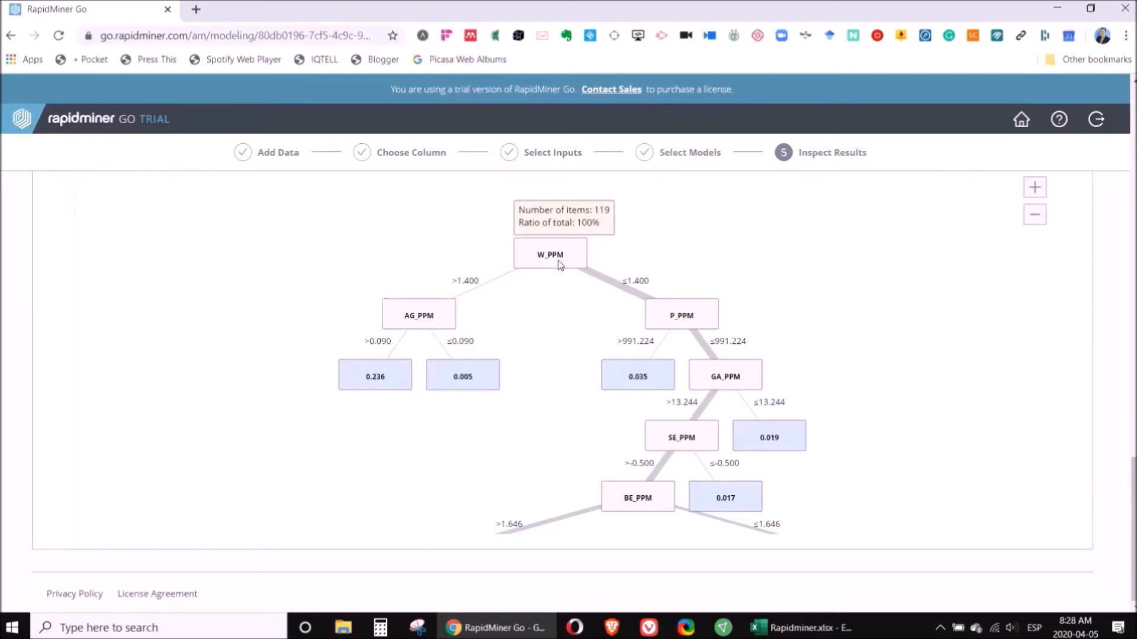
{"action": "mouse_move", "coordinate": [570, 255]}
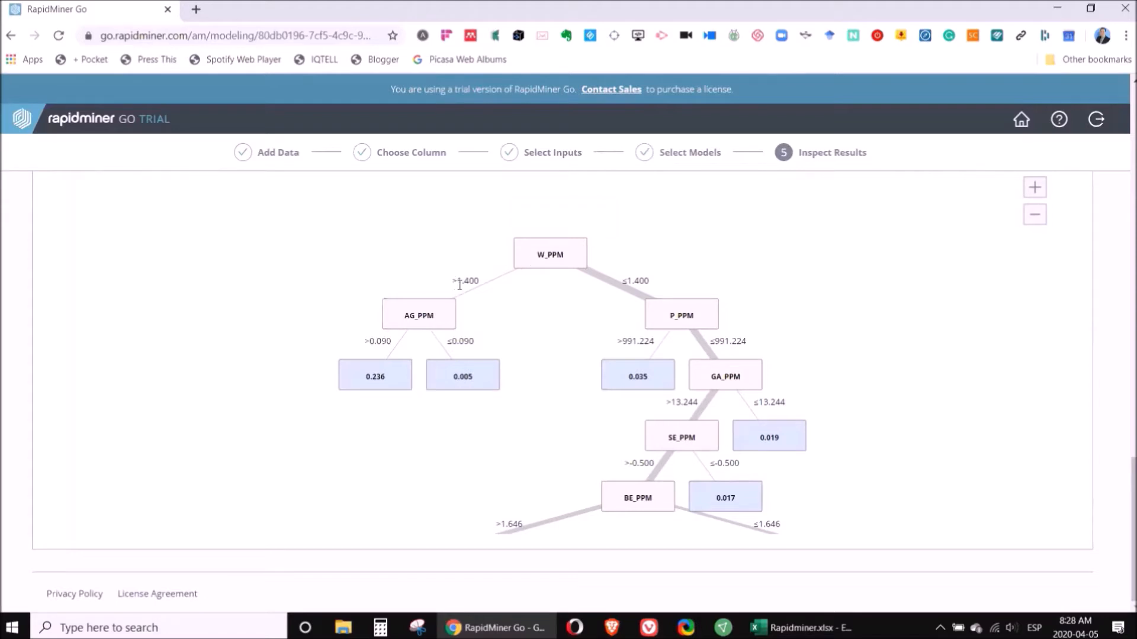
{"action": "mouse_move", "coordinate": [375, 376]}
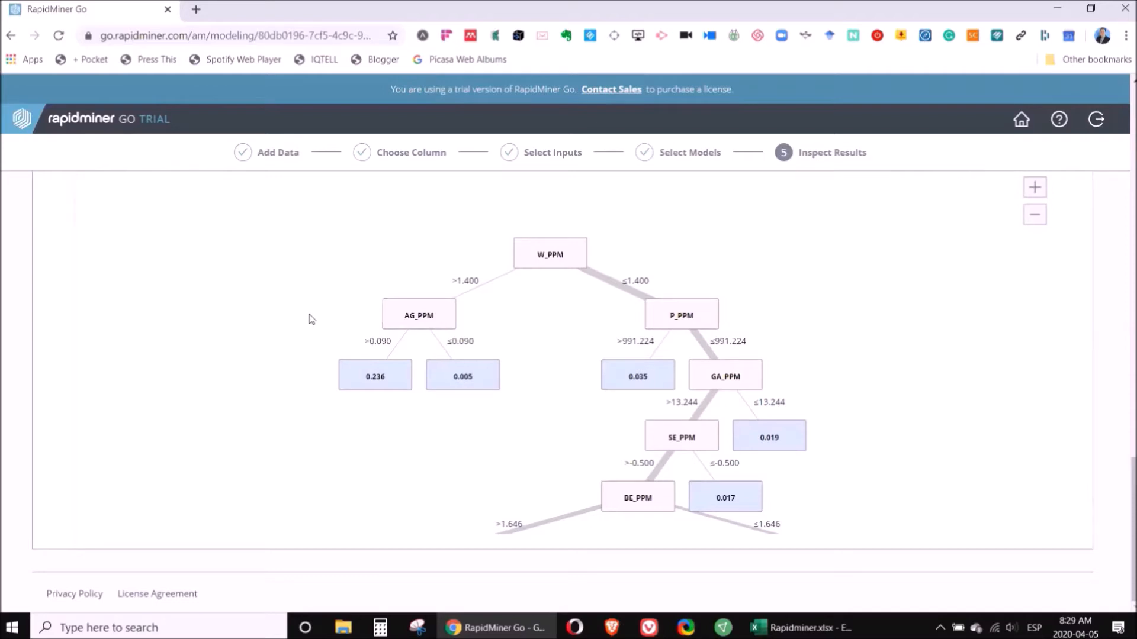
{"action": "mouse_move", "coordinate": [429, 270]}
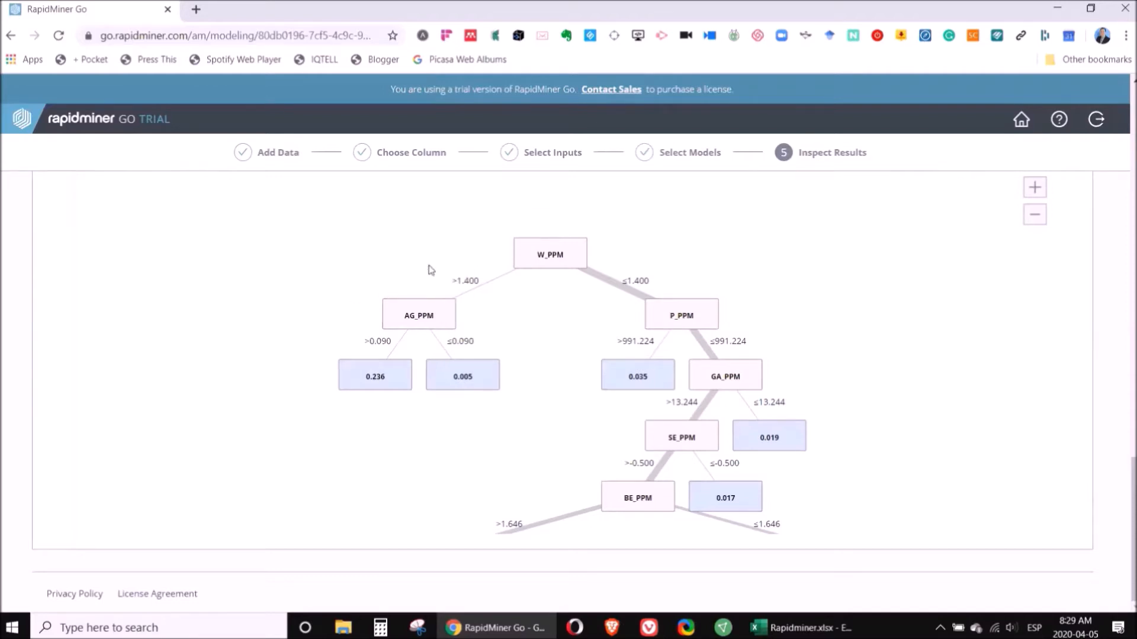
{"action": "mouse_move", "coordinate": [417, 315]}
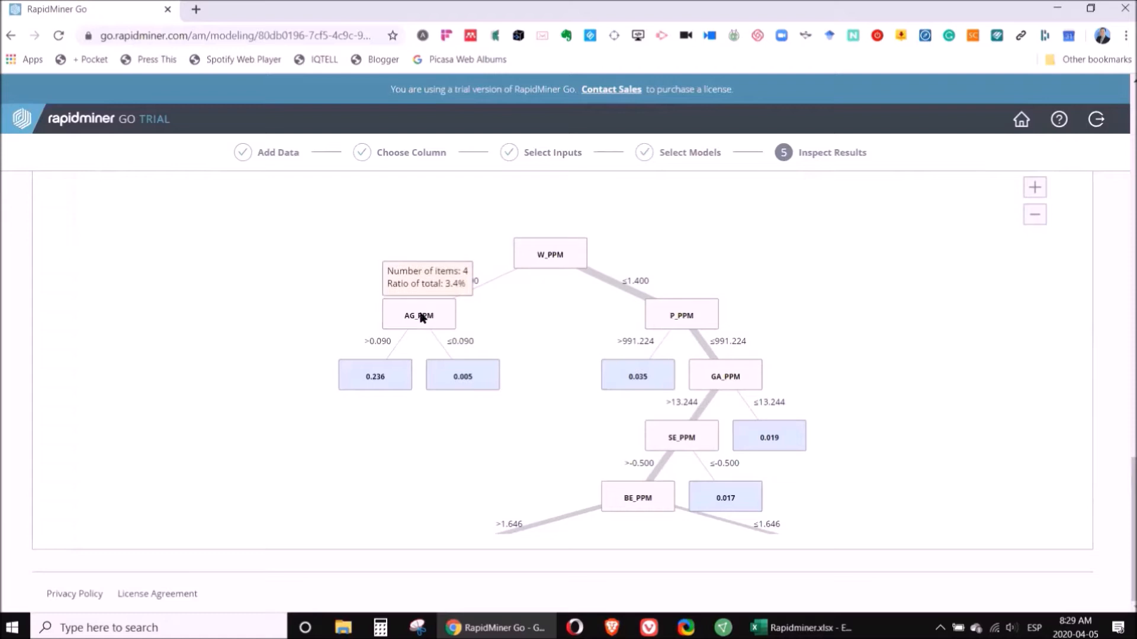
{"action": "mouse_move", "coordinate": [261, 300]}
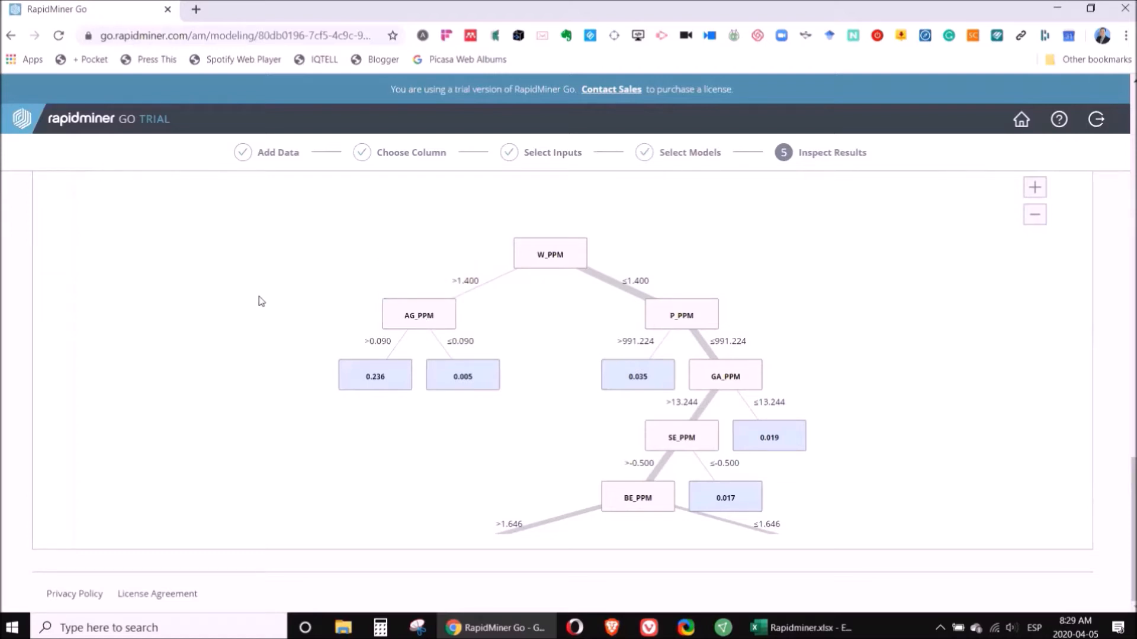
{"action": "mouse_move", "coordinate": [264, 300]}
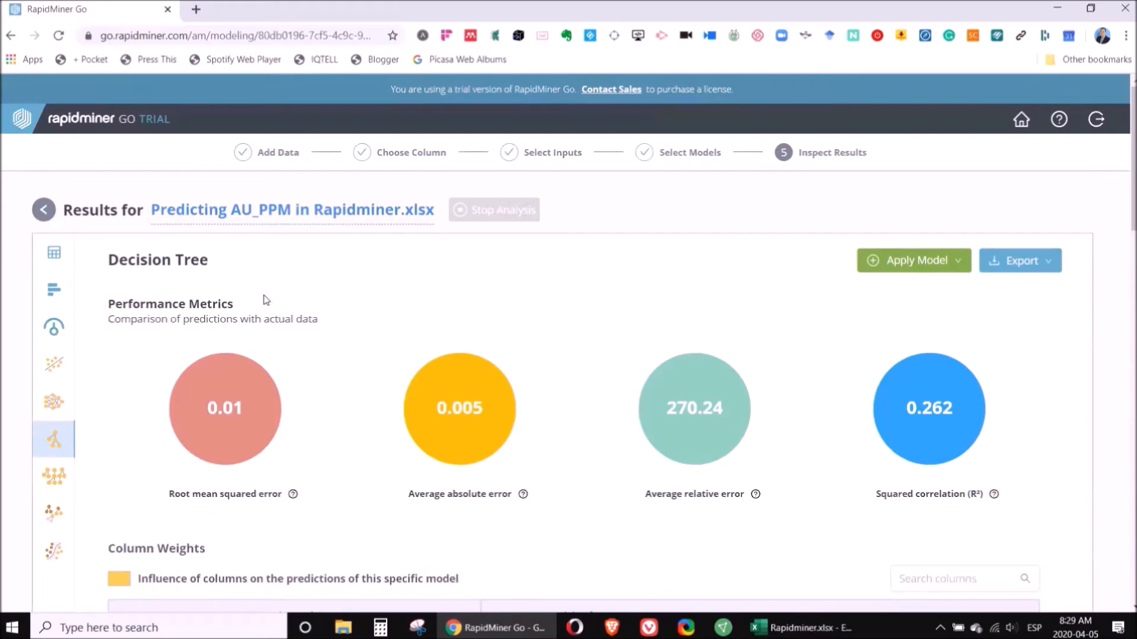
{"action": "mouse_move", "coordinate": [43, 211]}
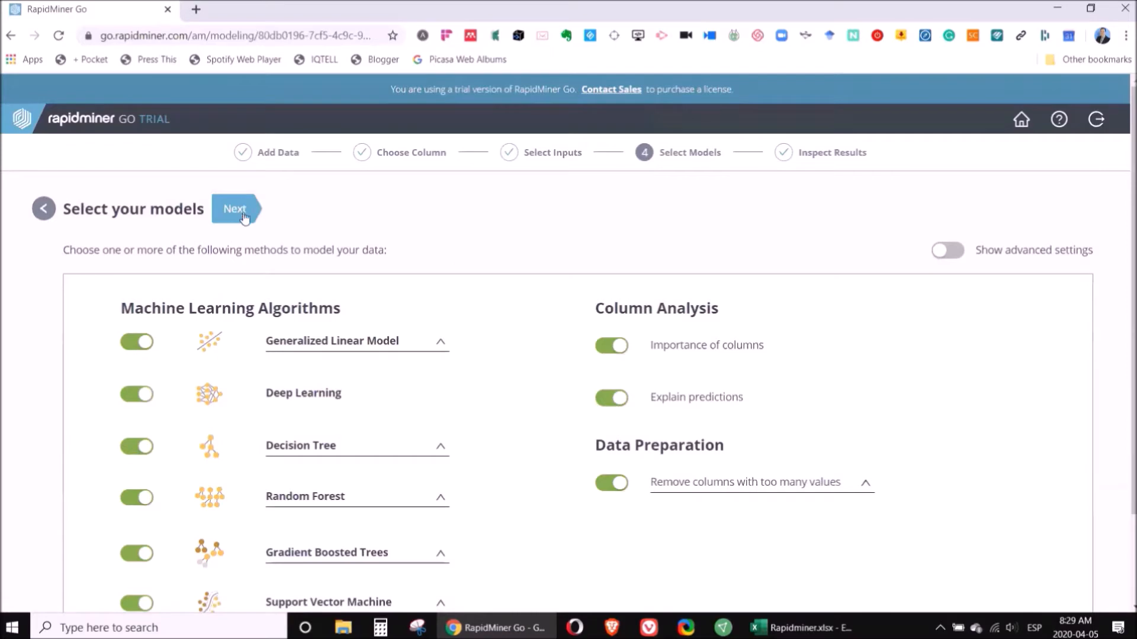
- Go back to the six-model comparison where Decision Tree has the lowest RMSE (0.01)
{"action": "left_click", "coordinate": [235, 209]}
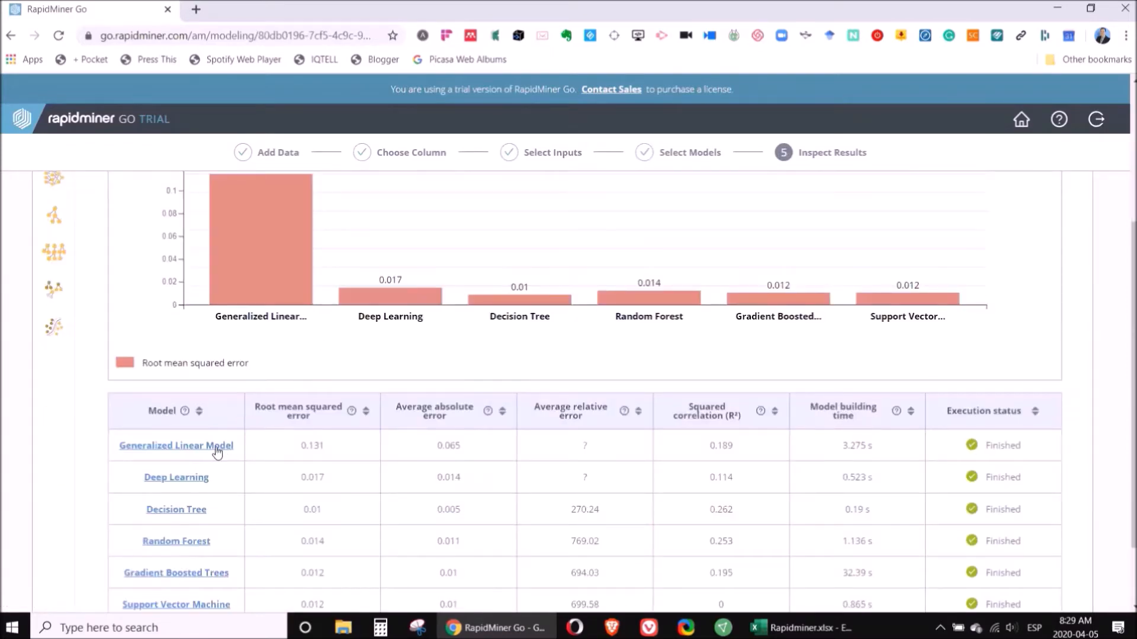
- View the Generalized Linear Model's results: RMSE 0.131, AG_PPM-led column weights and error charts
{"action": "left_click", "coordinate": [175, 445]}
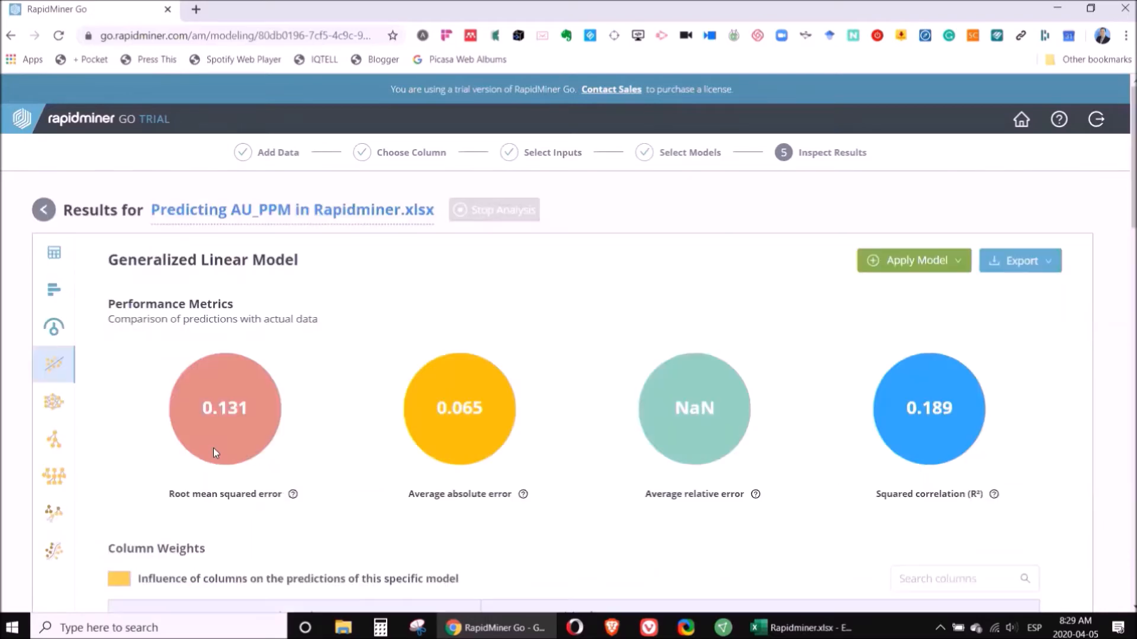
{"action": "scroll", "scroll_direction": "down", "scroll_amount": 3}
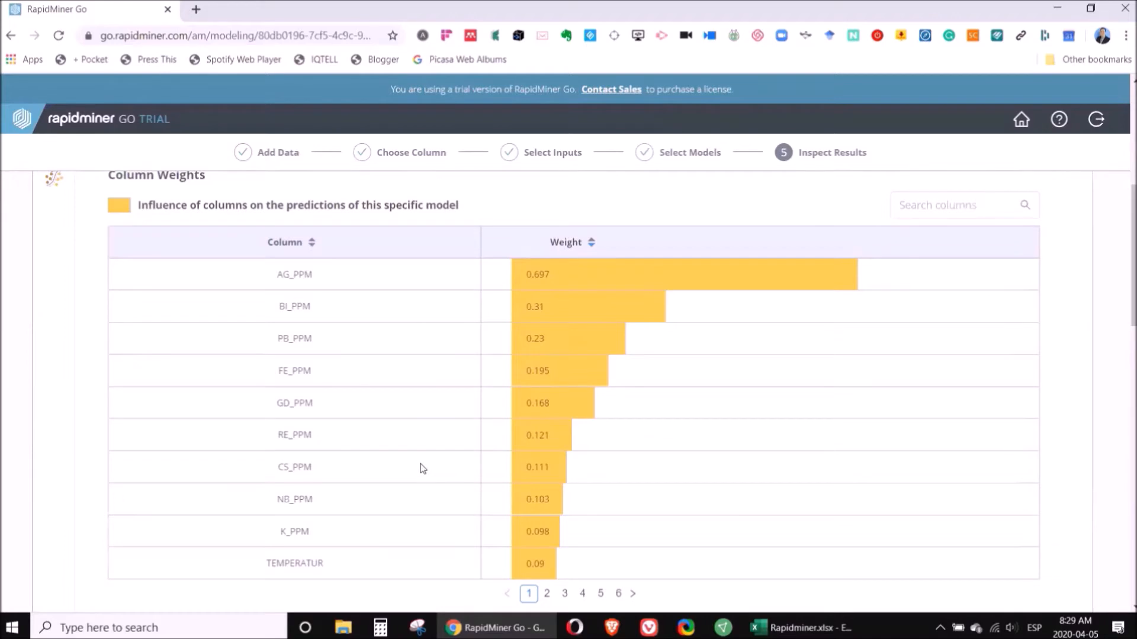
{"action": "scroll", "scroll_direction": "down", "scroll_amount": 3}
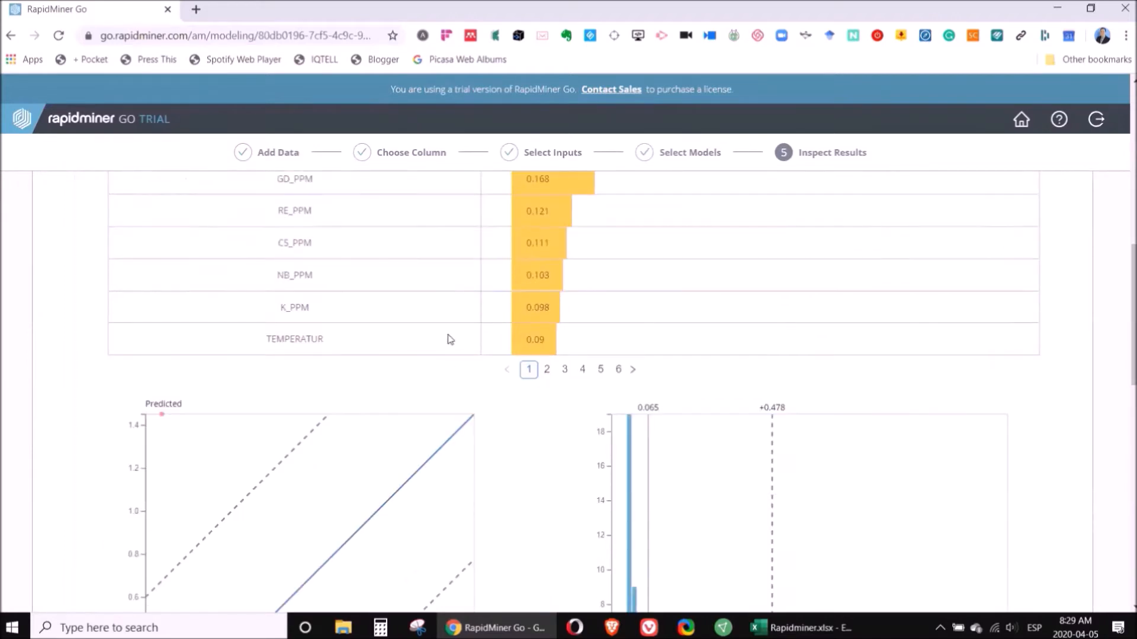
{"action": "scroll", "scroll_direction": "down", "scroll_amount": 3}
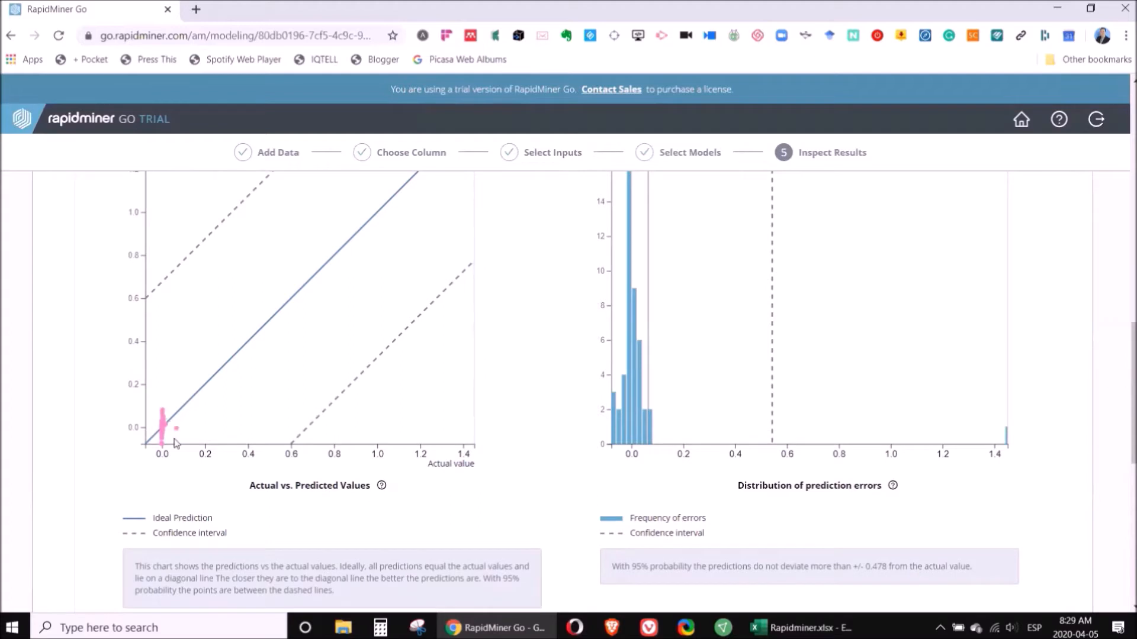
{"action": "mouse_move", "coordinate": [160, 426]}
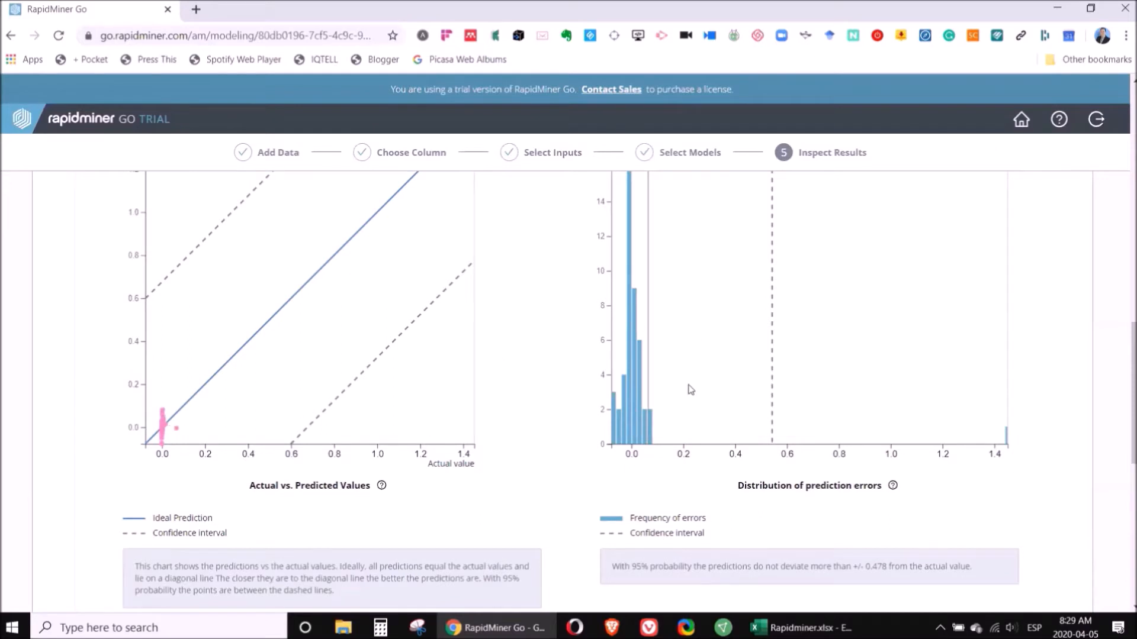
{"action": "mouse_move", "coordinate": [714, 356]}
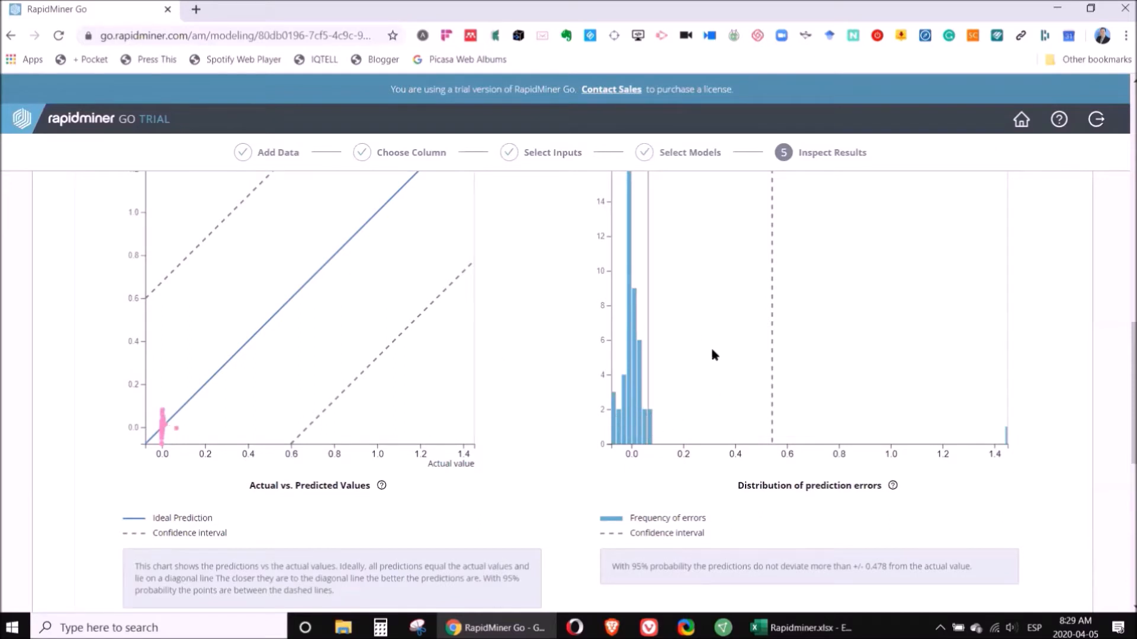
{"action": "mouse_move", "coordinate": [748, 383]}
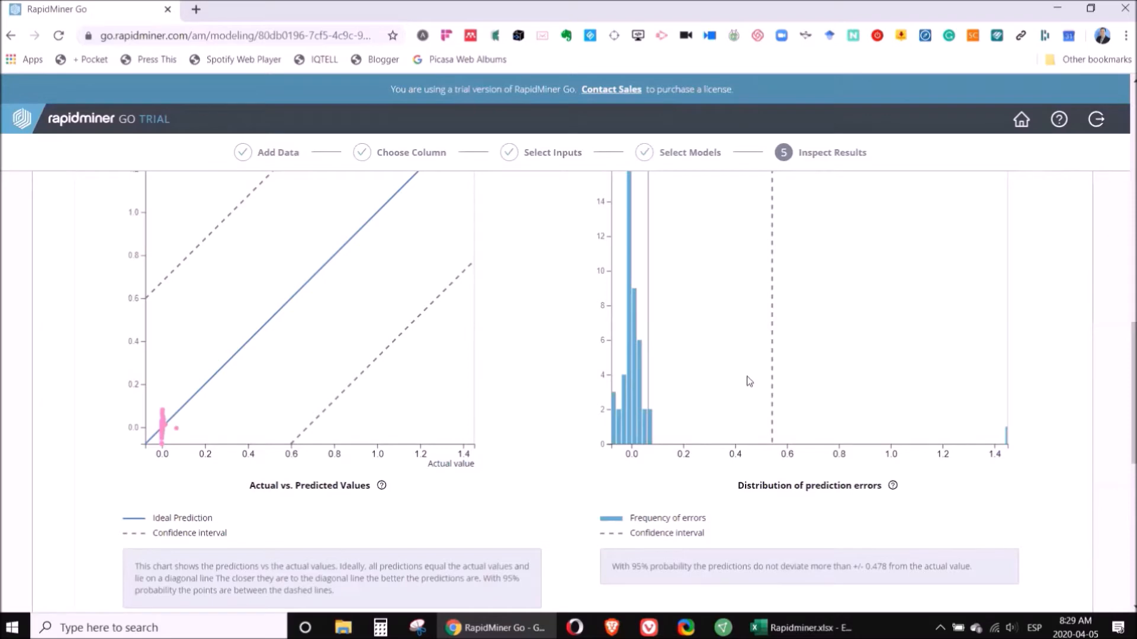
- Page through coefficient pages 3 and 4 of the Generalized Linear Model, then return to the comparison table
{"action": "scroll", "scroll_direction": "down", "scroll_amount": 3}
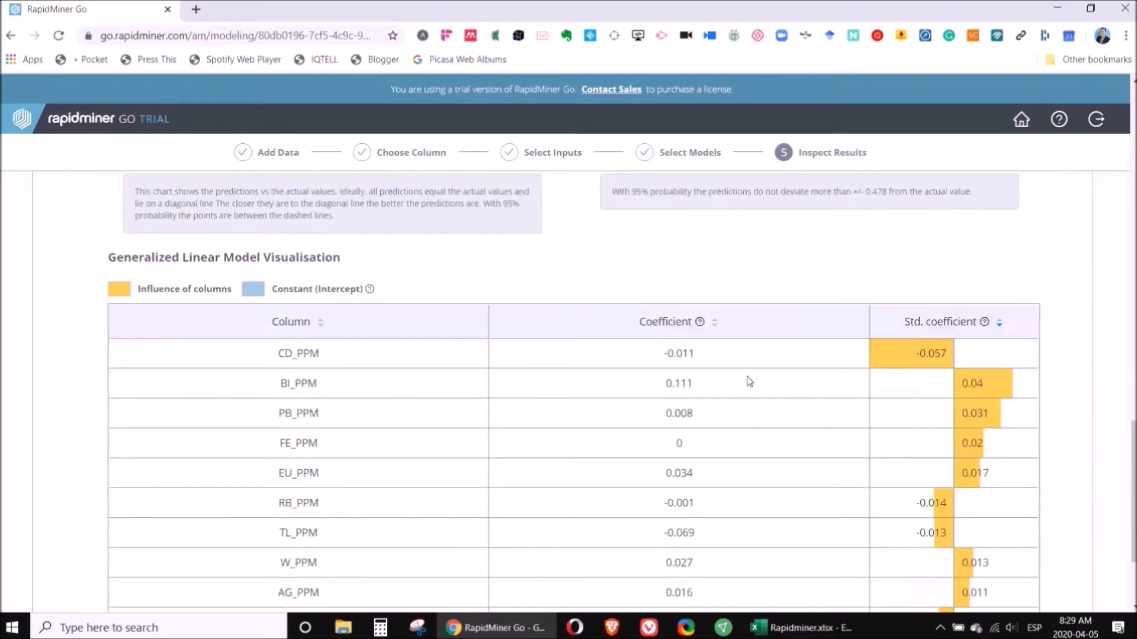
{"action": "scroll", "scroll_direction": "down", "scroll_amount": 3}
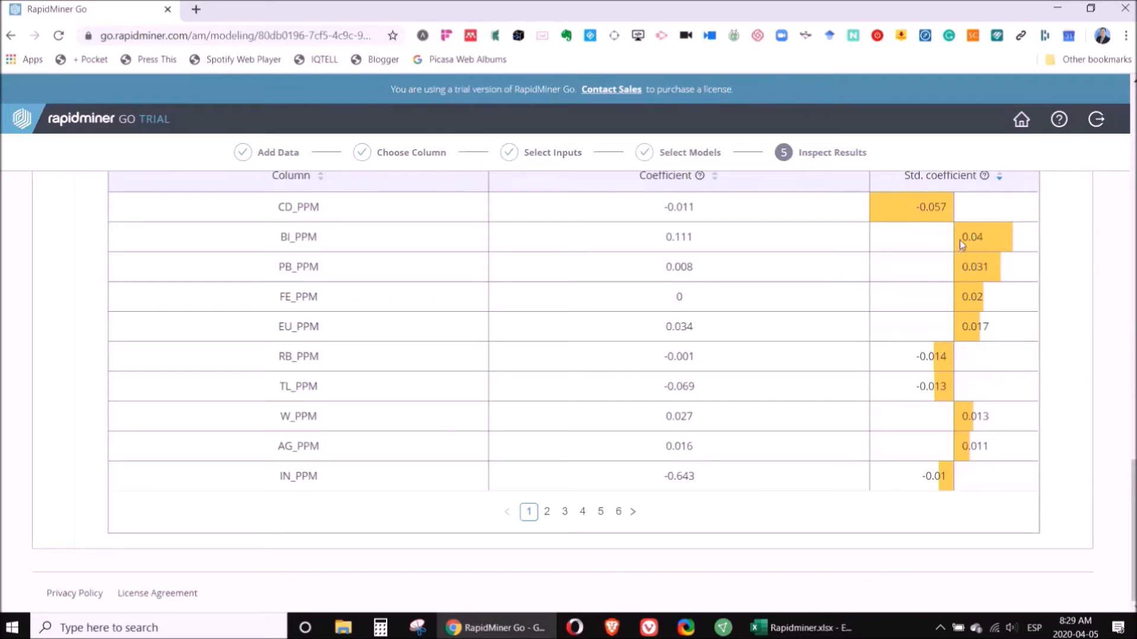
{"action": "mouse_move", "coordinate": [933, 326]}
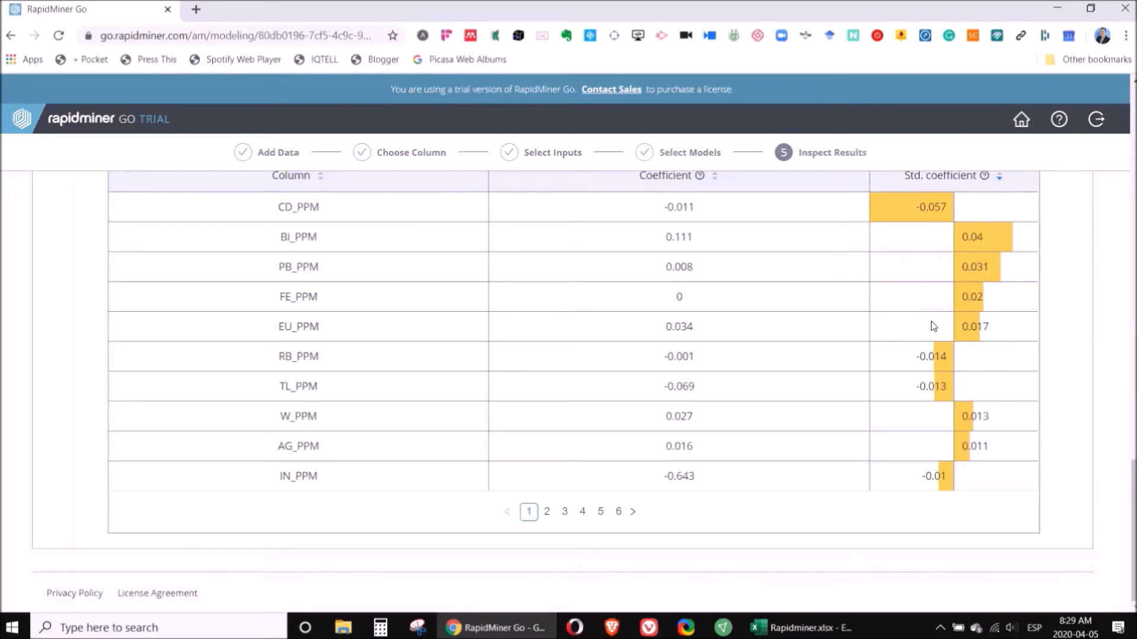
{"action": "mouse_move", "coordinate": [628, 444]}
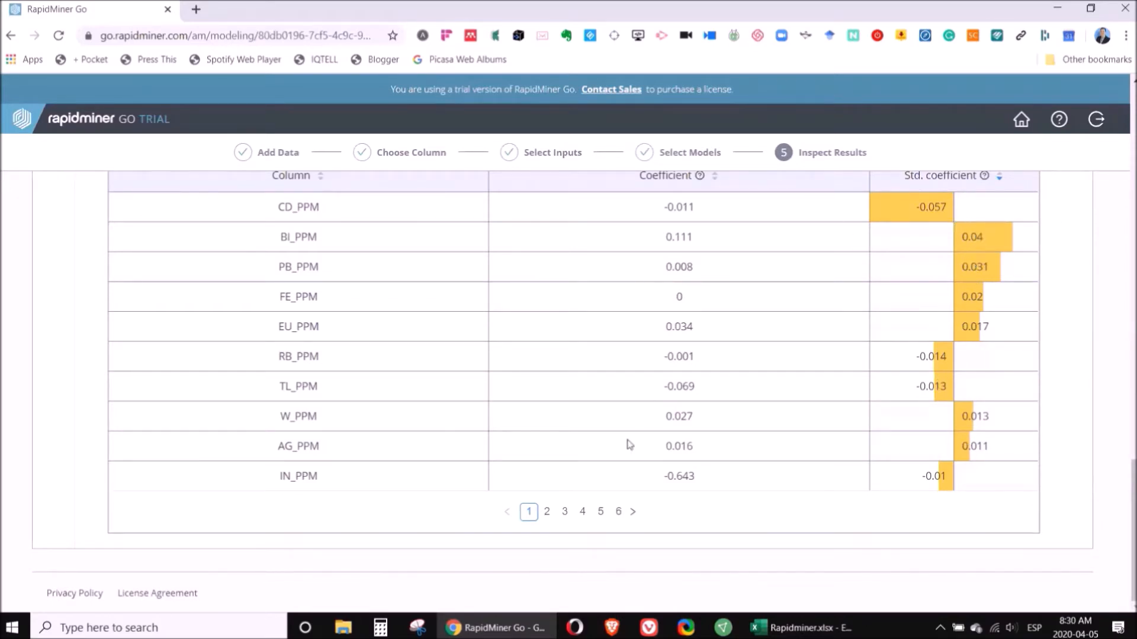
{"action": "left_click", "coordinate": [563, 511]}
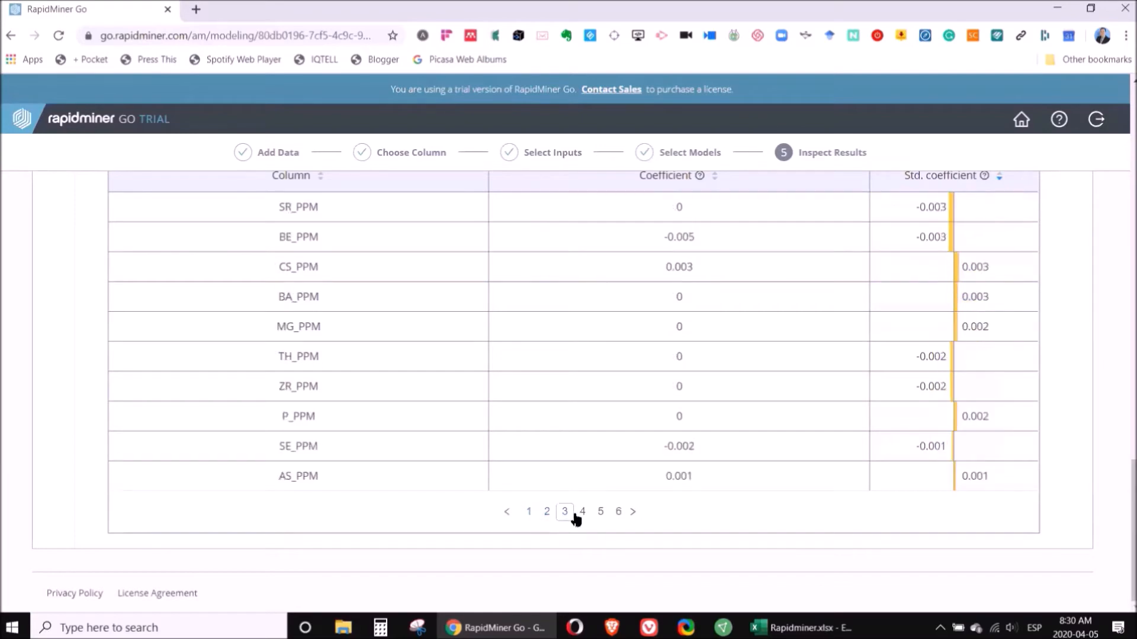
{"action": "left_click", "coordinate": [582, 511]}
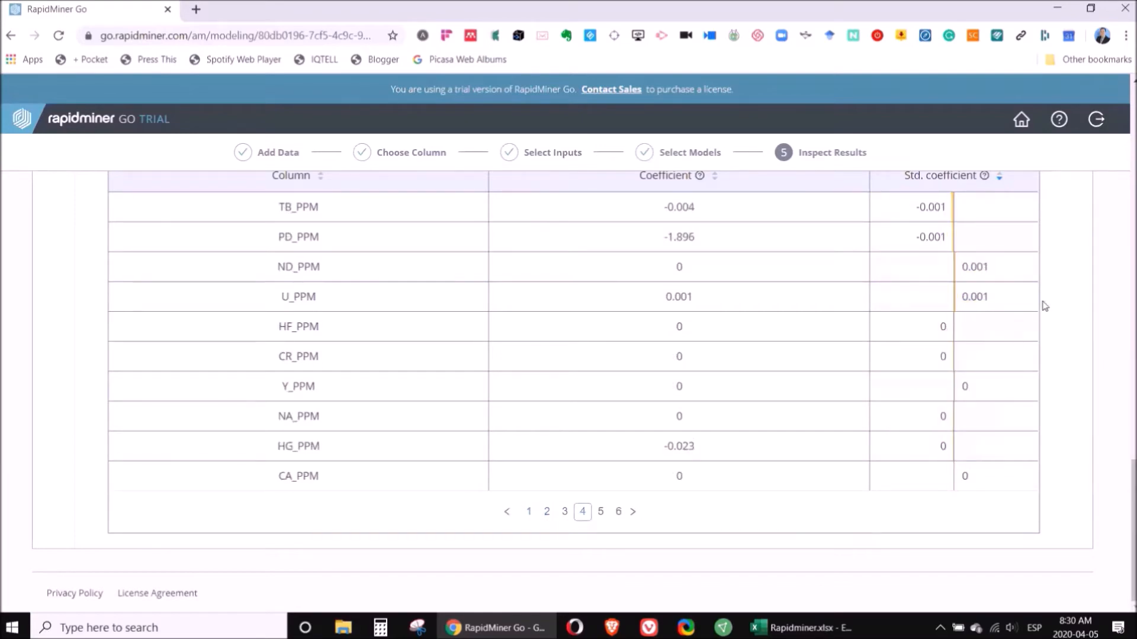
{"action": "scroll", "scroll_direction": "up", "scroll_amount": 3}
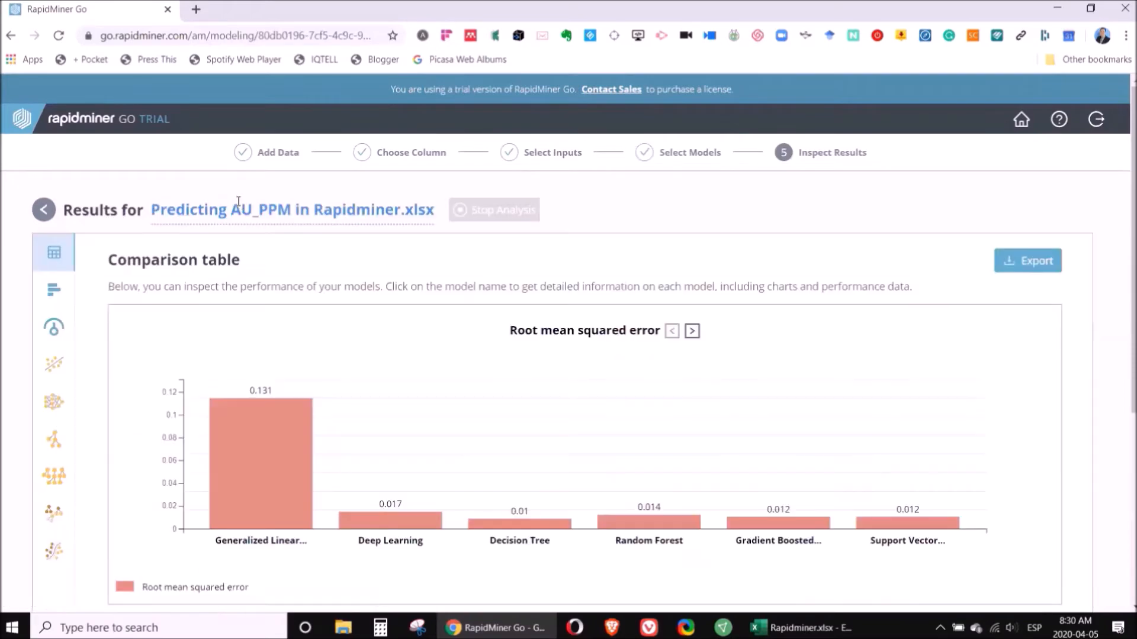
- Show the Random Forest results and scroll down to its tree visualisation splitting on PT_PPM
{"action": "scroll", "scroll_direction": "down", "scroll_amount": 3}
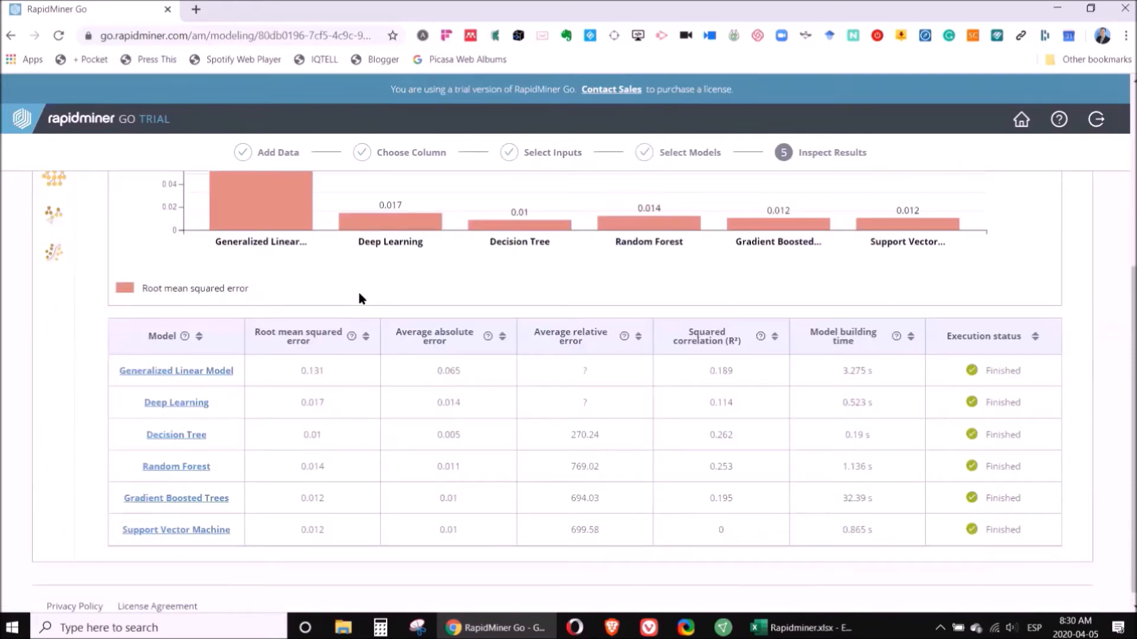
{"action": "mouse_move", "coordinate": [183, 471]}
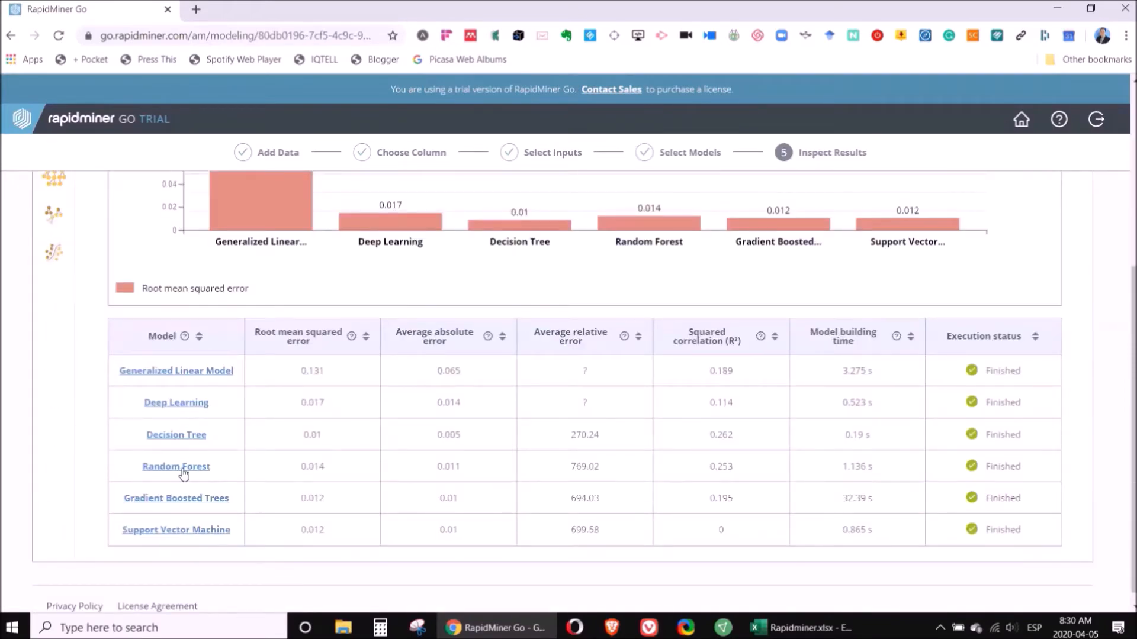
{"action": "left_click", "coordinate": [175, 467]}
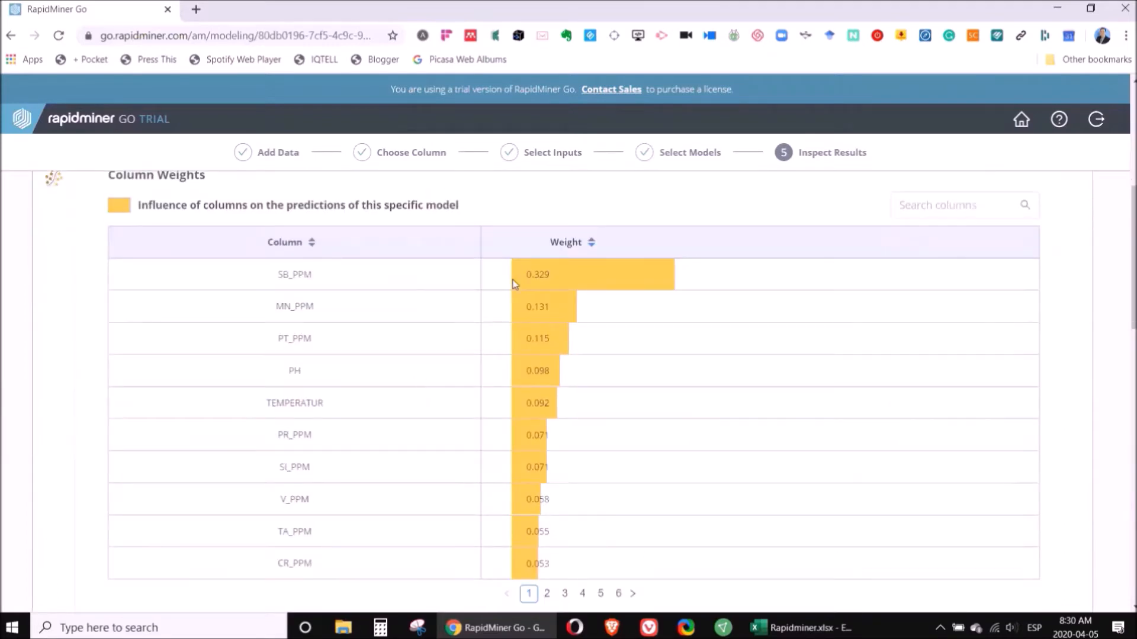
{"action": "scroll", "scroll_direction": "down", "scroll_amount": 3}
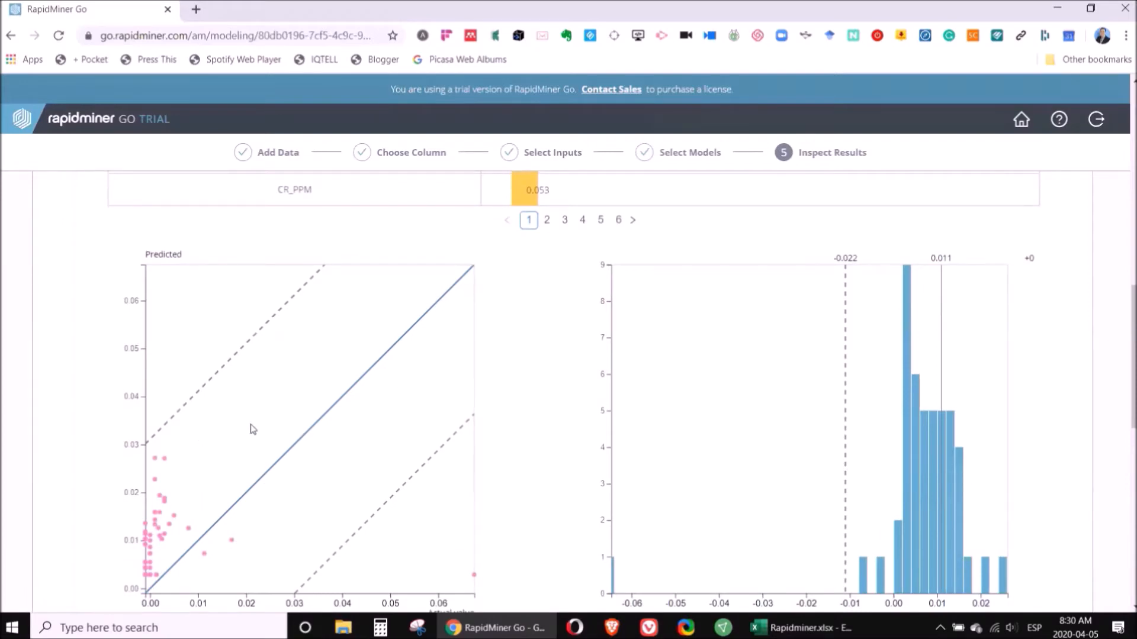
{"action": "scroll", "scroll_direction": "down", "scroll_amount": 3}
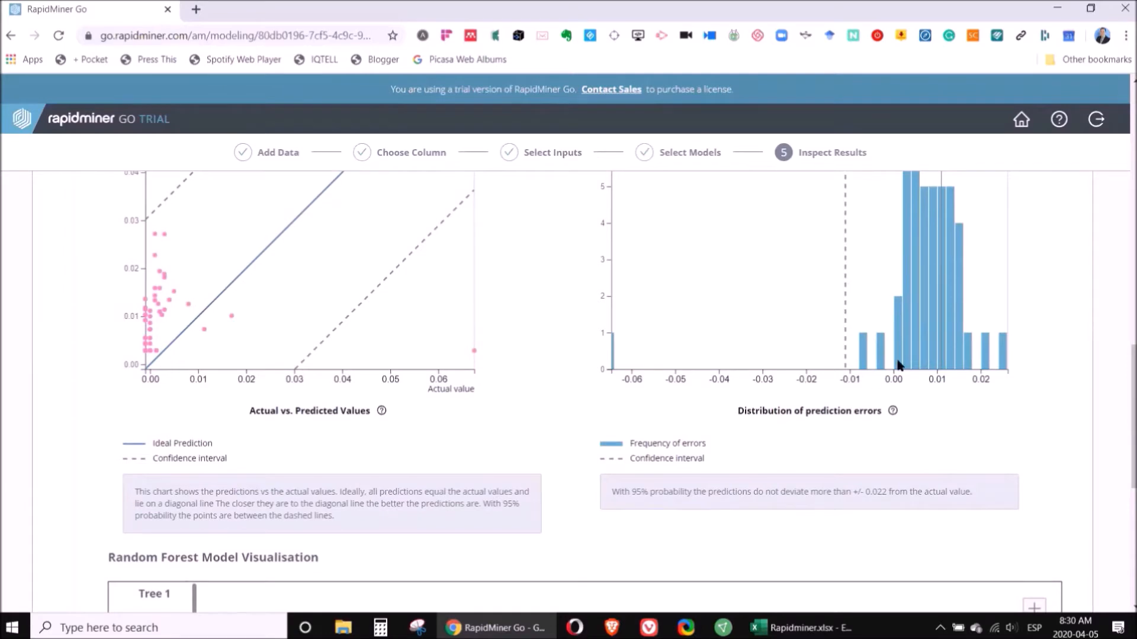
{"action": "scroll", "scroll_direction": "down", "scroll_amount": 3}
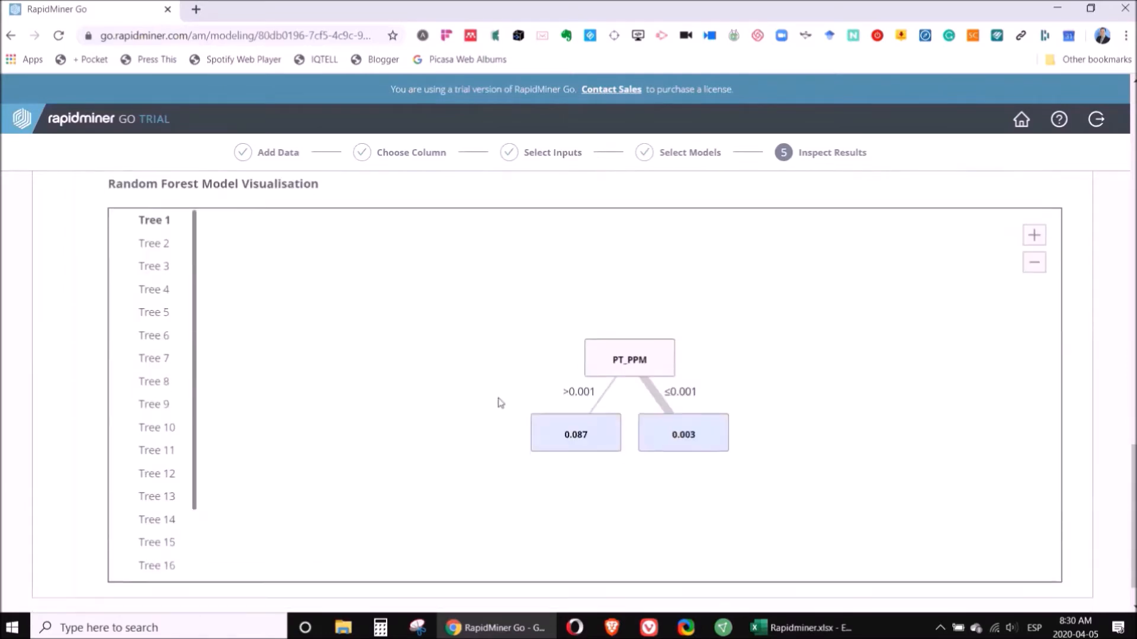
{"action": "mouse_move", "coordinate": [461, 428]}
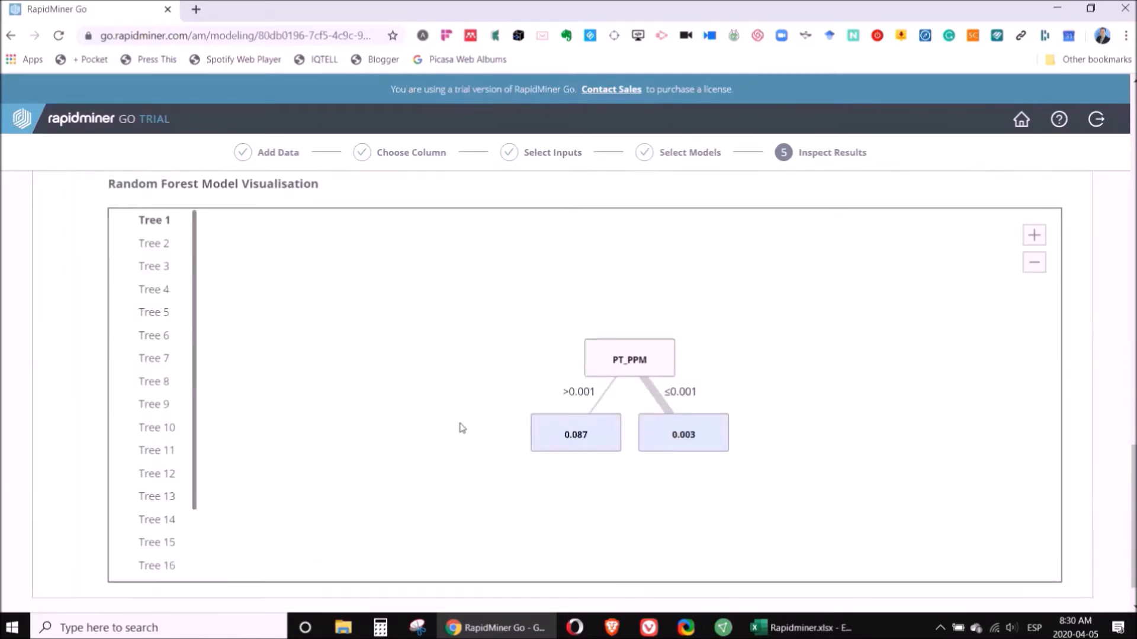
{"action": "mouse_move", "coordinate": [628, 358]}
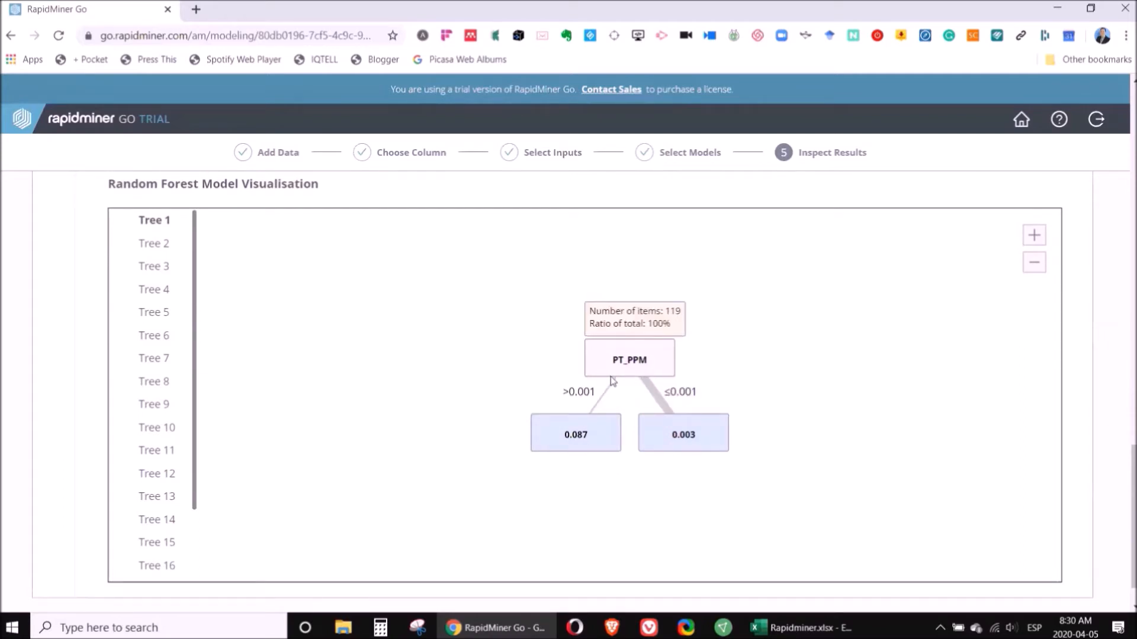
{"action": "mouse_move", "coordinate": [628, 358]}
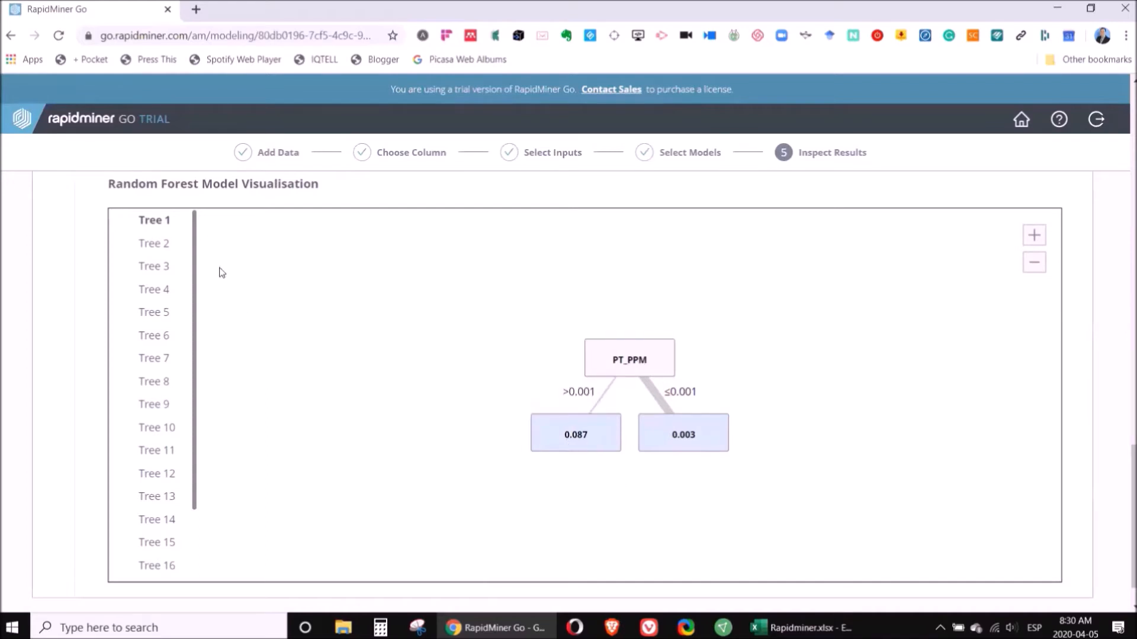
- View Random Forest trees 2, 3, 4, 5, 6, 8 and 11, each a single split on a different element
{"action": "left_click", "coordinate": [154, 242]}
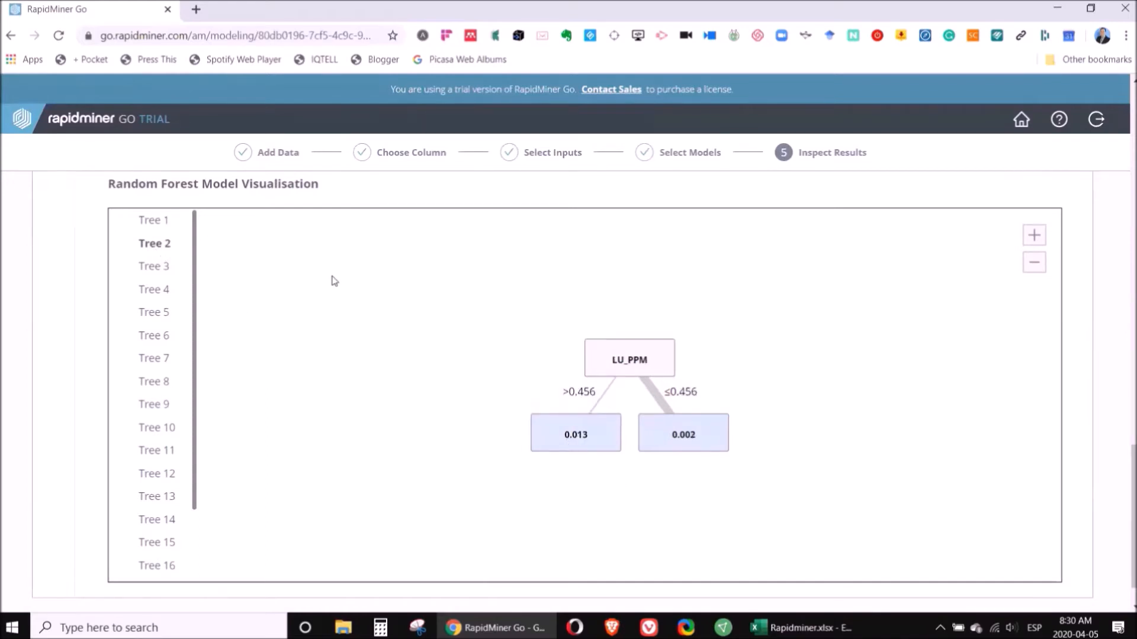
{"action": "mouse_move", "coordinate": [578, 317]}
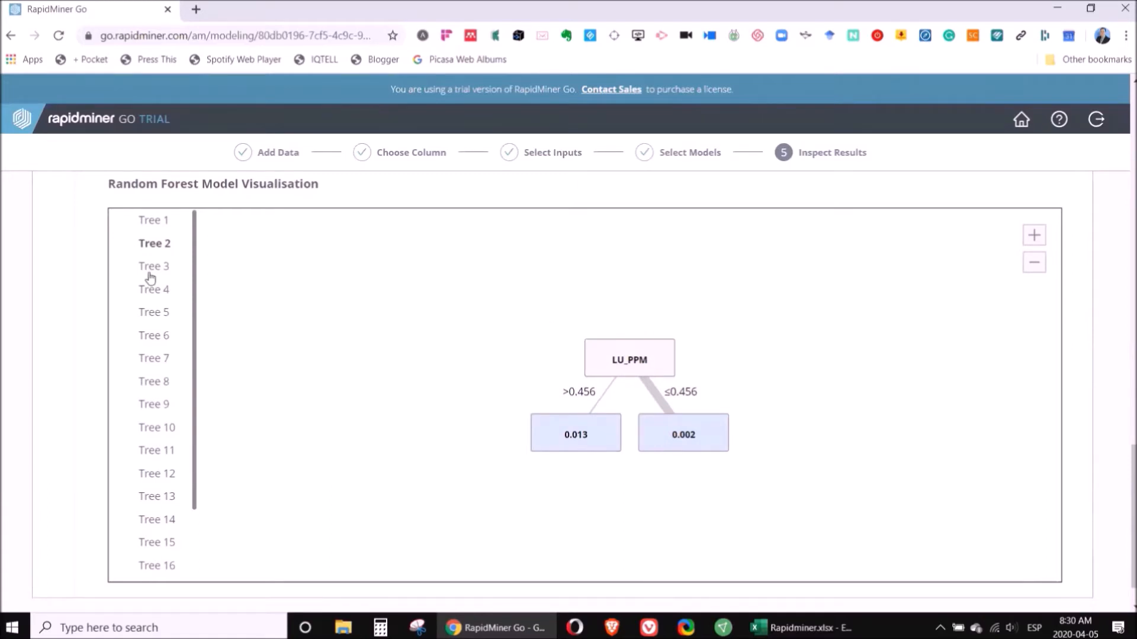
{"action": "left_click", "coordinate": [154, 267]}
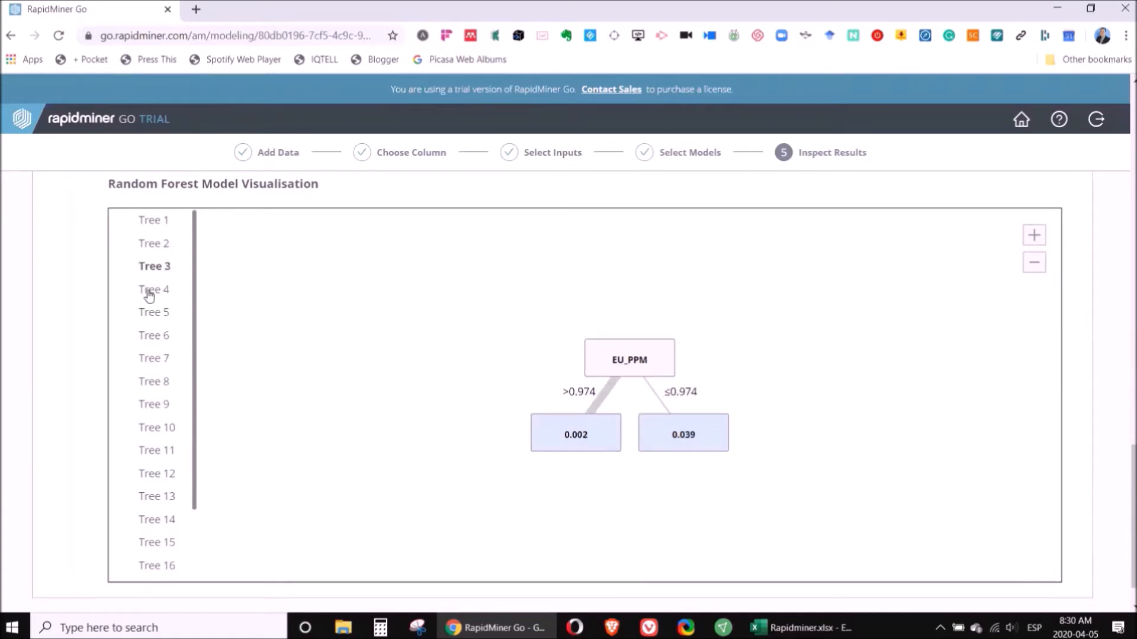
{"action": "left_click", "coordinate": [153, 289]}
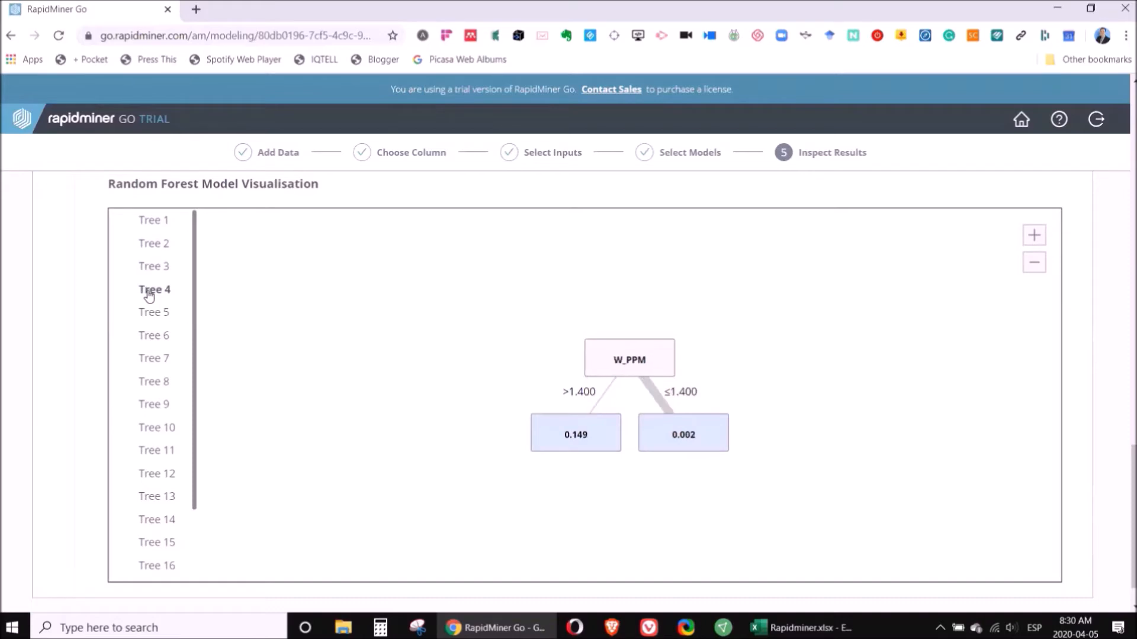
{"action": "mouse_move", "coordinate": [575, 434]}
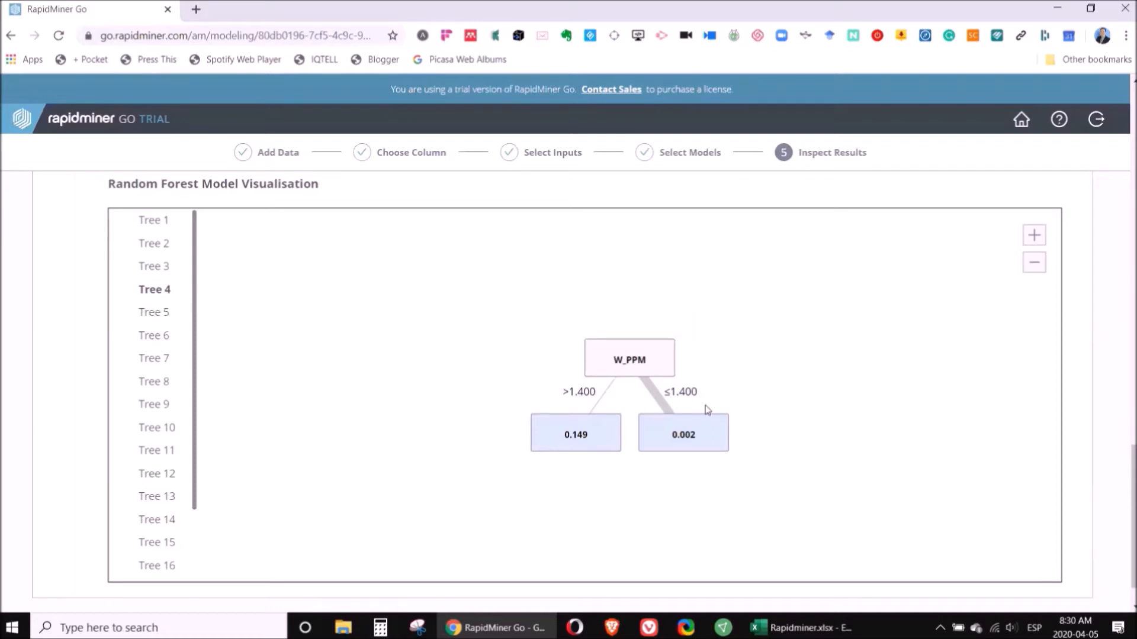
{"action": "mouse_move", "coordinate": [571, 409]}
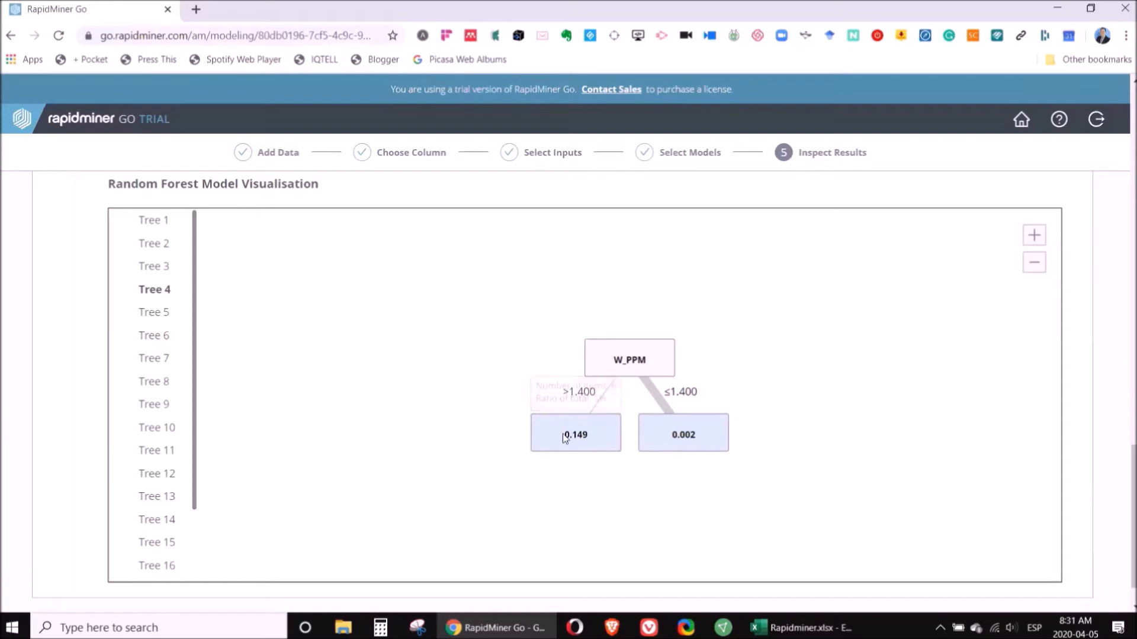
{"action": "mouse_move", "coordinate": [94, 315]}
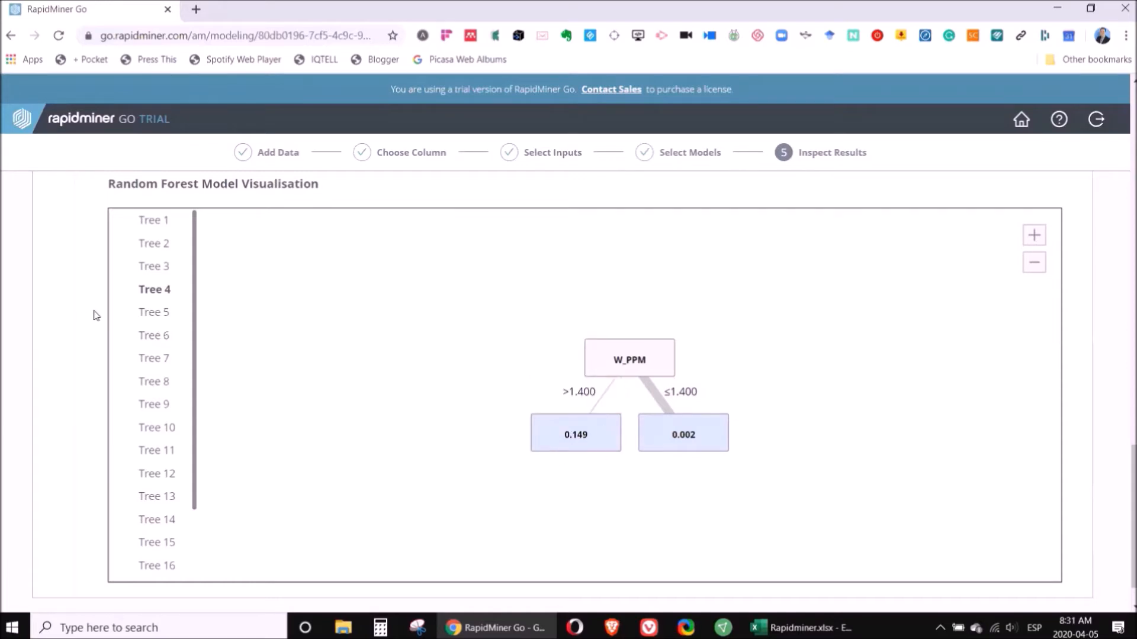
{"action": "left_click", "coordinate": [154, 312]}
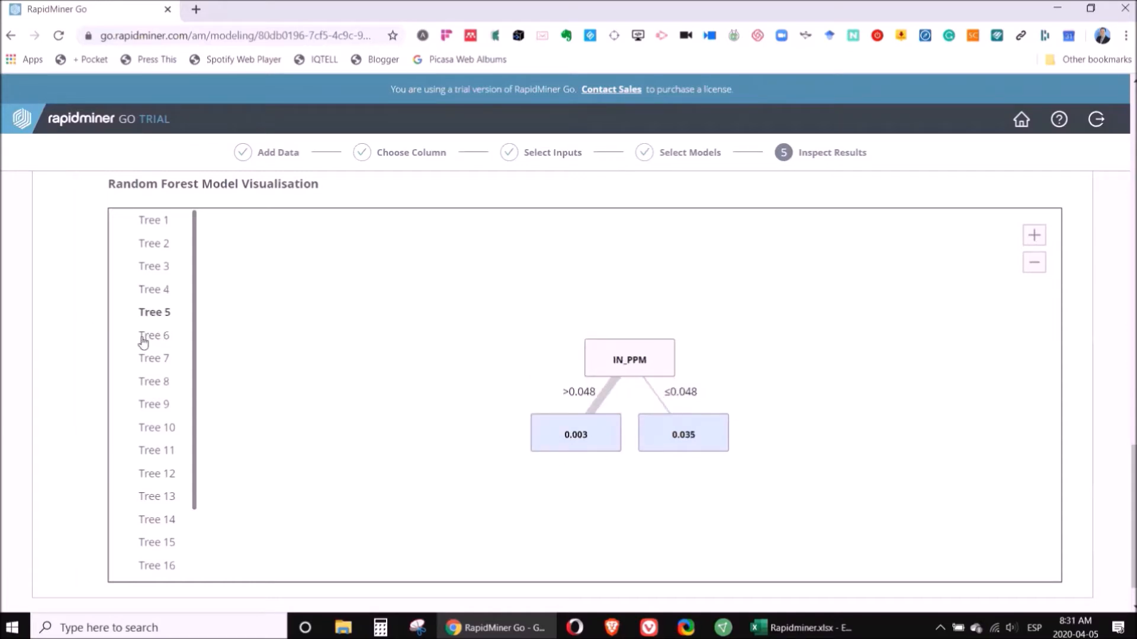
{"action": "left_click", "coordinate": [154, 335]}
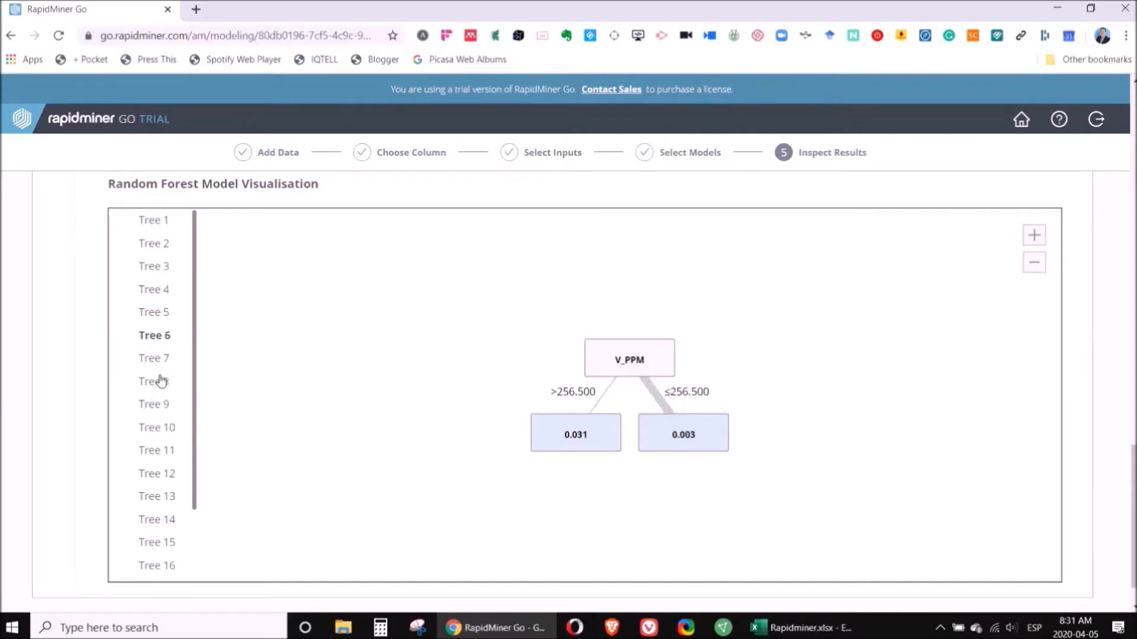
{"action": "left_click", "coordinate": [153, 380]}
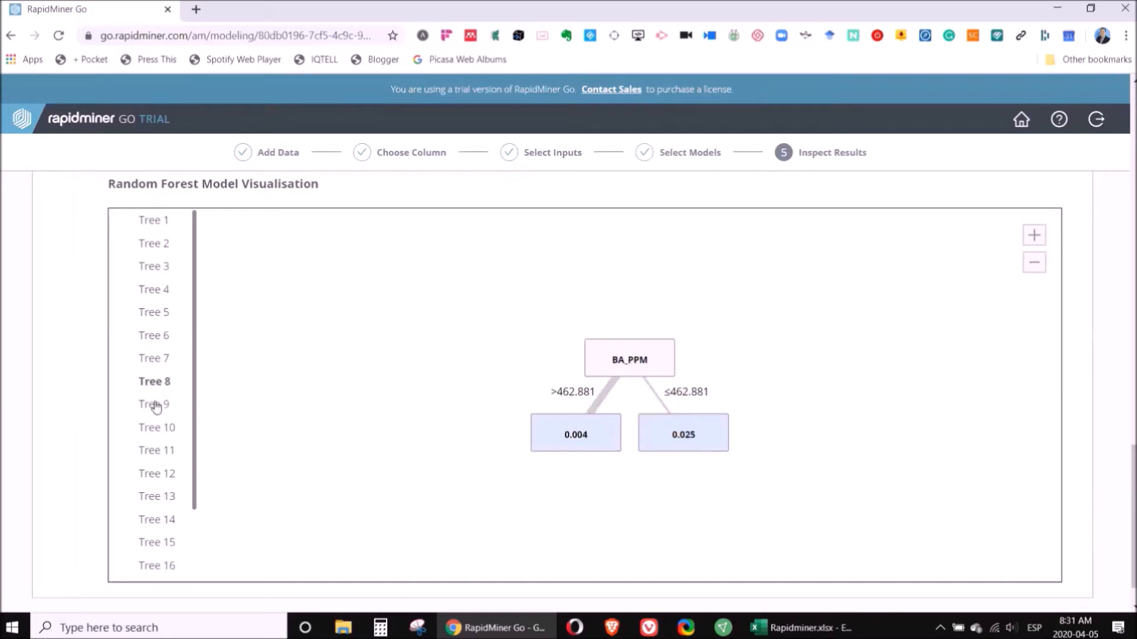
{"action": "left_click", "coordinate": [156, 450]}
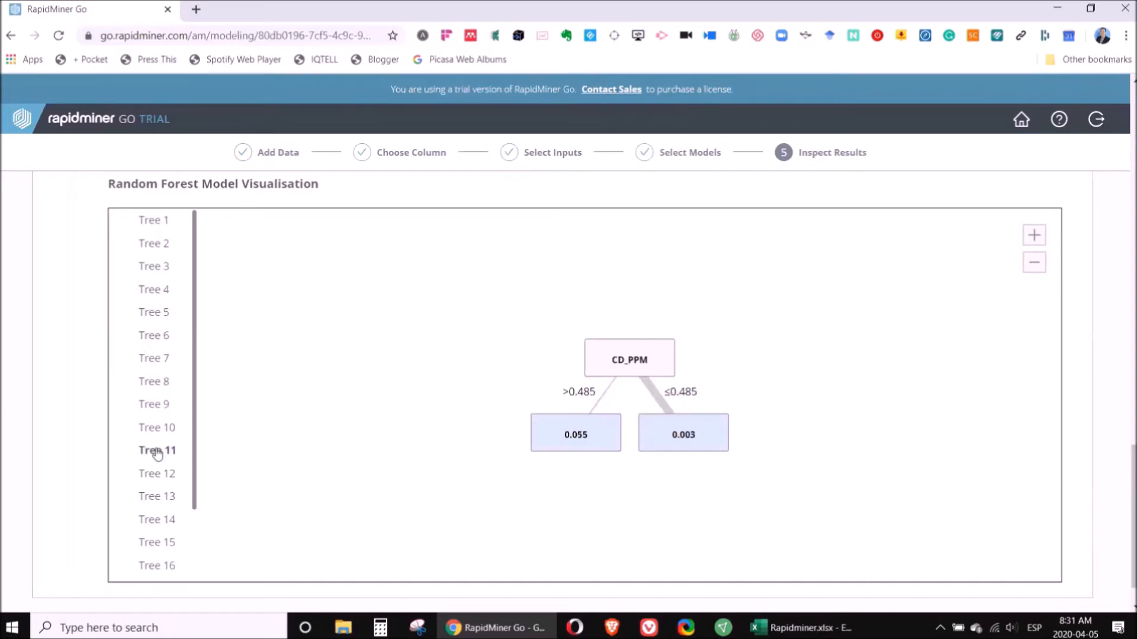
{"action": "left_click", "coordinate": [156, 450]}
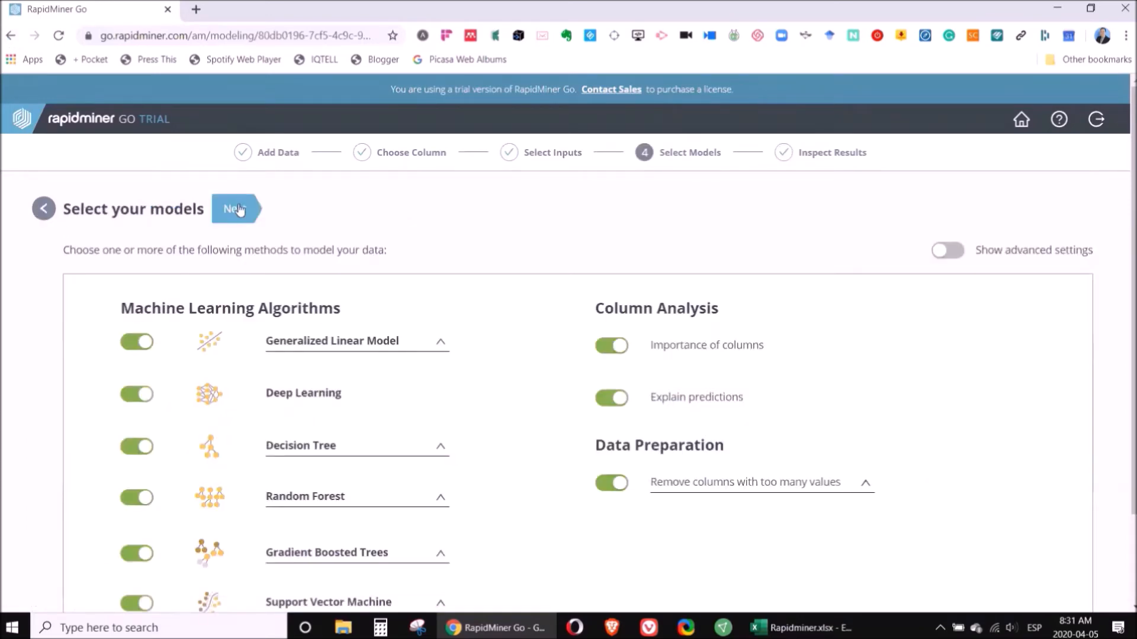
- Return to the six-model comparison table of error scores
{"action": "left_click", "coordinate": [234, 208]}
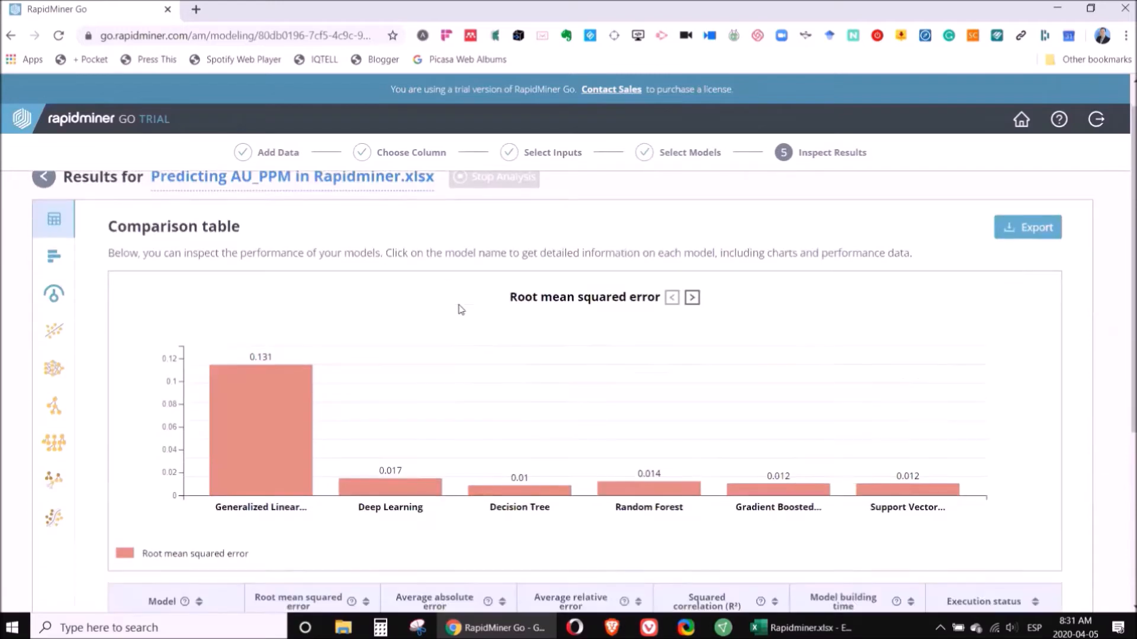
{"action": "scroll", "scroll_direction": "down", "scroll_amount": 3}
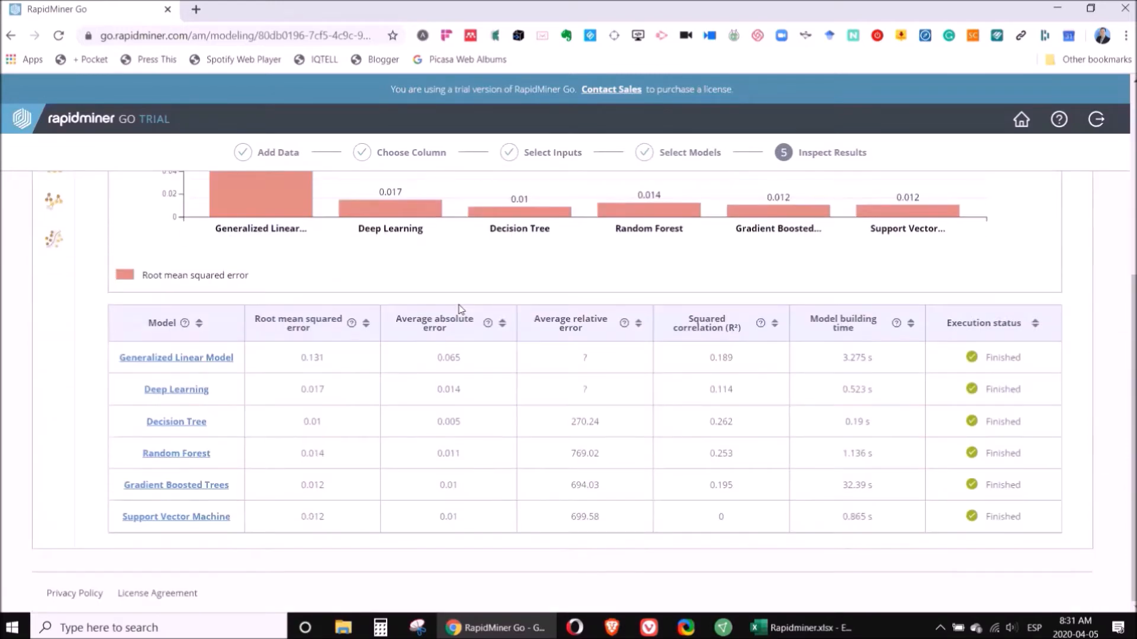
{"action": "mouse_move", "coordinate": [180, 522]}
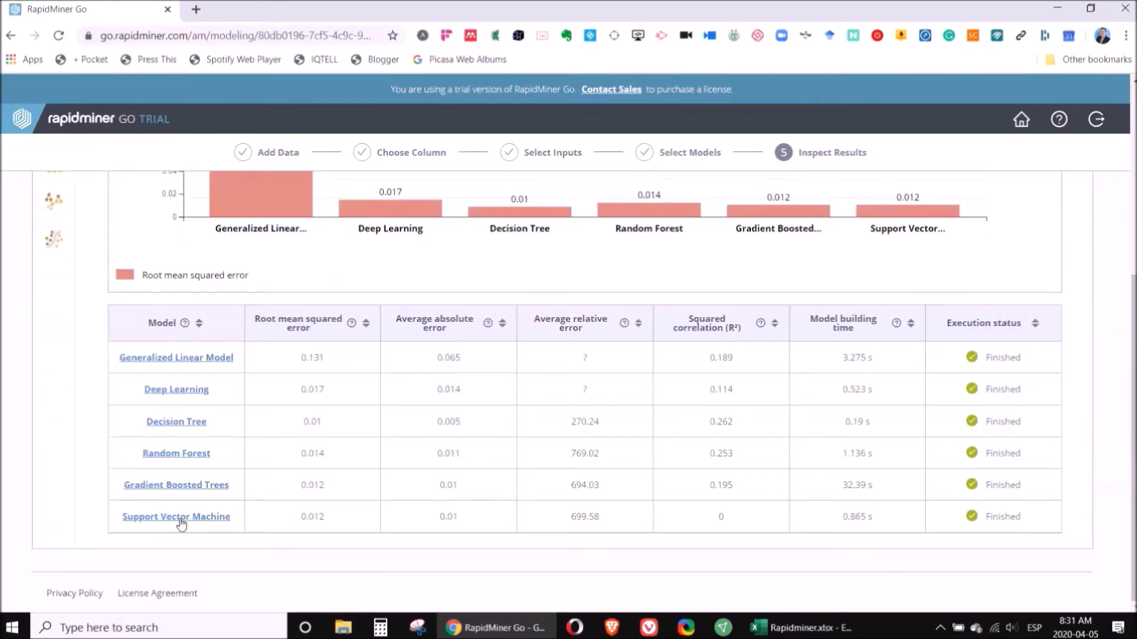
- Show the Support Vector Machine results with RMSE 0.012, R² 0 and its prediction charts
{"action": "left_click", "coordinate": [175, 516]}
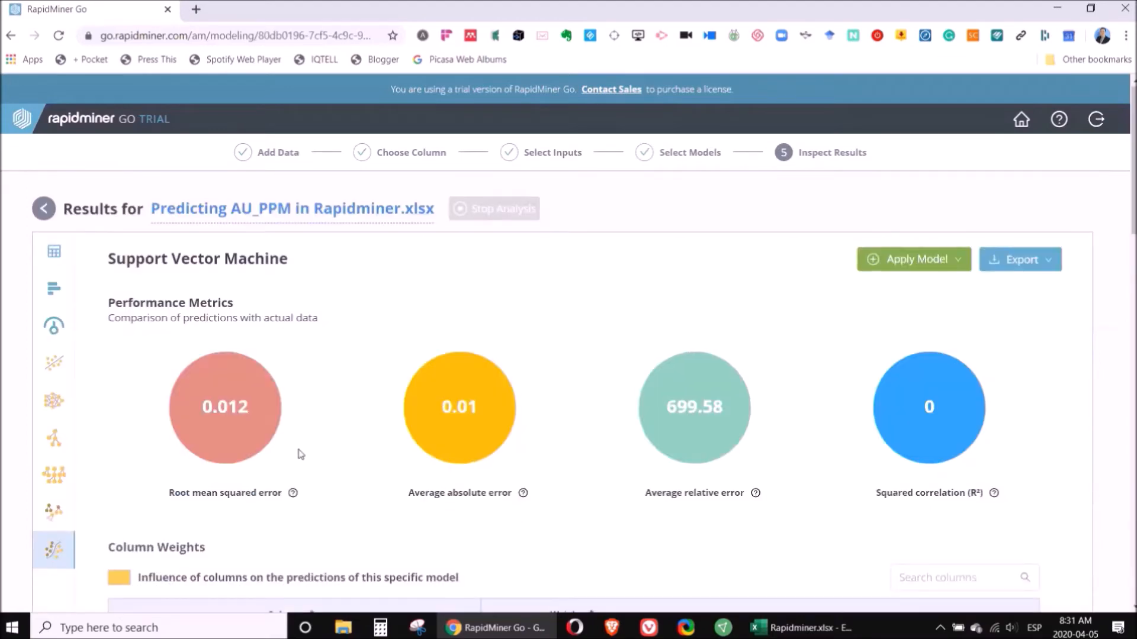
{"action": "scroll", "scroll_direction": "down", "scroll_amount": 3}
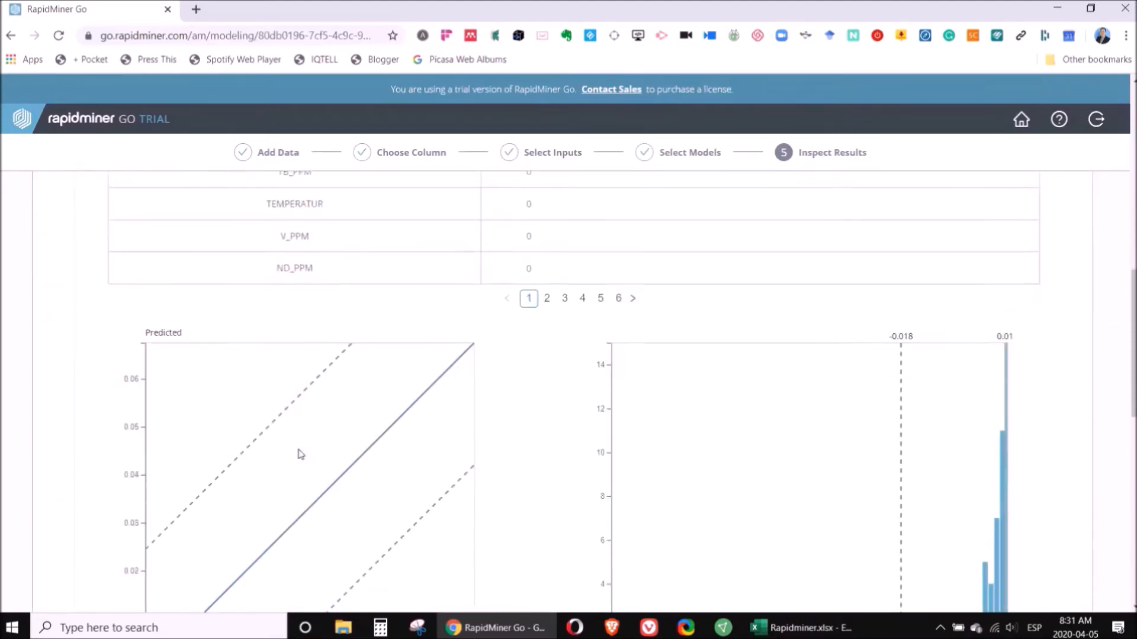
{"action": "scroll", "scroll_direction": "down", "scroll_amount": 3}
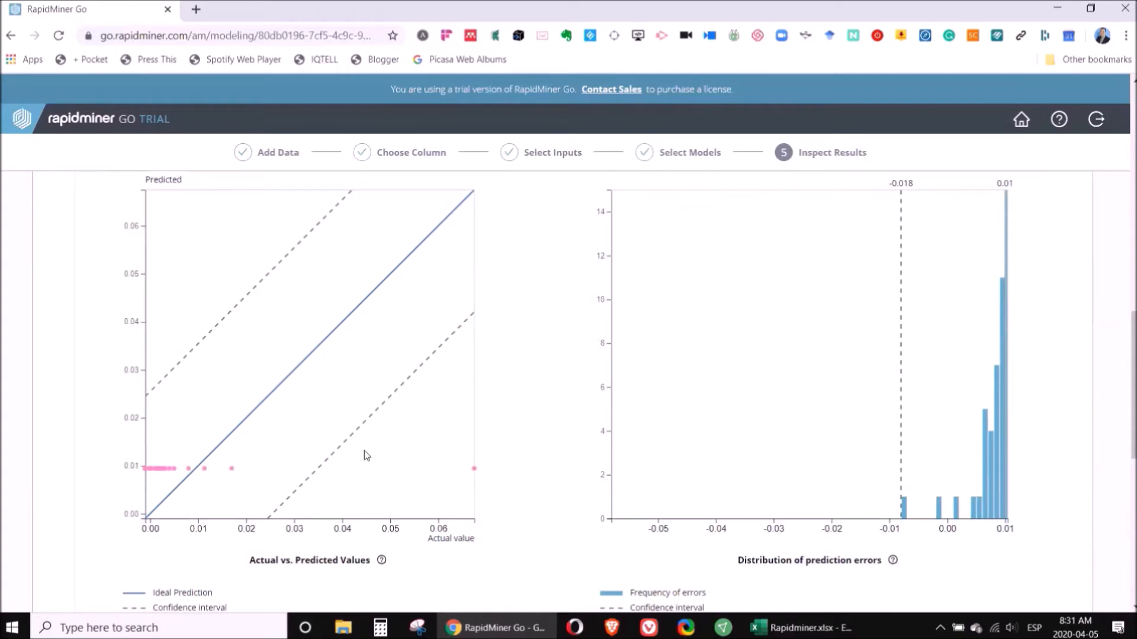
{"action": "mouse_move", "coordinate": [314, 426]}
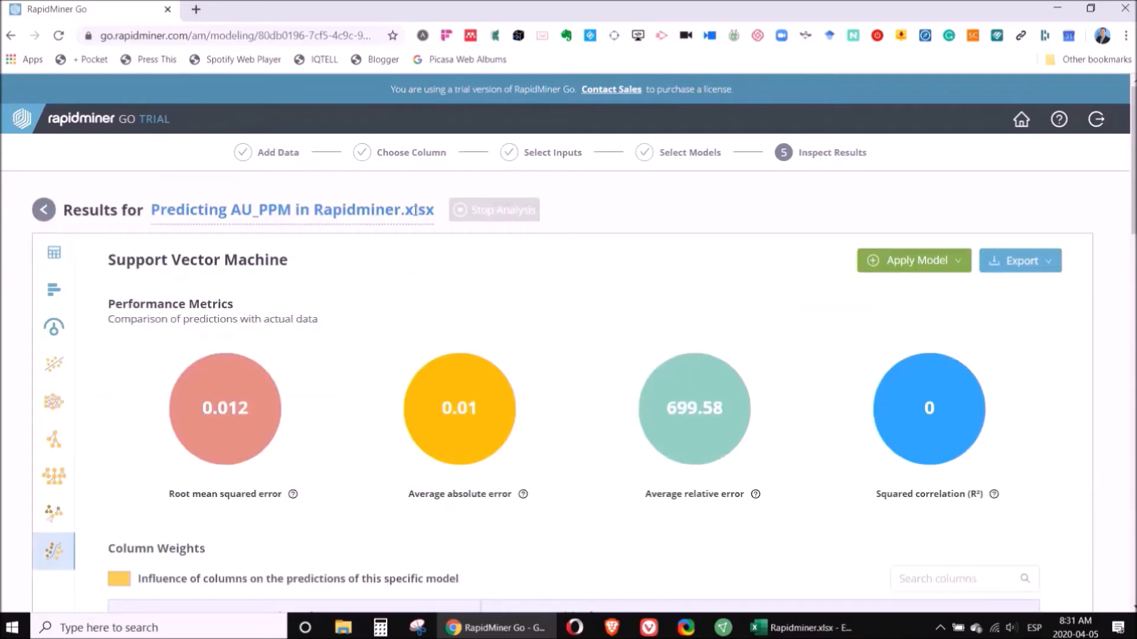
{"action": "mouse_move", "coordinate": [609, 201]}
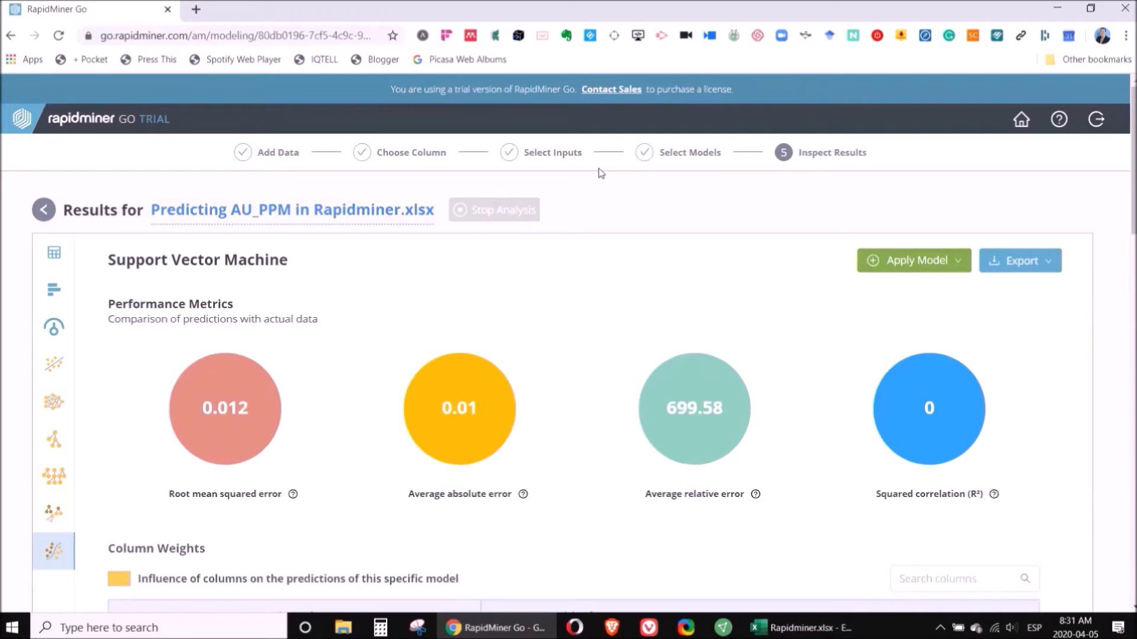
{"action": "mouse_move", "coordinate": [419, 186]}
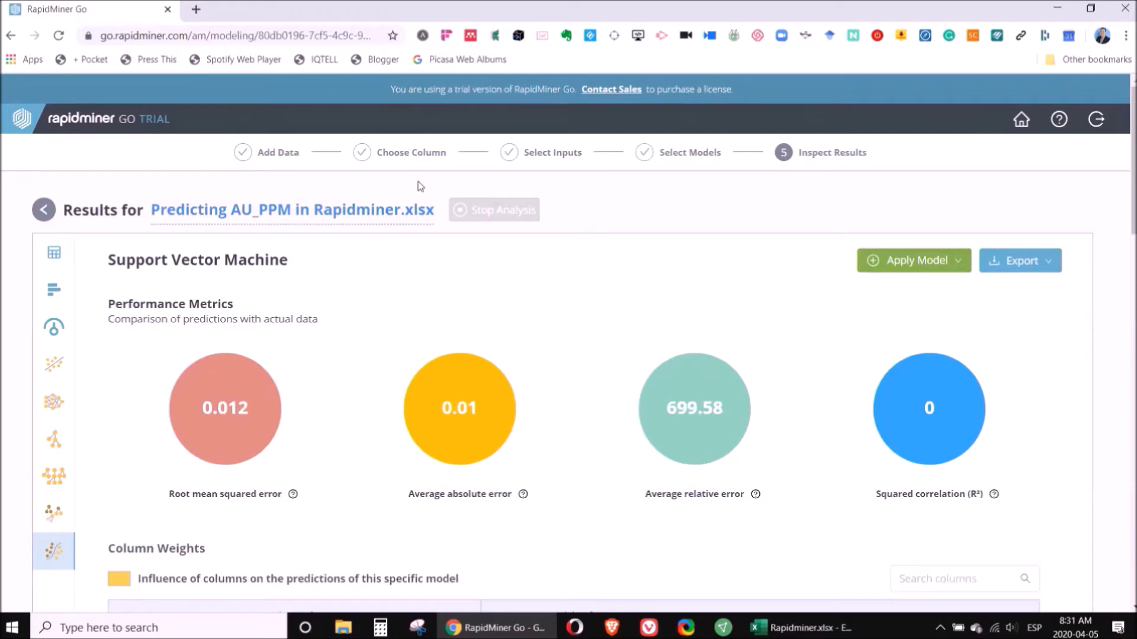
{"action": "mouse_move", "coordinate": [254, 145]}
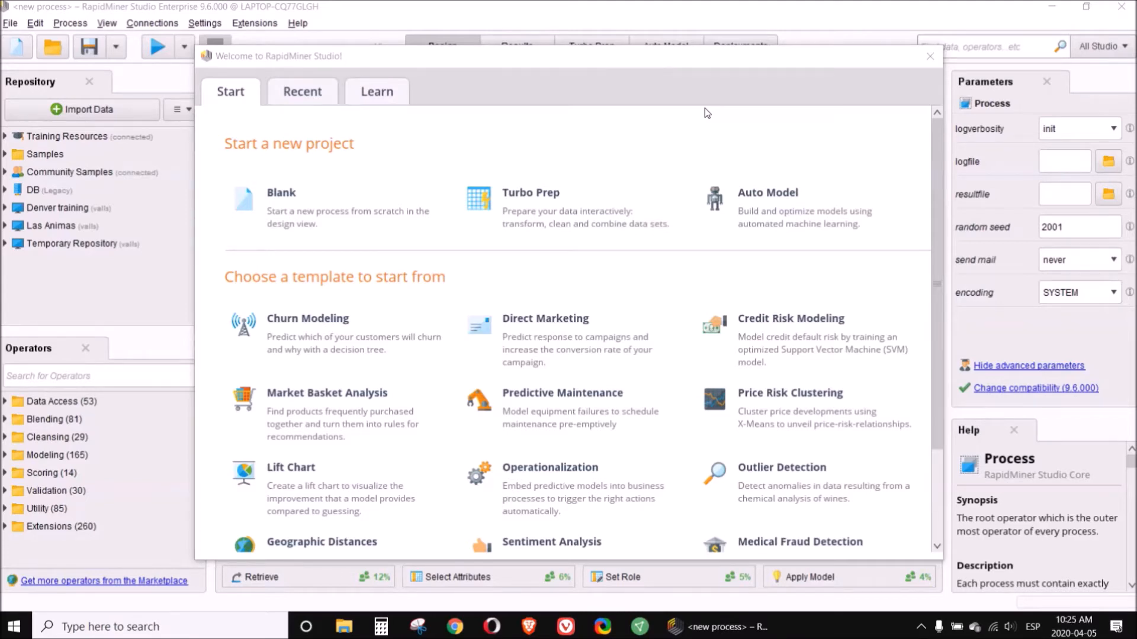
{"action": "mouse_move", "coordinate": [935, 68]}
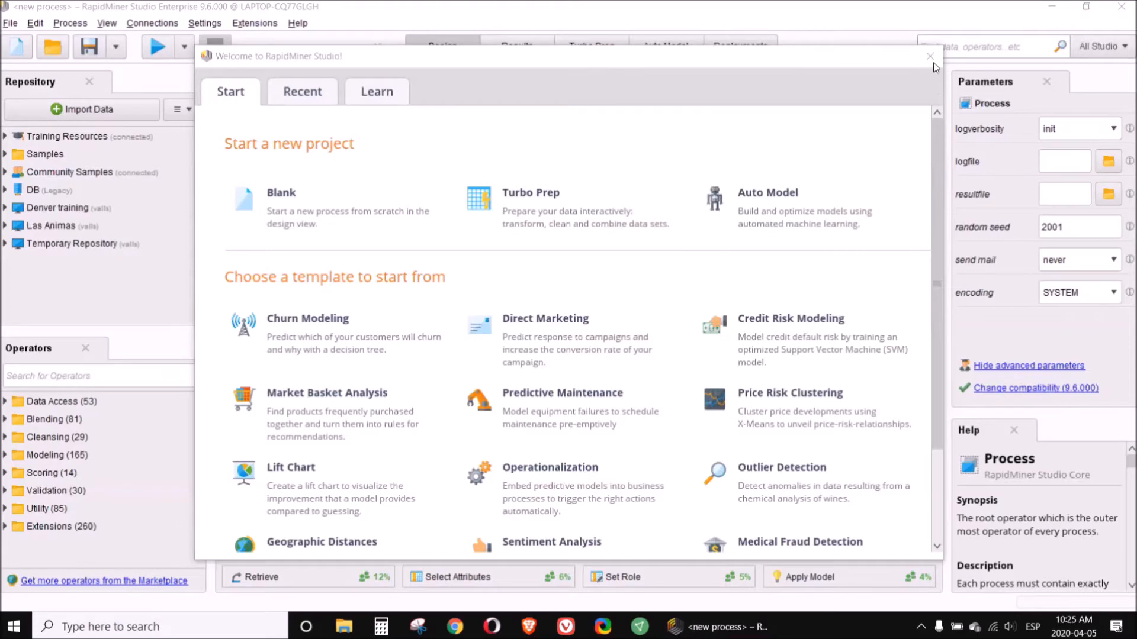
{"action": "mouse_move", "coordinate": [930, 58]}
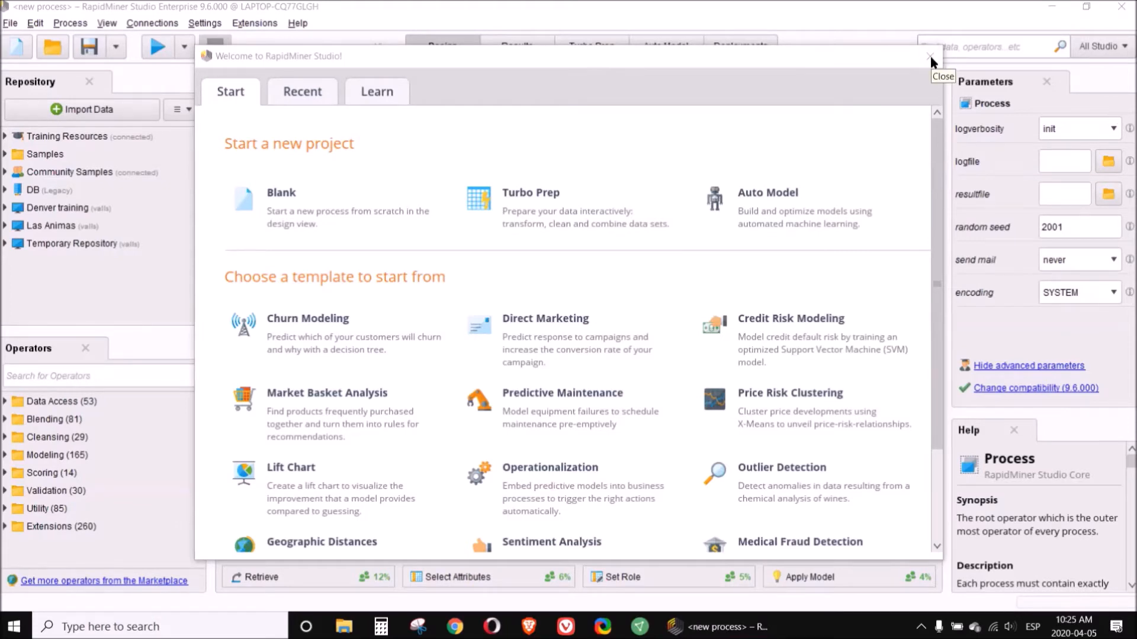
- Dismiss the Welcome to RapidMiner Studio dialog, leaving the empty new process
{"action": "left_click", "coordinate": [932, 58]}
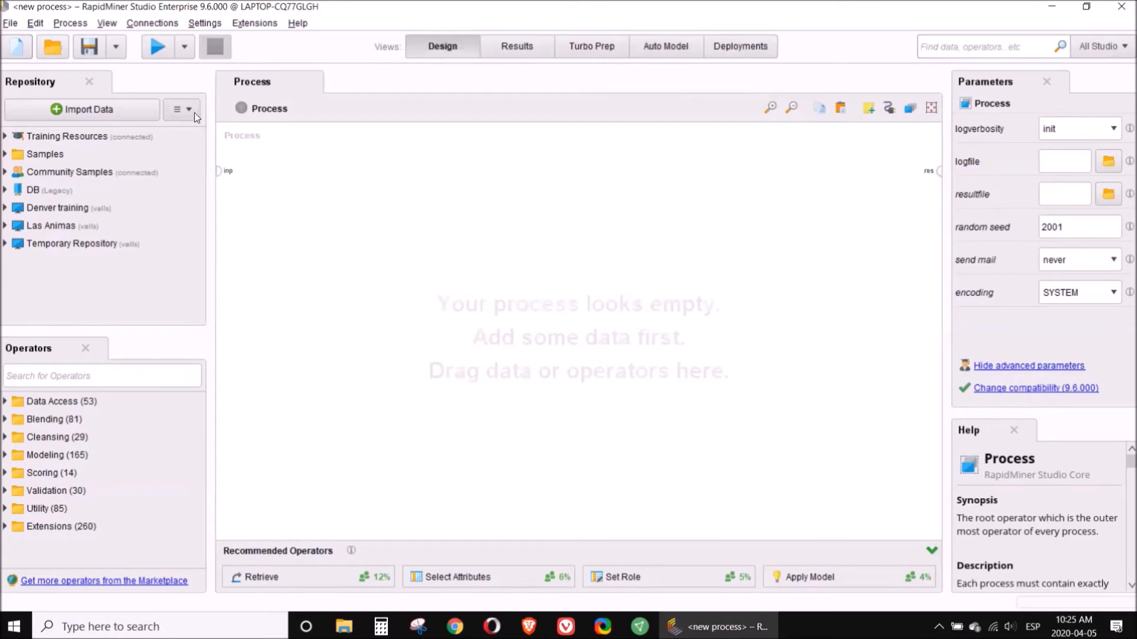
- Create a new local repository named GD in the standard repositories location
{"action": "left_click", "coordinate": [182, 109]}
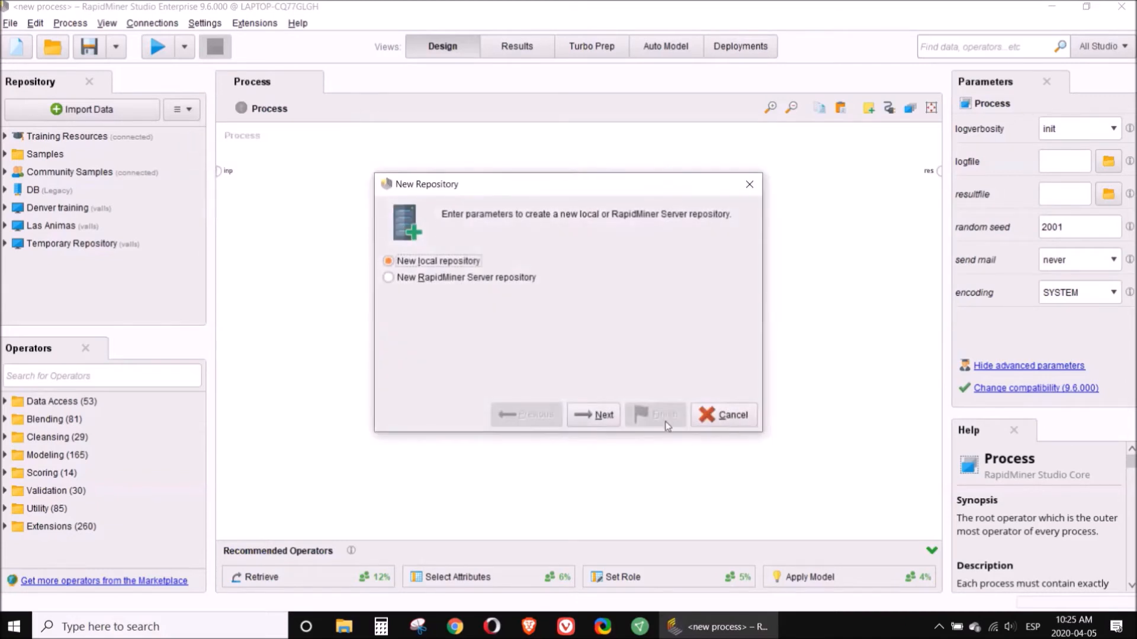
{"action": "left_click", "coordinate": [592, 415]}
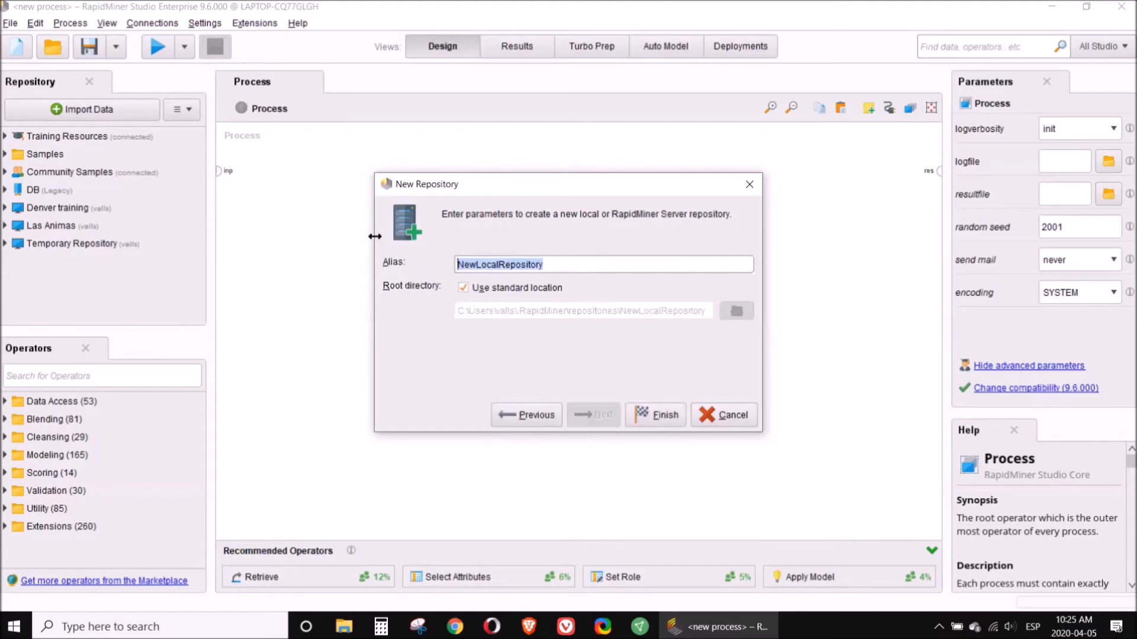
{"action": "type", "text": "GD"}
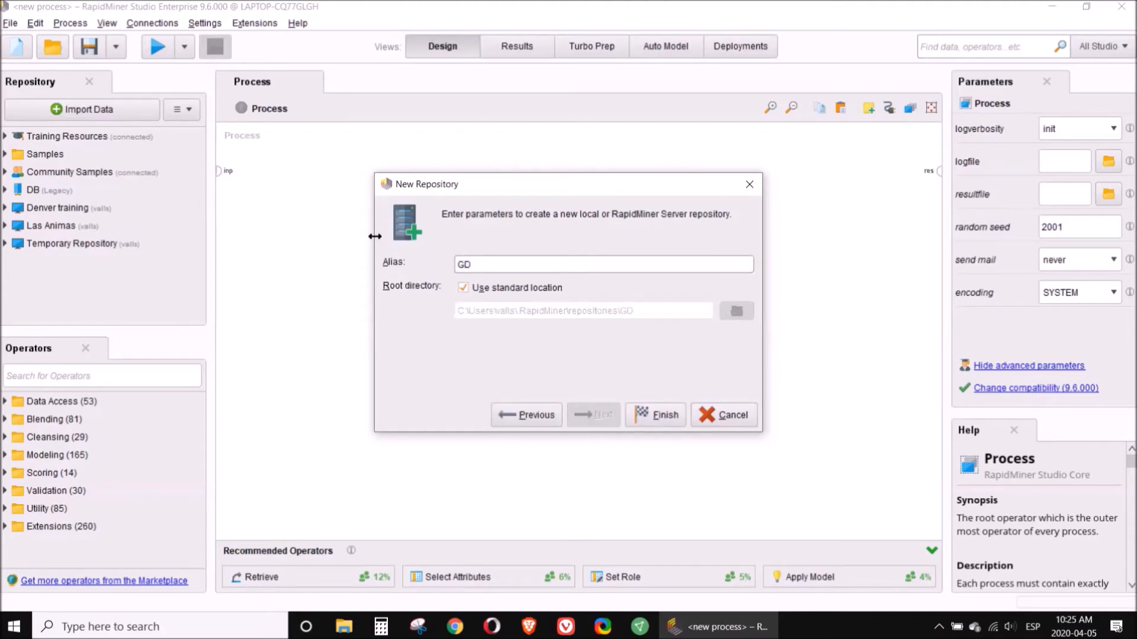
{"action": "left_click", "coordinate": [653, 415]}
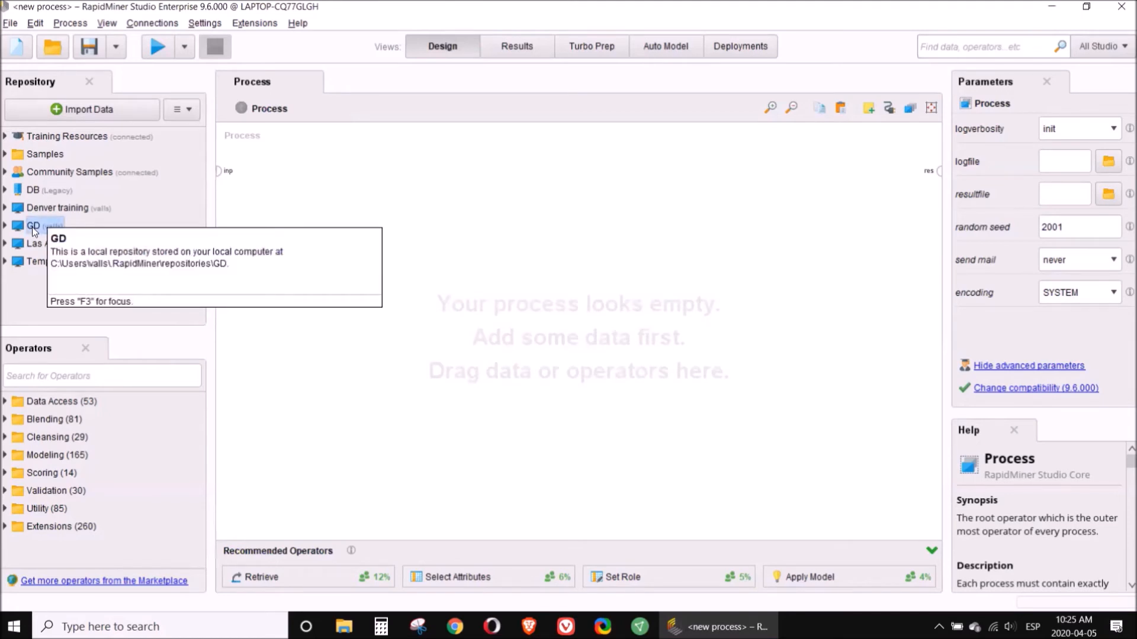
- Create a subfolder named Data in the GD repository
{"action": "left_click", "coordinate": [177, 109]}
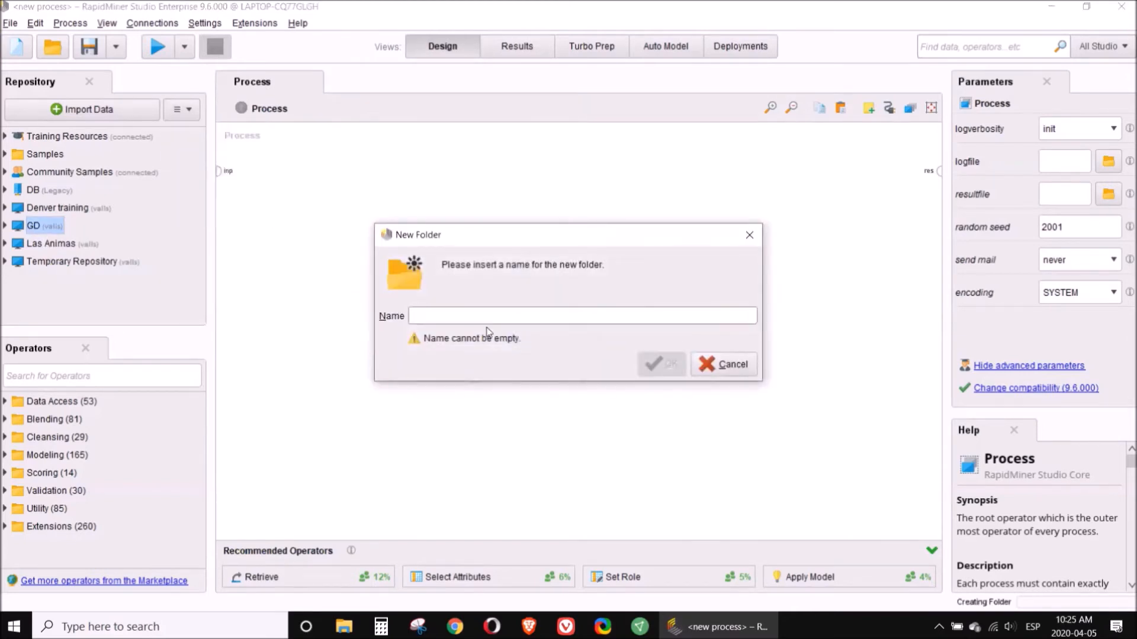
{"action": "type", "text": "Data"}
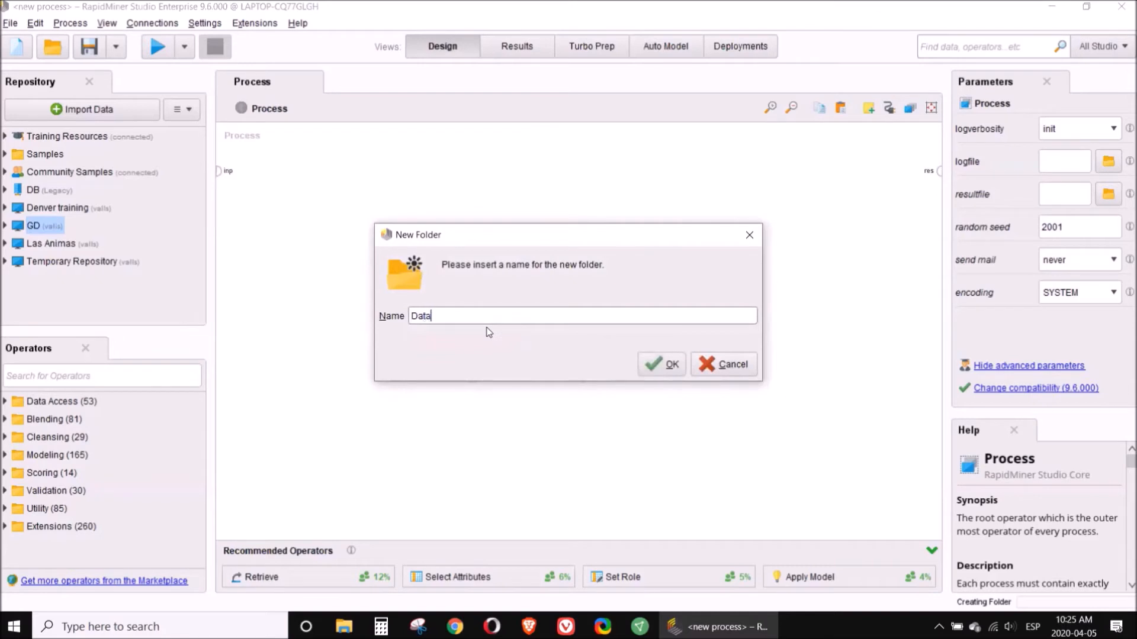
{"action": "left_click", "coordinate": [671, 363]}
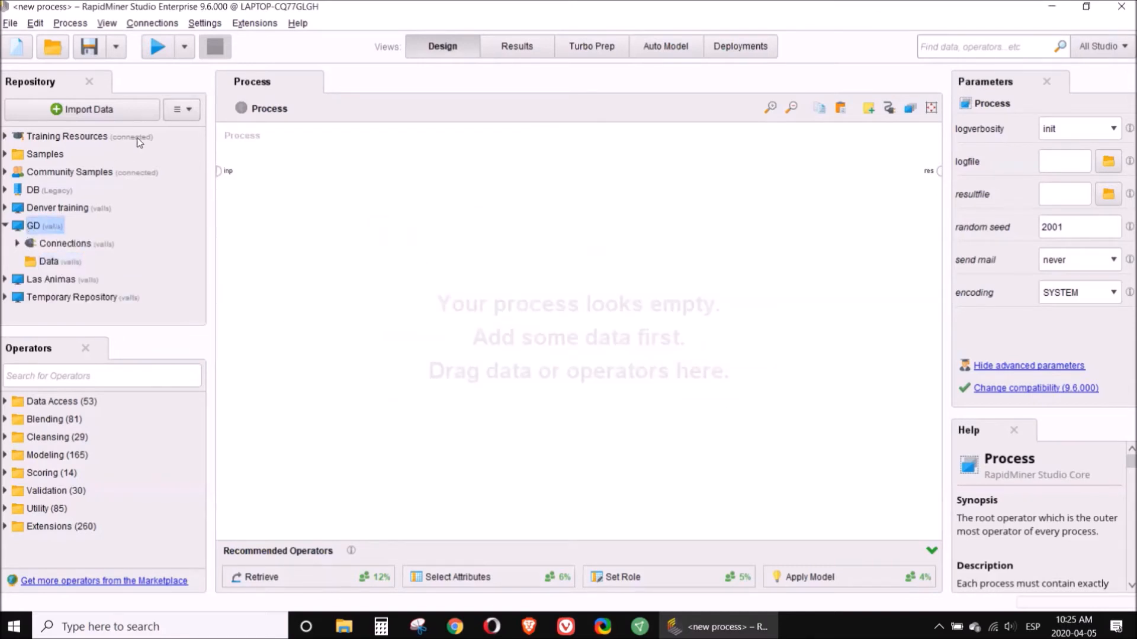
- Create a second subfolder named Processes in GD and select the Data folder
{"action": "left_click", "coordinate": [176, 108]}
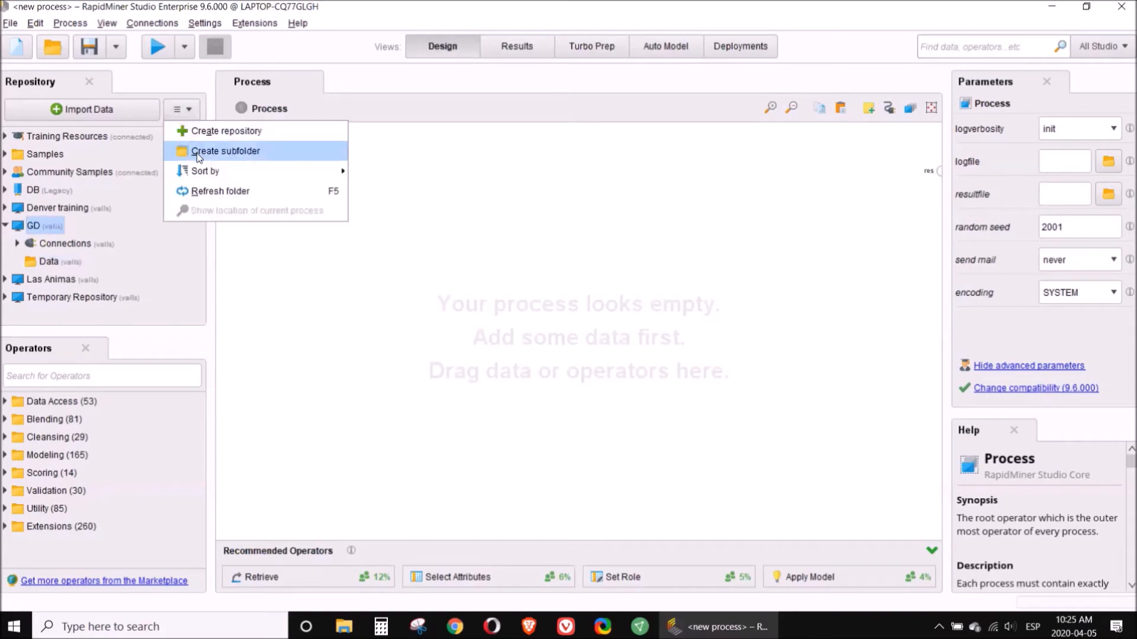
{"action": "left_click", "coordinate": [225, 150]}
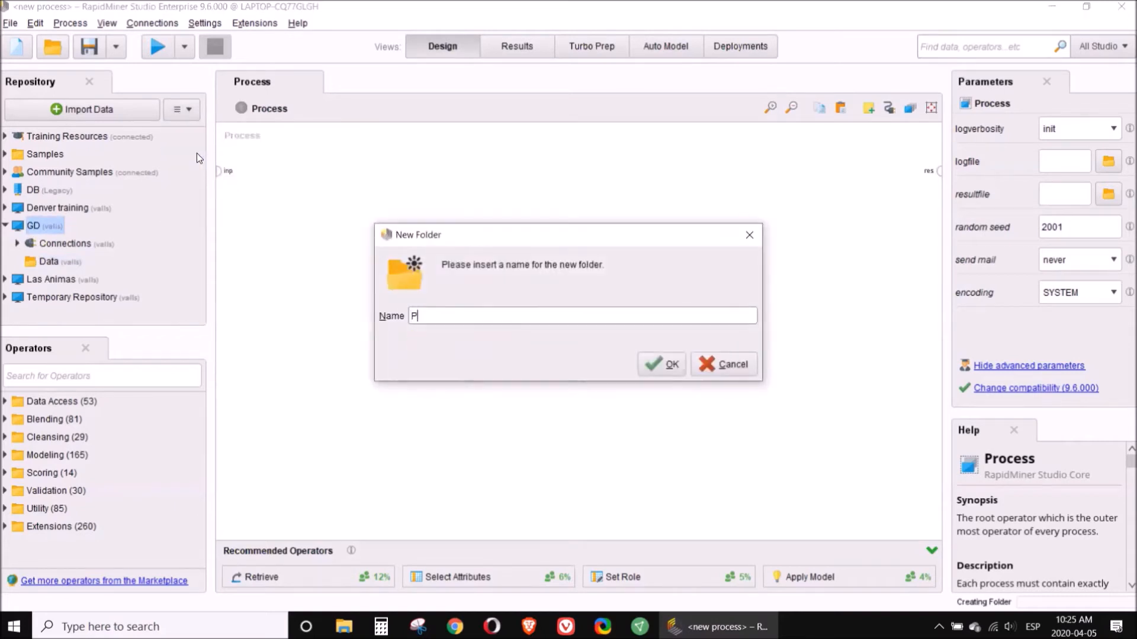
{"action": "type", "text": "rocess"}
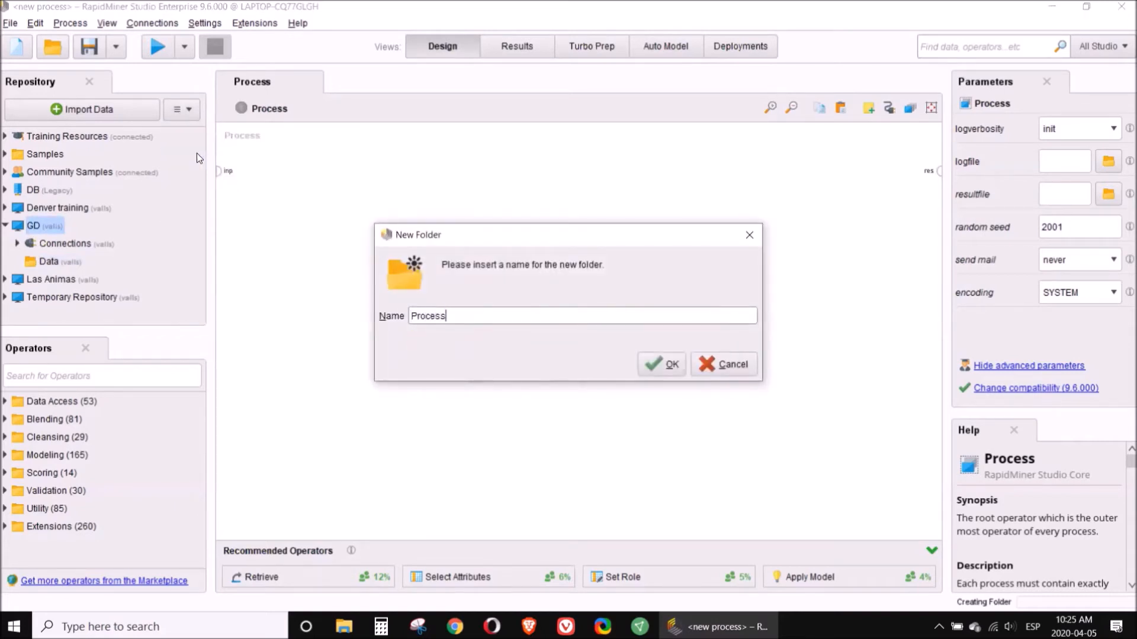
{"action": "left_click", "coordinate": [660, 364]}
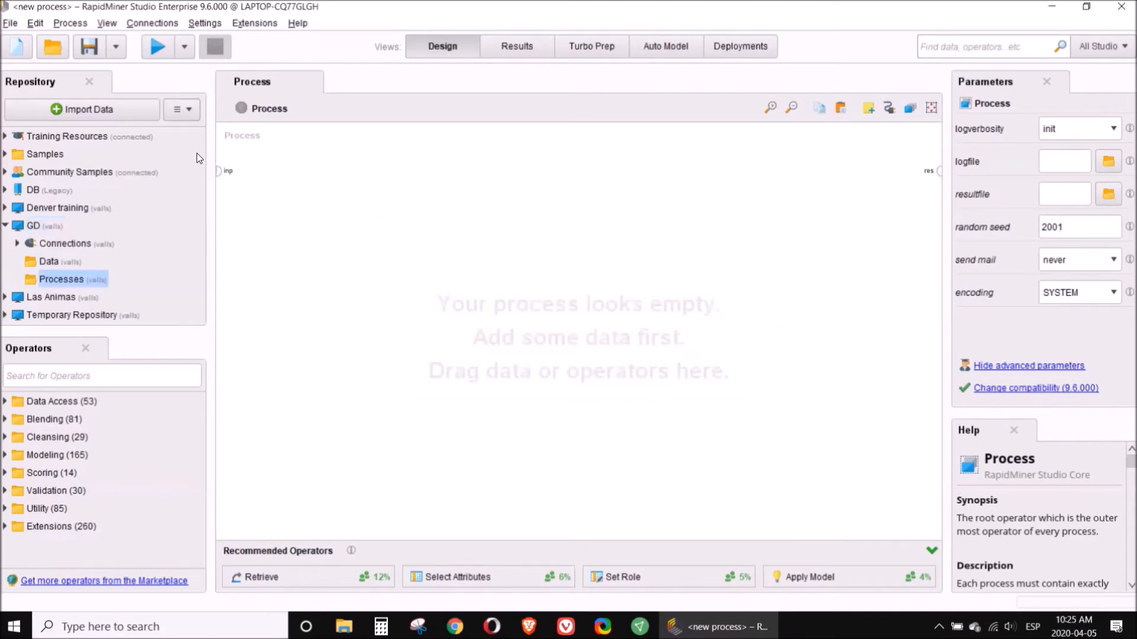
{"action": "left_click", "coordinate": [48, 261]}
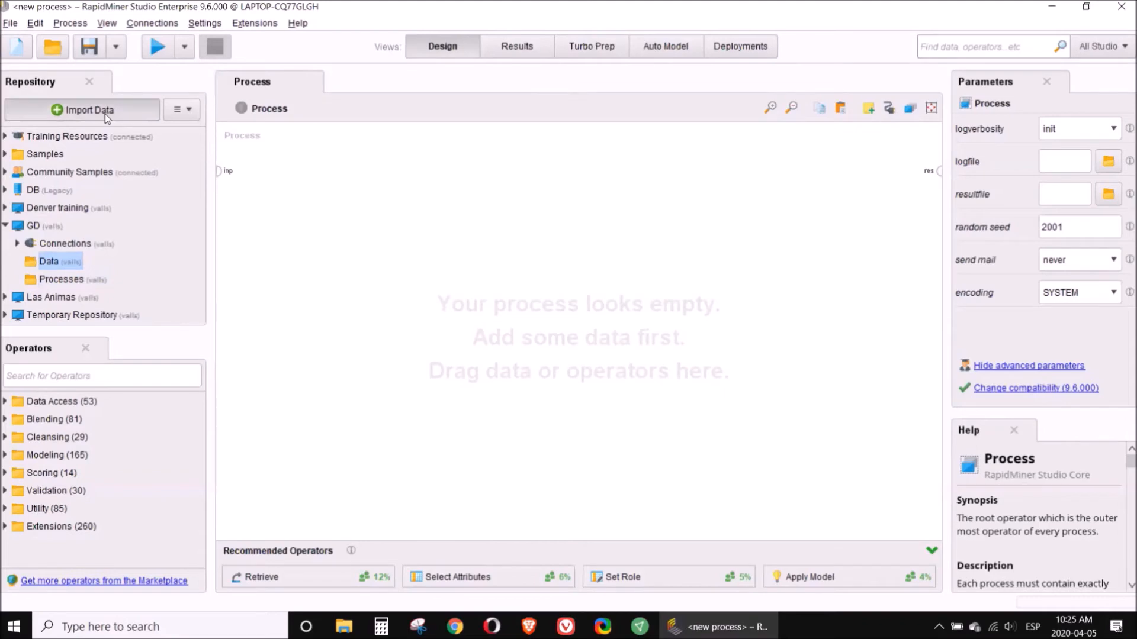
- Choose the Rapidminer.xlsx spreadsheet from the Desktop for import from My Computer
{"action": "left_click", "coordinate": [83, 109]}
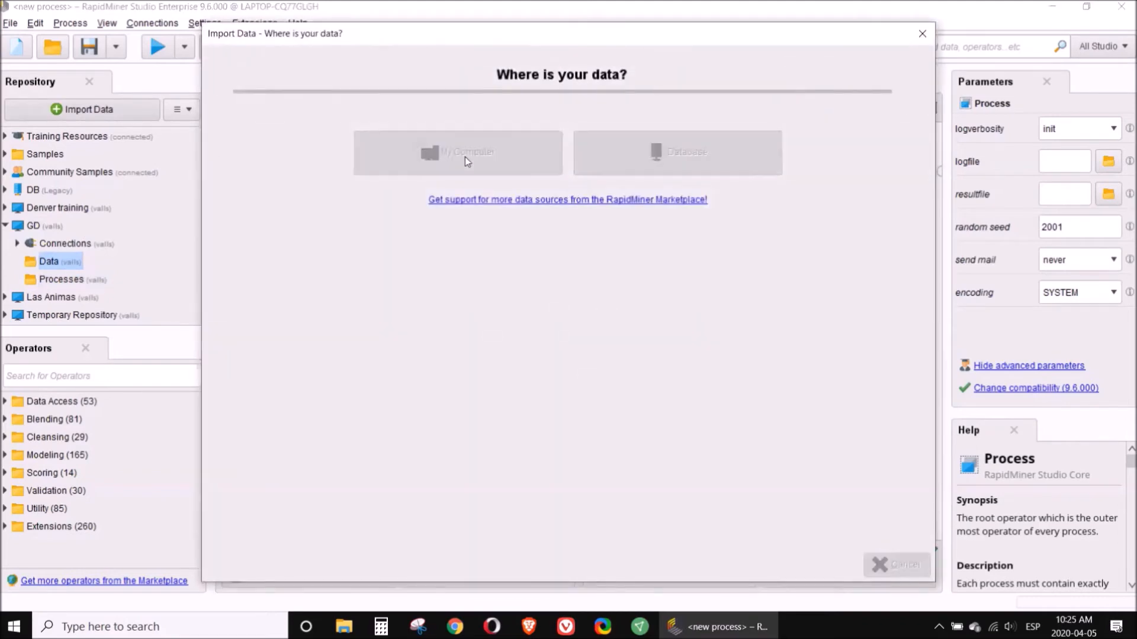
{"action": "left_click", "coordinate": [457, 153]}
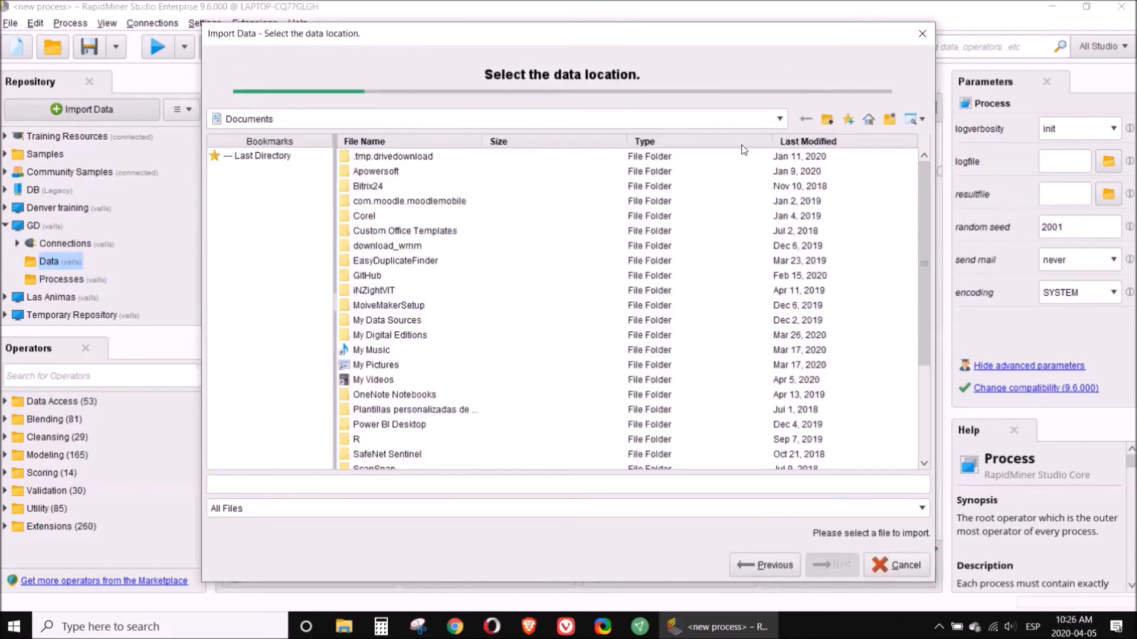
{"action": "left_click", "coordinate": [867, 118]}
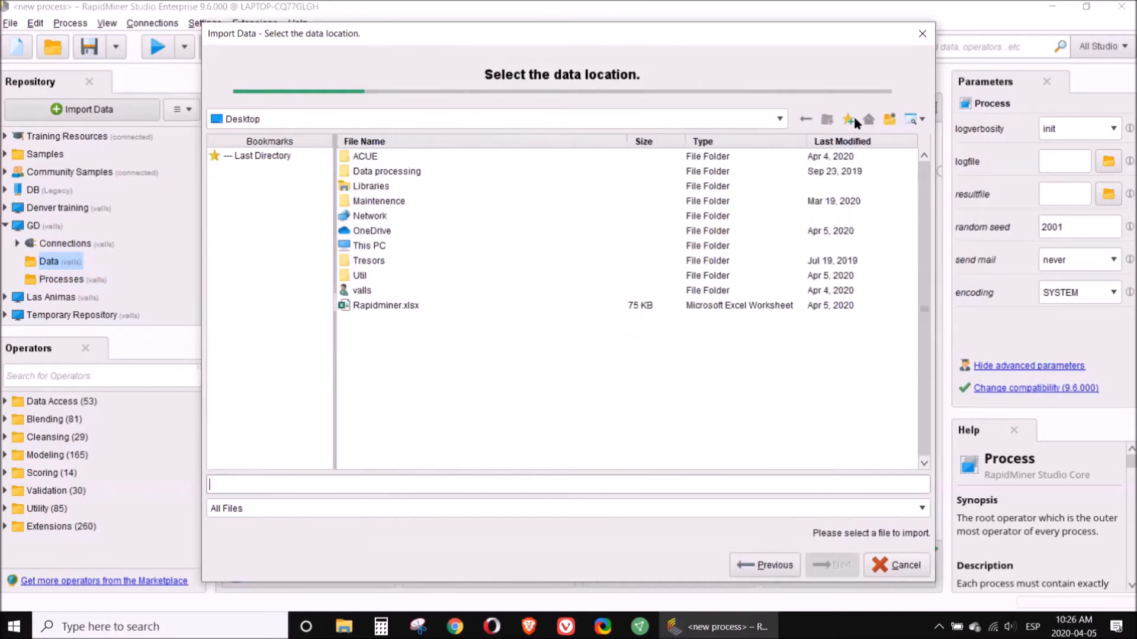
{"action": "left_click", "coordinate": [385, 305]}
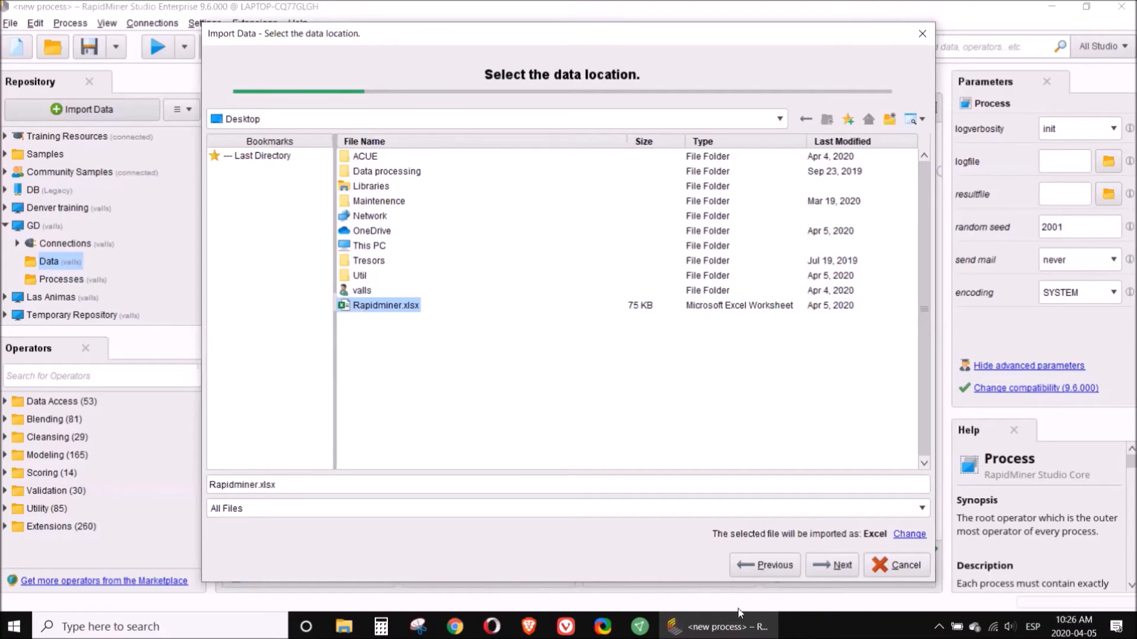
- Accept the whole sheet with header row and column formats, storing it in GD/Data as Rapidminer
{"action": "left_click", "coordinate": [841, 565]}
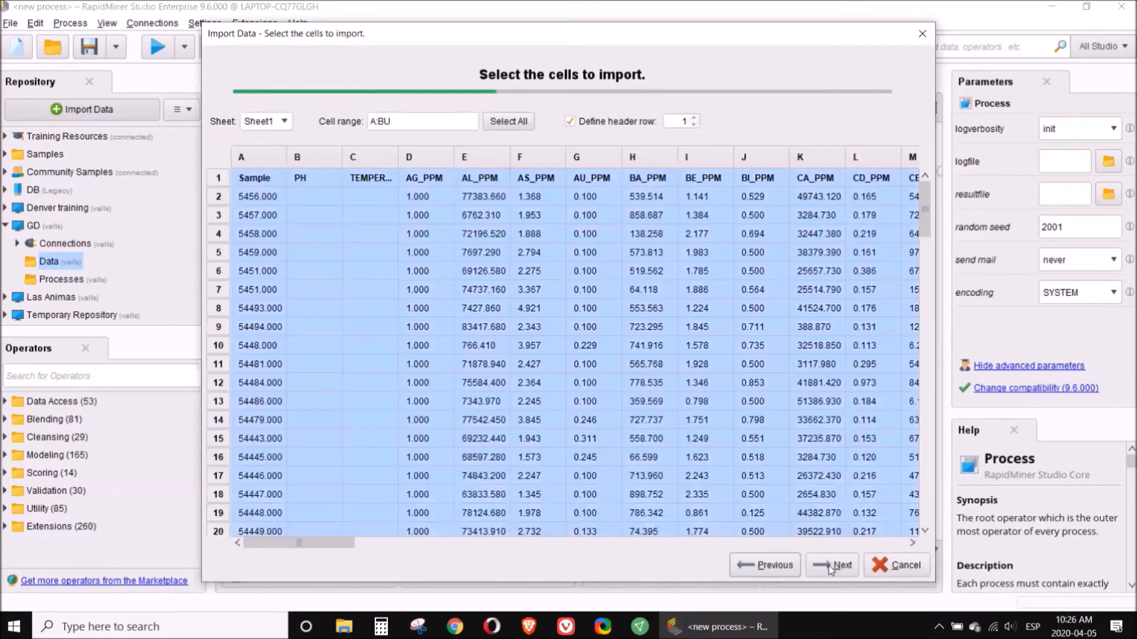
{"action": "left_click", "coordinate": [841, 564]}
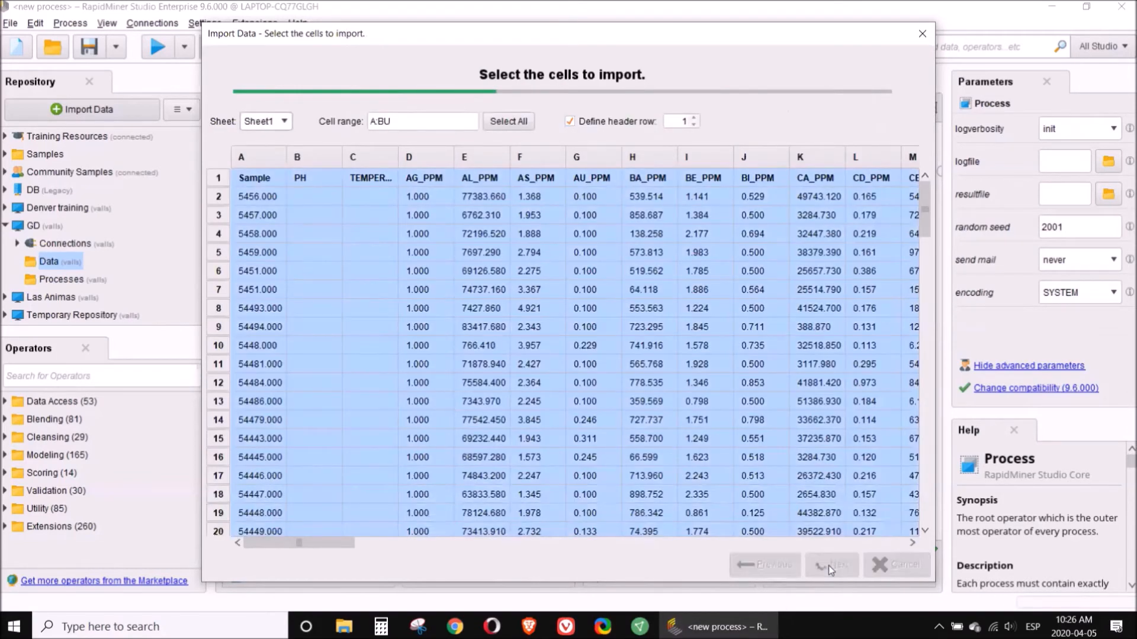
{"action": "left_click", "coordinate": [831, 565]}
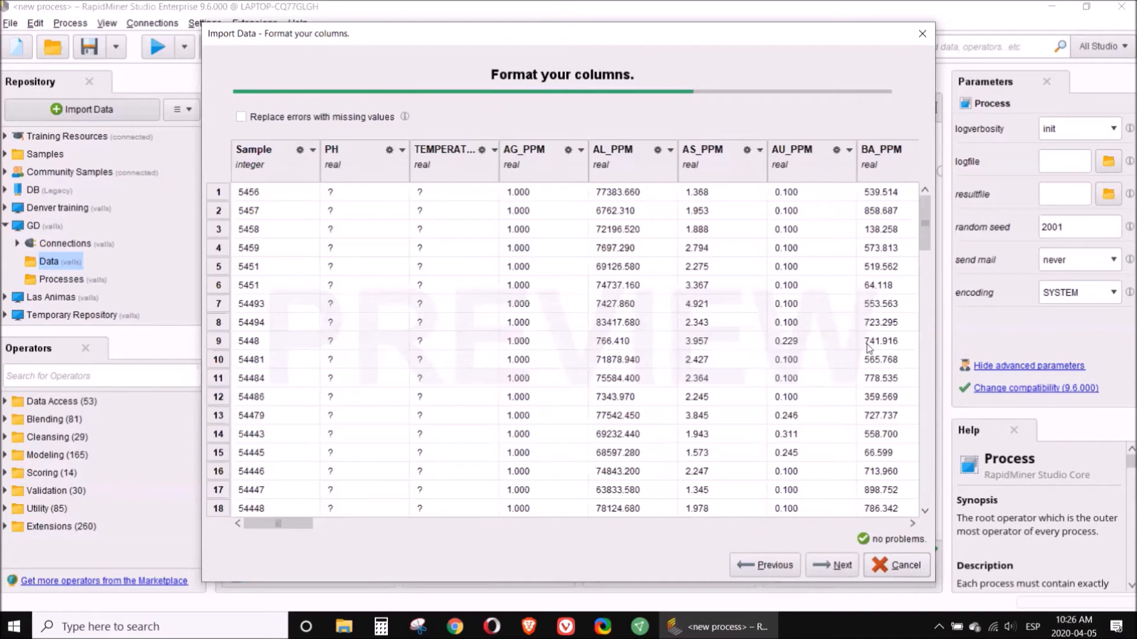
{"action": "left_click", "coordinate": [839, 564]}
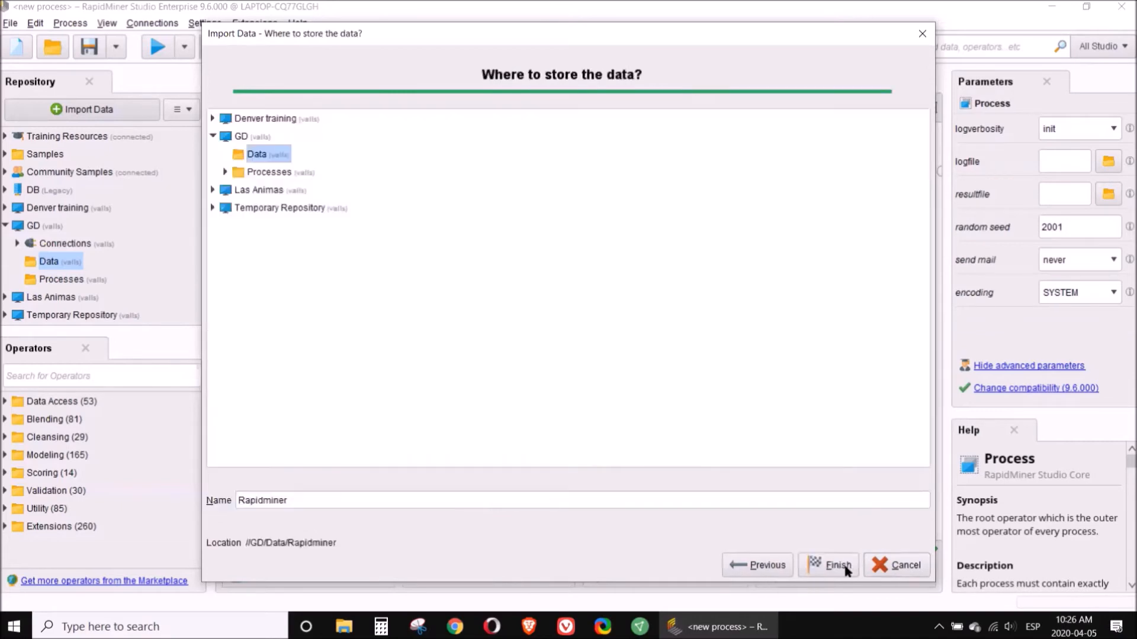
{"action": "mouse_move", "coordinate": [273, 77]}
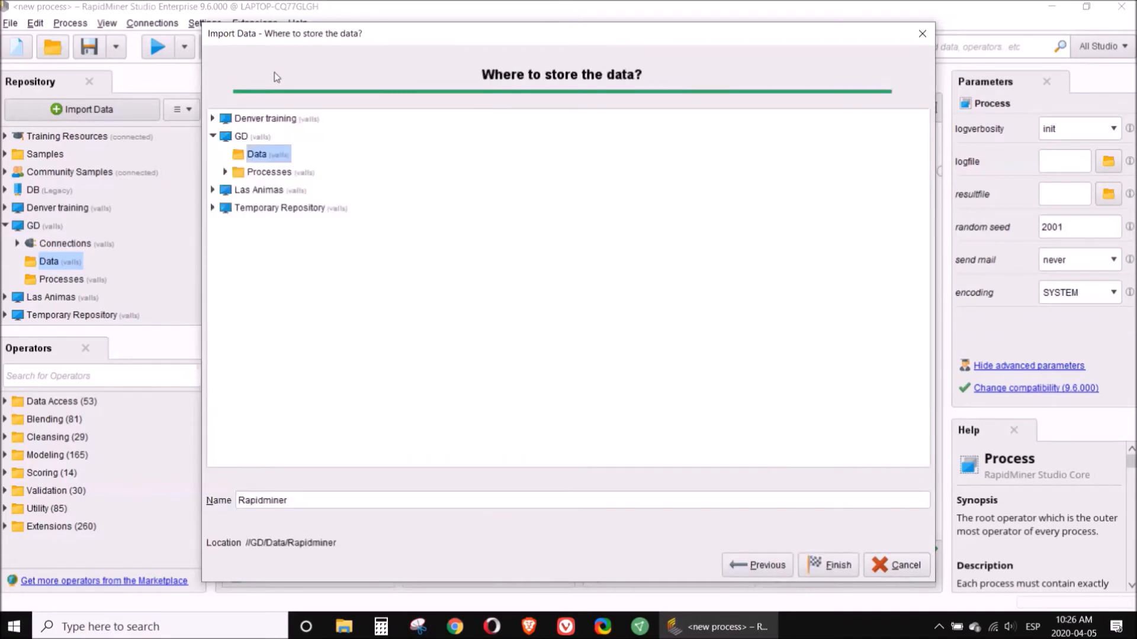
{"action": "left_click", "coordinate": [828, 565]}
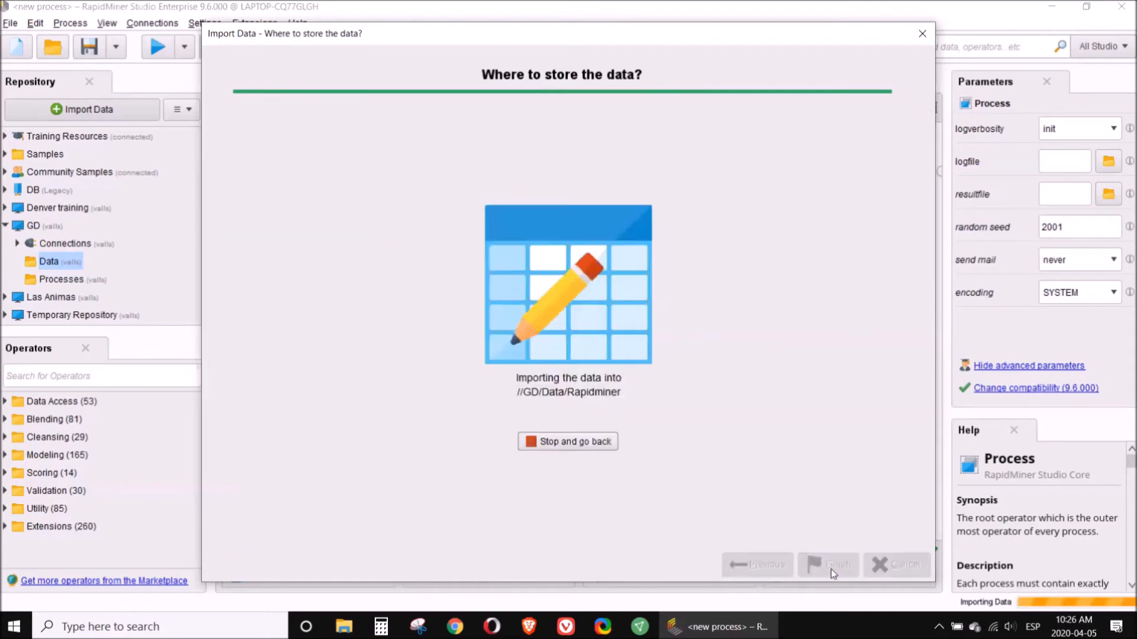
{"action": "left_click", "coordinate": [827, 565]}
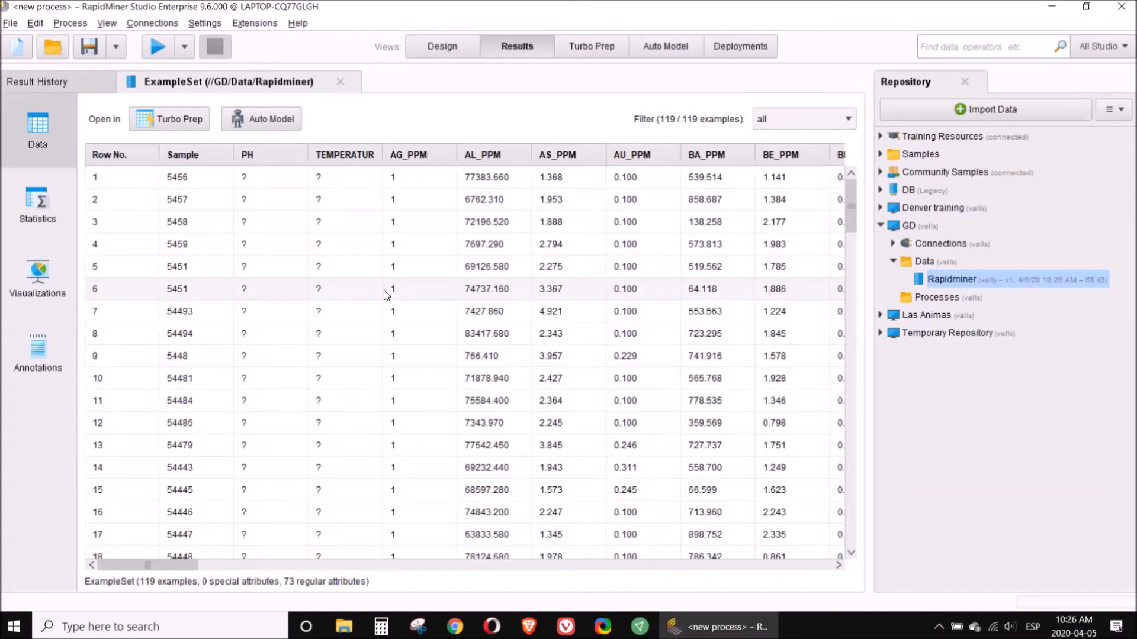
{"action": "mouse_move", "coordinate": [36, 205]}
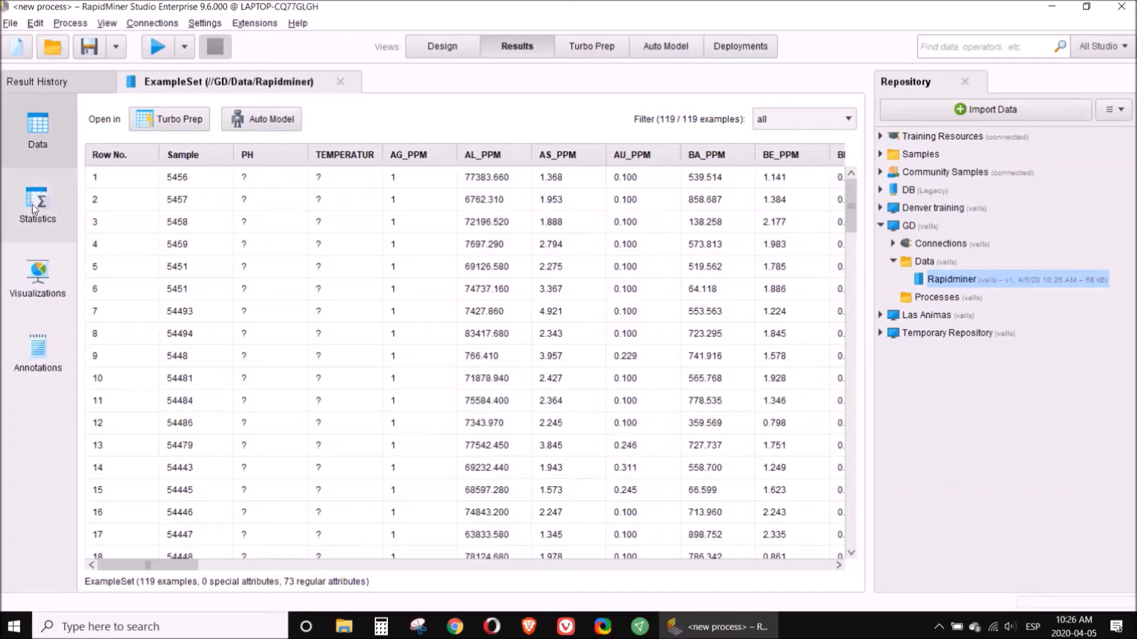
- Show the ExampleSet statistics with histograms expanded for PH and AG_PPM
{"action": "left_click", "coordinate": [37, 205]}
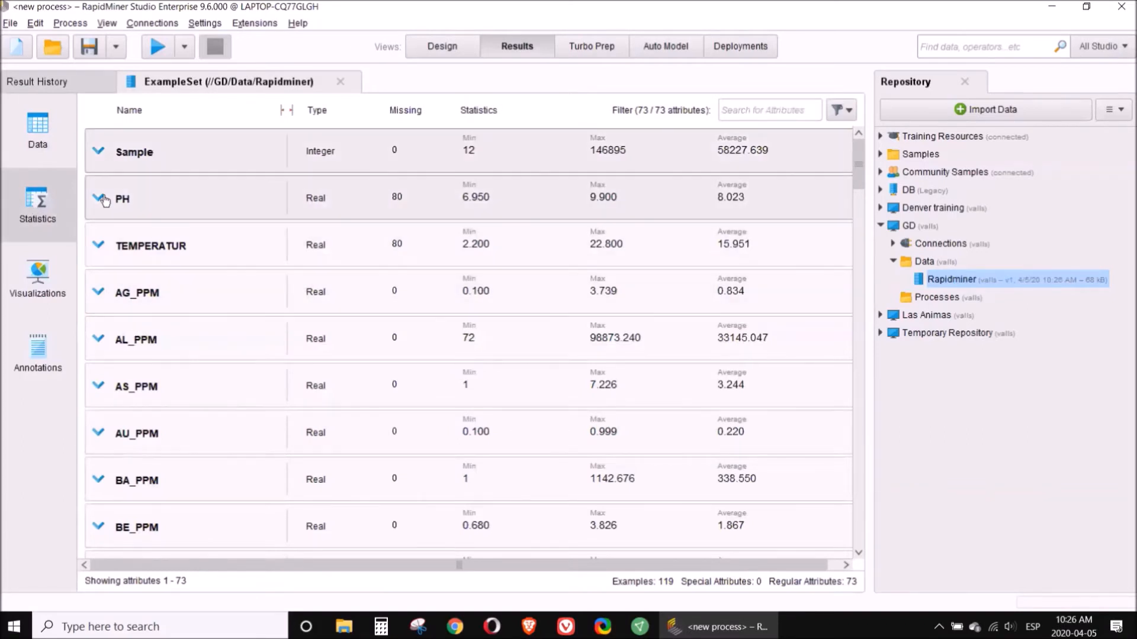
{"action": "left_click", "coordinate": [99, 199]}
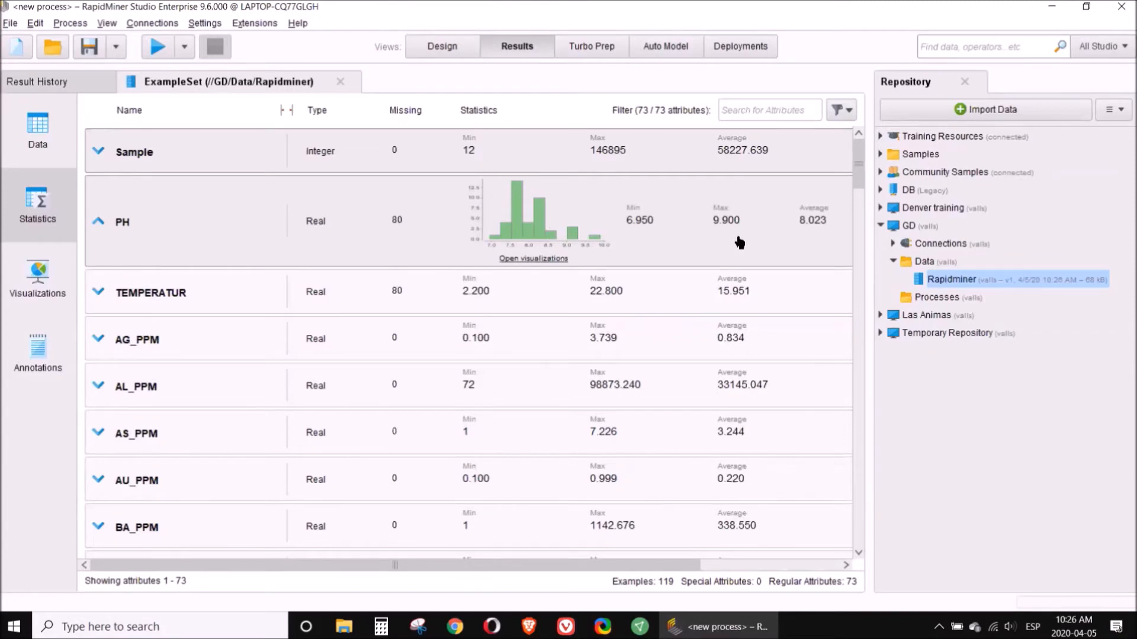
{"action": "mouse_move", "coordinate": [241, 334]}
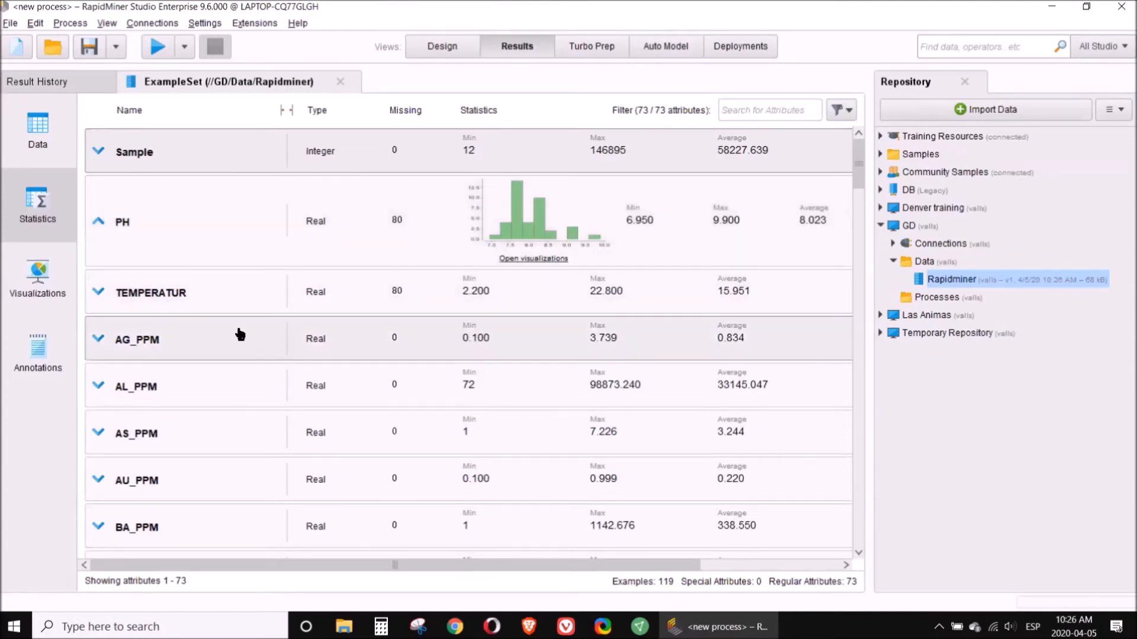
{"action": "left_click", "coordinate": [98, 292]}
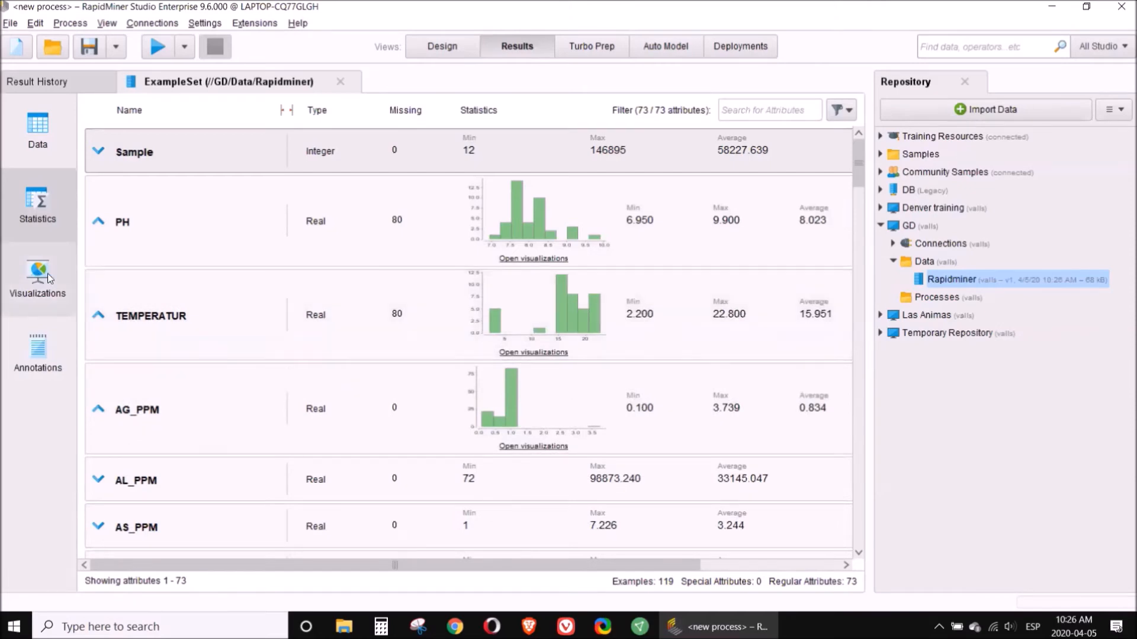
- Chart the imported data as a scatter plot of AG_PPM against Sample
{"action": "left_click", "coordinate": [37, 282]}
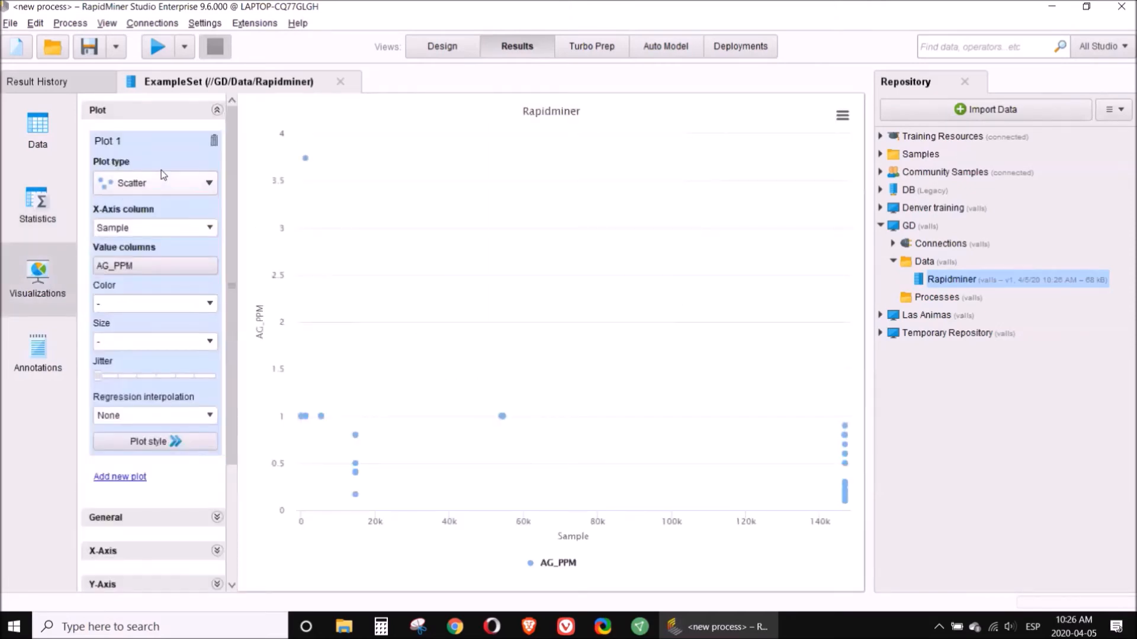
{"action": "left_click", "coordinate": [209, 183]}
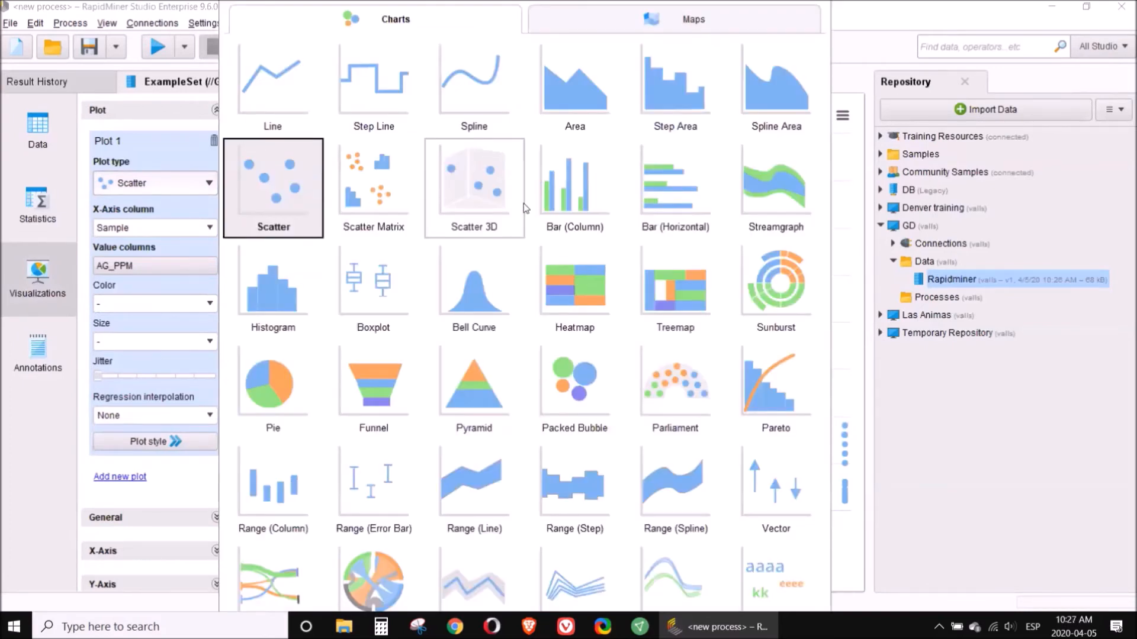
{"action": "mouse_move", "coordinate": [297, 173]}
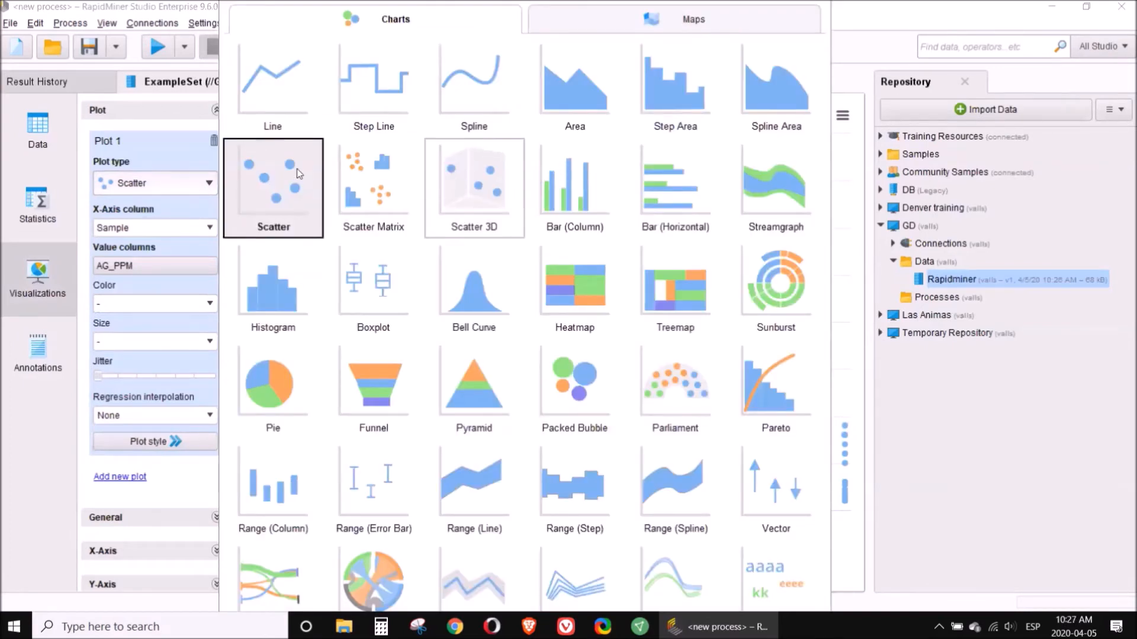
{"action": "left_click", "coordinate": [36, 130]}
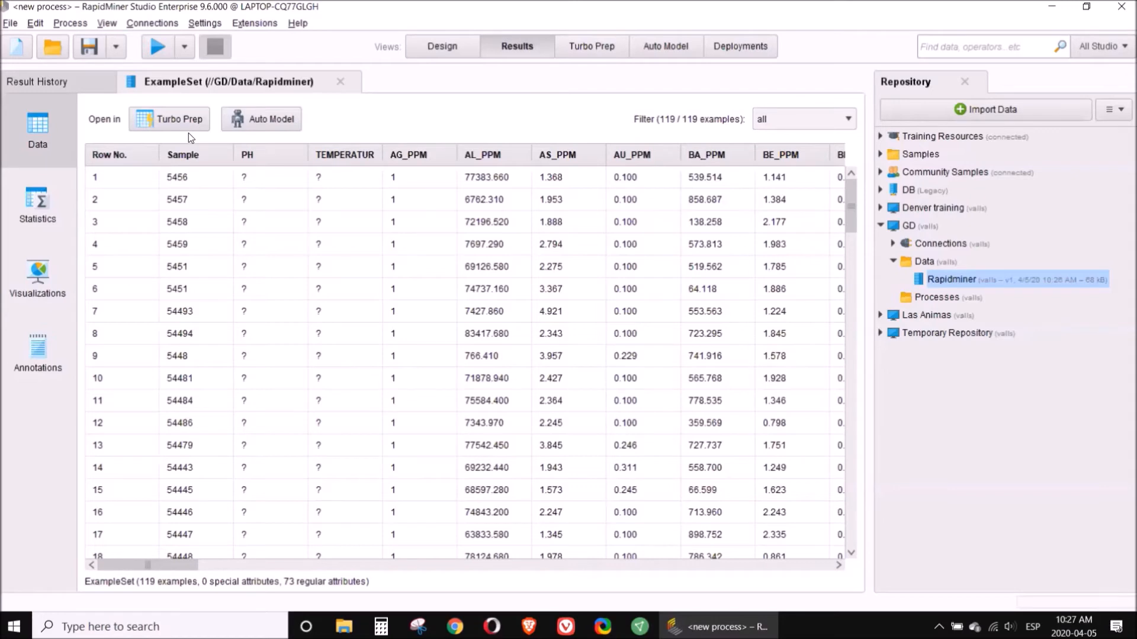
{"action": "mouse_move", "coordinate": [311, 127]}
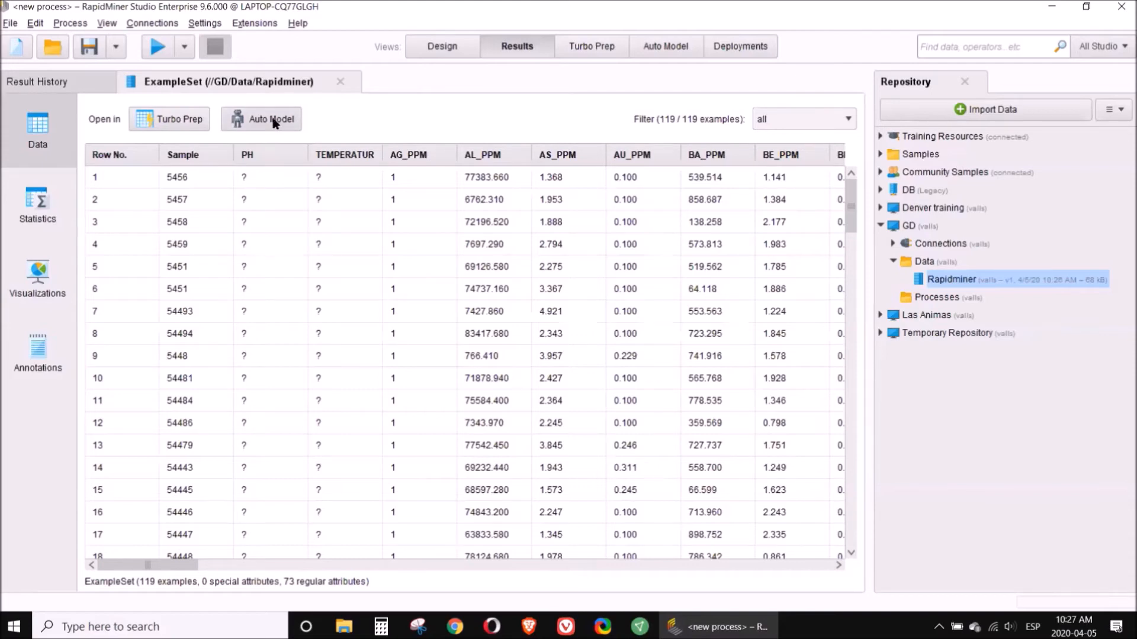
- Send the loaded example set from the Results view into Auto Model
{"action": "left_click", "coordinate": [262, 118]}
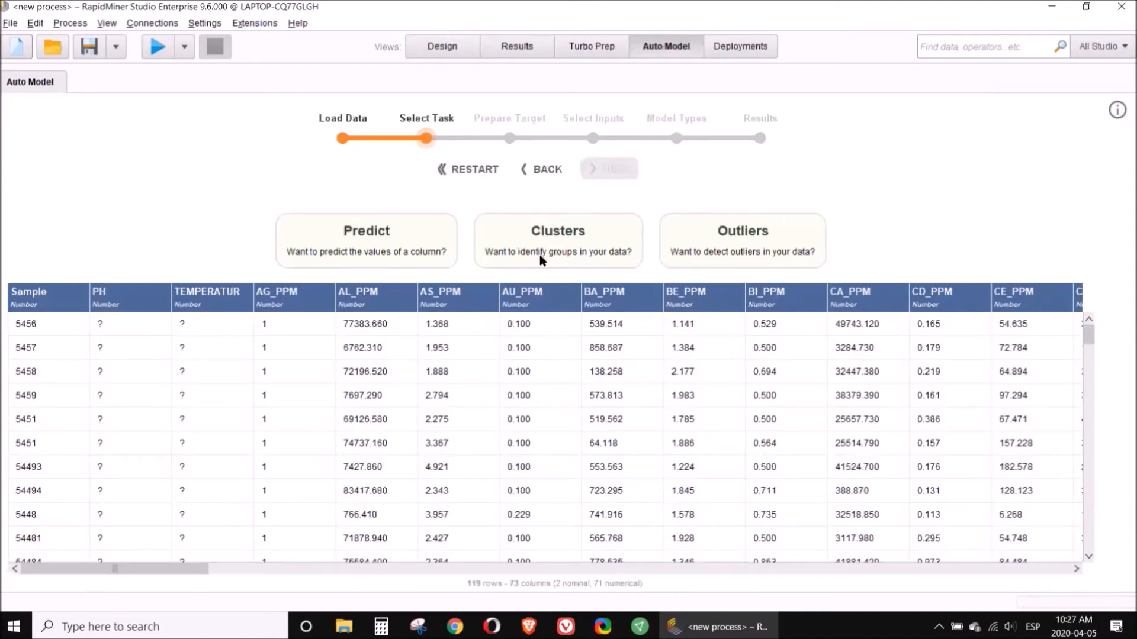
{"action": "mouse_move", "coordinate": [270, 216]}
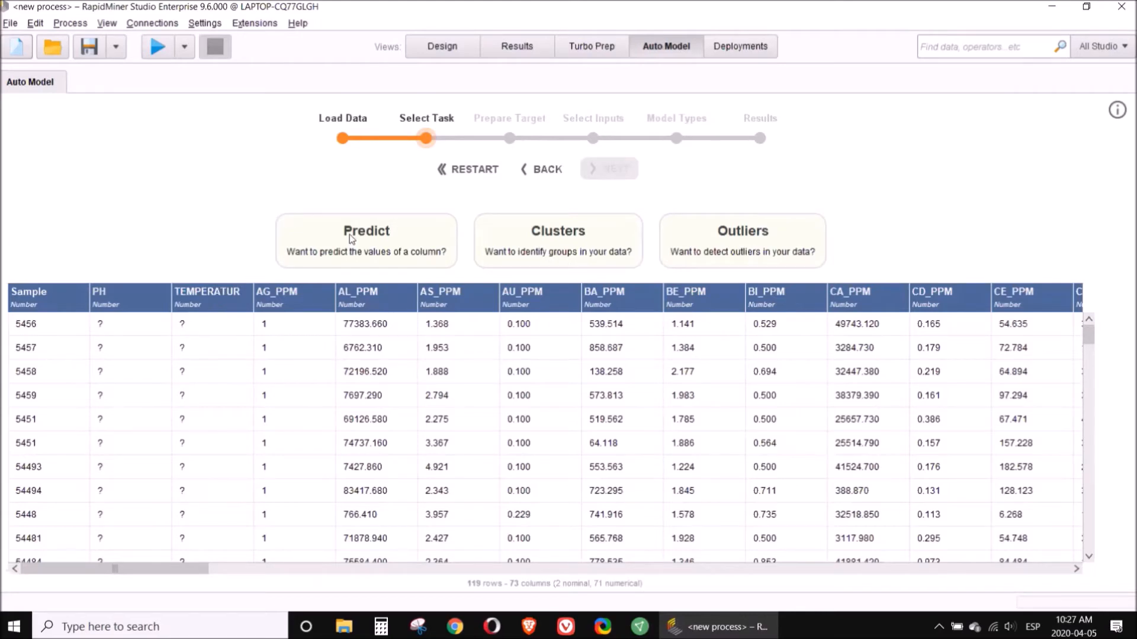
- Choose Predict with AU_PPM as the target column and continue to Prepare Target
{"action": "left_click", "coordinate": [366, 239]}
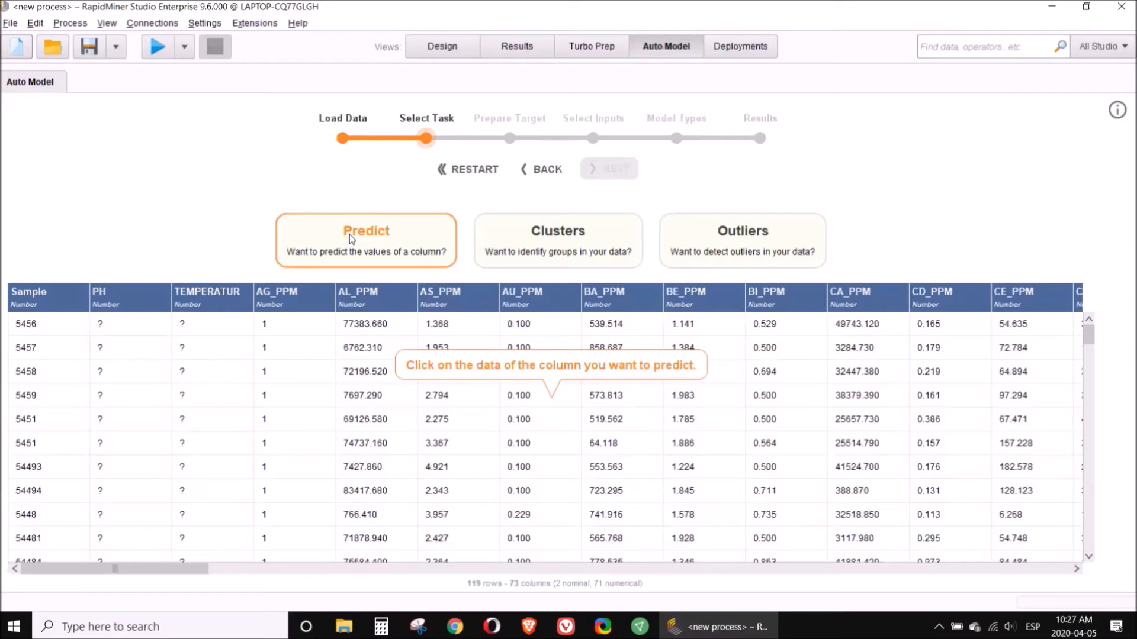
{"action": "left_click", "coordinate": [538, 305]}
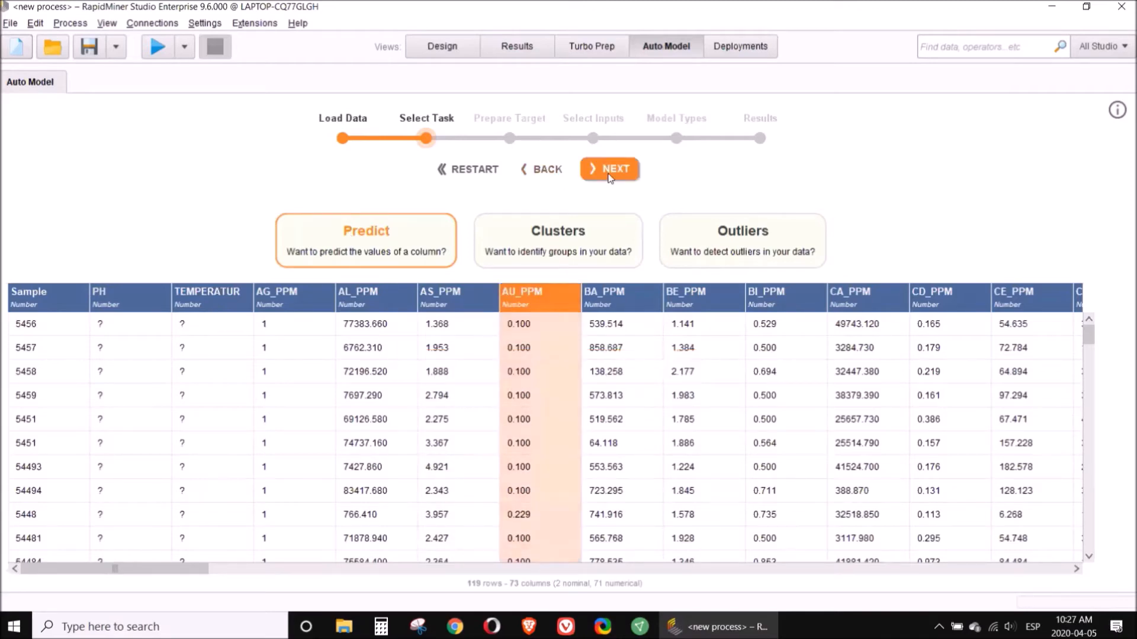
{"action": "left_click", "coordinate": [608, 168]}
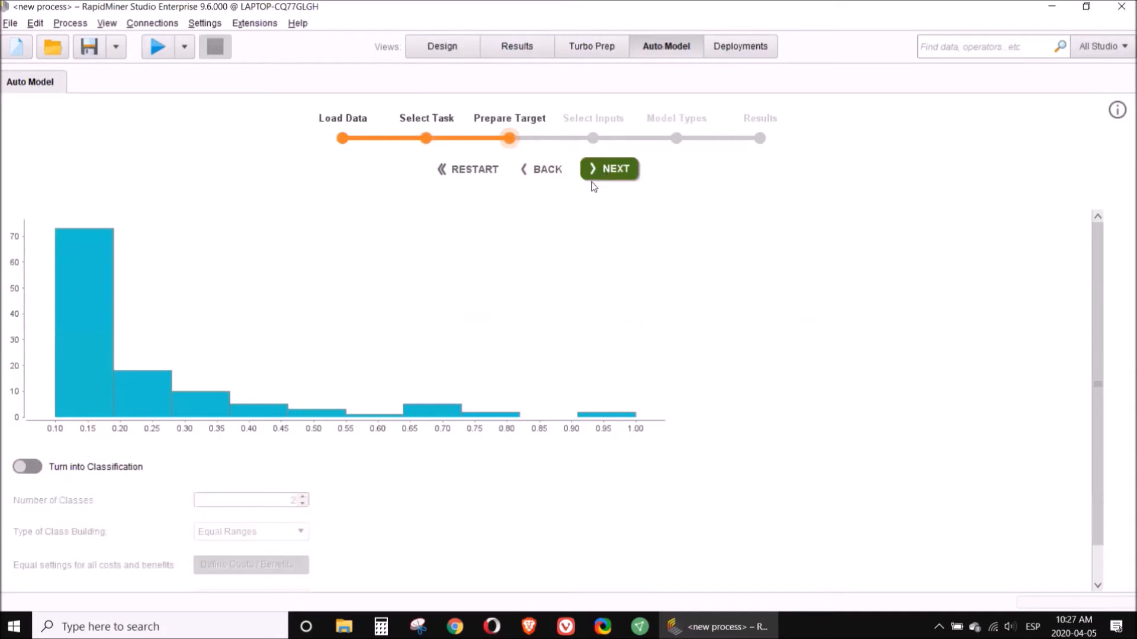
{"action": "mouse_move", "coordinate": [38, 492]}
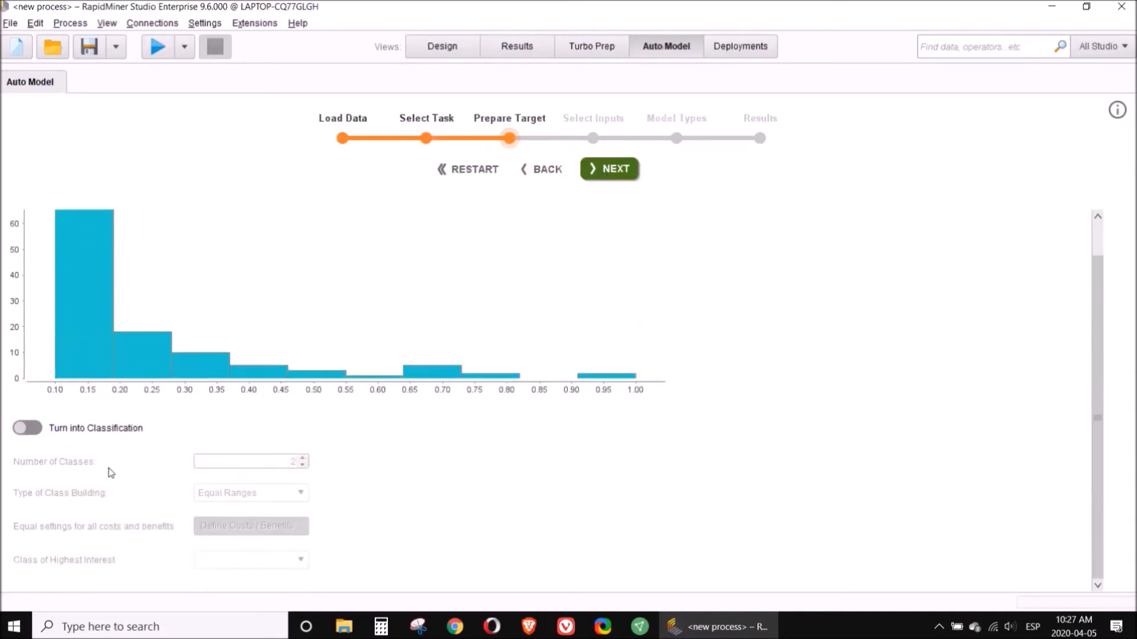
- Switch on 'Turn into Classification' for AU_PPM, keeping 2 equal-range classes
{"action": "left_click", "coordinate": [27, 428]}
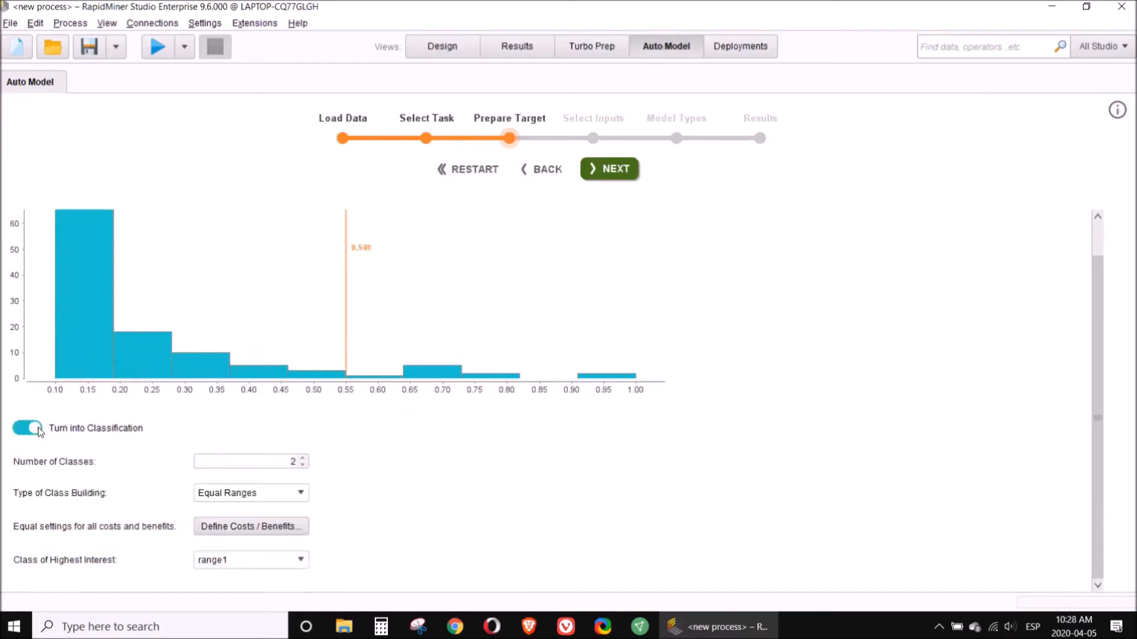
{"action": "mouse_move", "coordinate": [352, 444]}
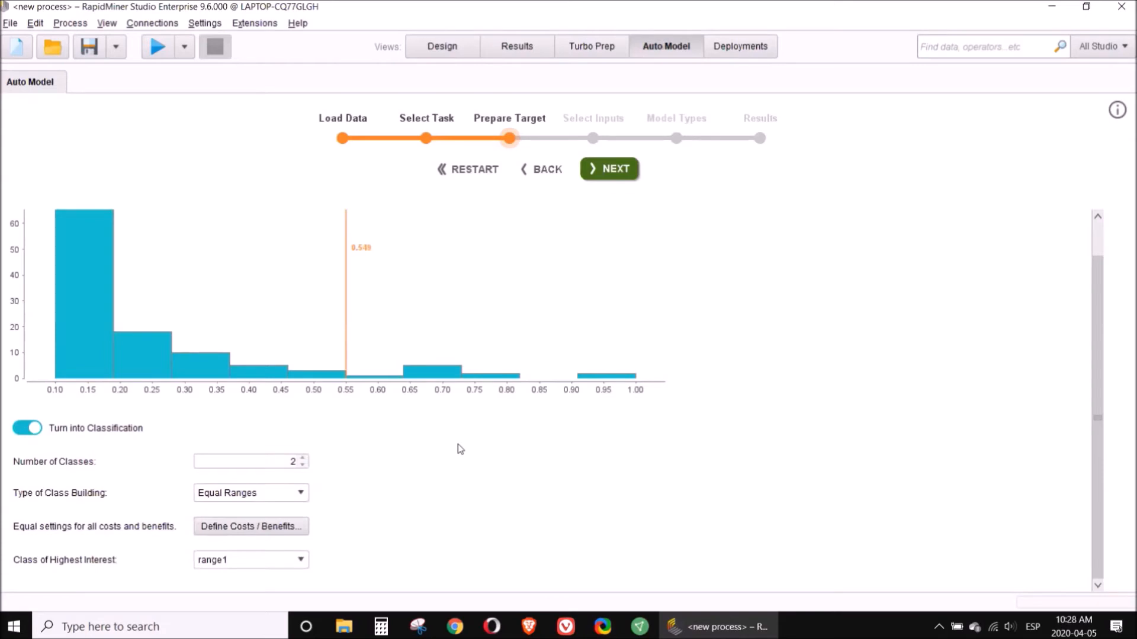
{"action": "mouse_move", "coordinate": [82, 596]}
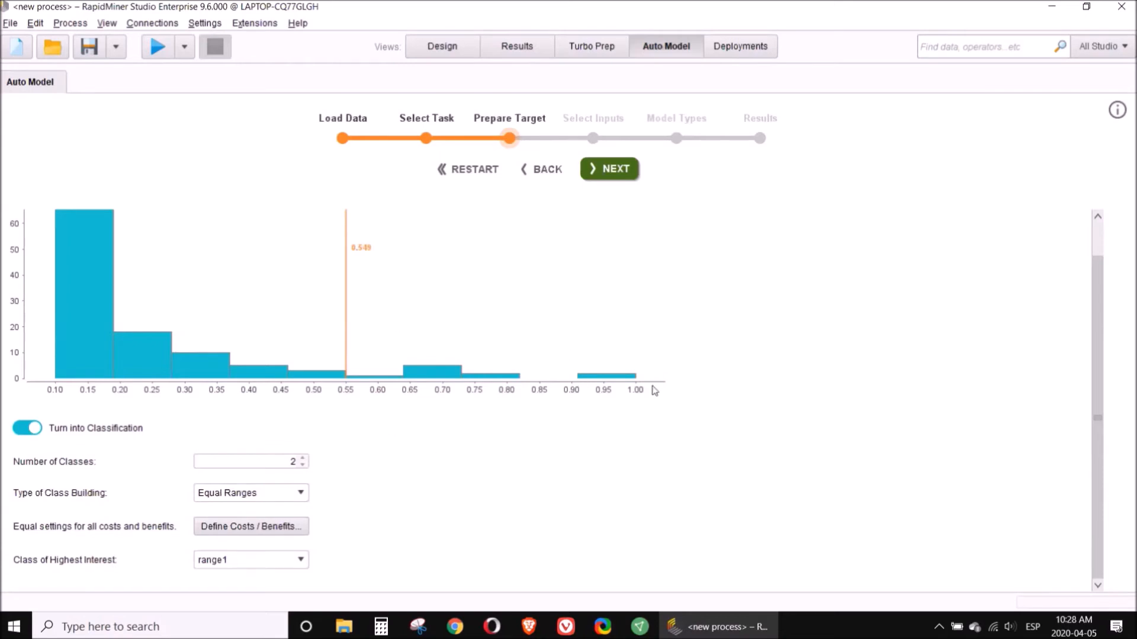
{"action": "mouse_move", "coordinate": [526, 315]}
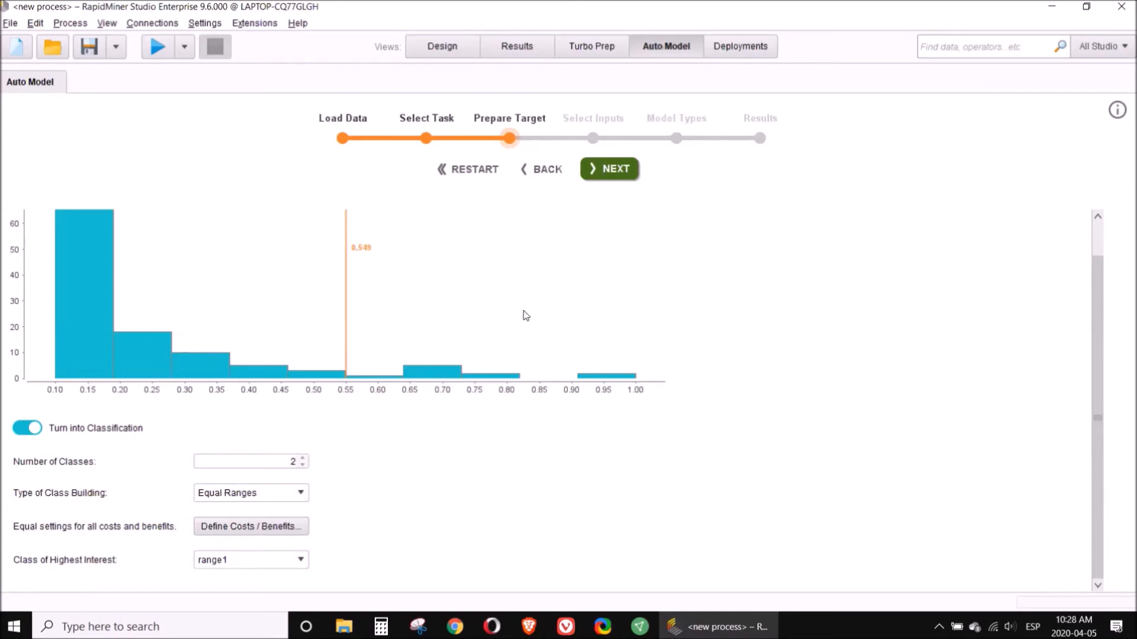
{"action": "mouse_move", "coordinate": [405, 478]}
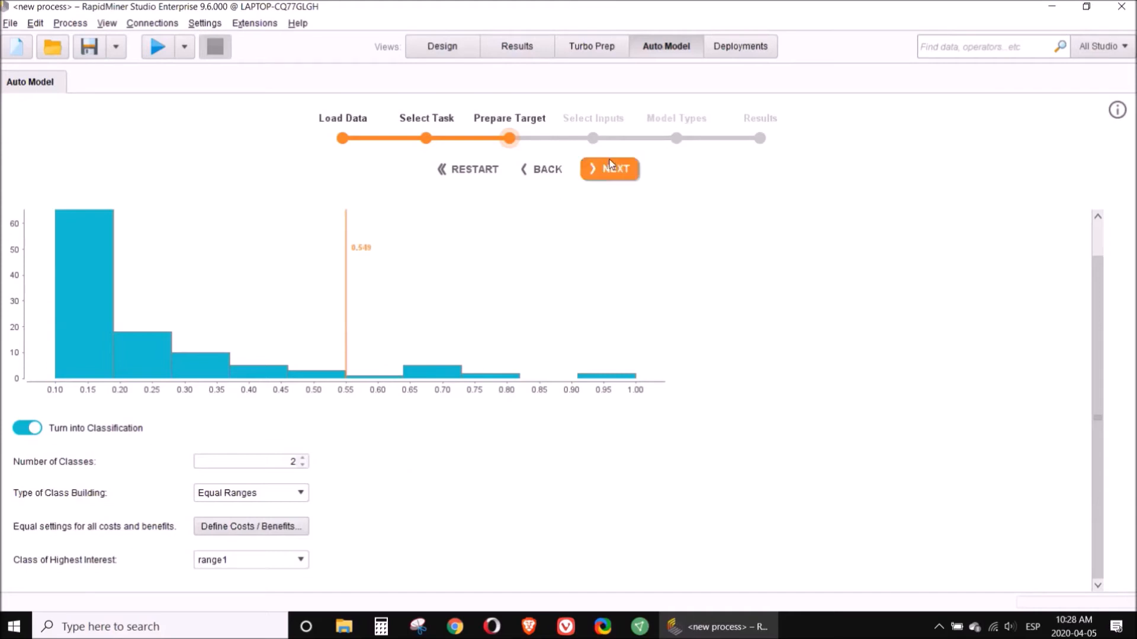
- On Select Inputs, deselect the yellow-flagged columns and untick WGS84_LAT and CoordNorte
{"action": "left_click", "coordinate": [608, 169]}
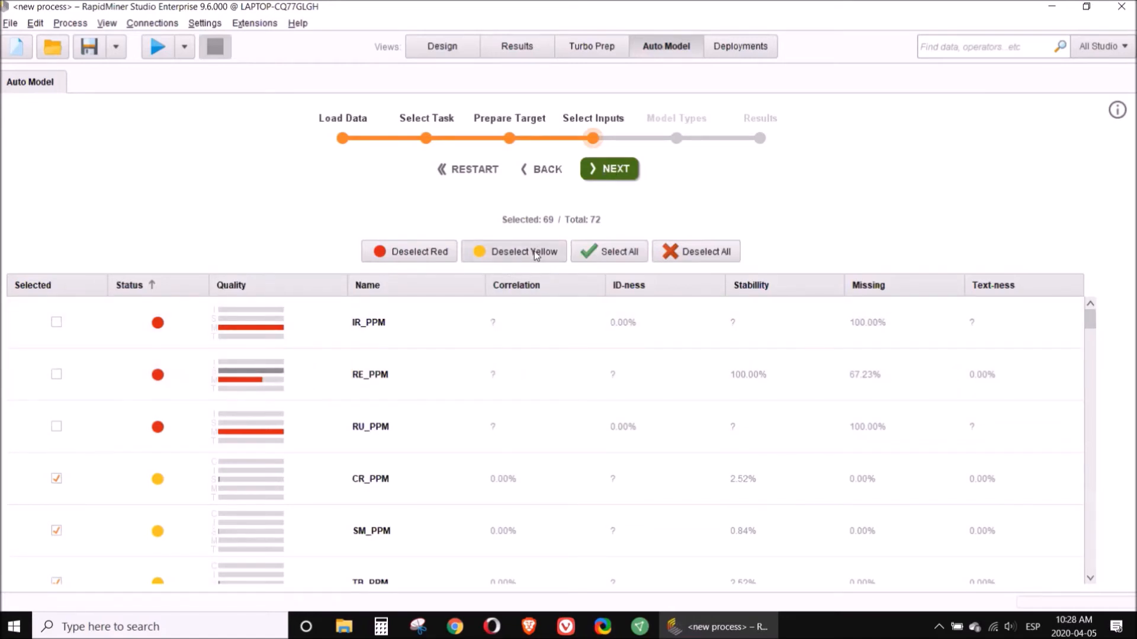
{"action": "left_click", "coordinate": [513, 251]}
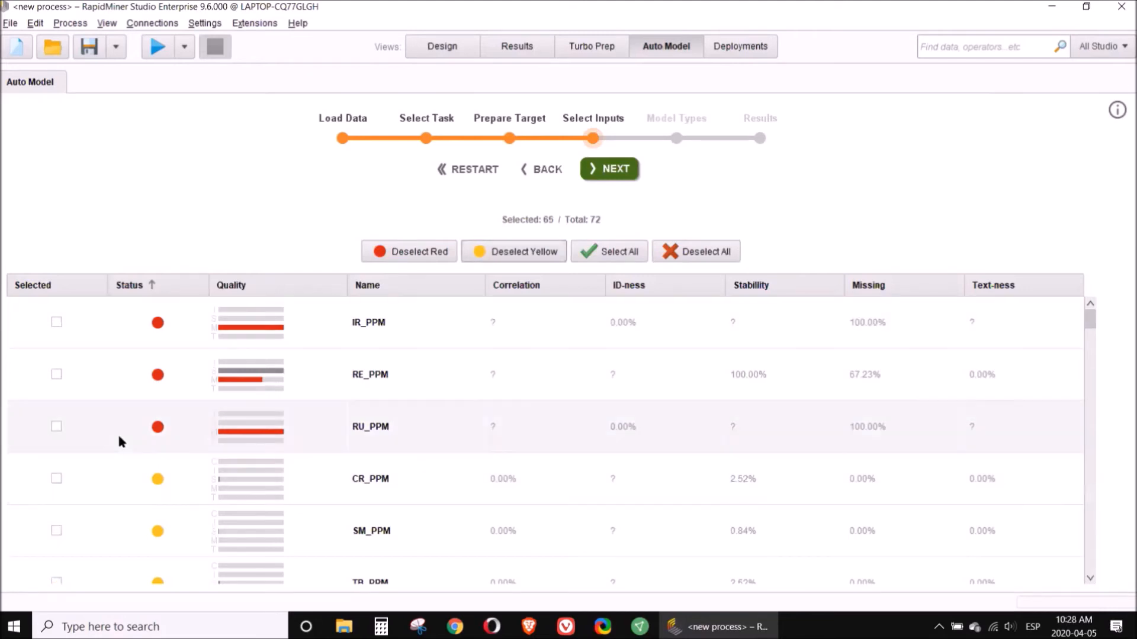
{"action": "scroll", "scroll_direction": "down", "scroll_amount": 3}
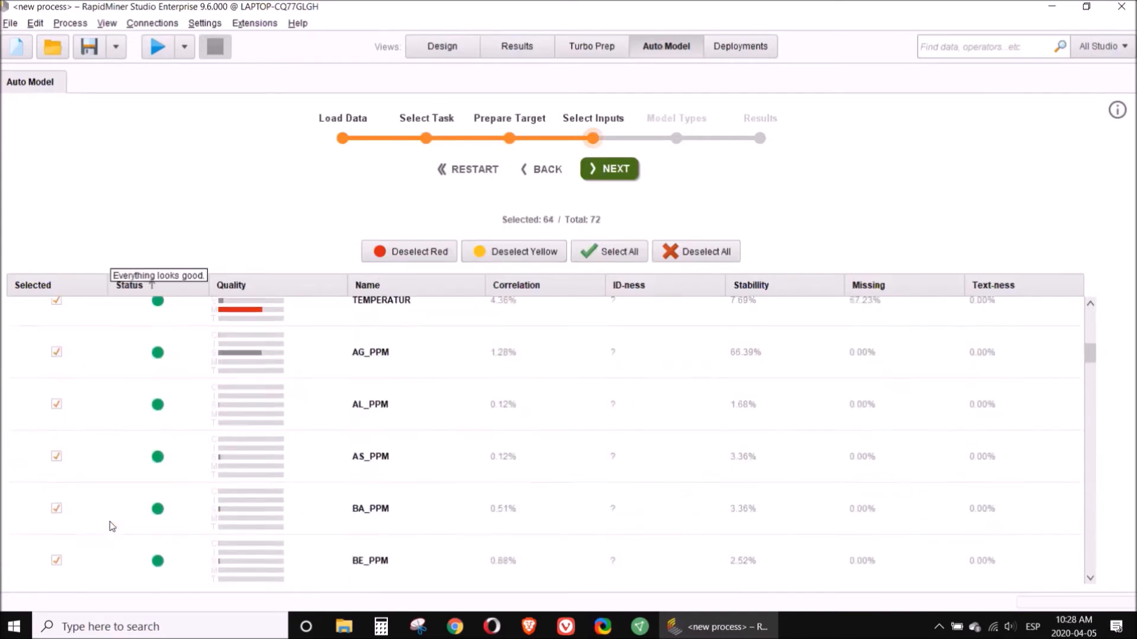
{"action": "scroll", "scroll_direction": "down", "scroll_amount": 3}
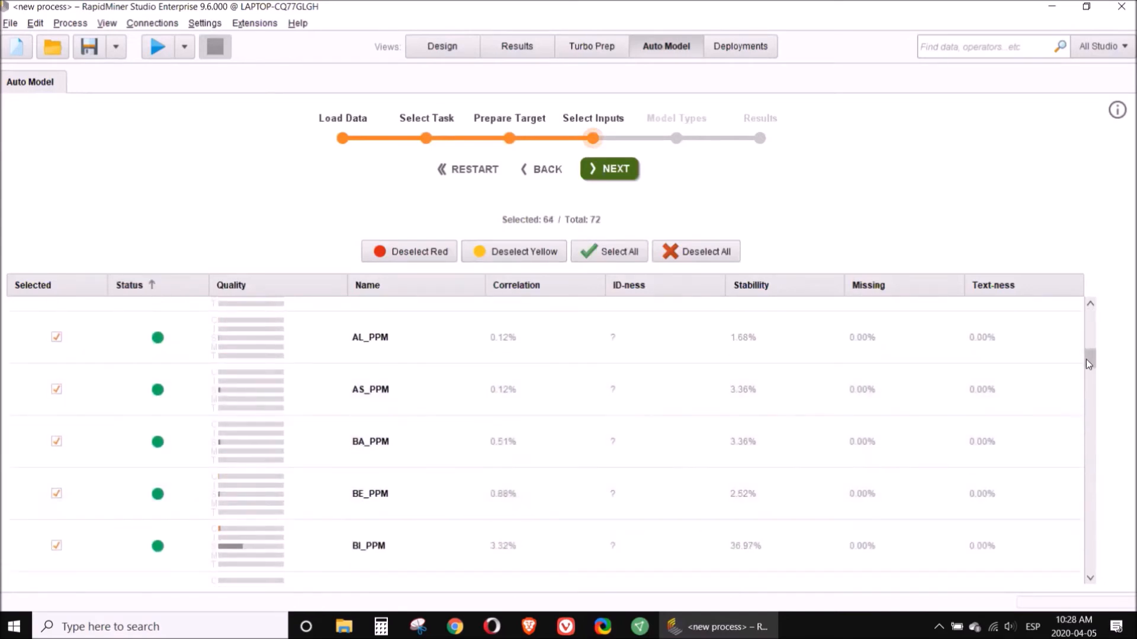
{"action": "scroll", "scroll_direction": "down", "scroll_amount": 3}
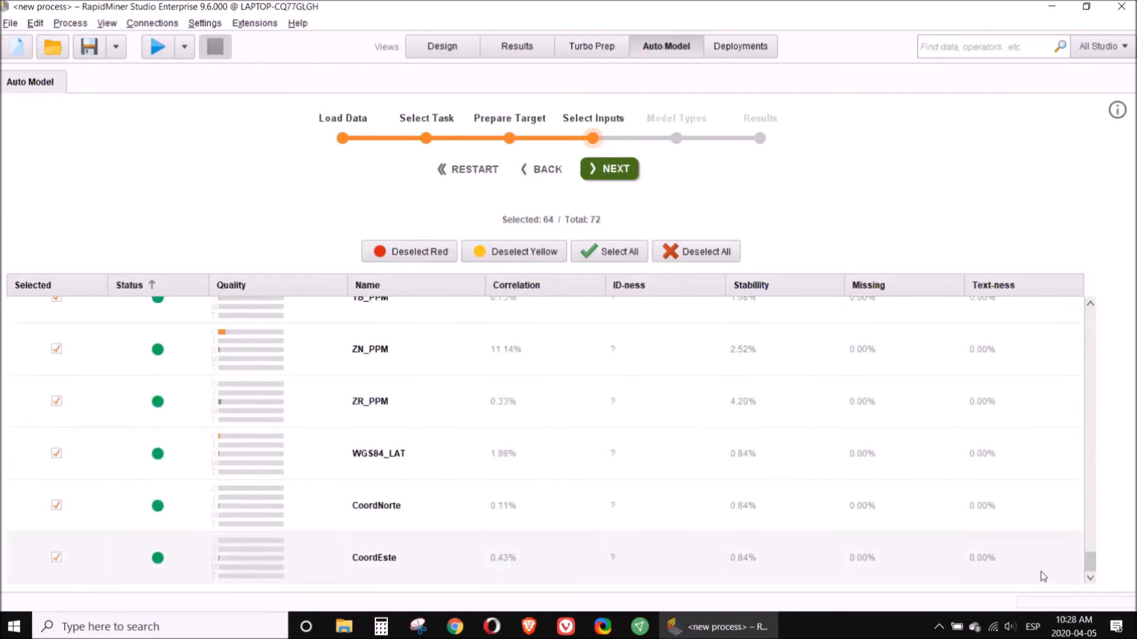
{"action": "mouse_move", "coordinate": [72, 473]}
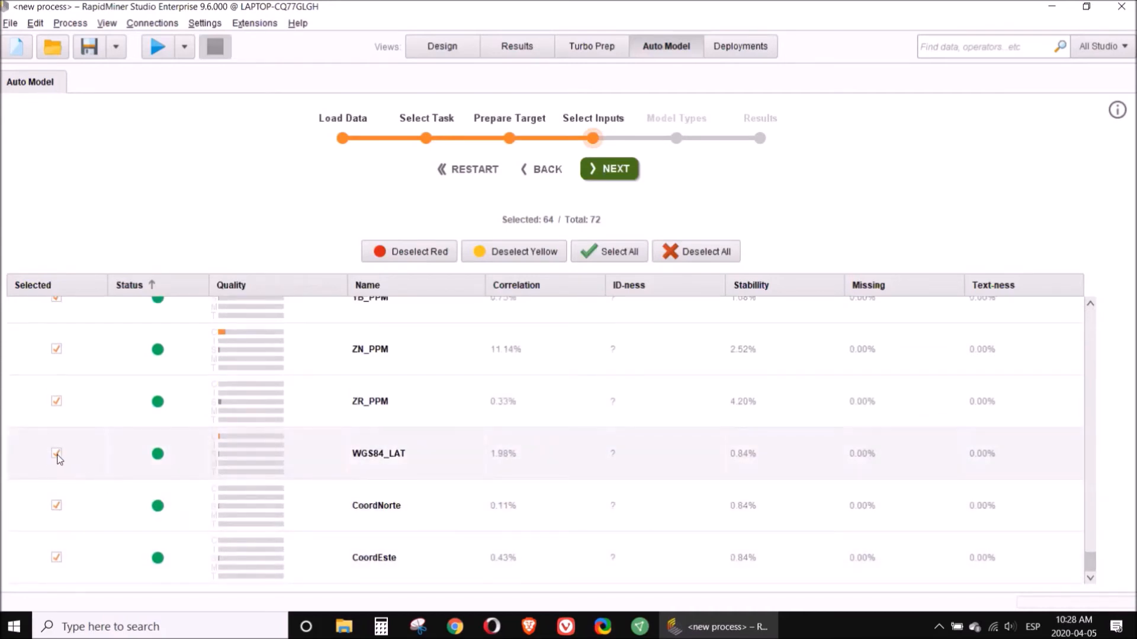
{"action": "left_click", "coordinate": [57, 455]}
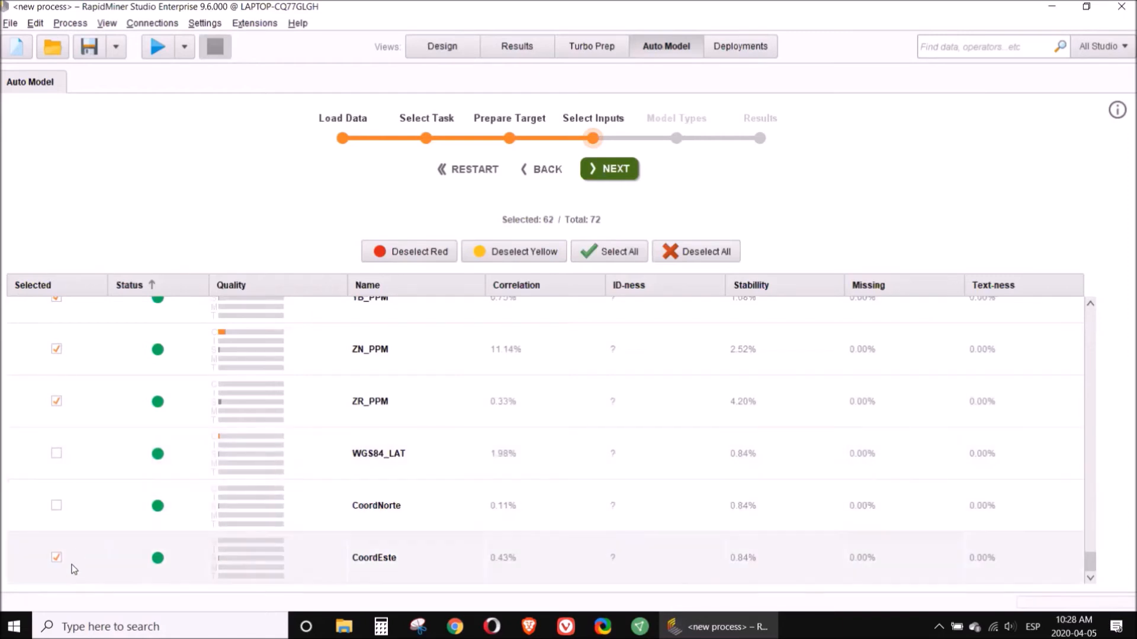
{"action": "left_click", "coordinate": [57, 557]}
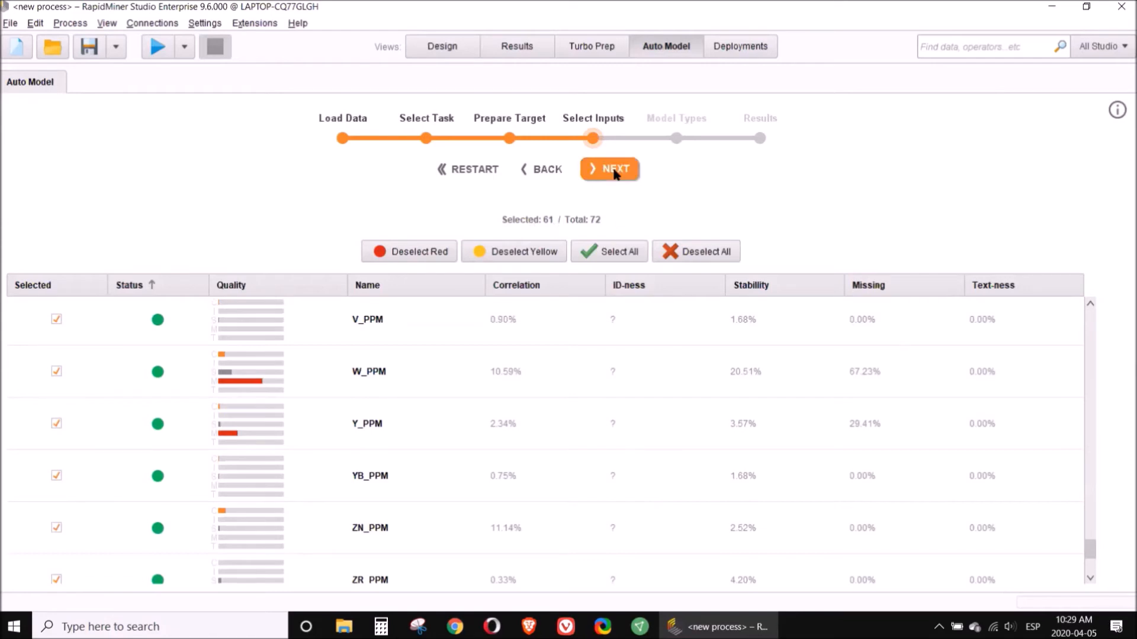
- On Model Types, switch off Naive Bayes, Fast Large Margin, Deep Learning, Random Forest and SVM, leaving Decision Tree
{"action": "left_click", "coordinate": [609, 170]}
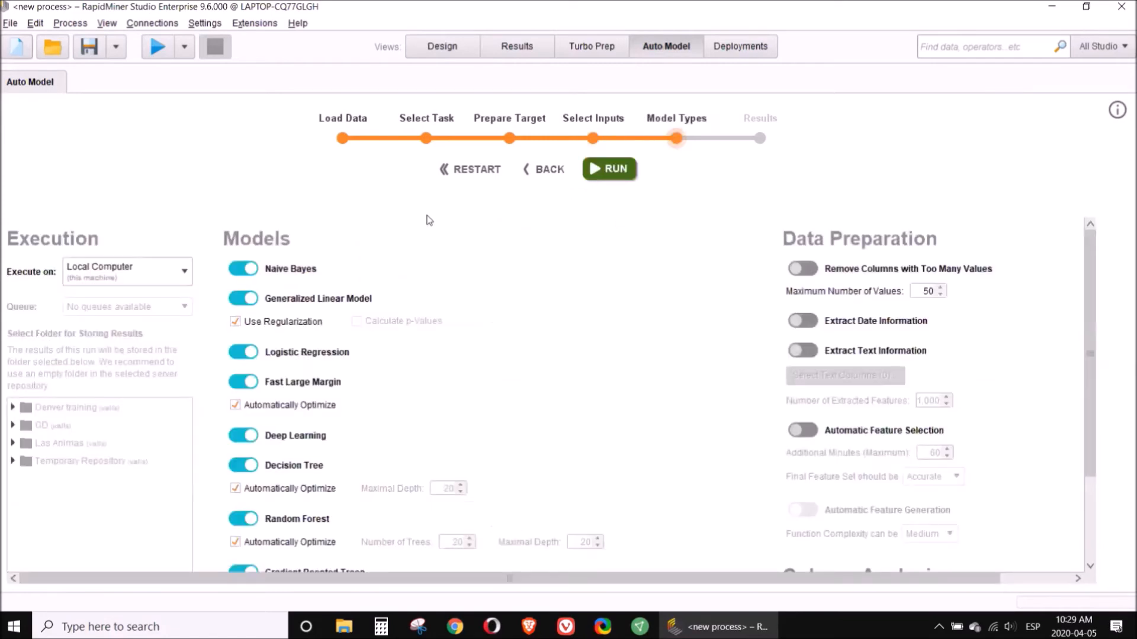
{"action": "mouse_move", "coordinate": [477, 306]}
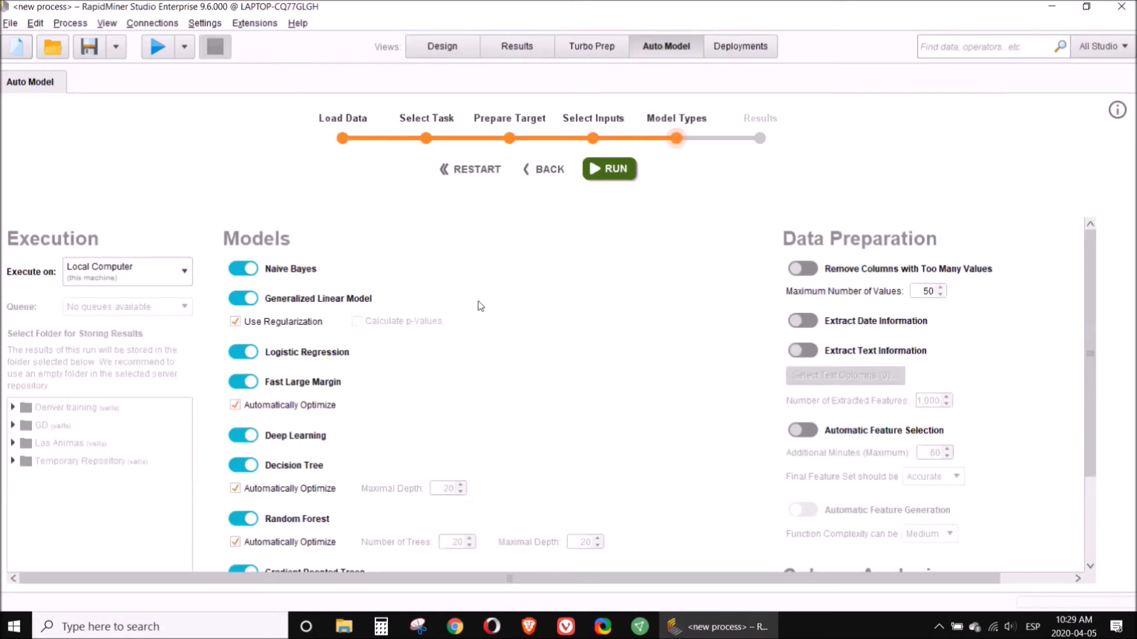
{"action": "mouse_move", "coordinate": [526, 375]}
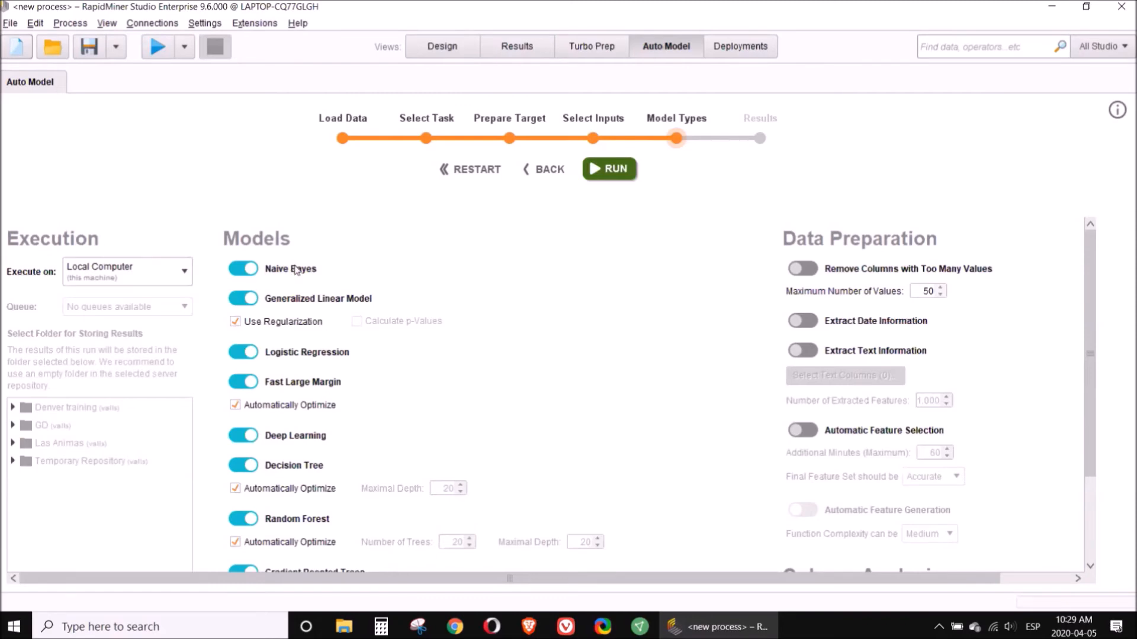
{"action": "mouse_move", "coordinate": [390, 285]}
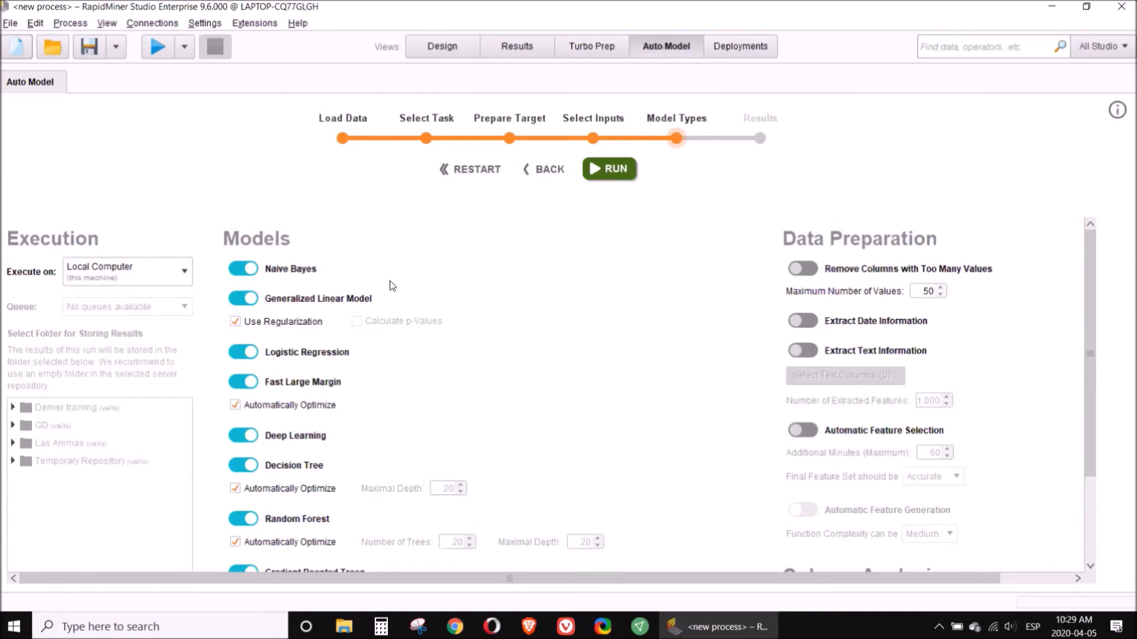
{"action": "scroll", "scroll_direction": "down", "scroll_amount": 3}
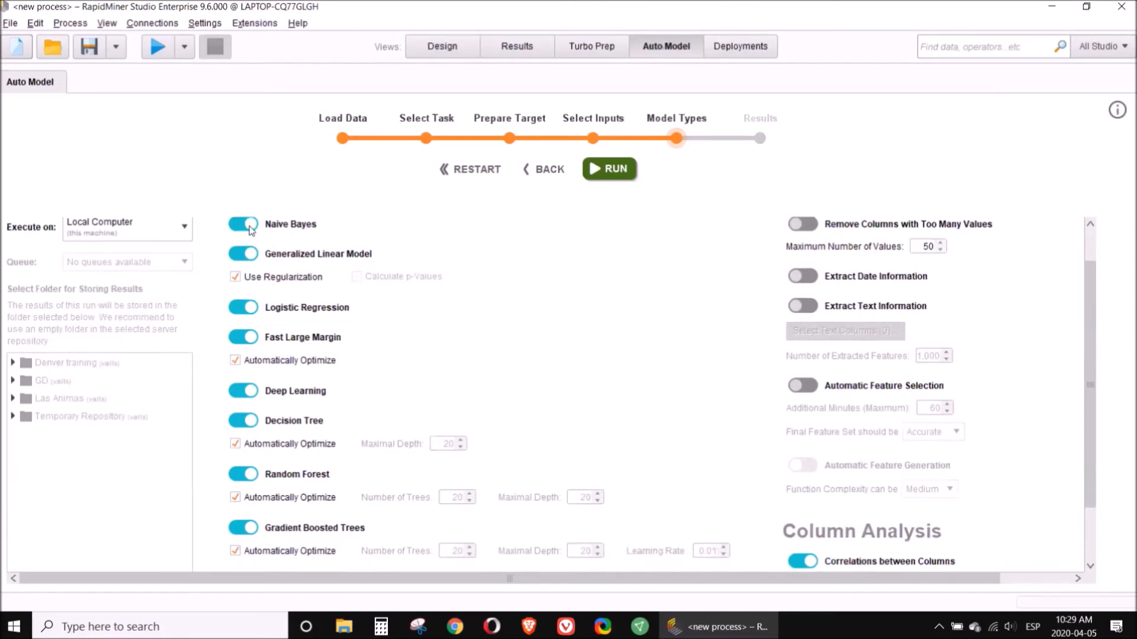
{"action": "left_click", "coordinate": [243, 223]}
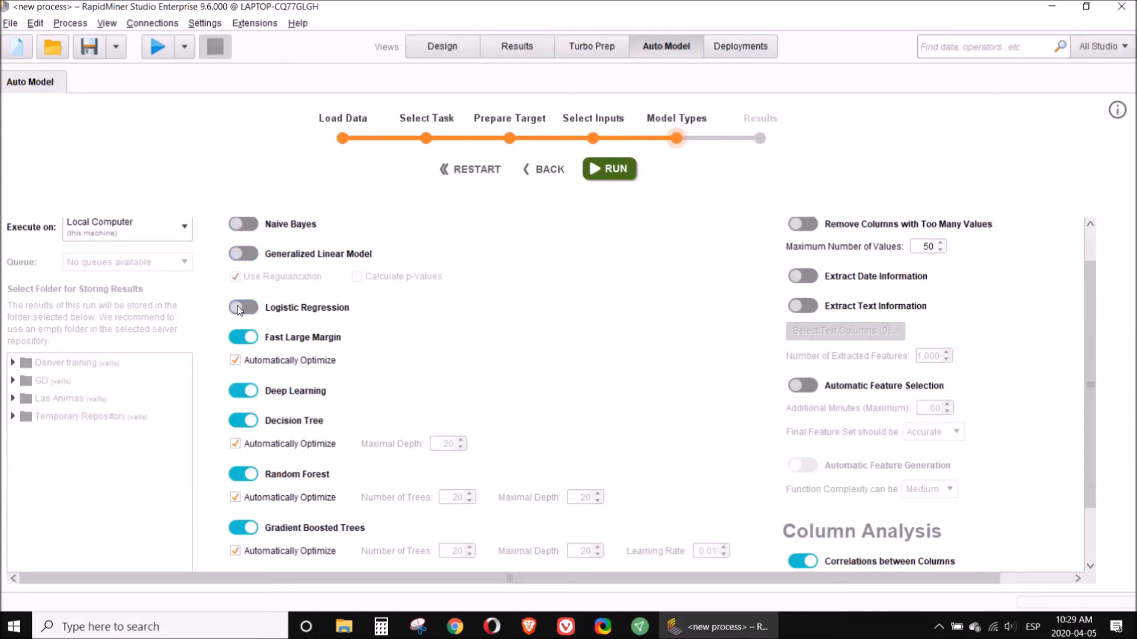
{"action": "left_click", "coordinate": [243, 337]}
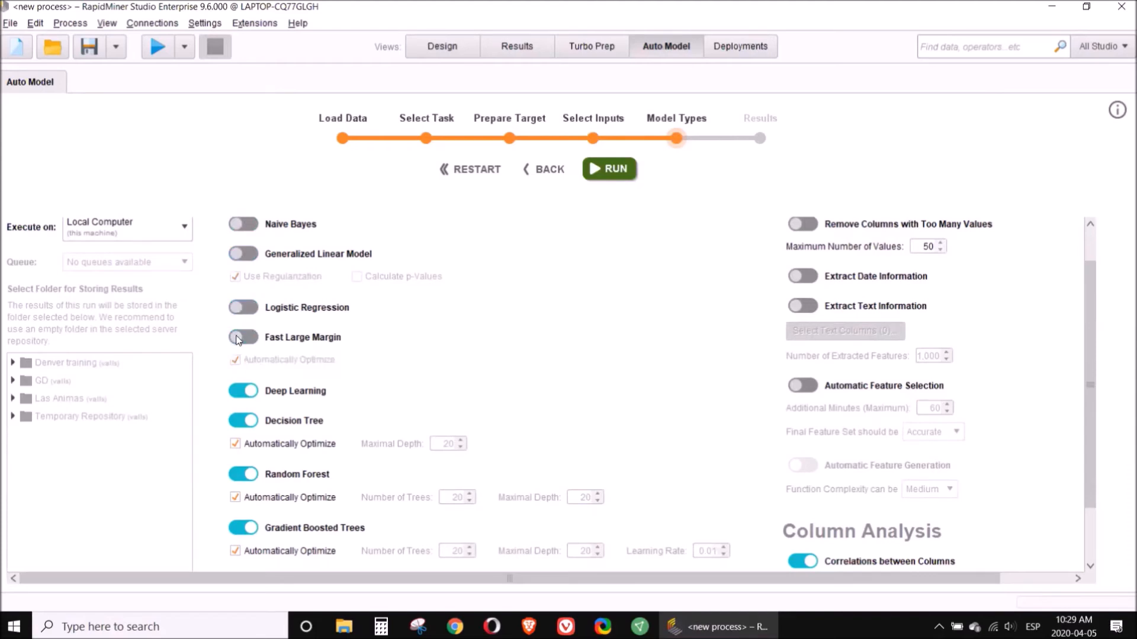
{"action": "left_click", "coordinate": [243, 391]}
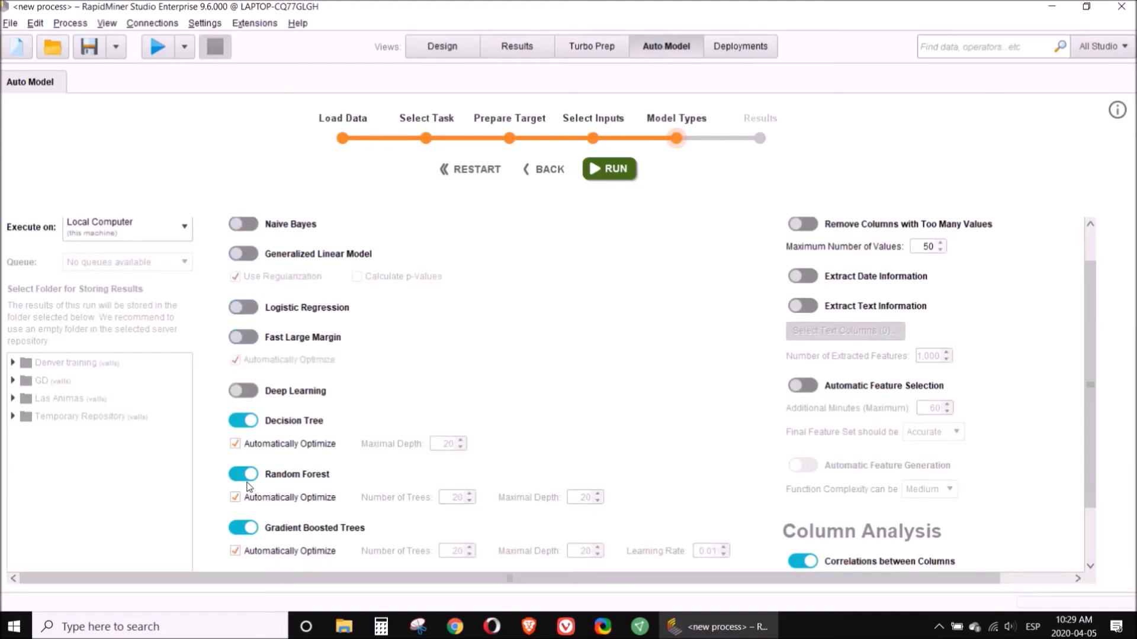
{"action": "left_click", "coordinate": [243, 473]}
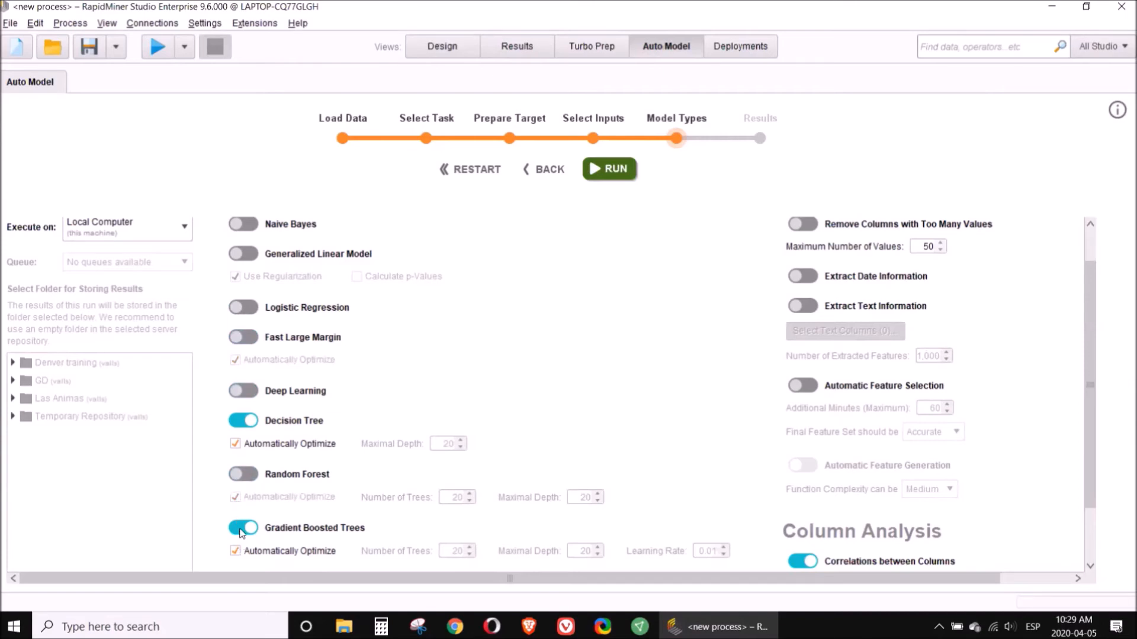
{"action": "scroll", "scroll_direction": "down", "scroll_amount": 3}
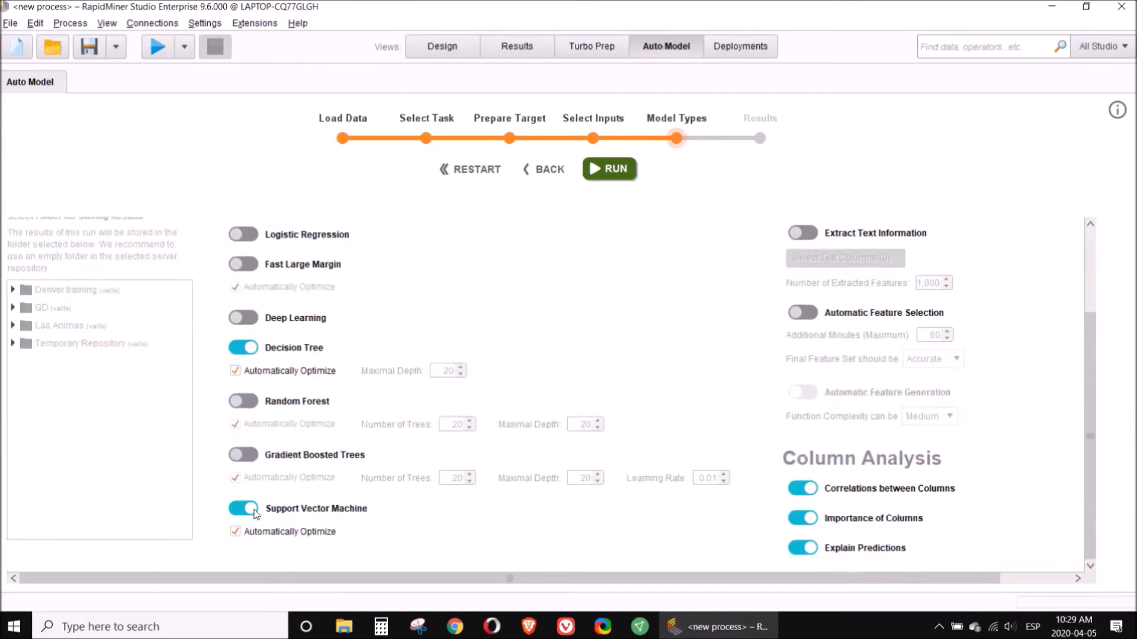
{"action": "left_click", "coordinate": [243, 508]}
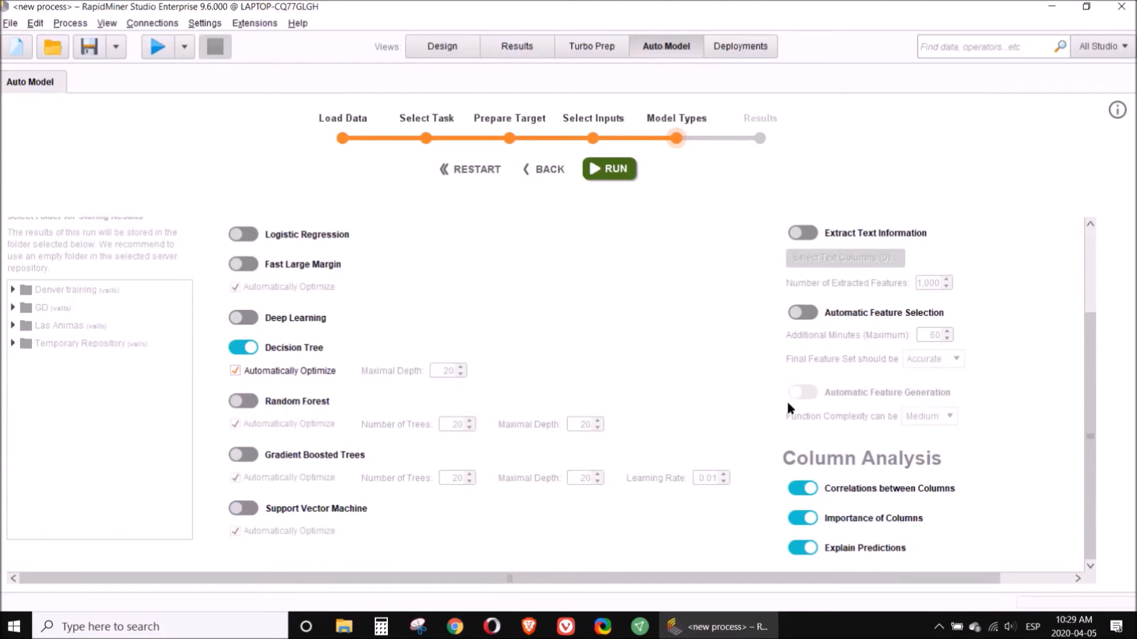
{"action": "mouse_move", "coordinate": [865, 244]}
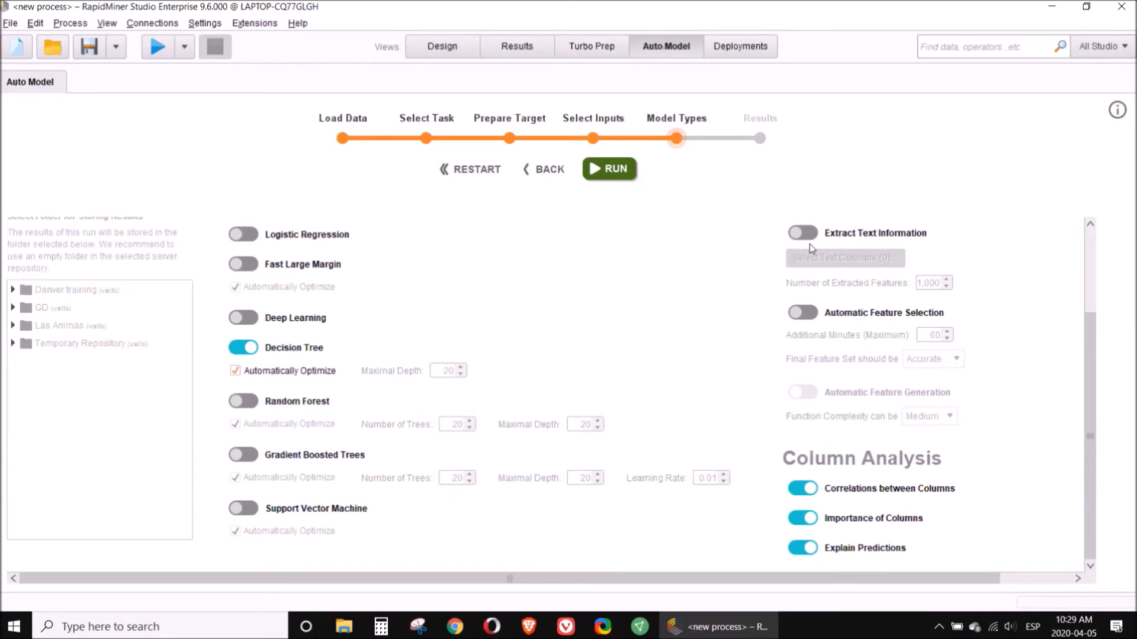
{"action": "mouse_move", "coordinate": [653, 273]}
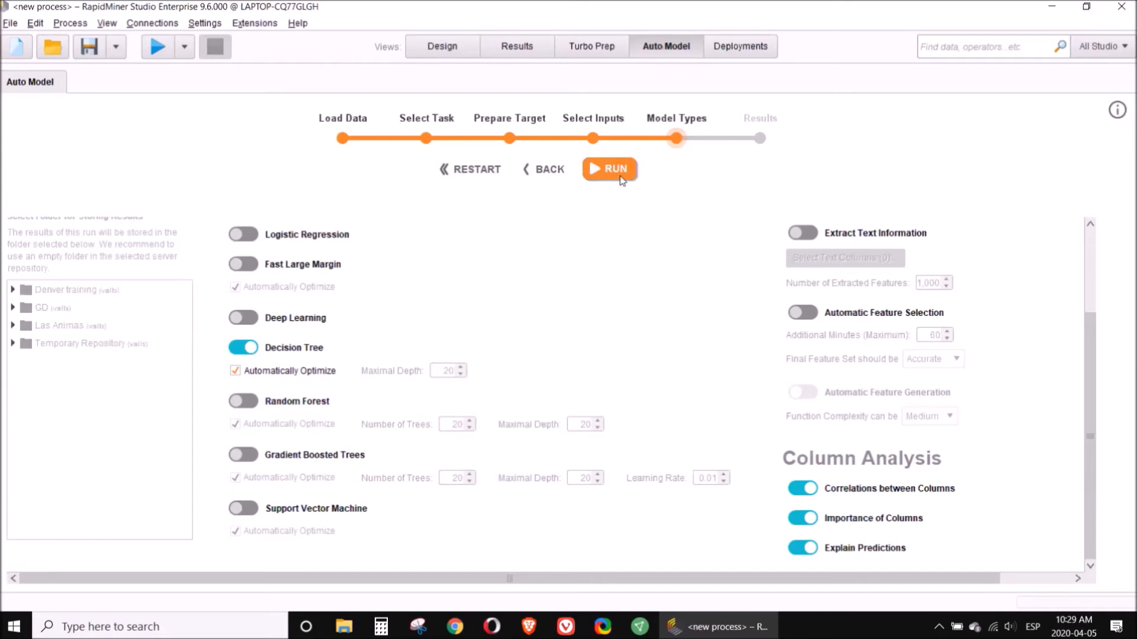
- Run the training and view the resulting Decision Tree model with its Ag, ppm split
{"action": "left_click", "coordinate": [609, 169]}
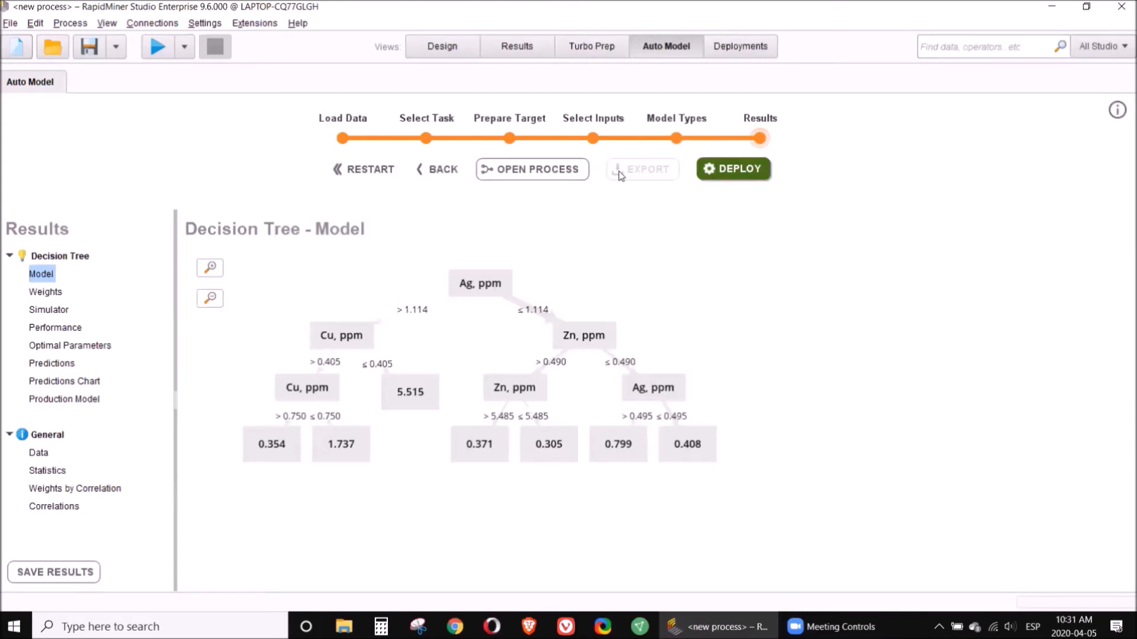
{"action": "mouse_move", "coordinate": [525, 293]}
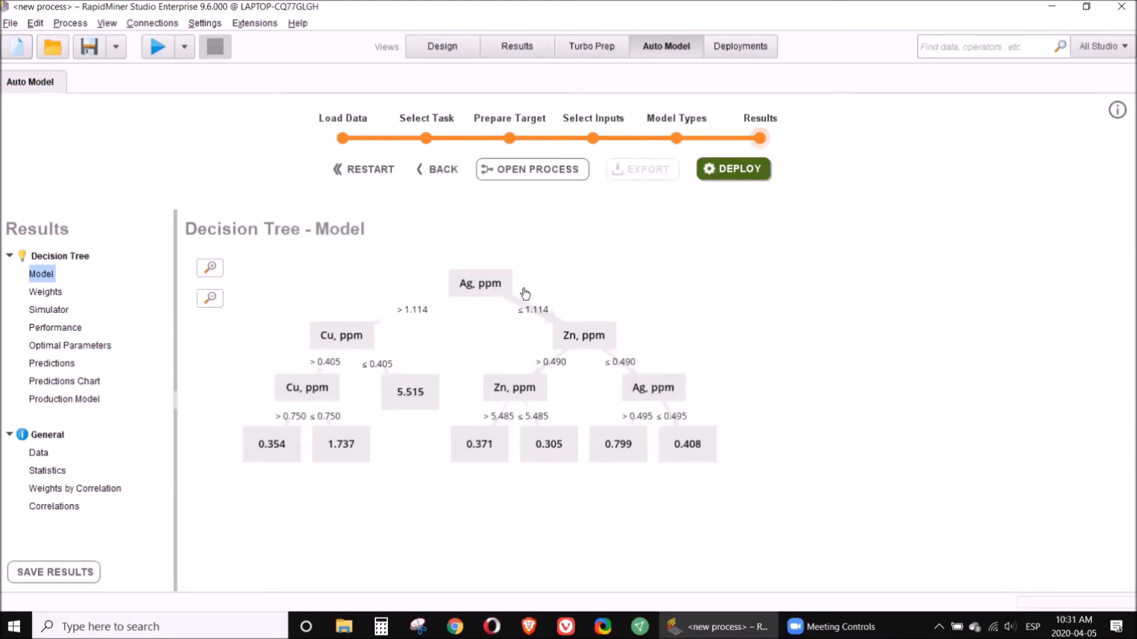
{"action": "mouse_move", "coordinate": [542, 496]}
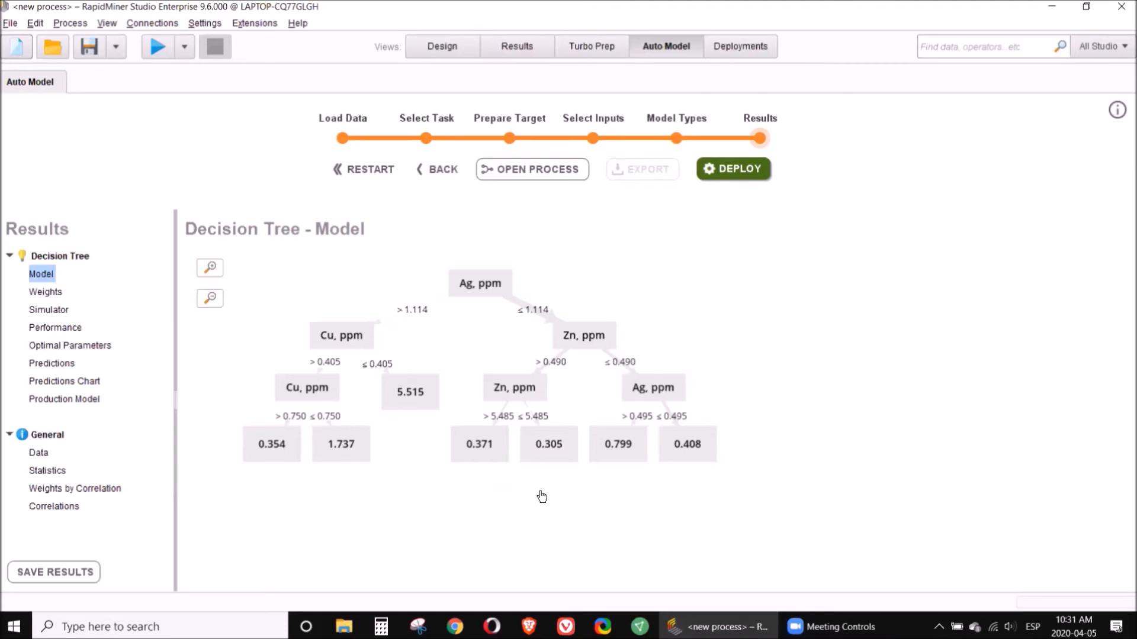
{"action": "mouse_move", "coordinate": [395, 446]}
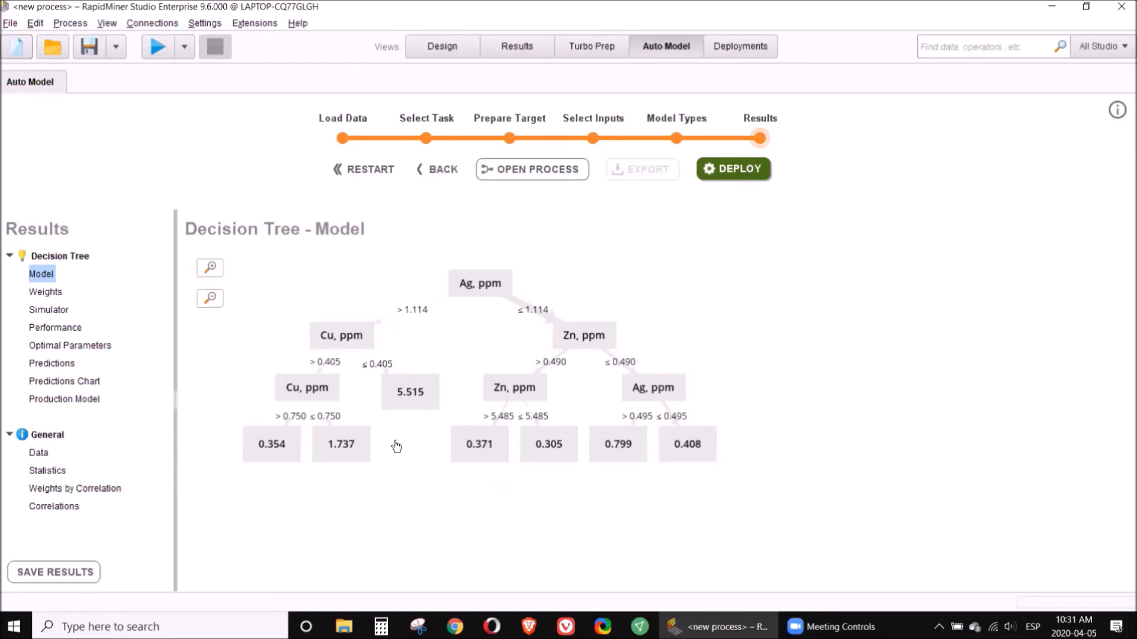
{"action": "mouse_move", "coordinate": [626, 483]}
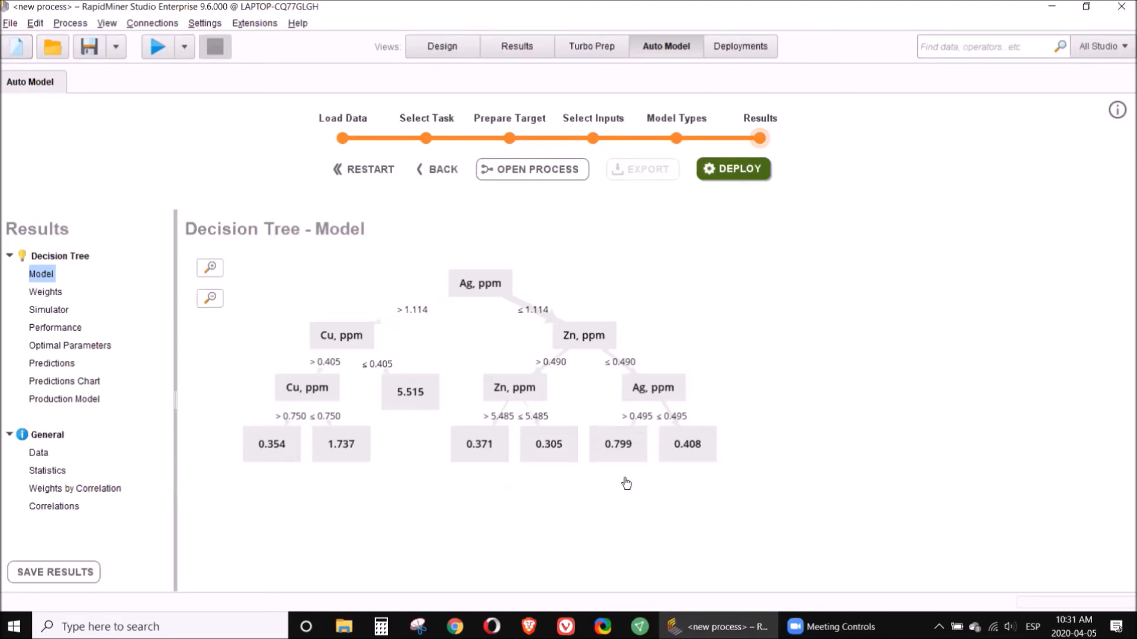
{"action": "mouse_move", "coordinate": [632, 464]}
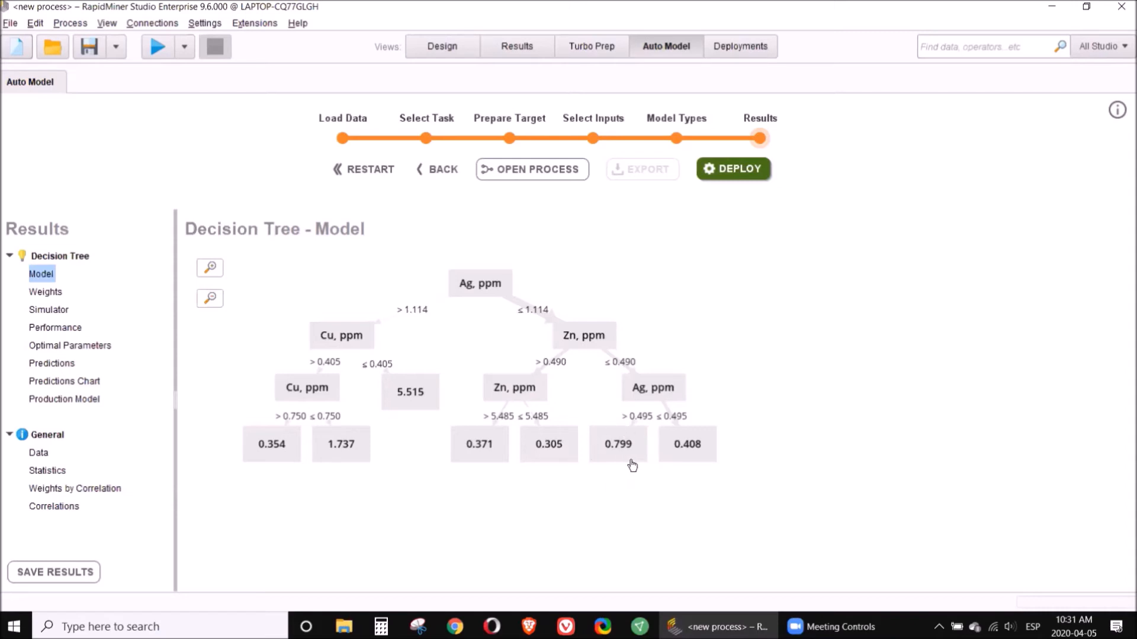
{"action": "mouse_move", "coordinate": [450, 283]}
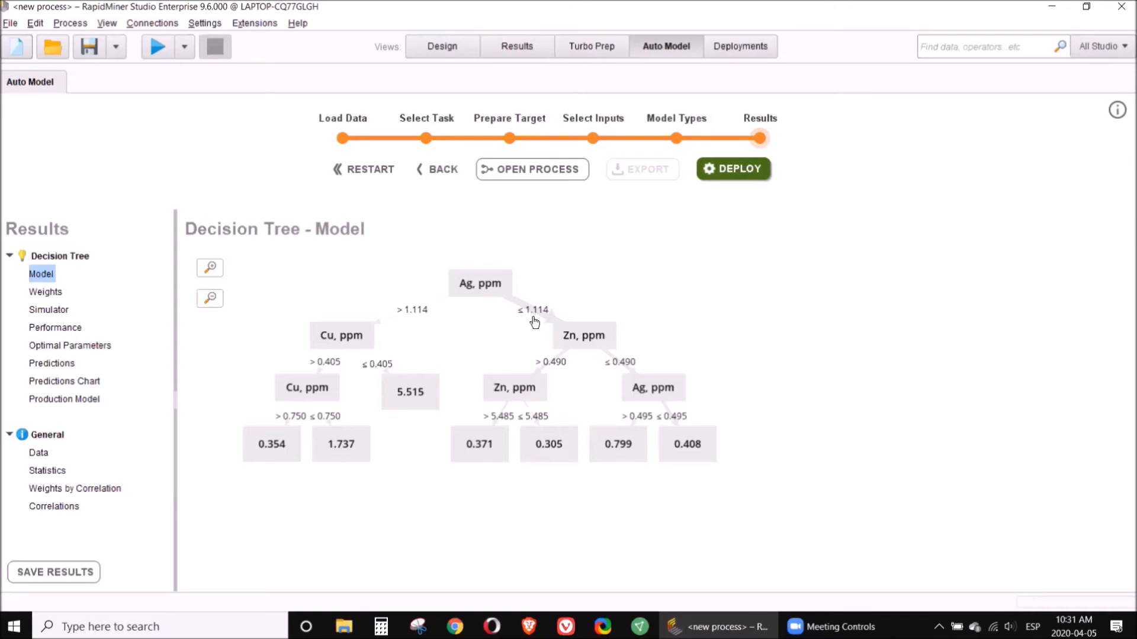
{"action": "mouse_move", "coordinate": [567, 335]}
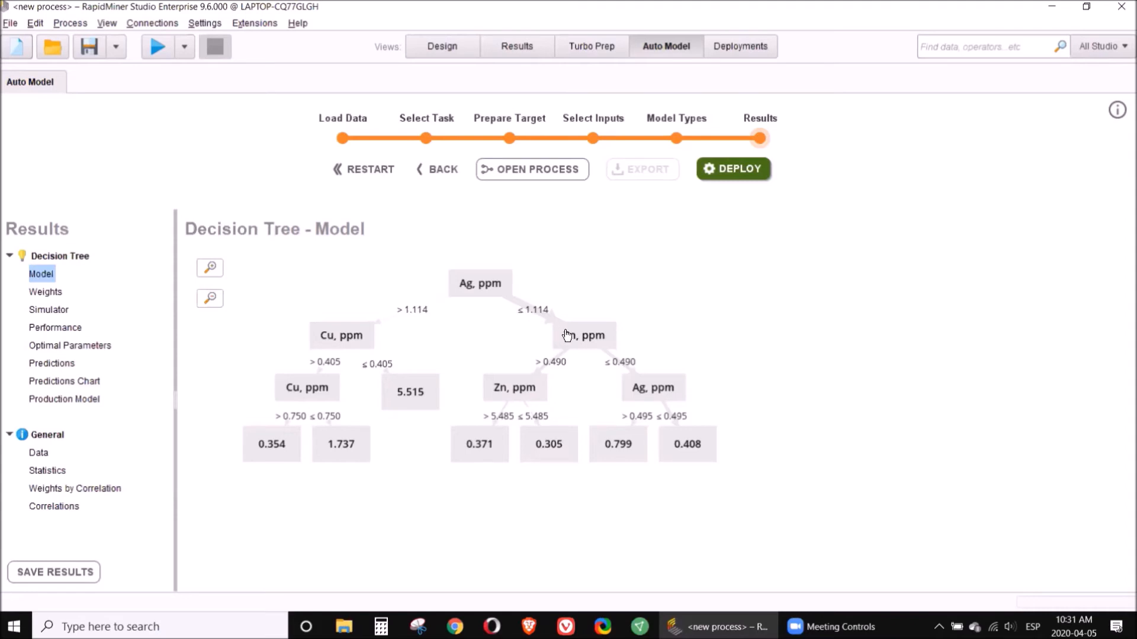
{"action": "mouse_move", "coordinate": [567, 335]}
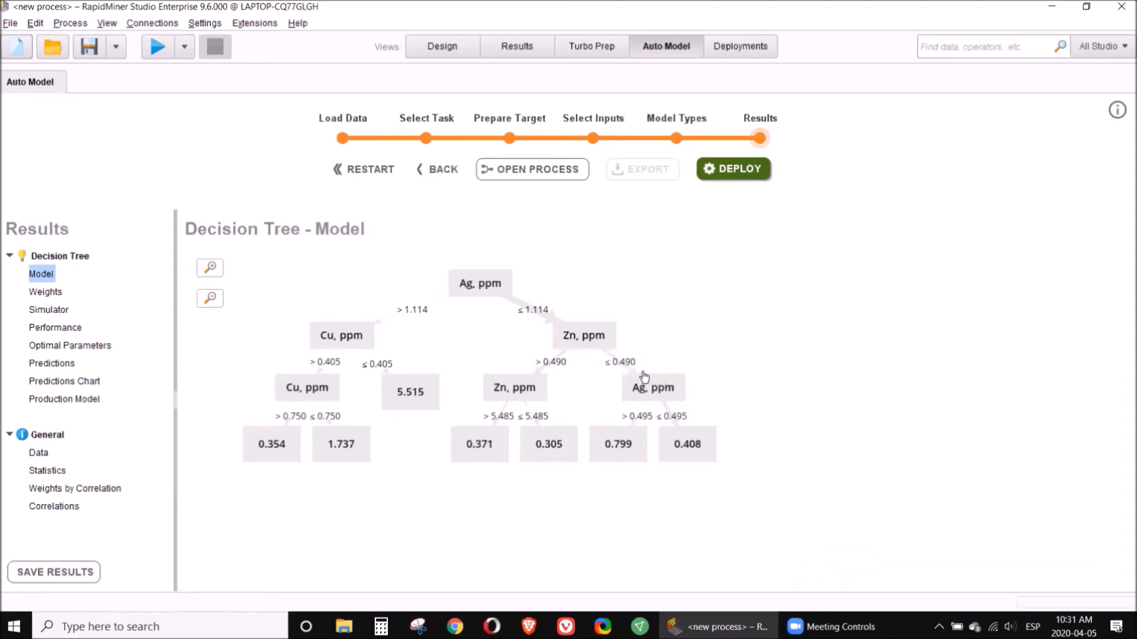
{"action": "mouse_move", "coordinate": [667, 402]}
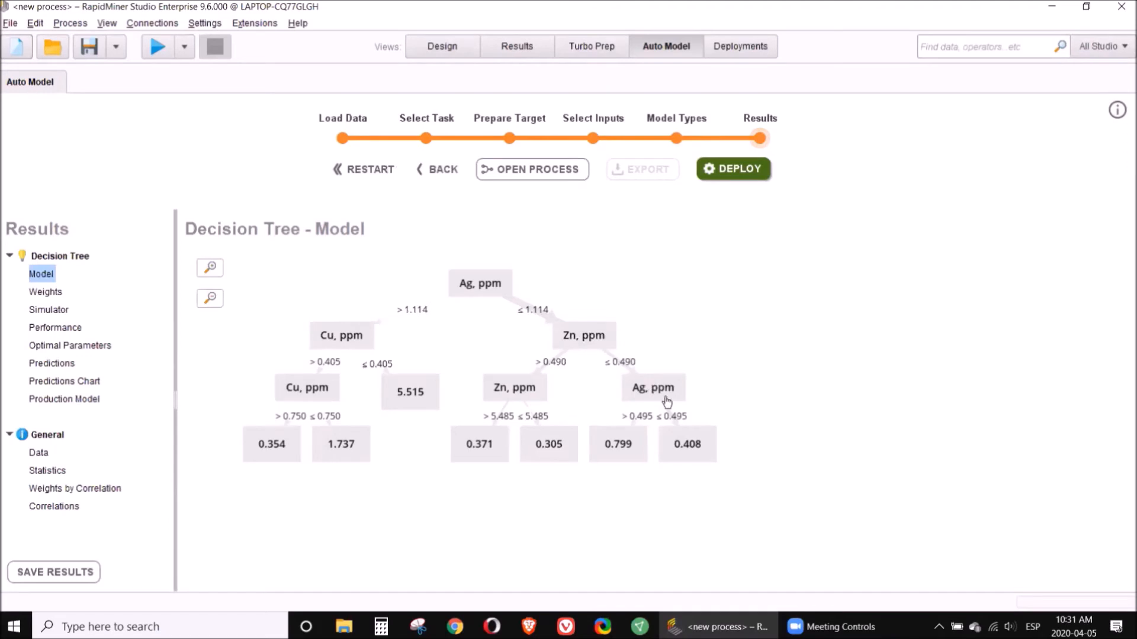
{"action": "mouse_move", "coordinate": [645, 430]}
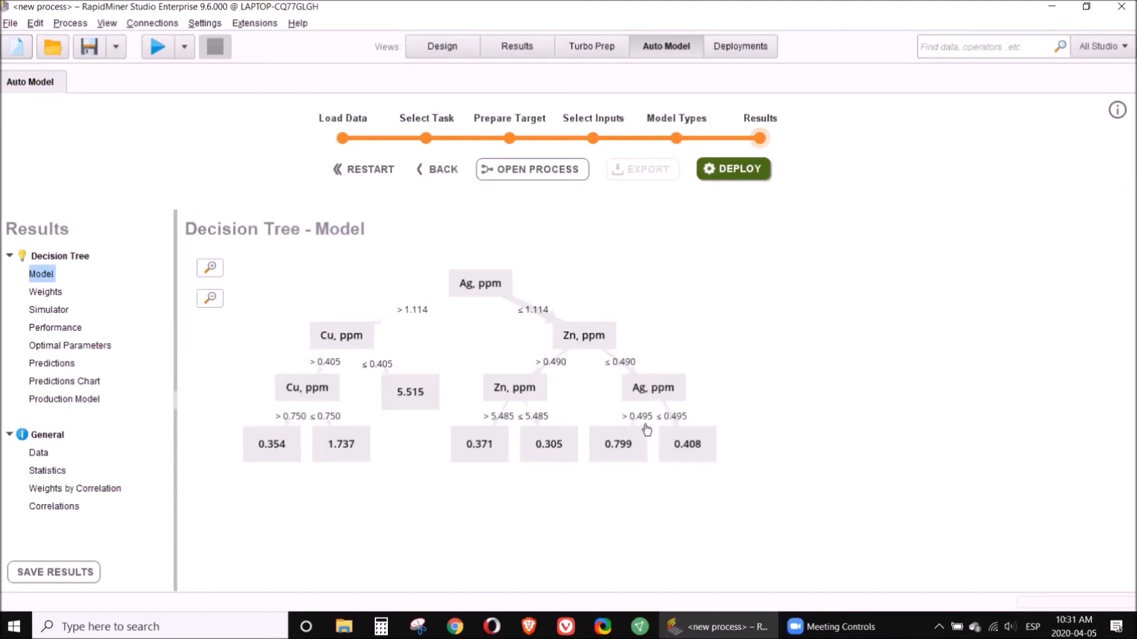
{"action": "mouse_move", "coordinate": [619, 487]}
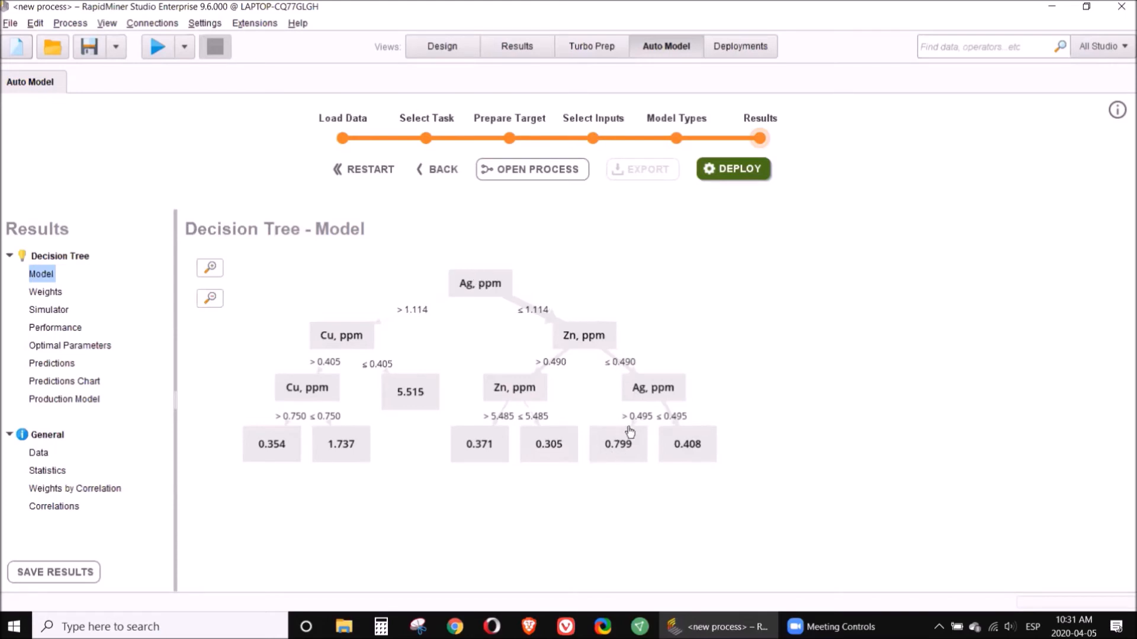
{"action": "mouse_move", "coordinate": [625, 452]}
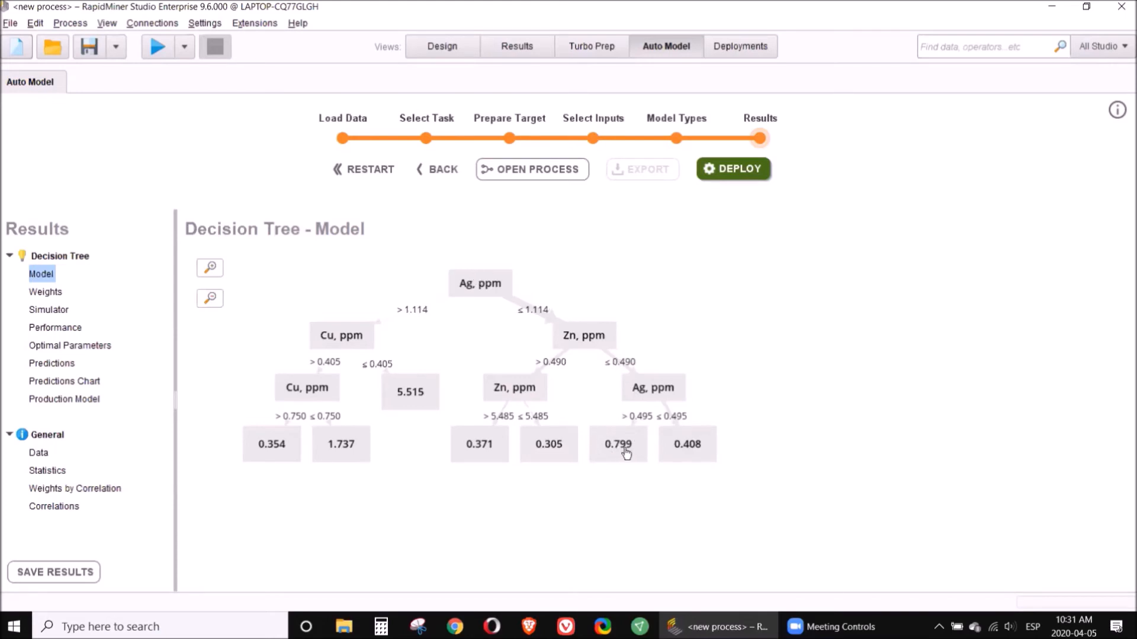
{"action": "mouse_move", "coordinate": [617, 444]}
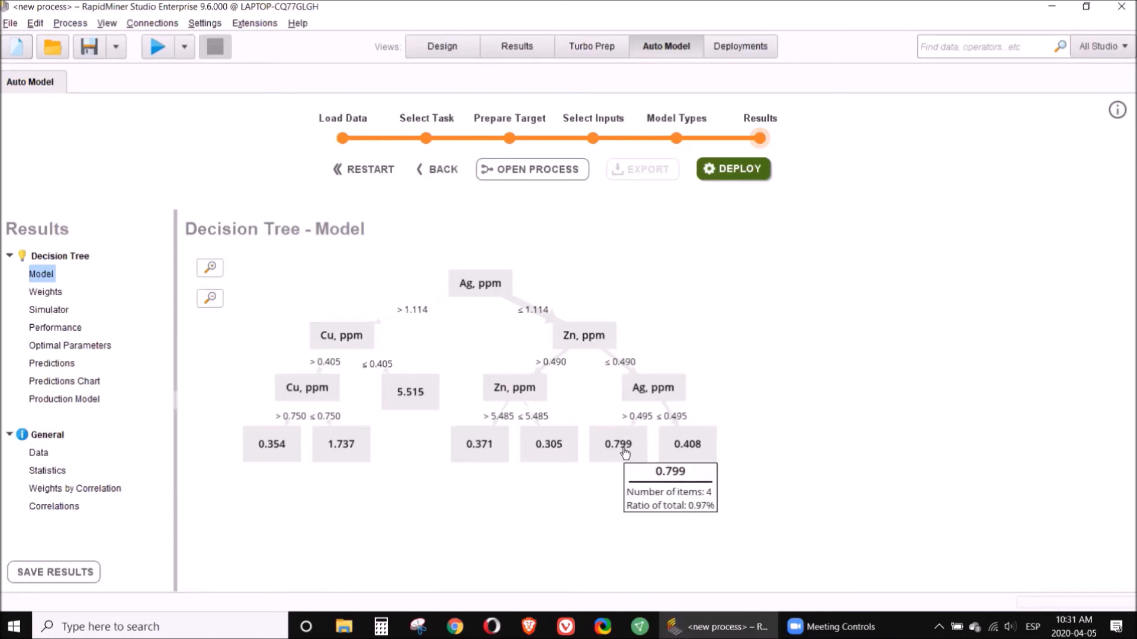
- Restart Auto Model with Las Animas, choose Clusters, keep all four inputs and run clustering
{"action": "left_click", "coordinate": [363, 169]}
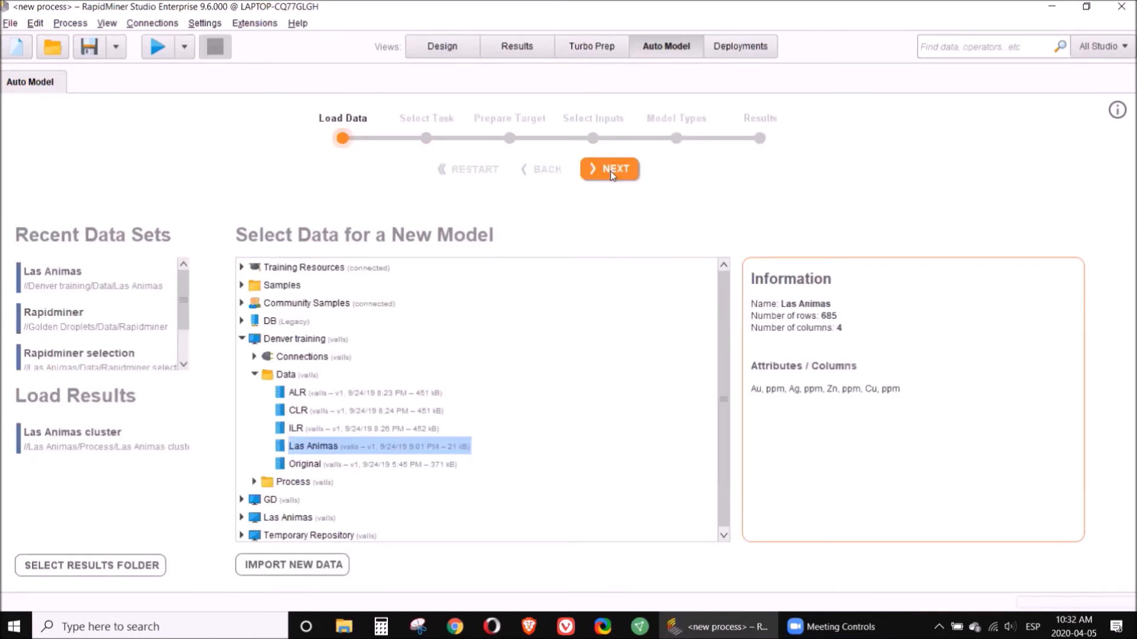
{"action": "left_click", "coordinate": [609, 170]}
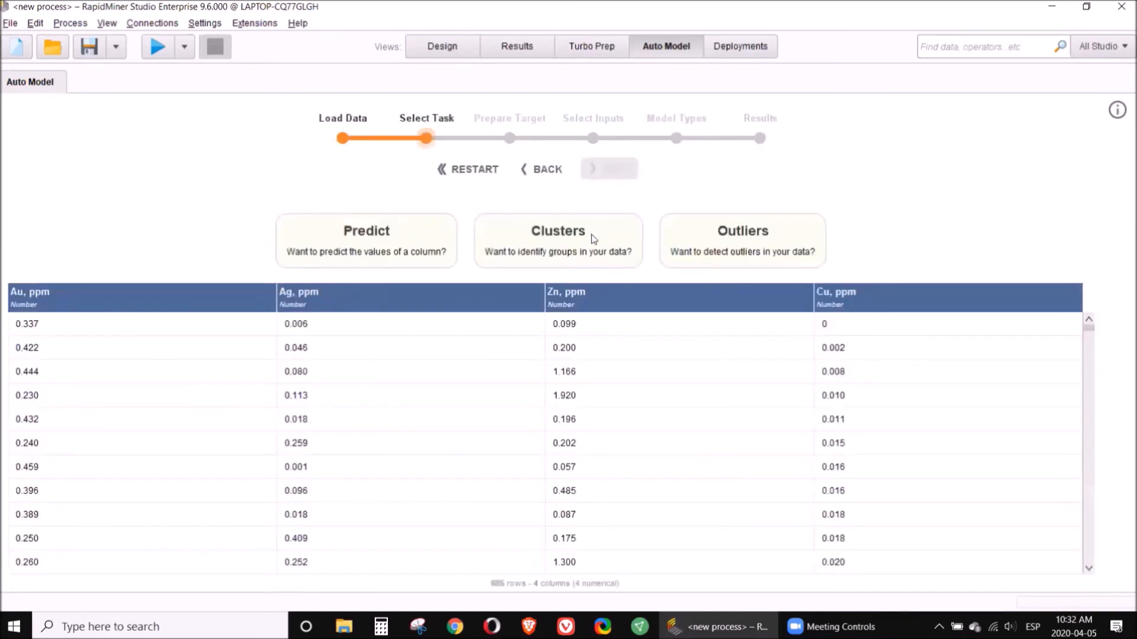
{"action": "left_click", "coordinate": [557, 240]}
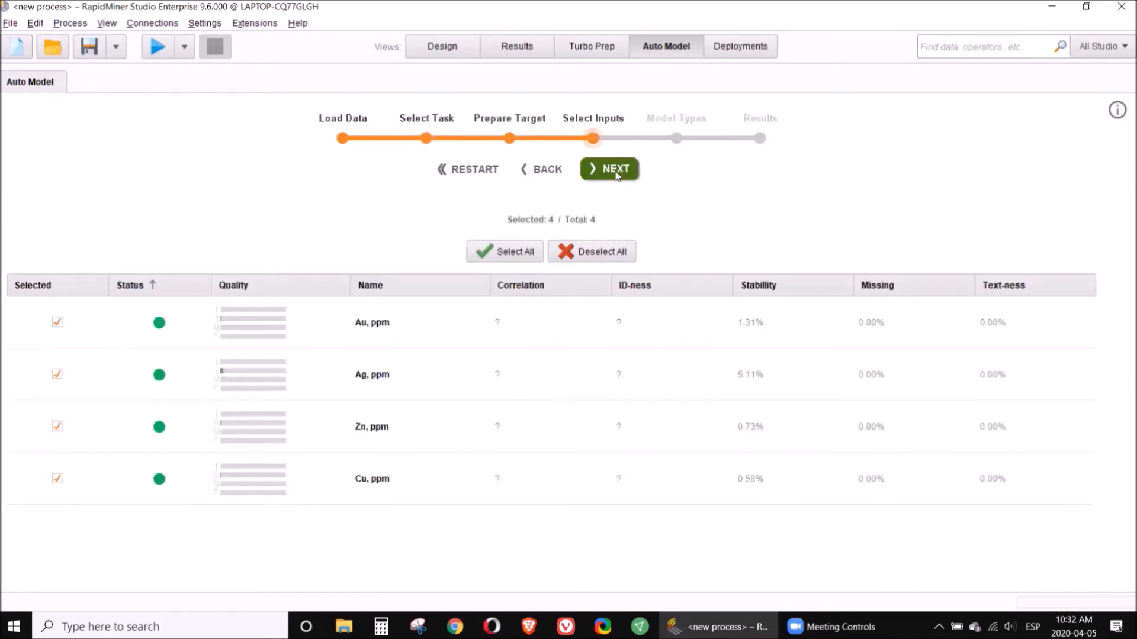
{"action": "left_click", "coordinate": [608, 169]}
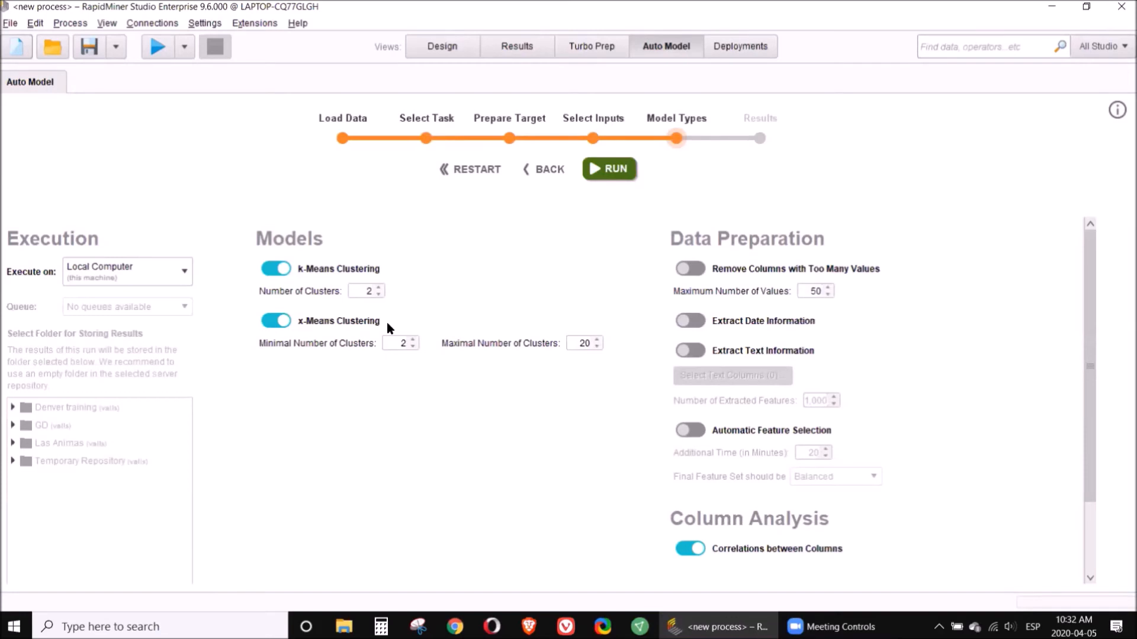
{"action": "left_click", "coordinate": [608, 168]}
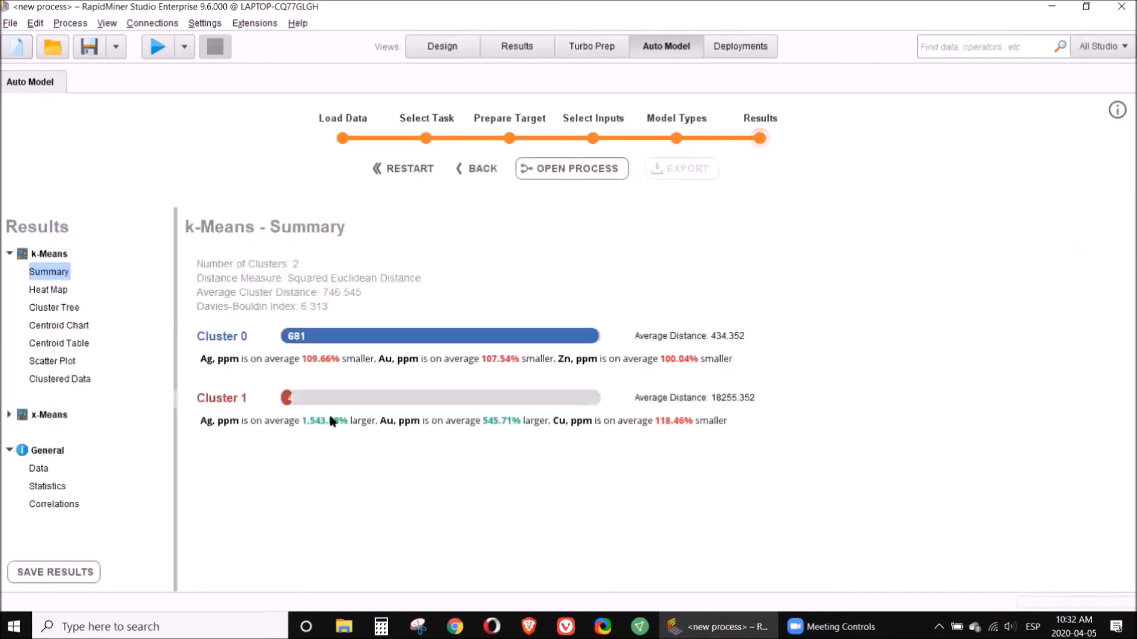
{"action": "mouse_move", "coordinate": [417, 438]}
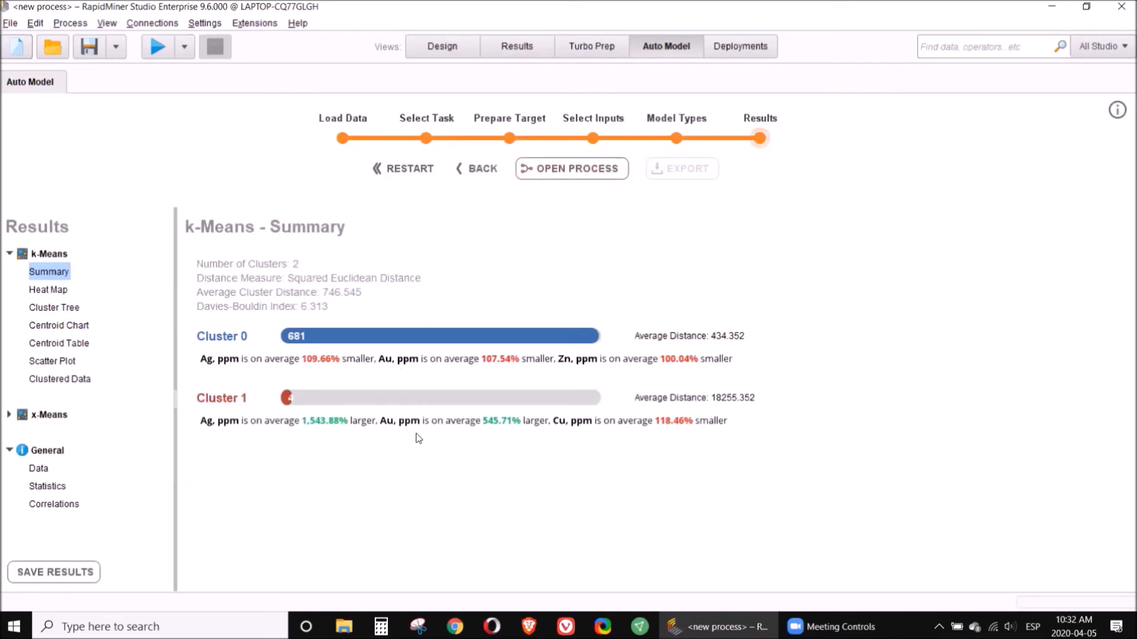
{"action": "mouse_move", "coordinate": [32, 251]}
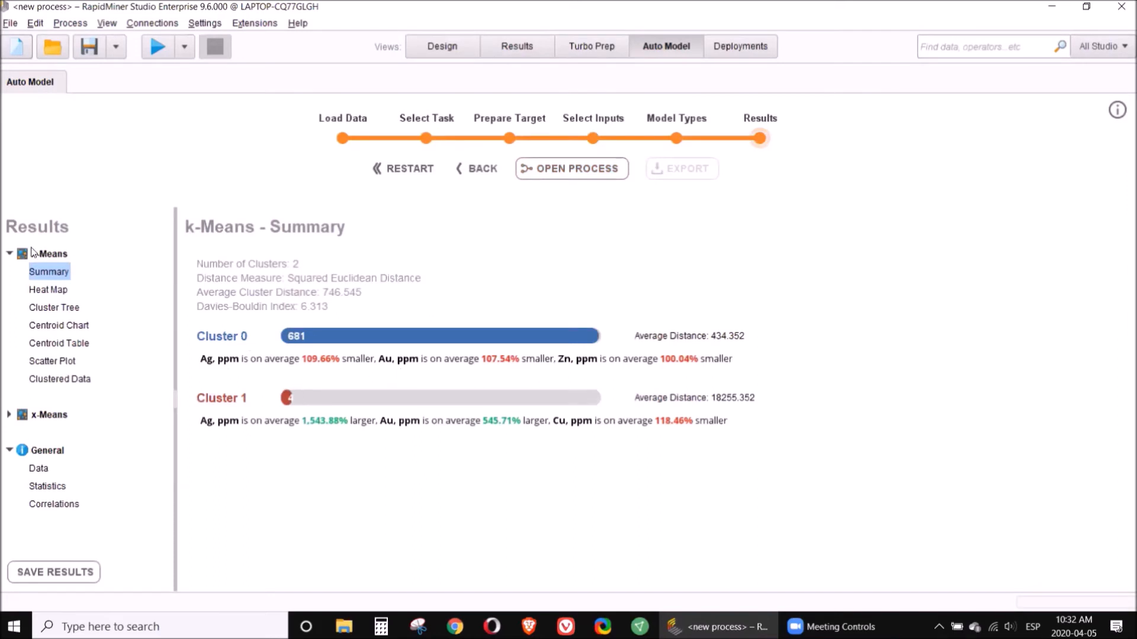
{"action": "mouse_move", "coordinate": [295, 360]}
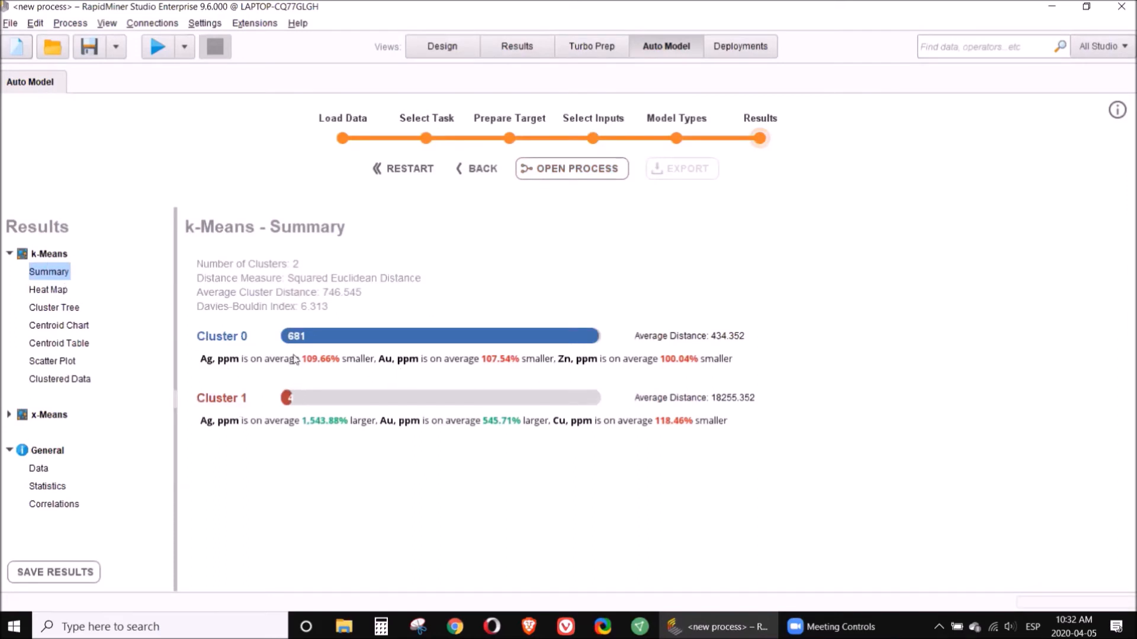
{"action": "mouse_move", "coordinate": [307, 414]}
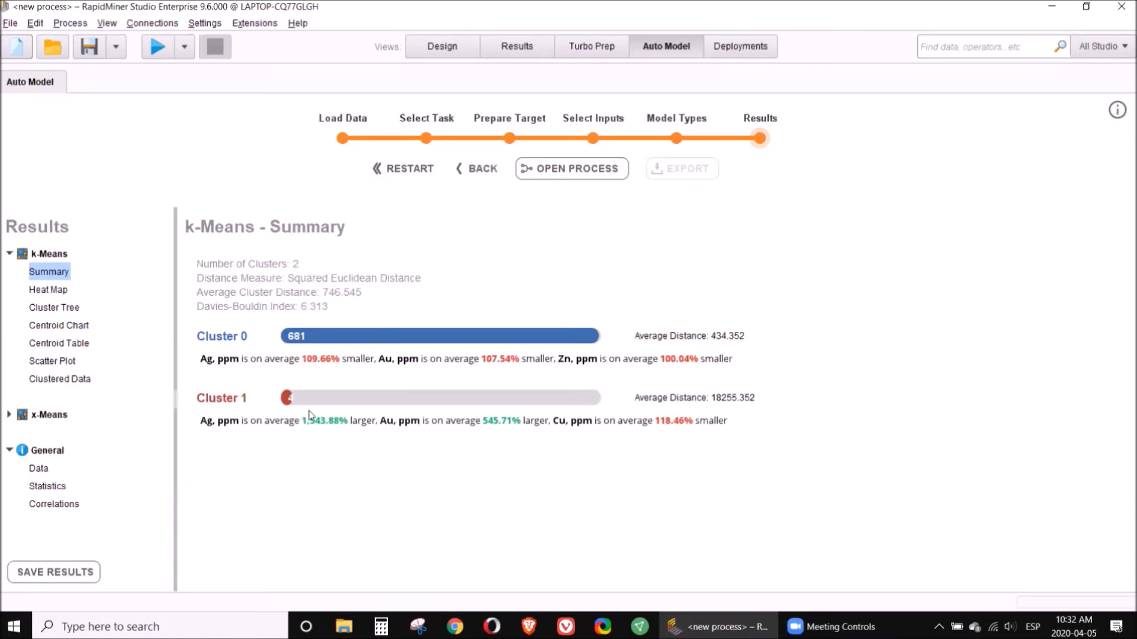
{"action": "mouse_move", "coordinate": [196, 348]}
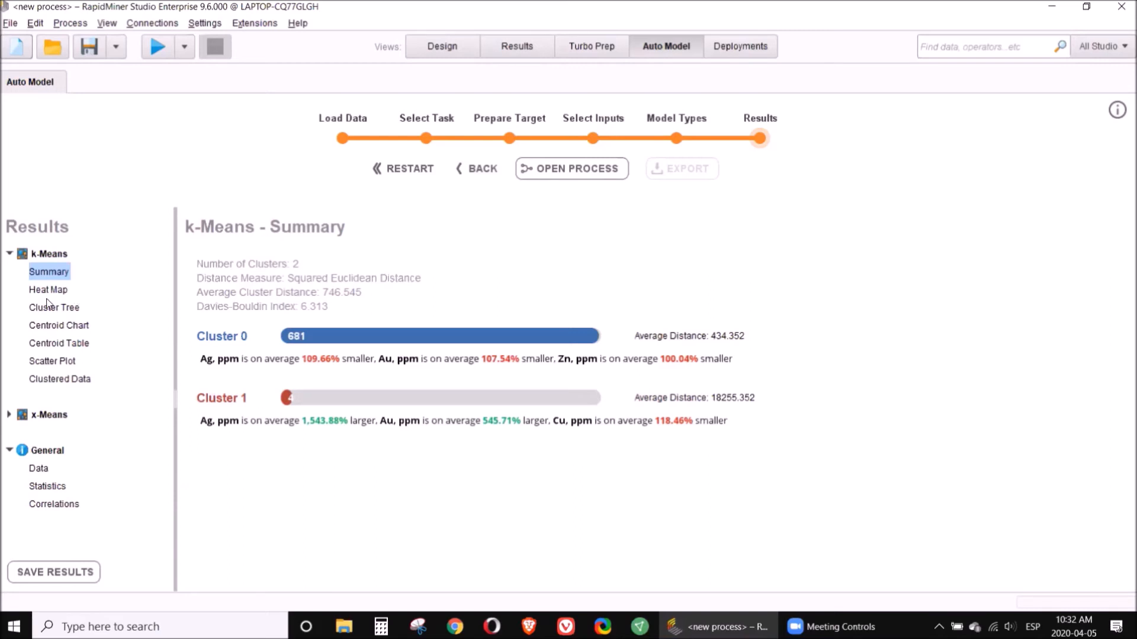
- View the k-Means heat map, cluster tree, centroid chart and scatter plot, then expand x-Means
{"action": "left_click", "coordinate": [47, 289]}
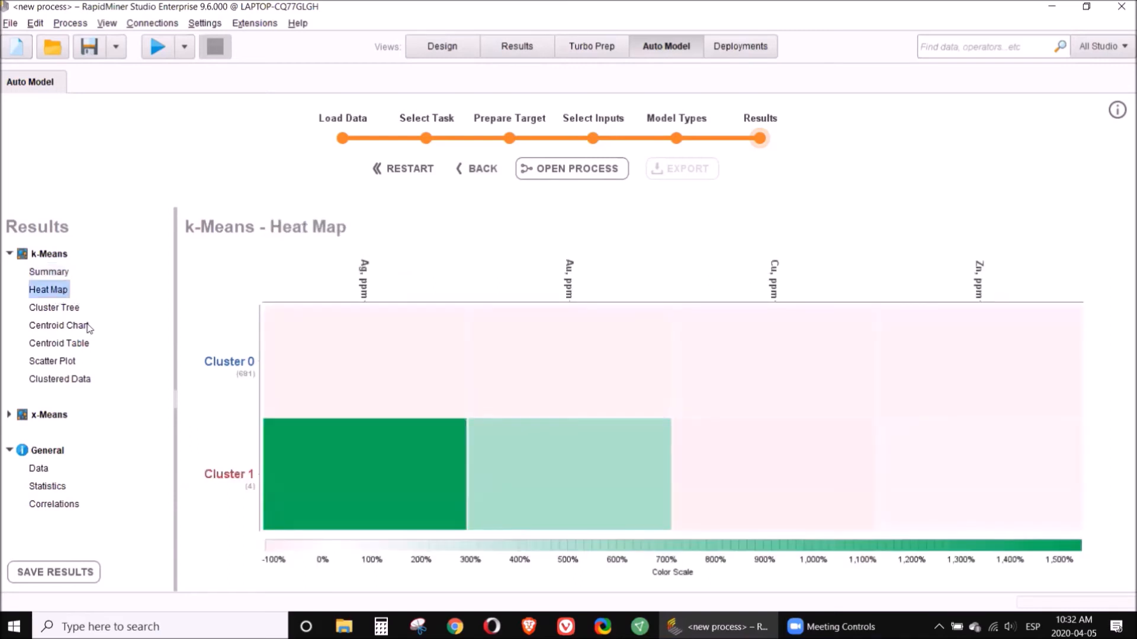
{"action": "mouse_move", "coordinate": [326, 480]}
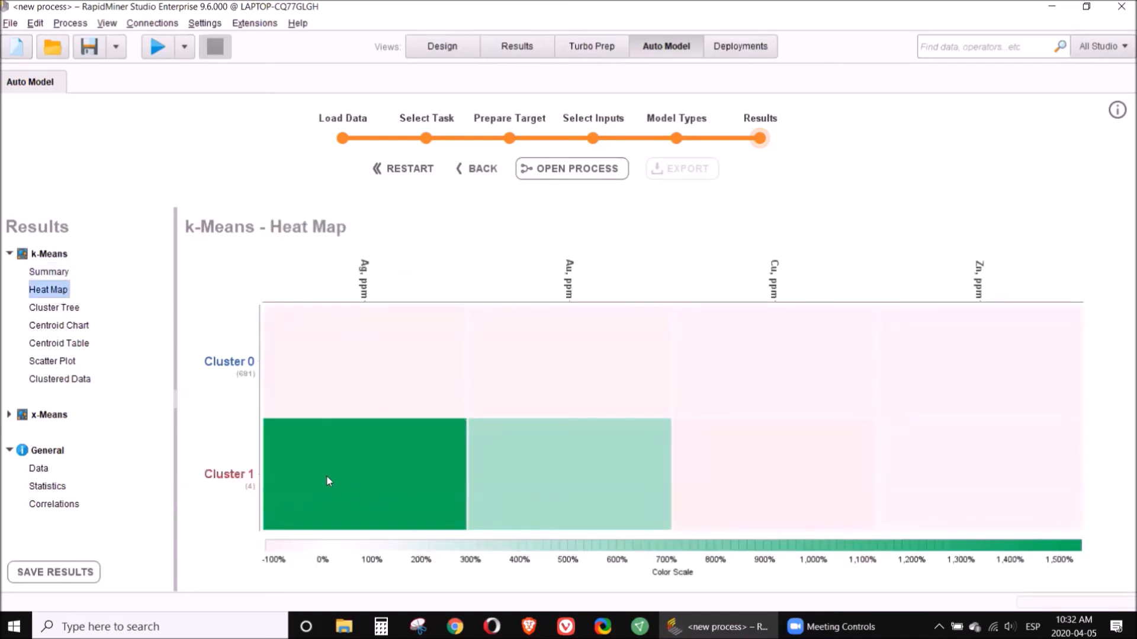
{"action": "mouse_move", "coordinate": [61, 312]}
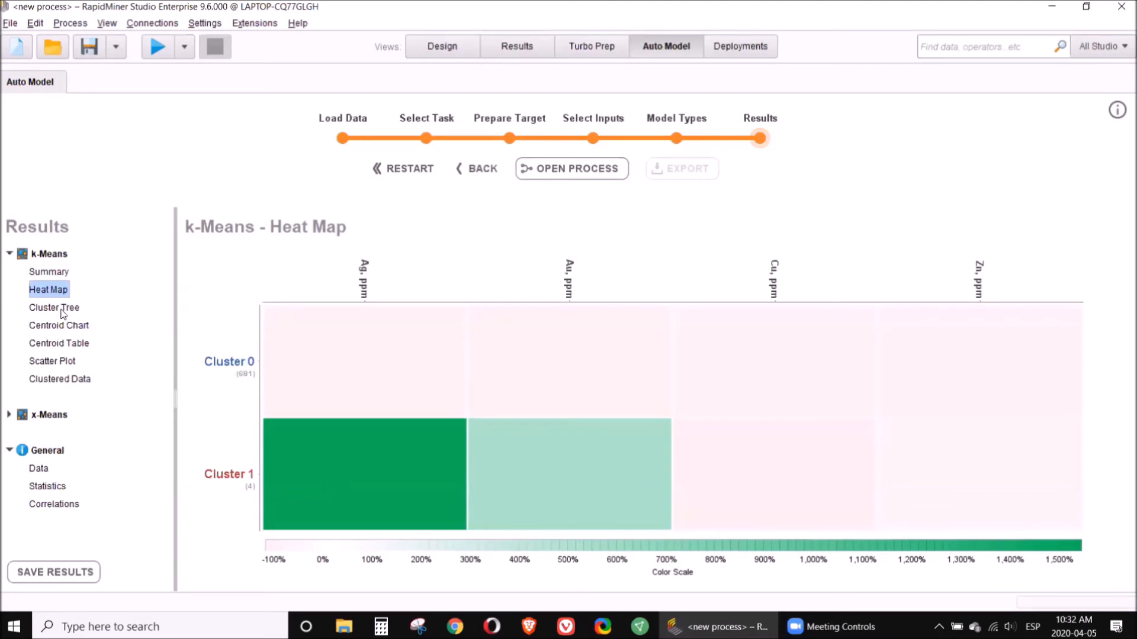
{"action": "left_click", "coordinate": [54, 306]}
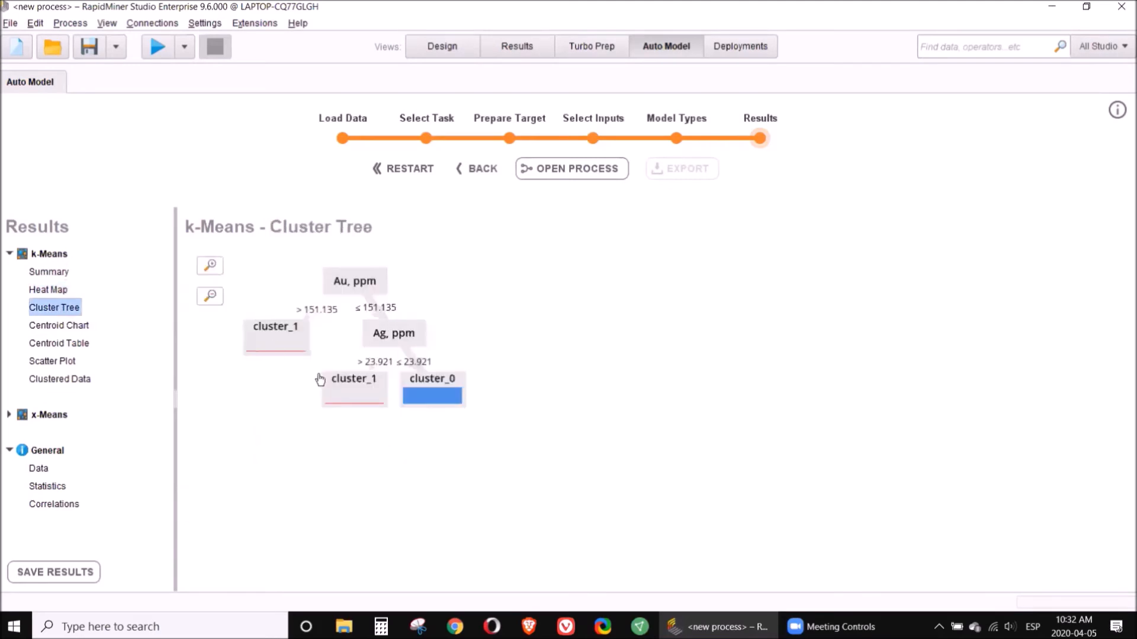
{"action": "left_click", "coordinate": [59, 325]}
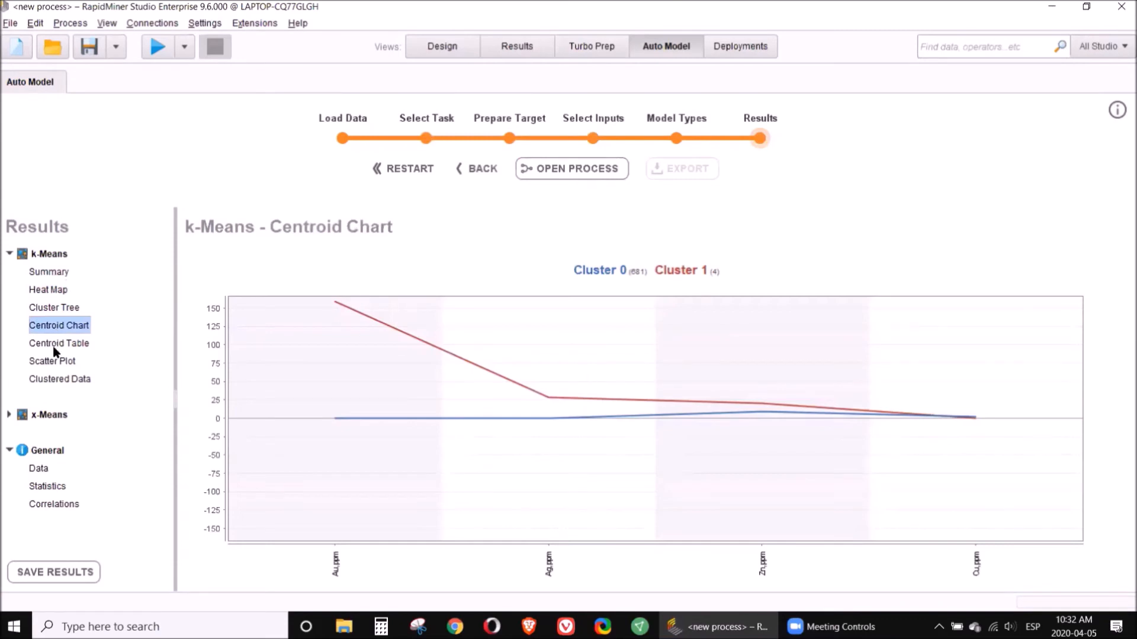
{"action": "left_click", "coordinate": [50, 361]}
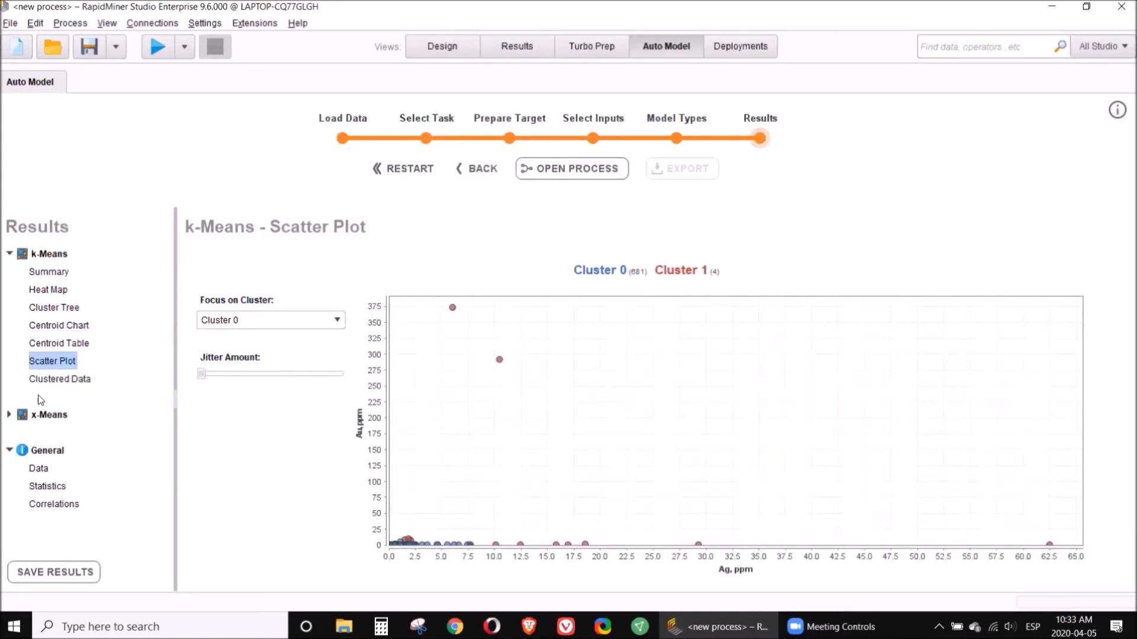
{"action": "left_click", "coordinate": [10, 414]}
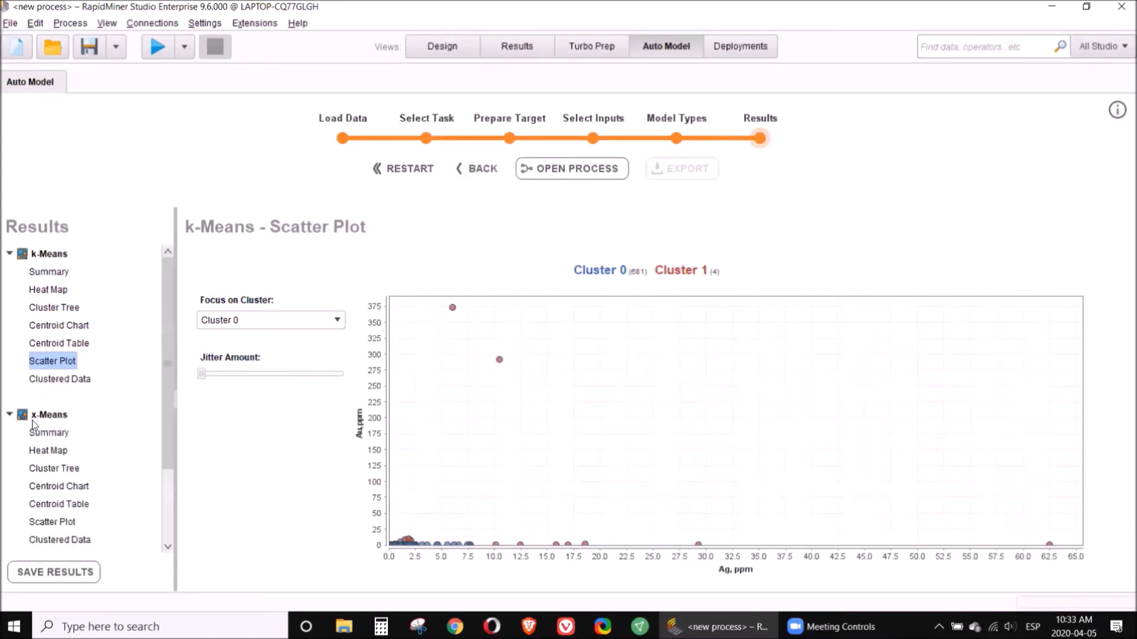
- Show the three-cluster x-Means summary and then its heat map
{"action": "left_click", "coordinate": [49, 433]}
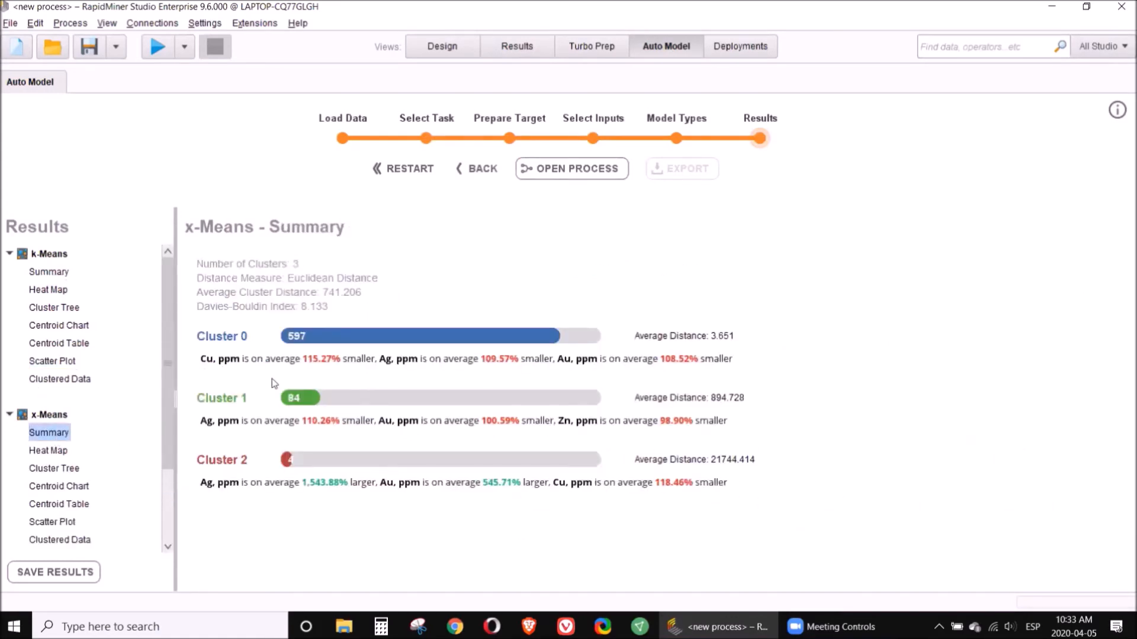
{"action": "mouse_move", "coordinate": [274, 417]}
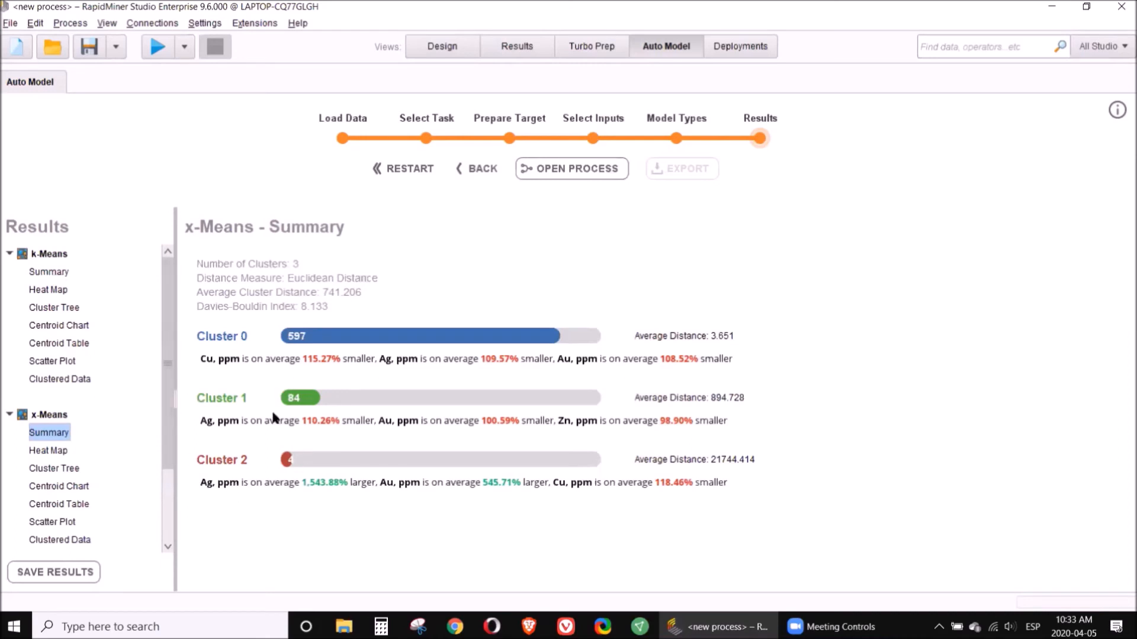
{"action": "mouse_move", "coordinate": [66, 493]}
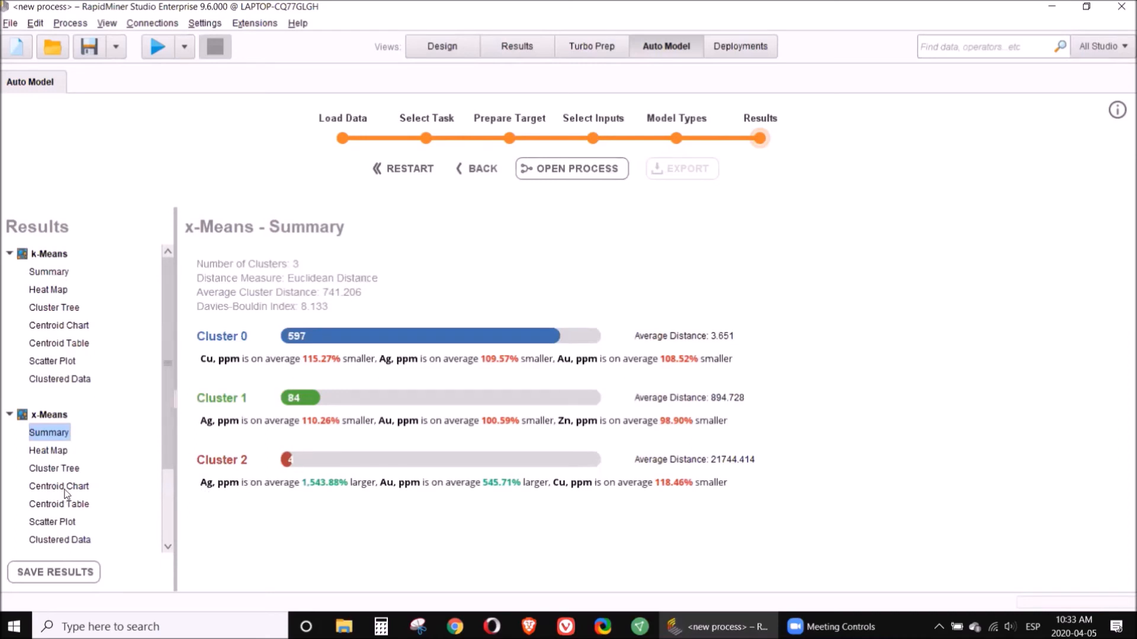
{"action": "mouse_move", "coordinate": [264, 413]}
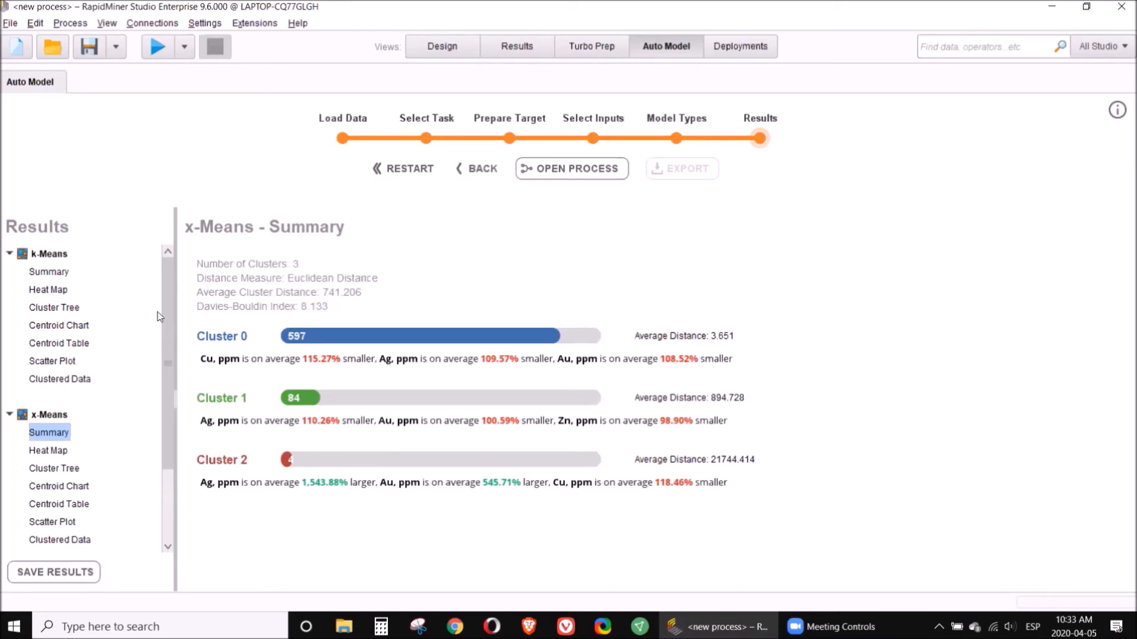
{"action": "mouse_move", "coordinate": [326, 396]}
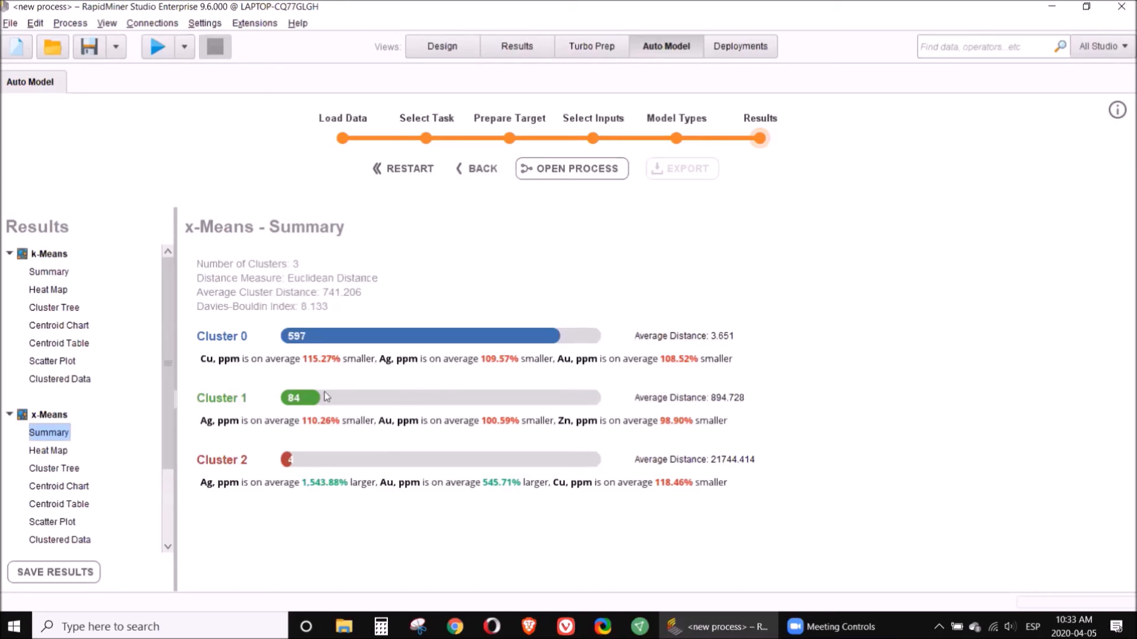
{"action": "mouse_move", "coordinate": [302, 478]}
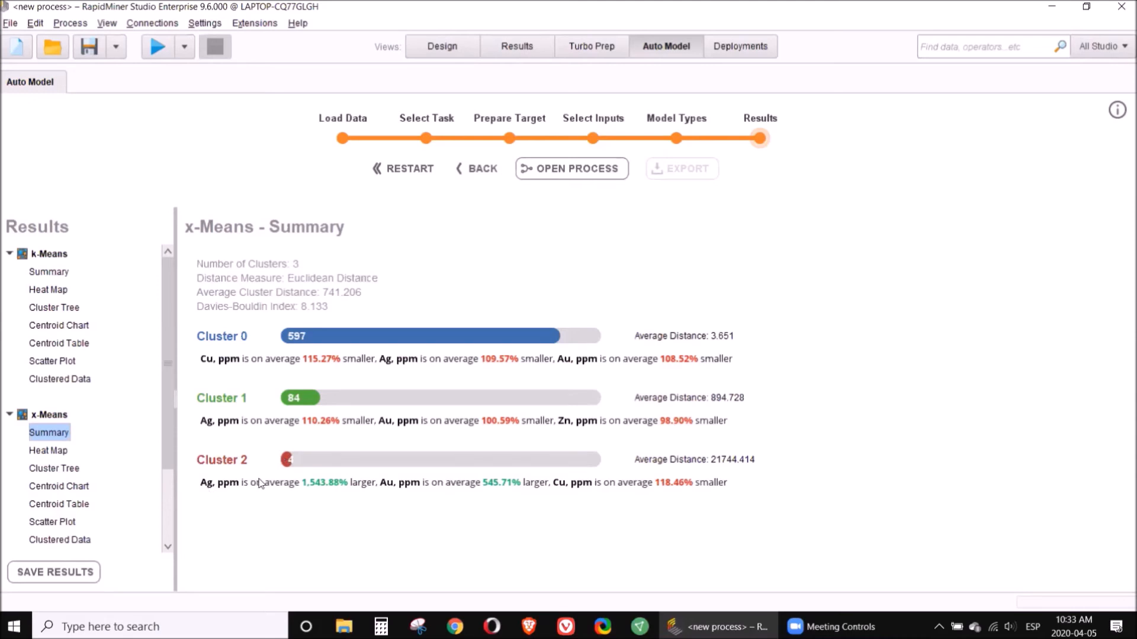
{"action": "mouse_move", "coordinate": [593, 511]}
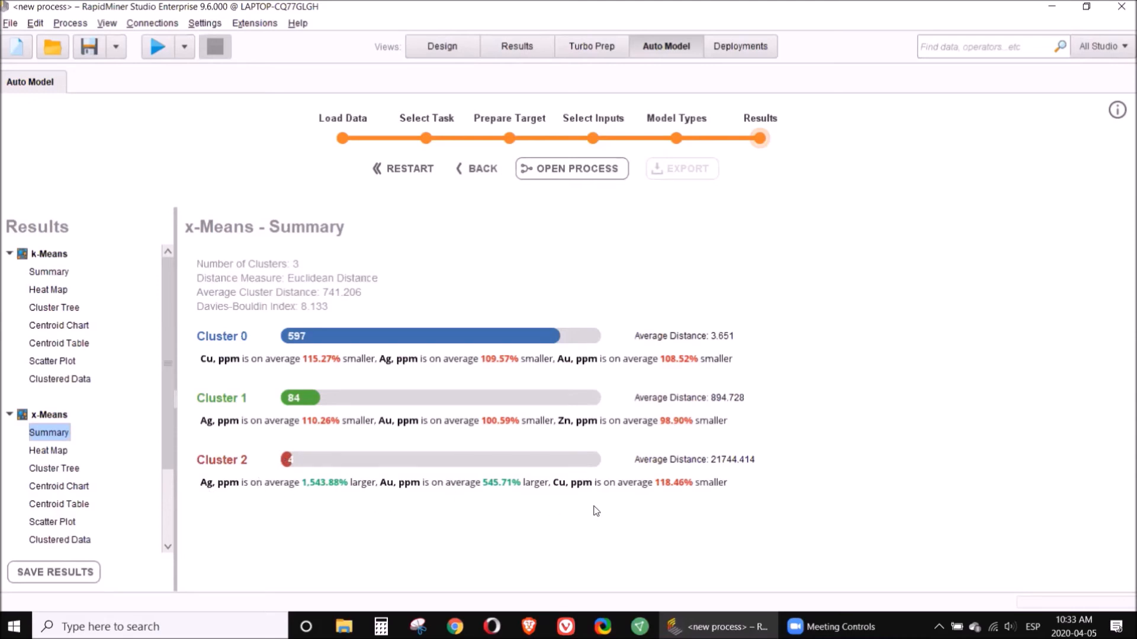
{"action": "mouse_move", "coordinate": [581, 490]}
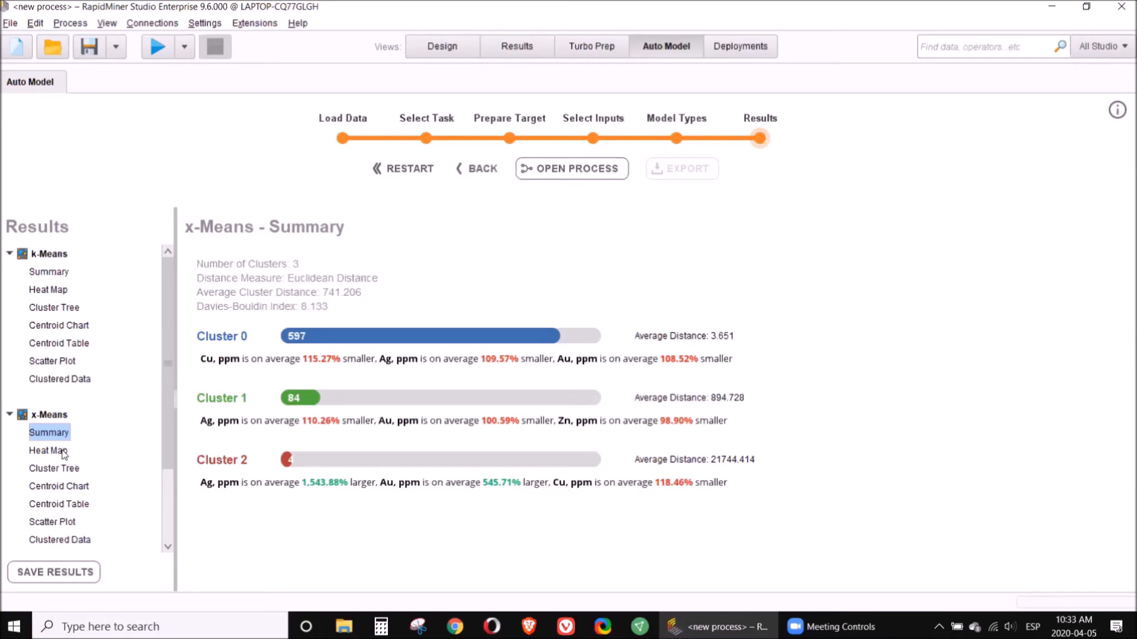
{"action": "left_click", "coordinate": [47, 450]}
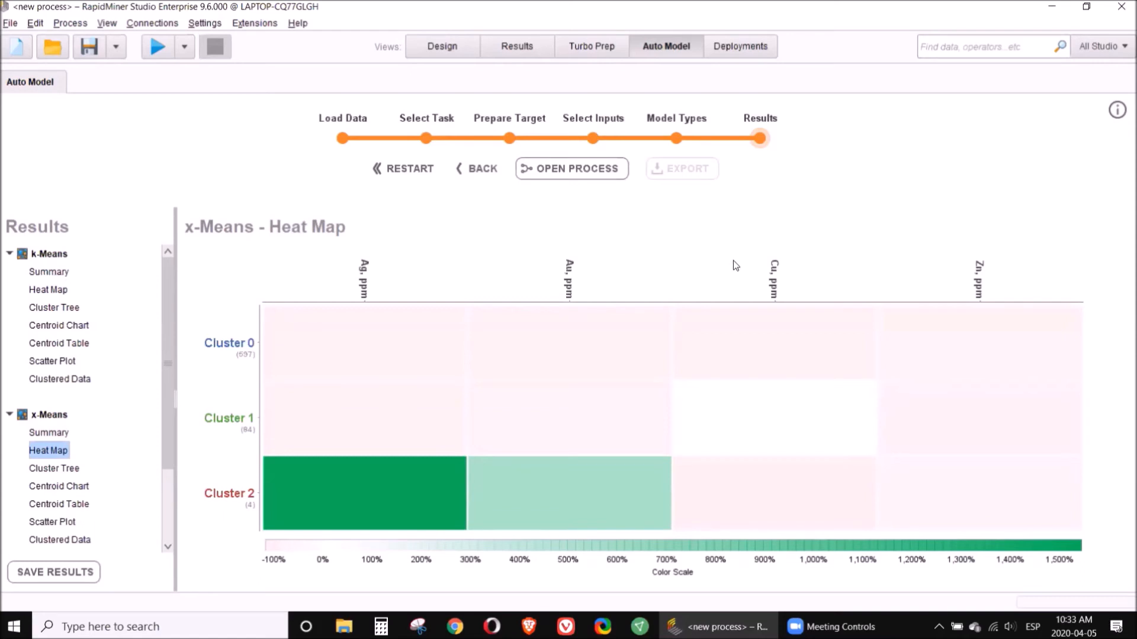
{"action": "mouse_move", "coordinate": [754, 71]}
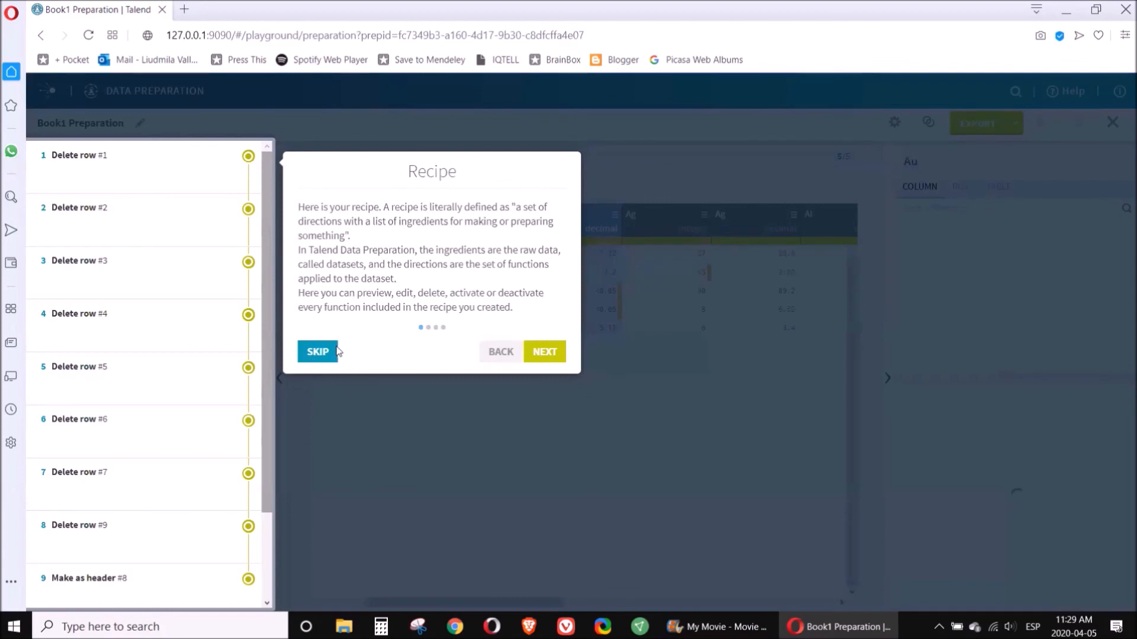
- Dismiss the recipe guided tour over the Book1 preparation
{"action": "left_click", "coordinate": [318, 352]}
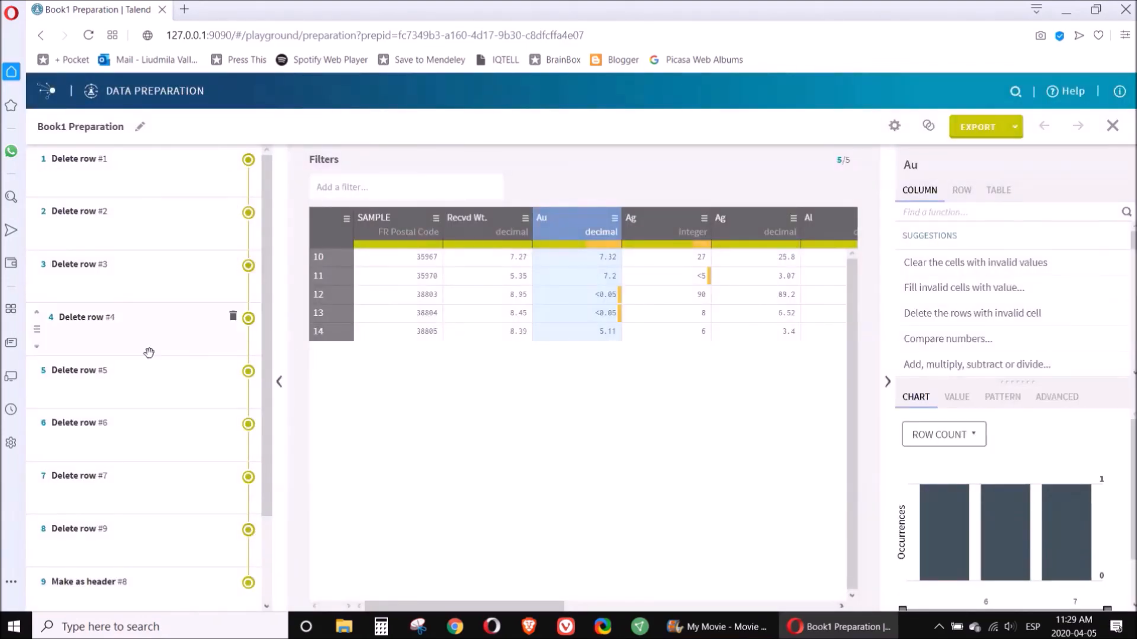
{"action": "mouse_move", "coordinate": [157, 587]}
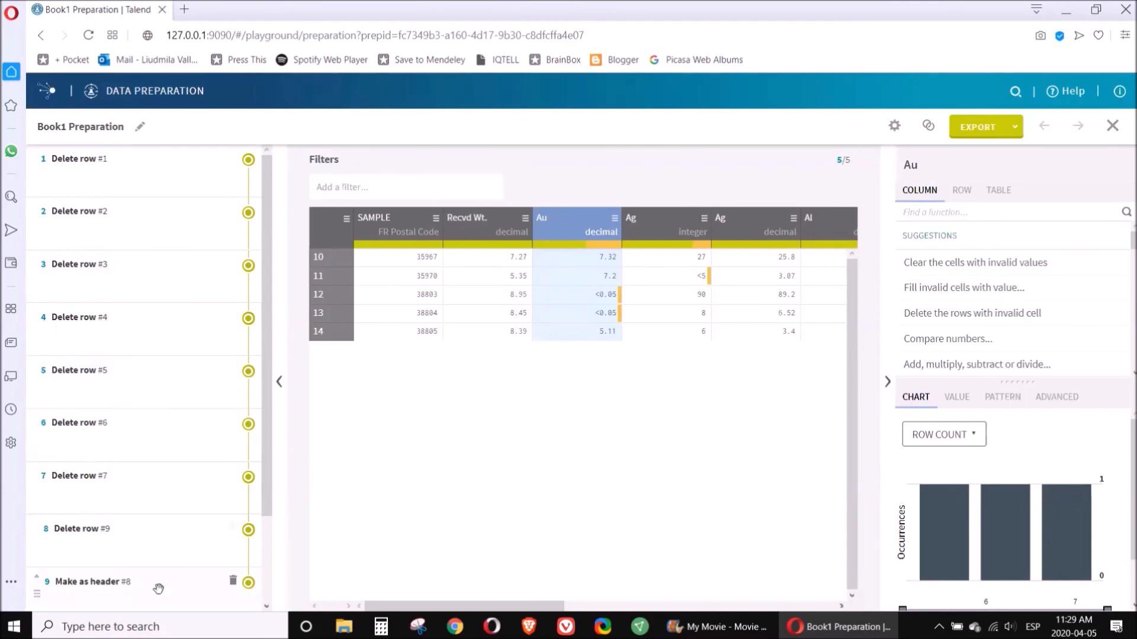
{"action": "mouse_move", "coordinate": [45, 200]}
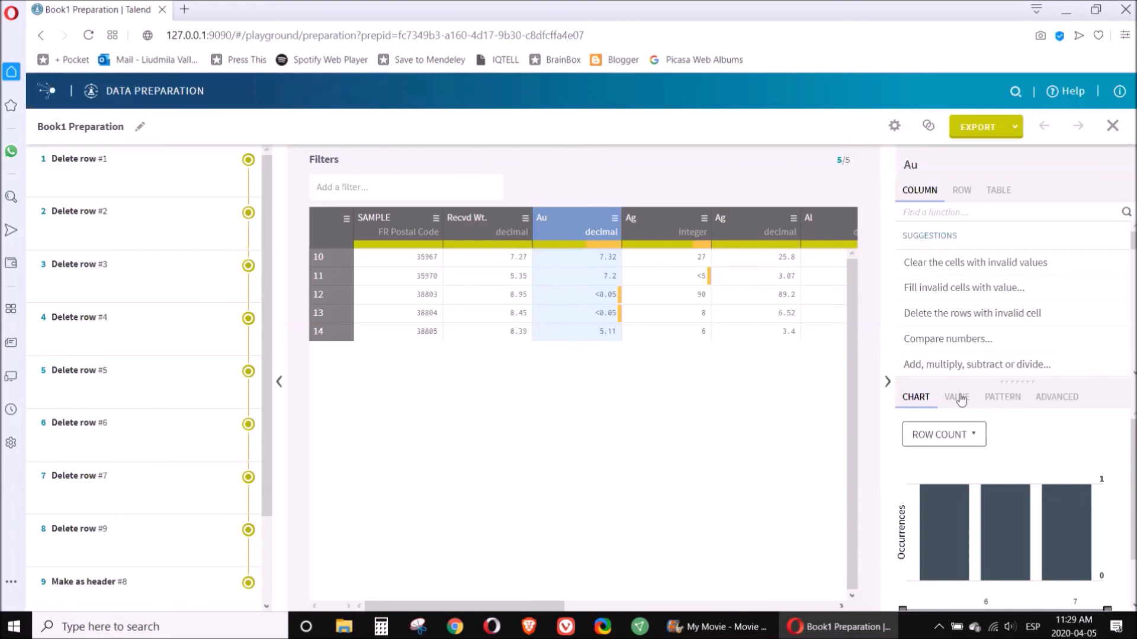
- Show the Au column's value statistics: 5 values, 3 valid, 2 invalid, mean 6.54
{"action": "left_click", "coordinate": [1056, 396]}
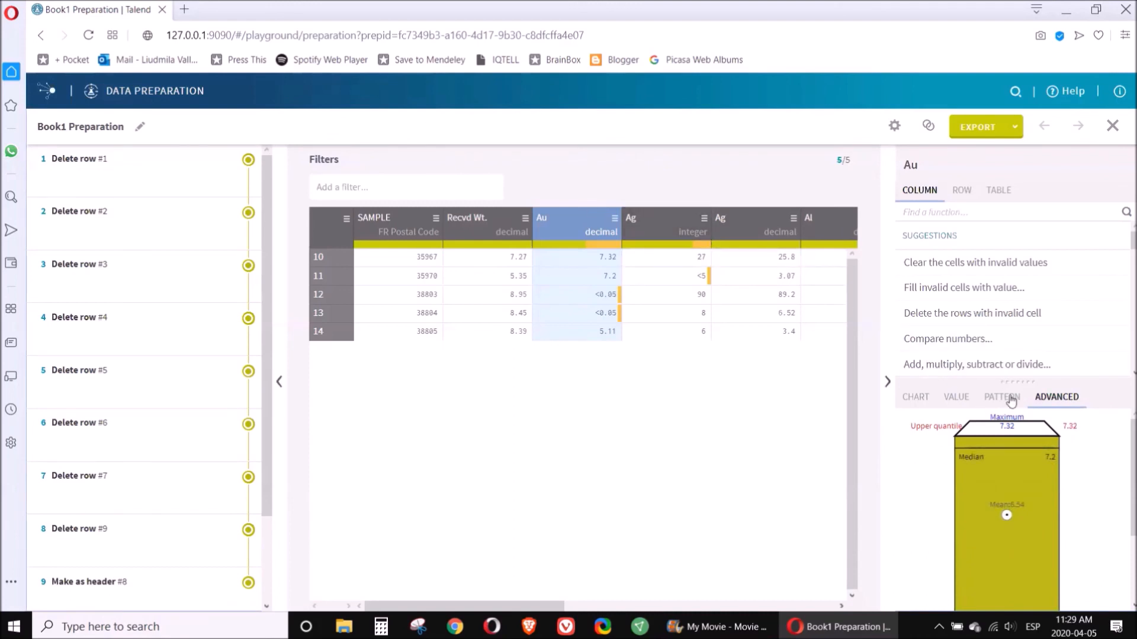
{"action": "left_click", "coordinate": [955, 397]}
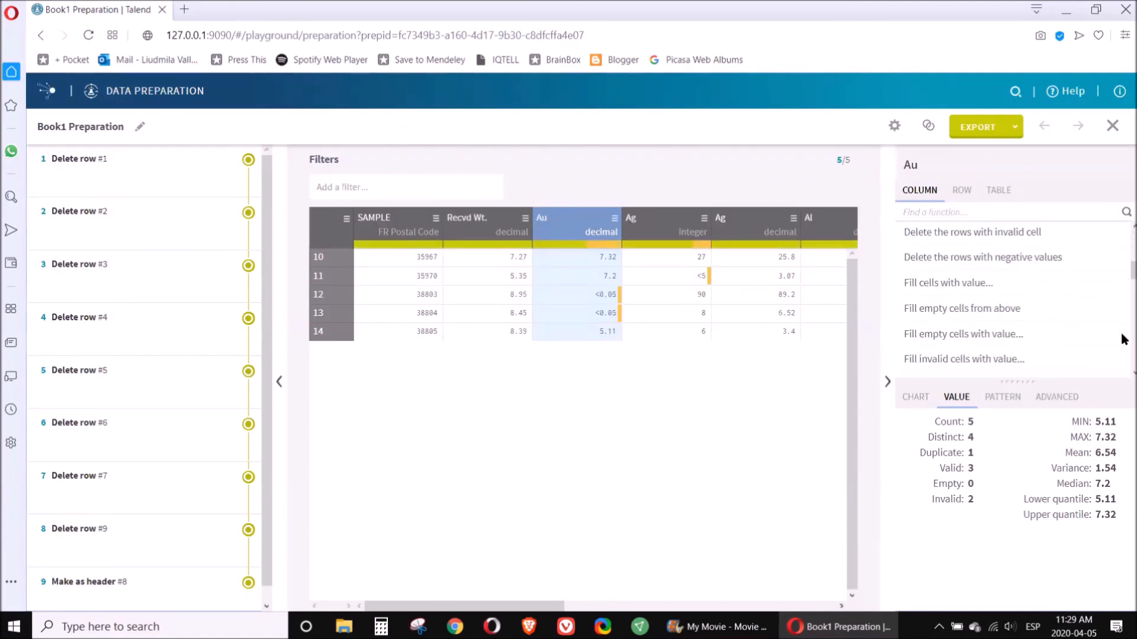
{"action": "scroll", "scroll_direction": "down", "scroll_amount": 3}
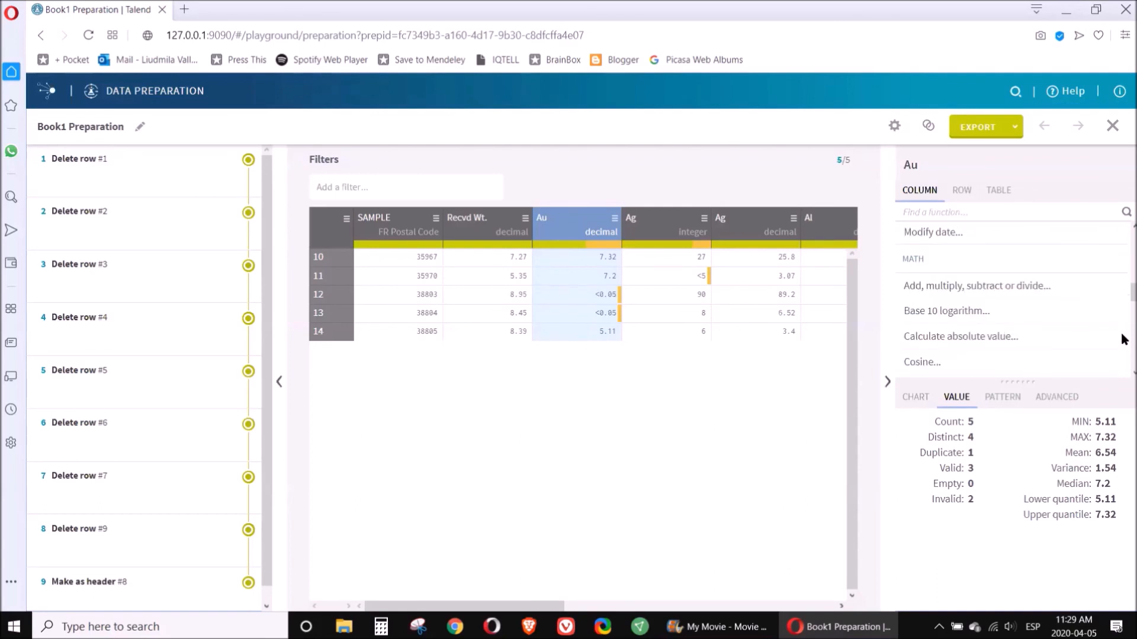
{"action": "scroll", "scroll_direction": "down", "scroll_amount": 3}
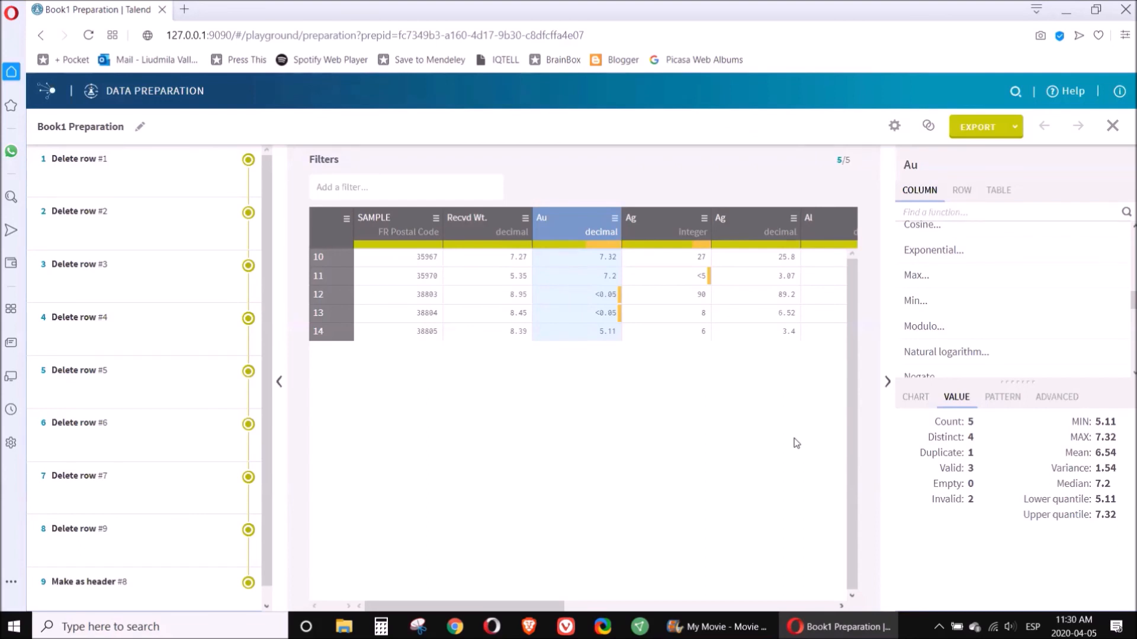
{"action": "mouse_move", "coordinate": [678, 491]}
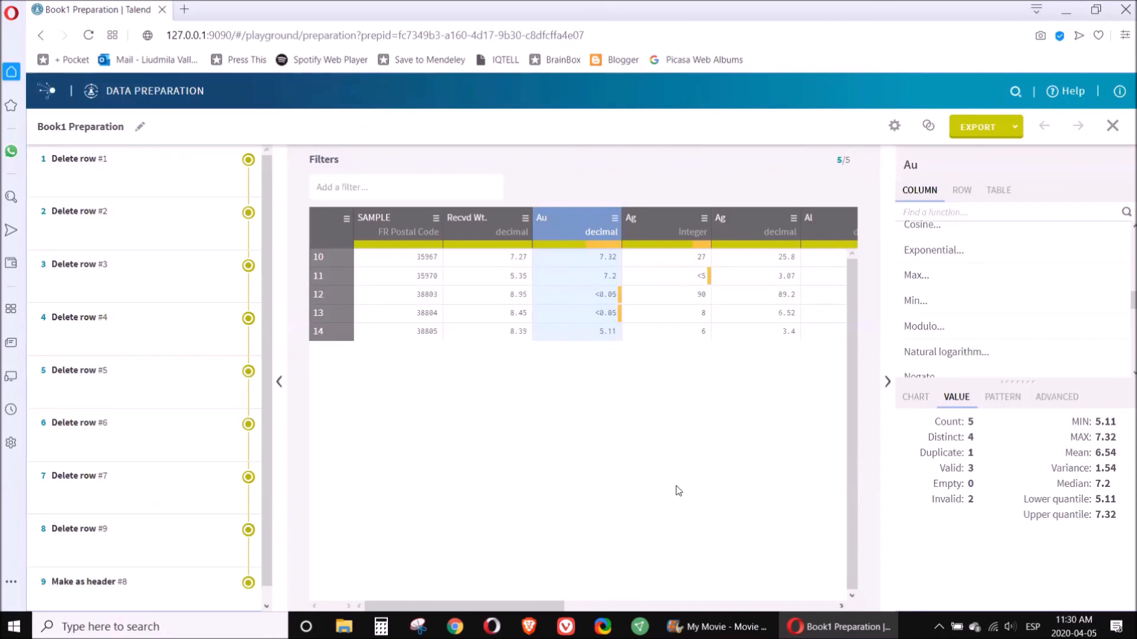